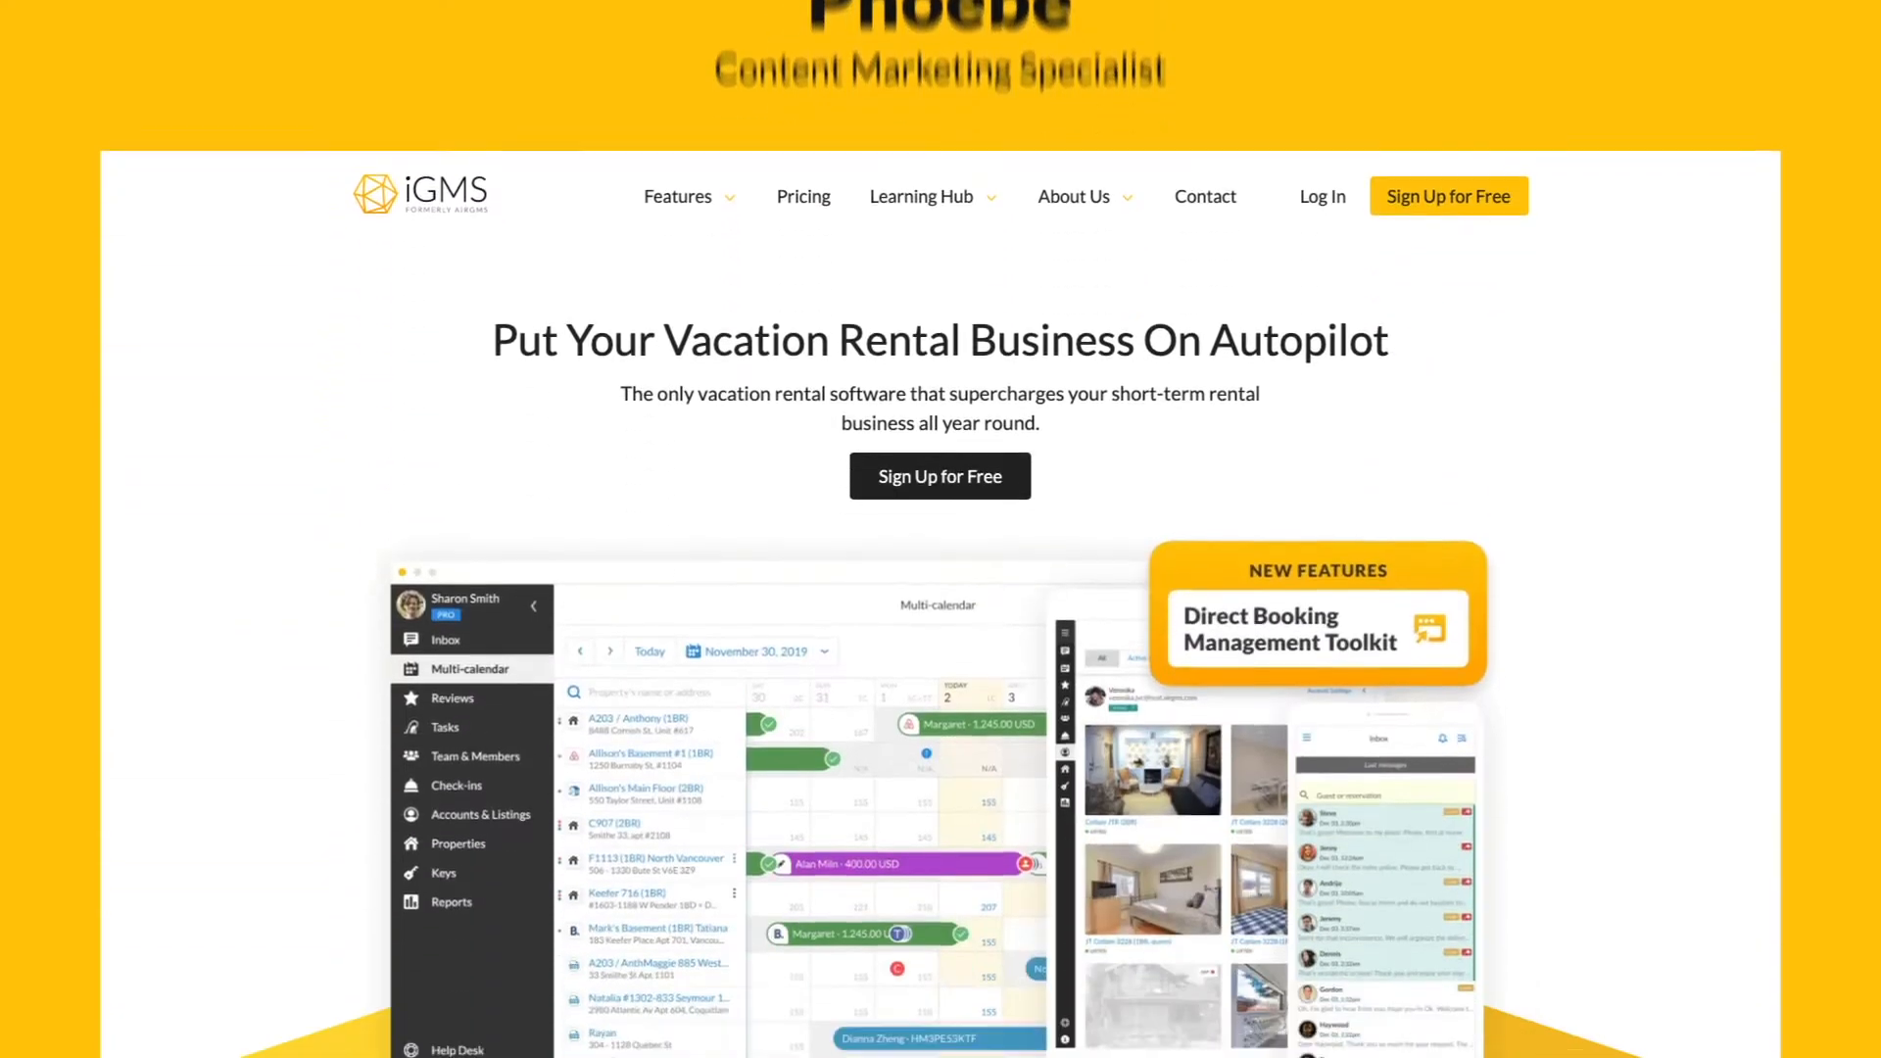
# - Scroll down through the iGMS landing page toward the Connect New Account channels
pyautogui.scroll(-3)
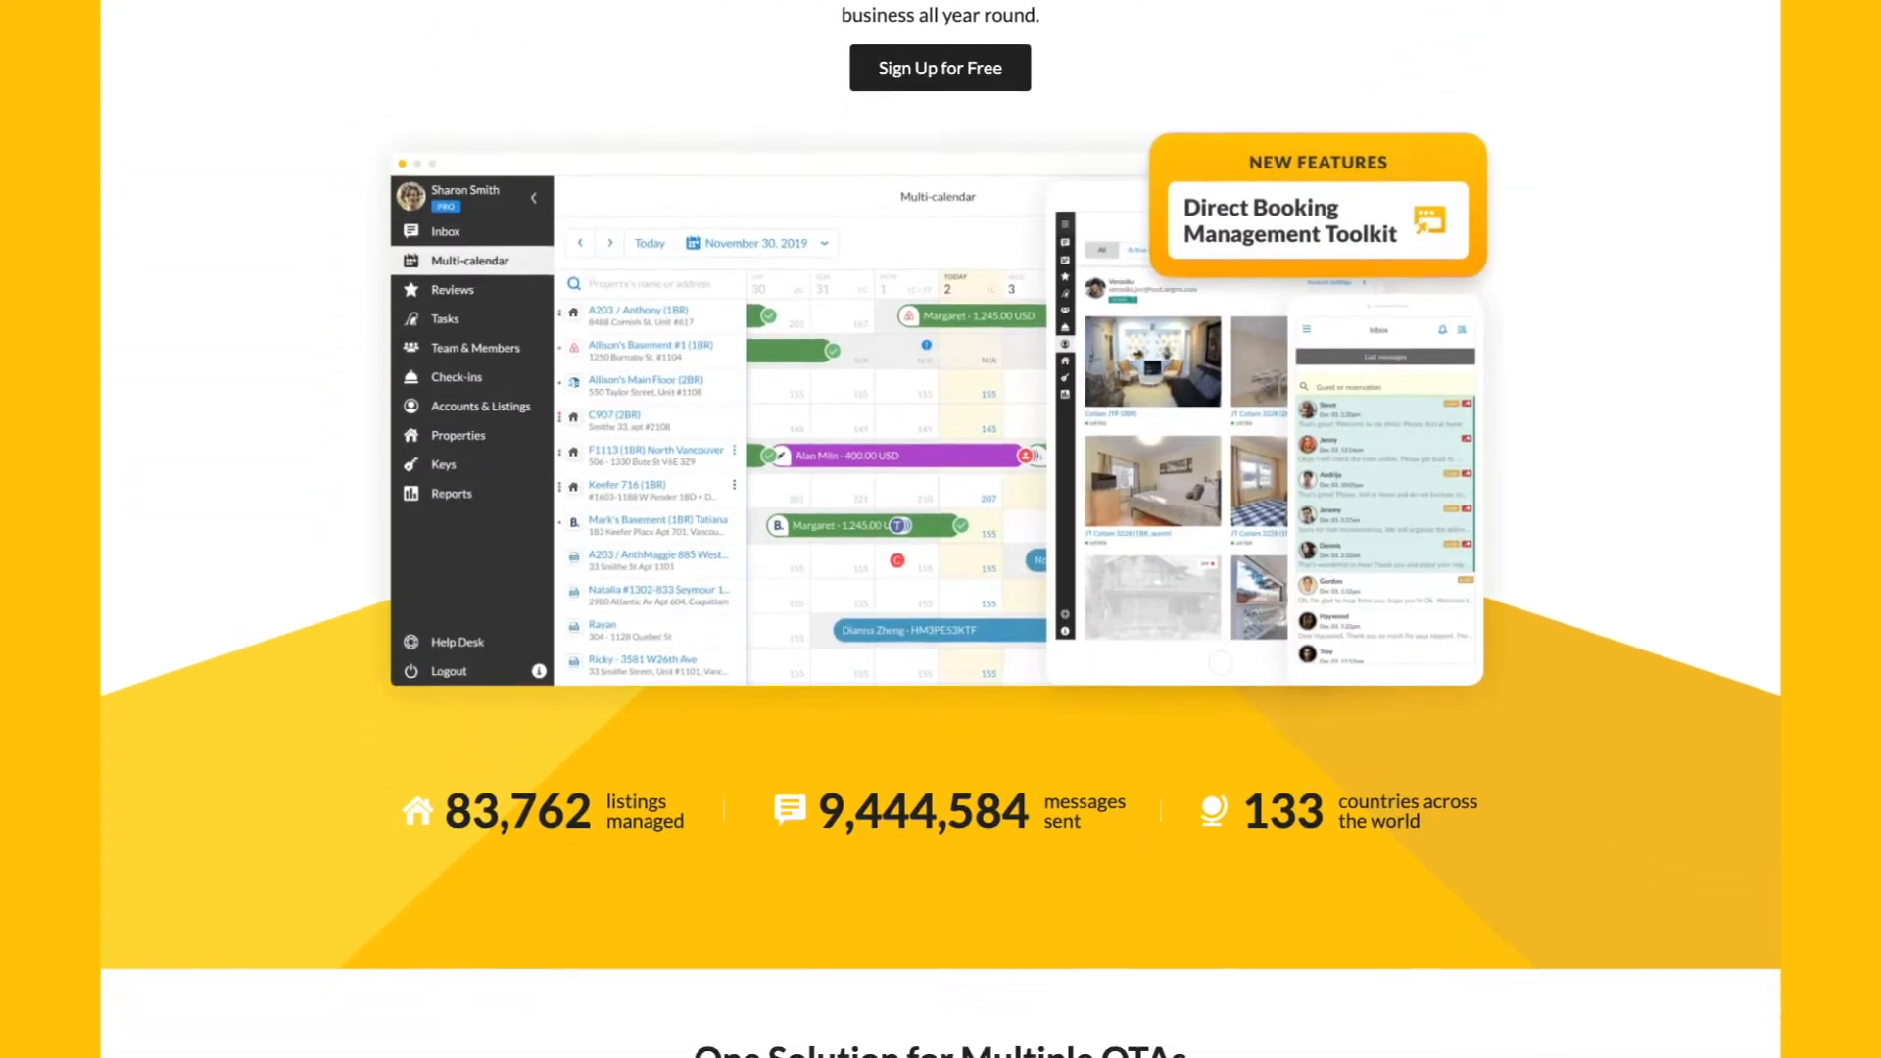
pyautogui.scroll(-3)
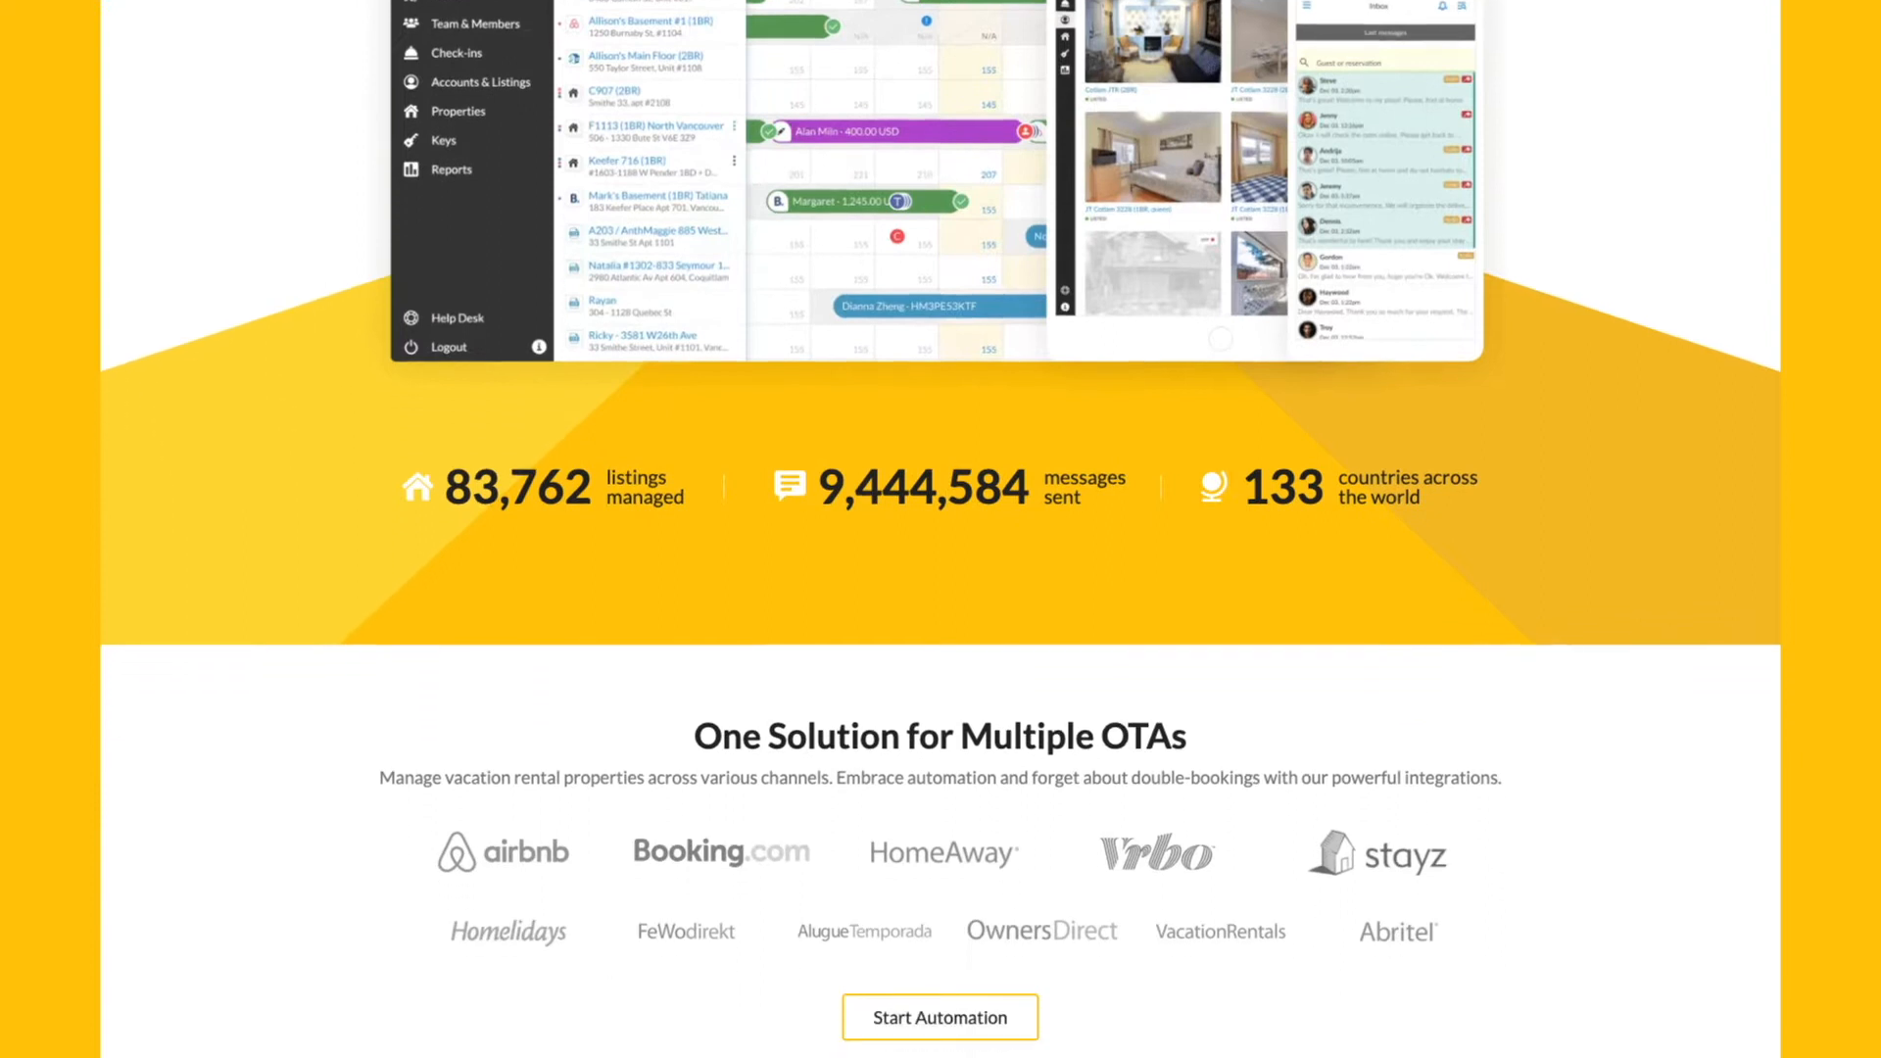
pyautogui.scroll(-3)
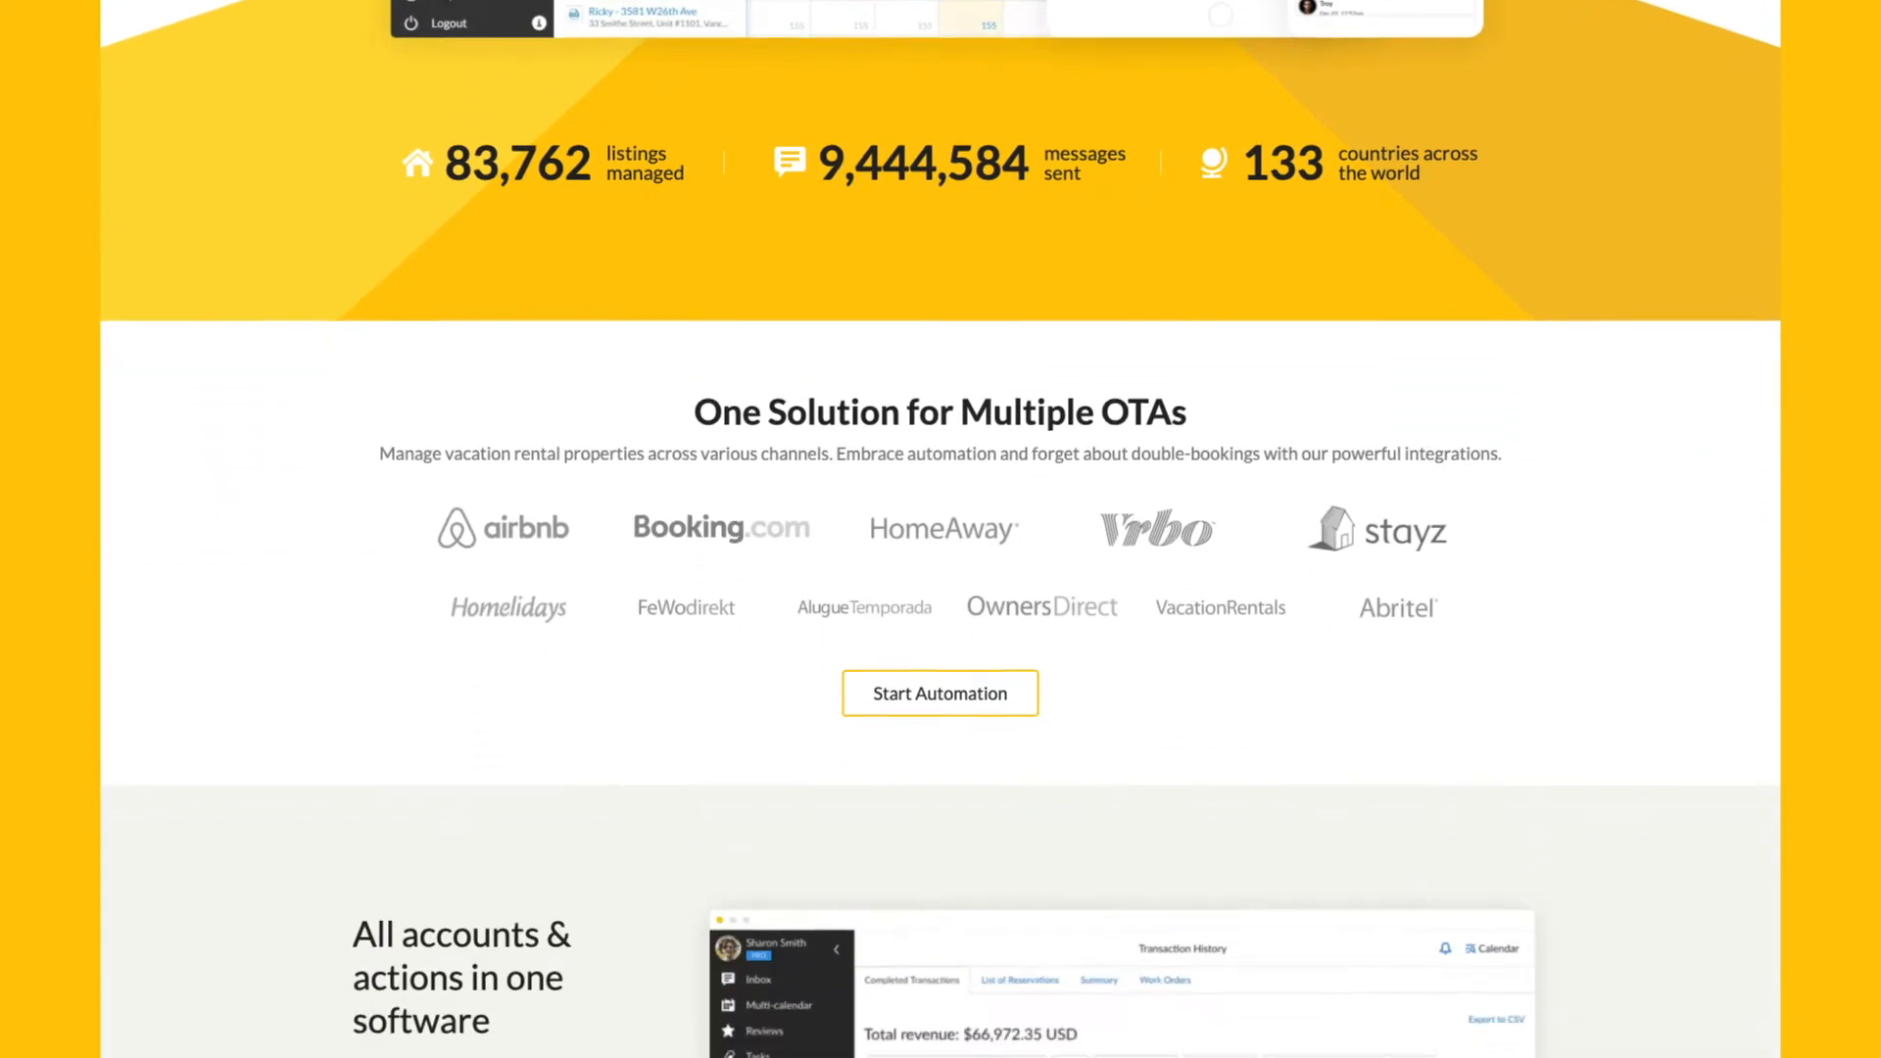
pyautogui.scroll(-3)
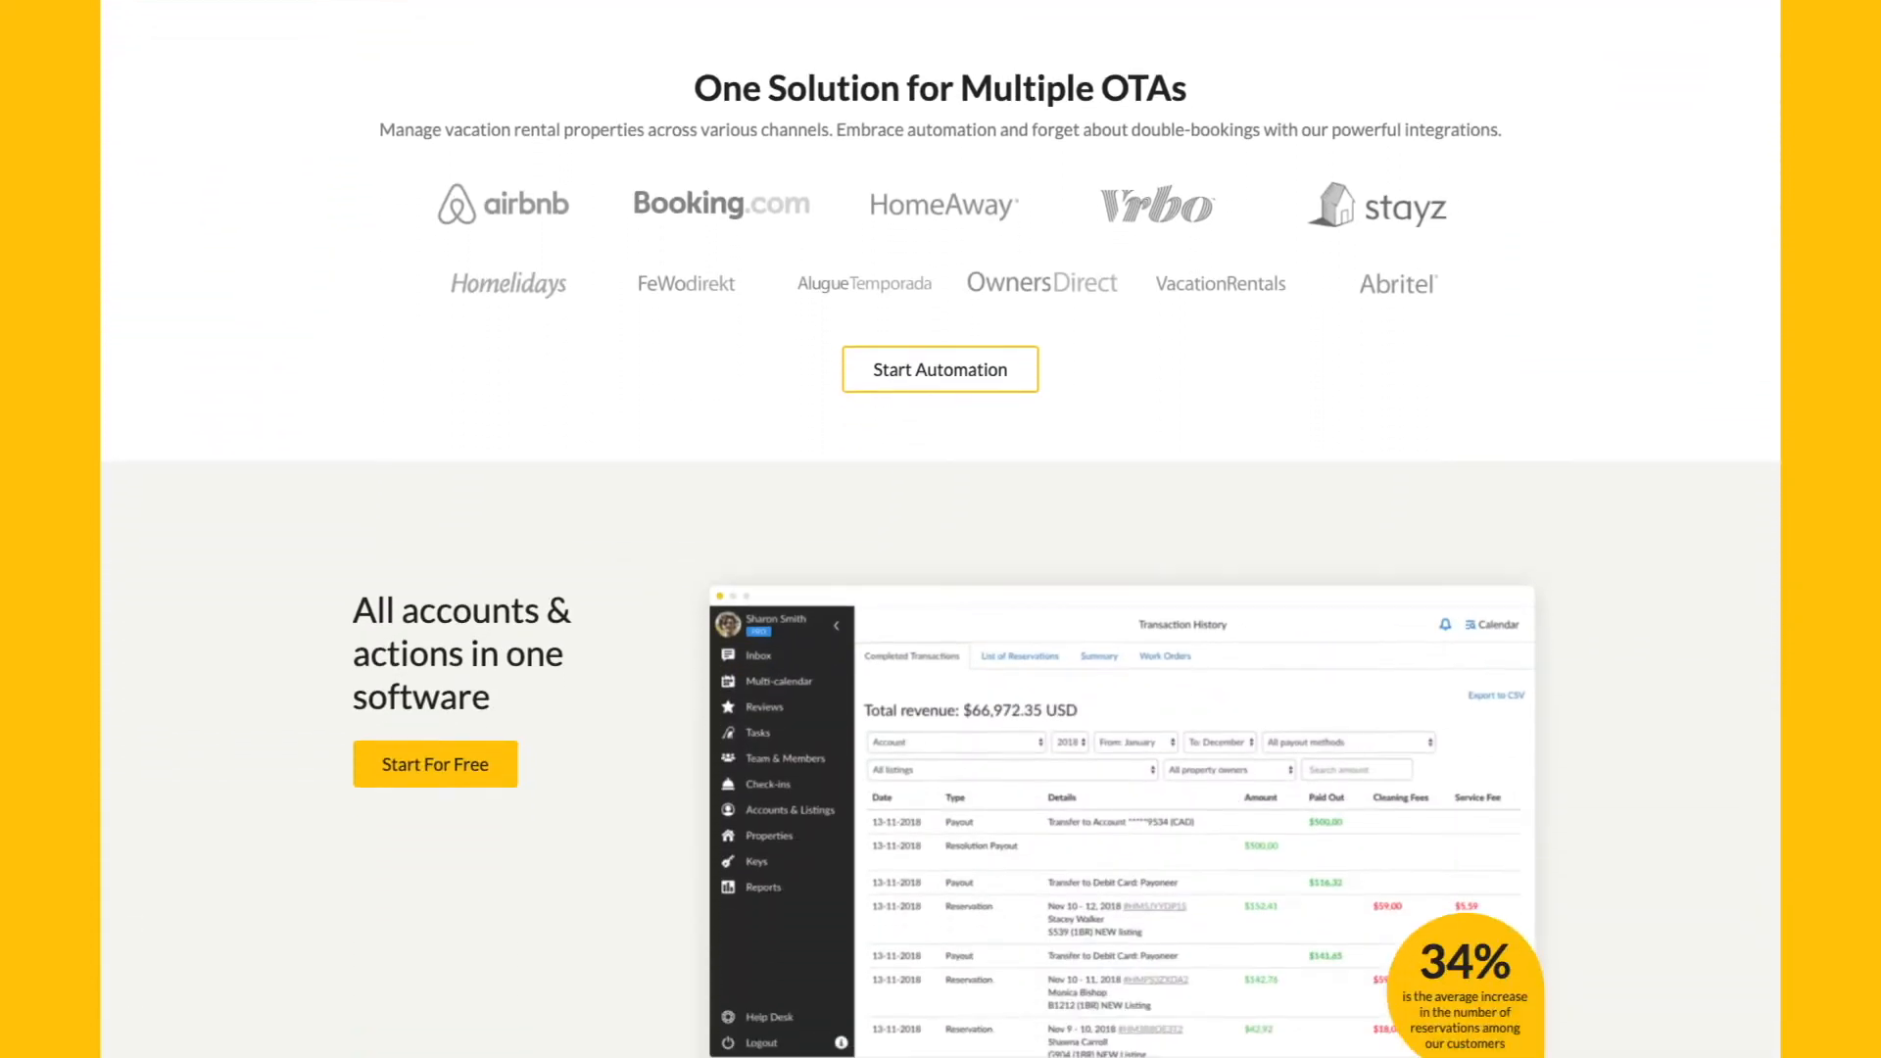
pyautogui.scroll(-3)
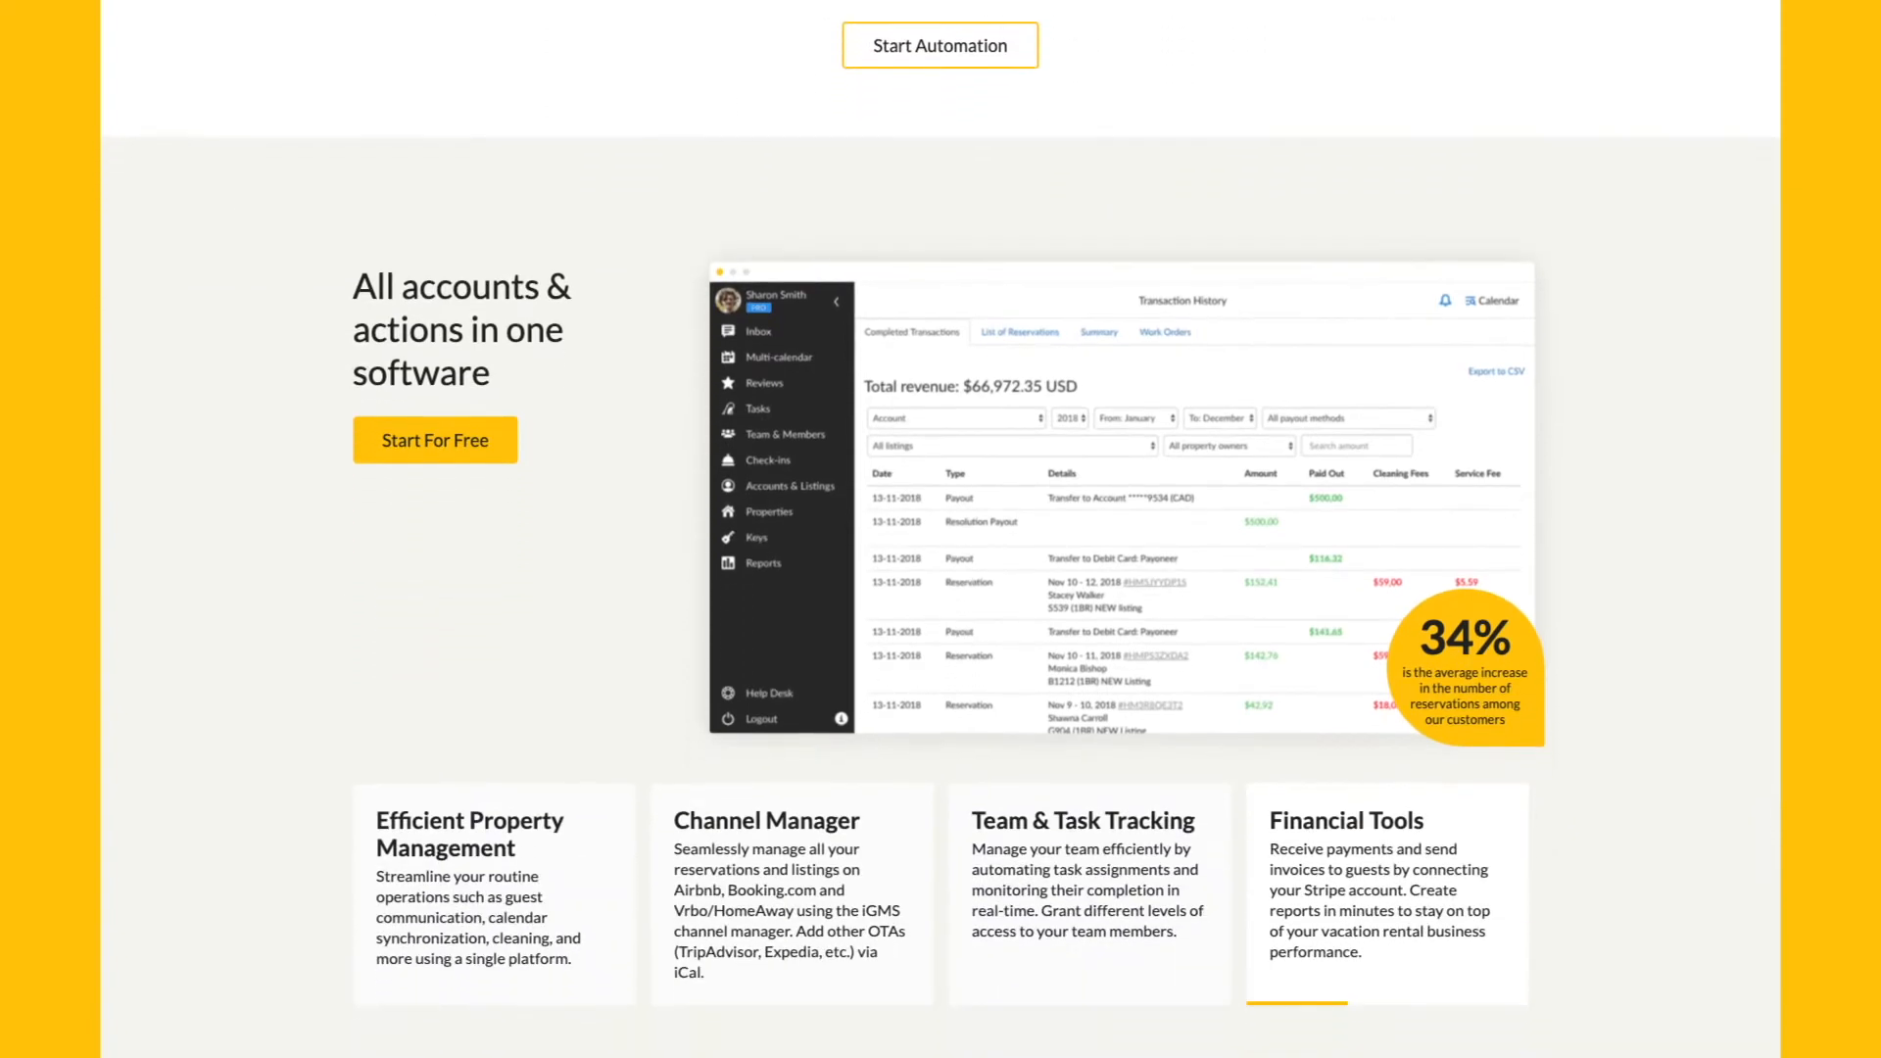
pyautogui.scroll(-3)
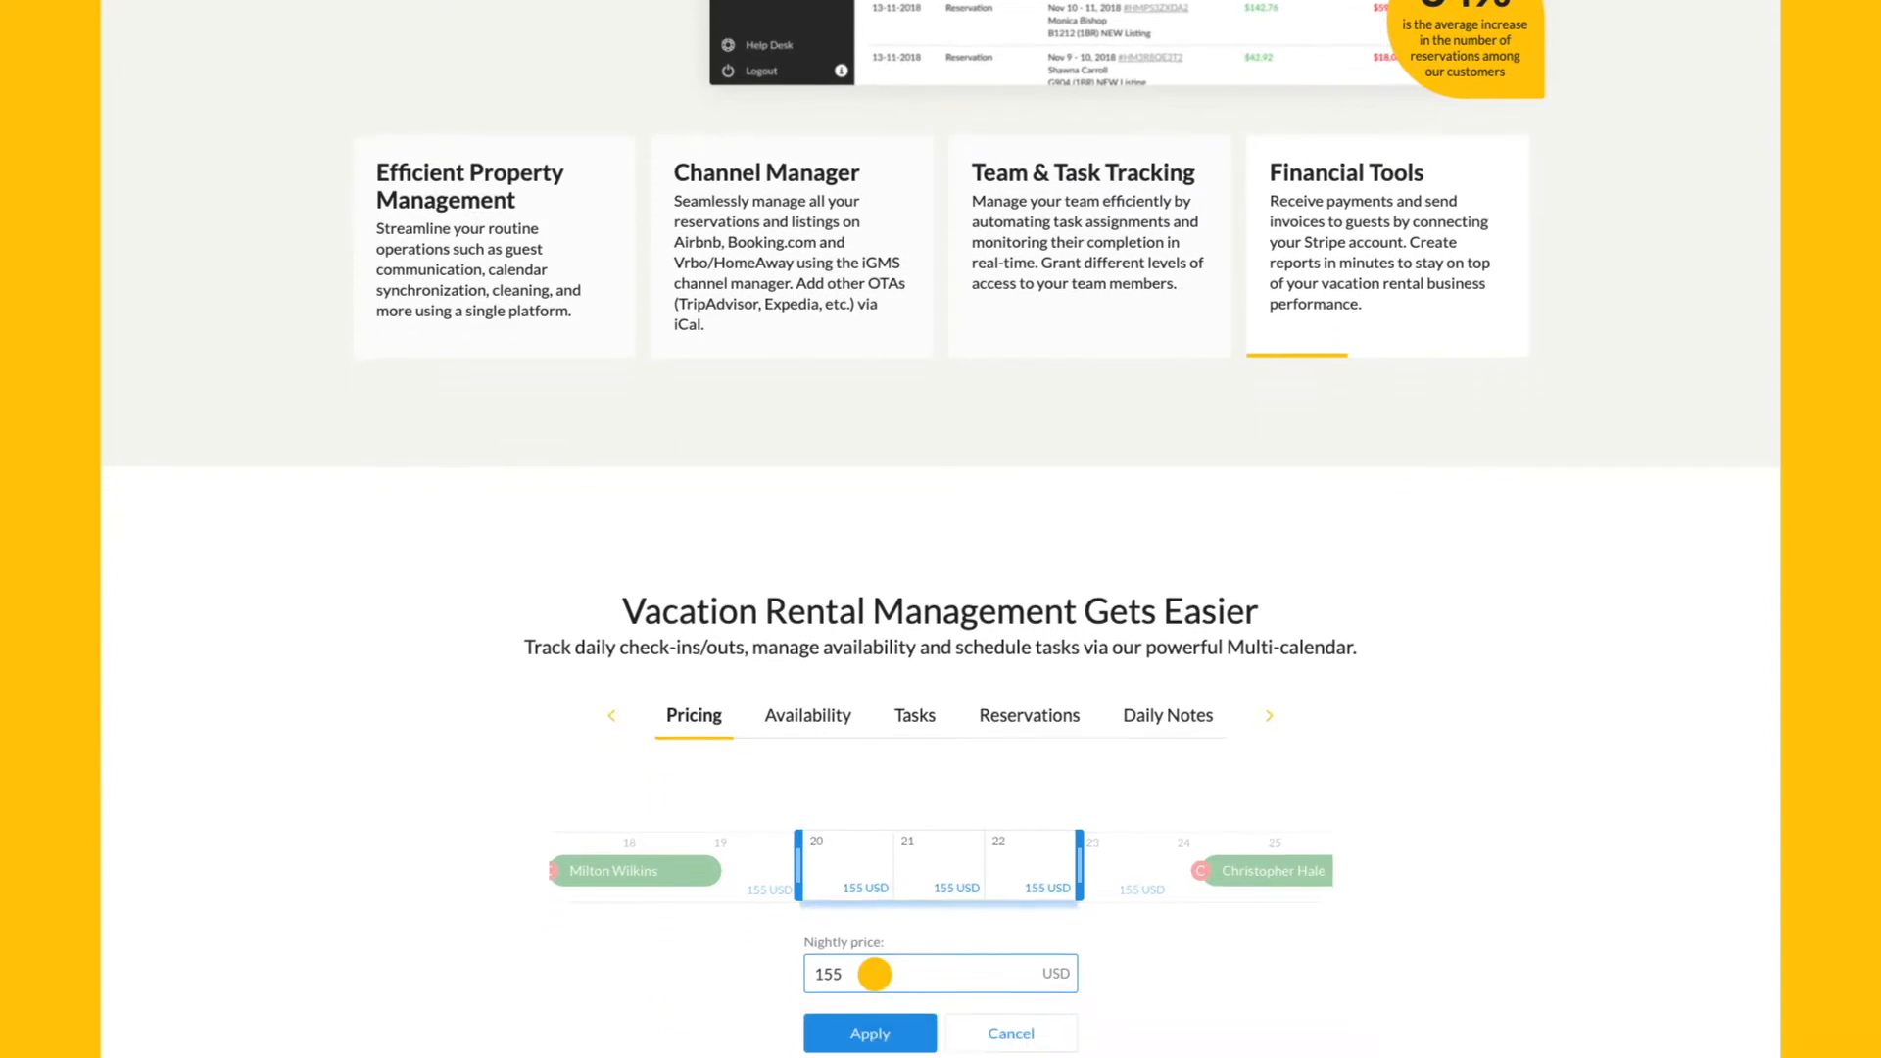
pyautogui.scroll(-3)
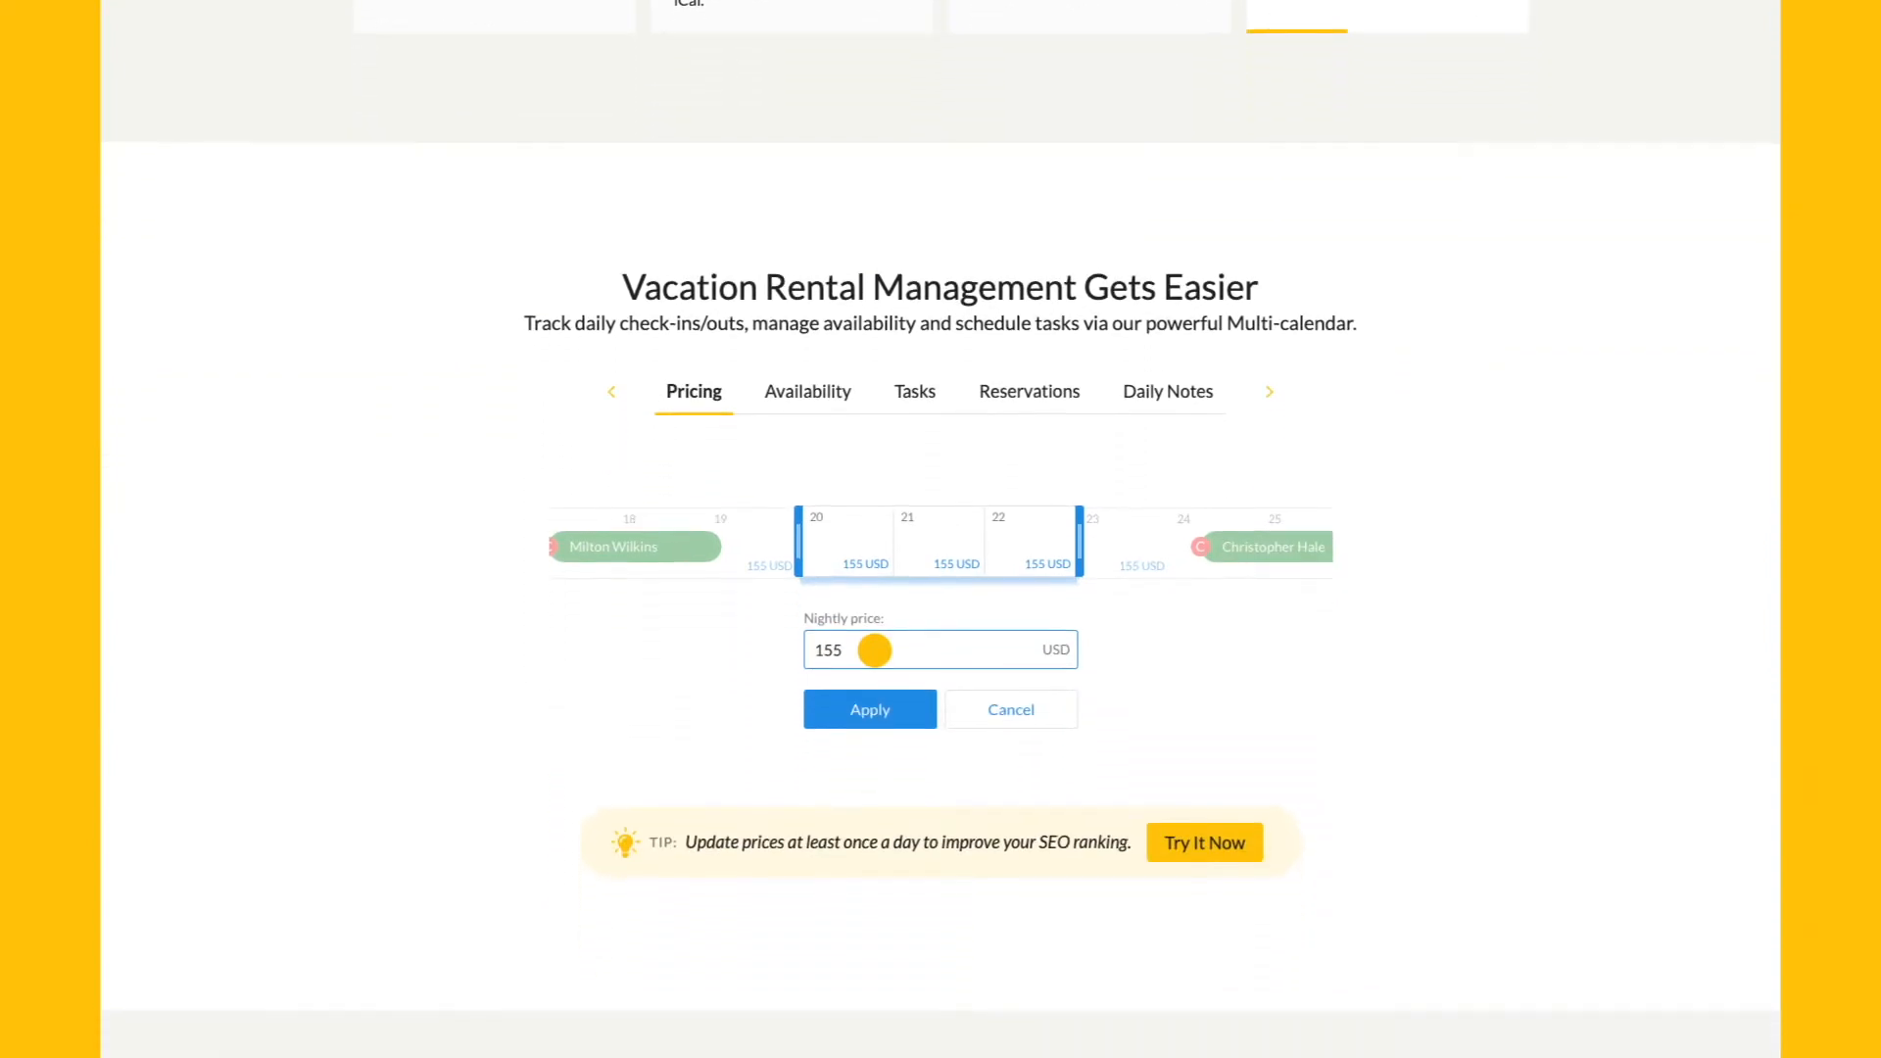
pyautogui.scroll(-3)
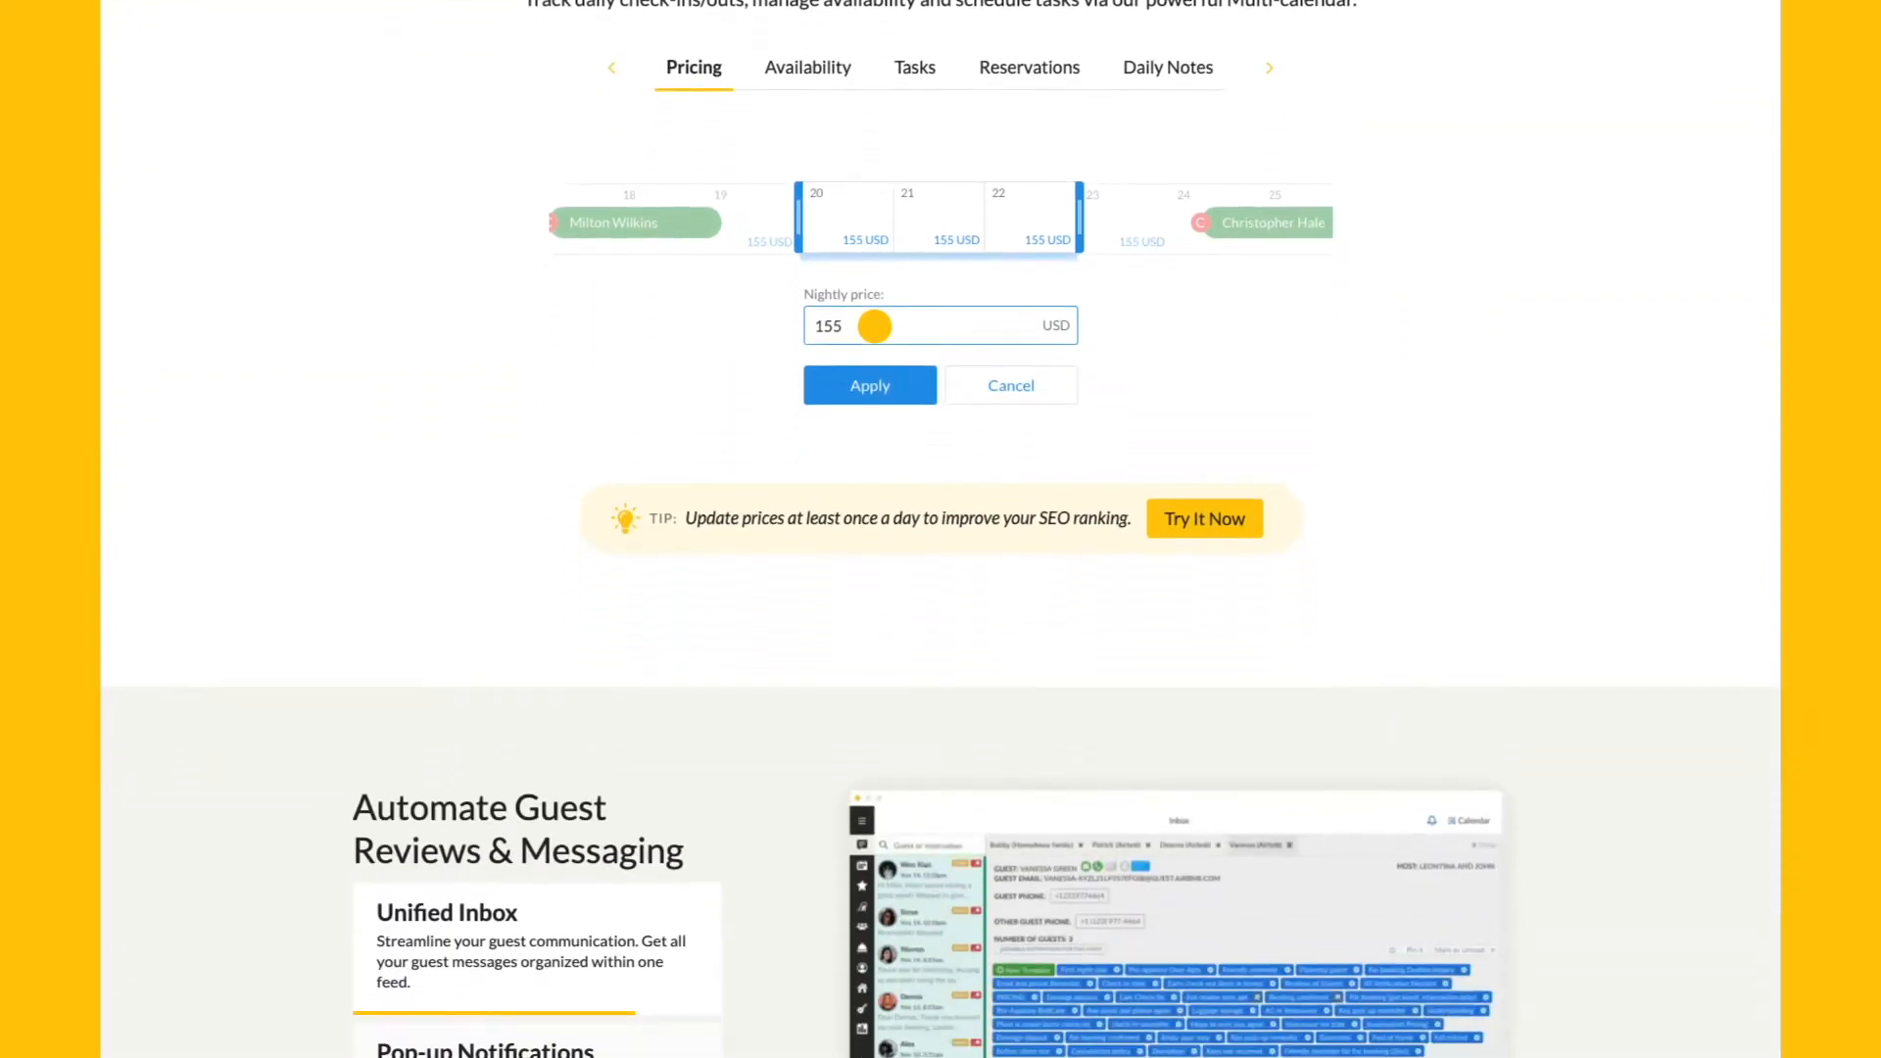
pyautogui.scroll(-3)
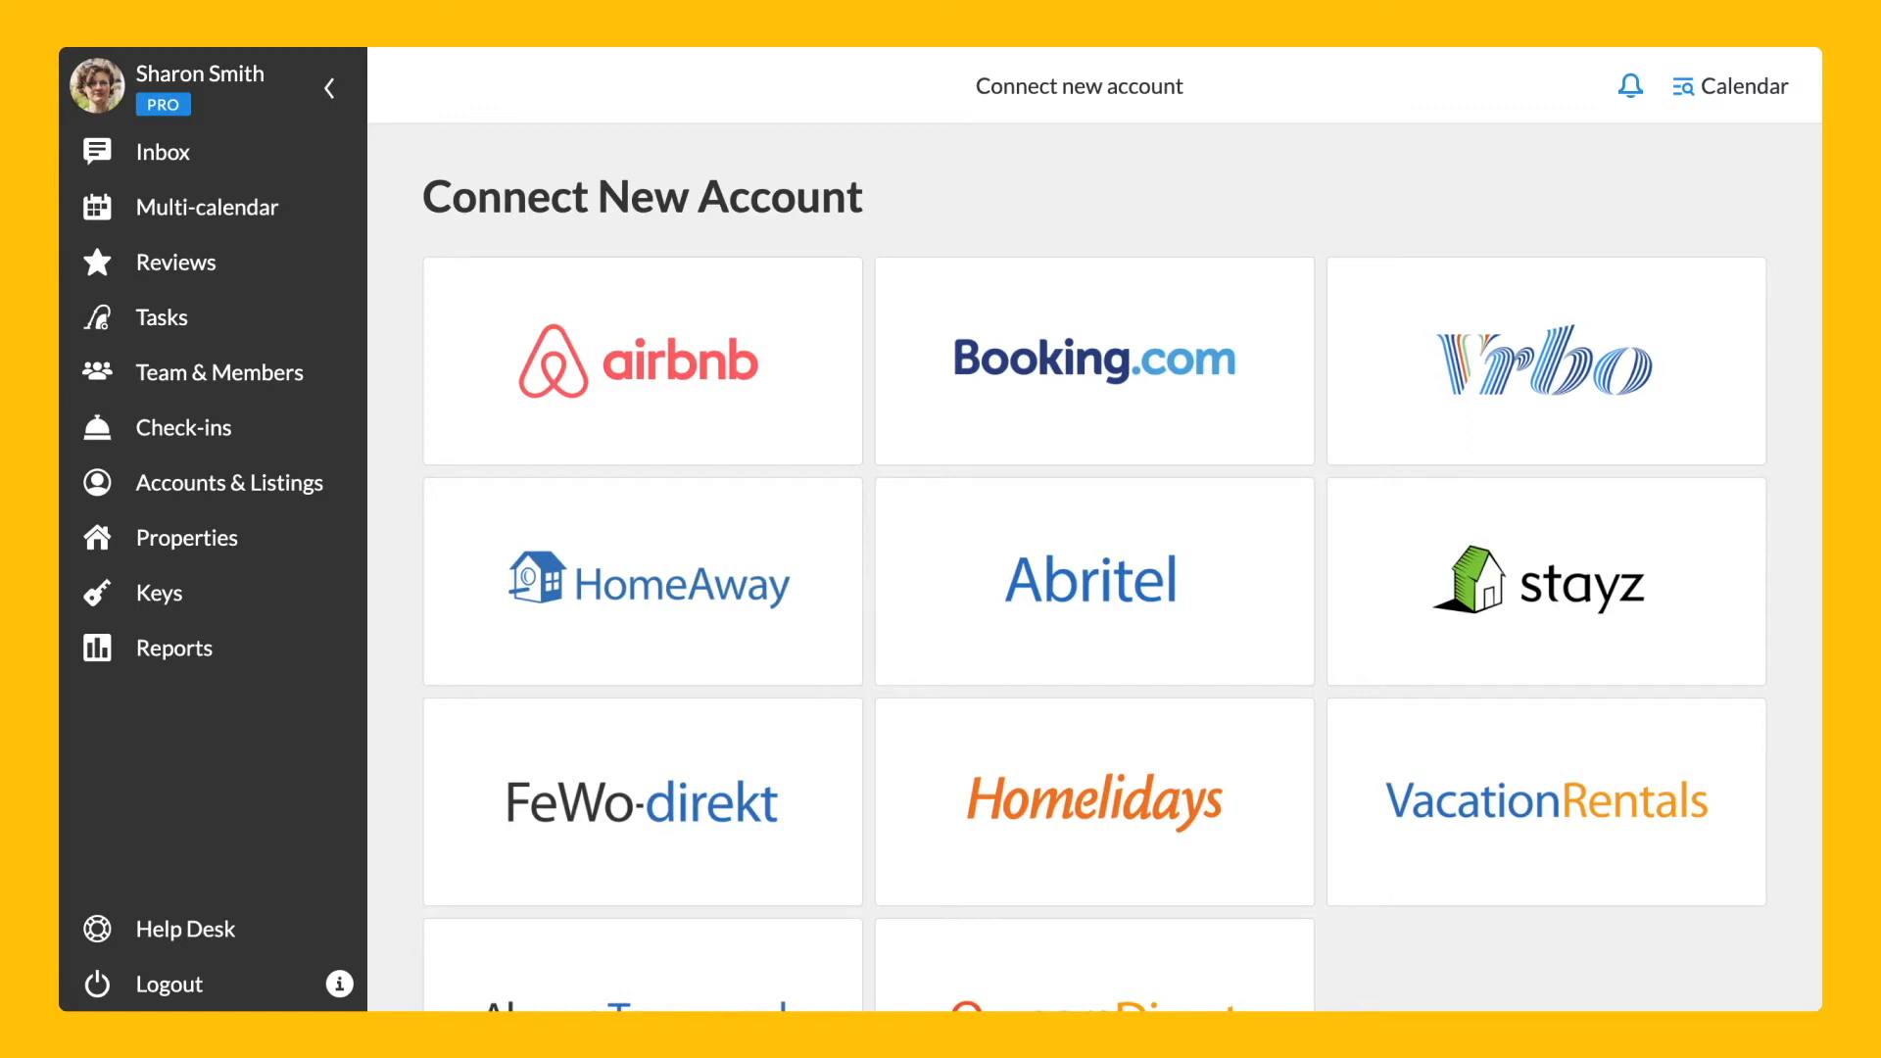
# - Show the guest Inbox with Fabi's Vancouver reservation thread and its refund to-do note
pyautogui.click(163, 151)
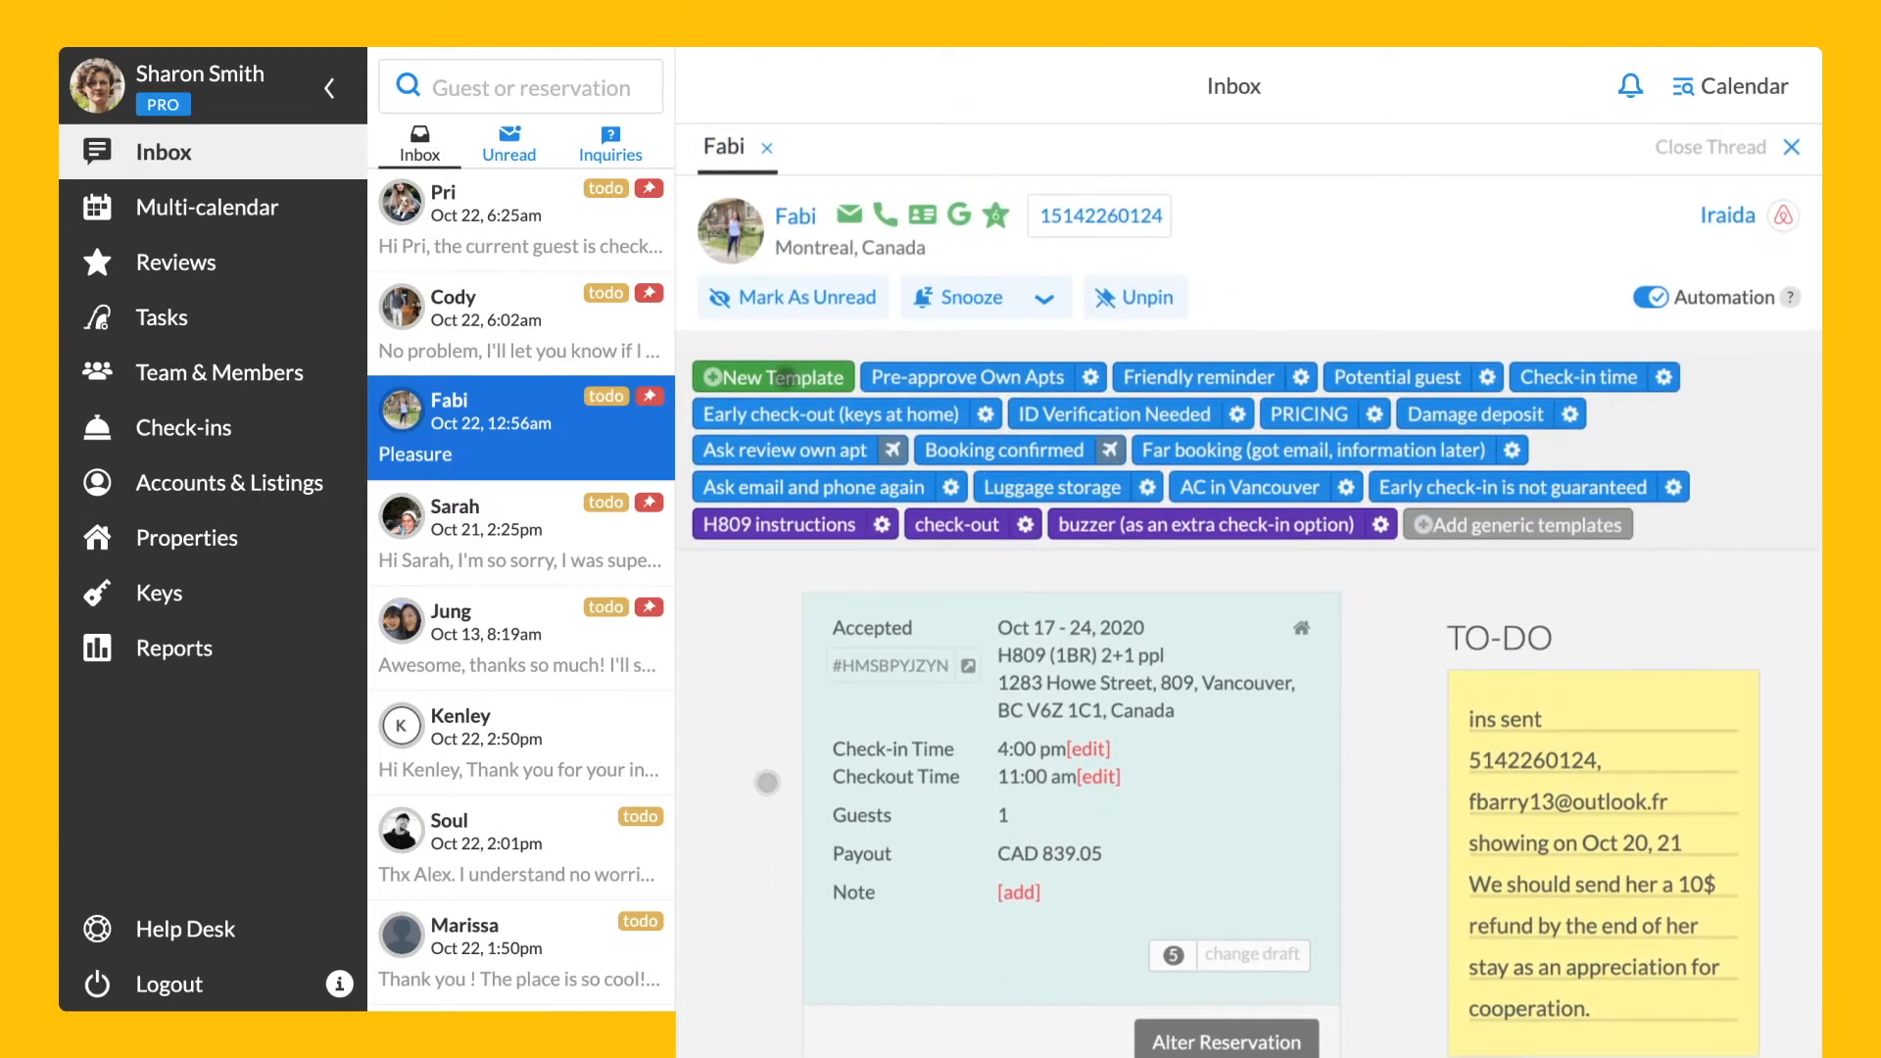
# - Create a 'Check-in information' template reading 'Hi! Your check-in time is' with the Check-In Time placeholder
pyautogui.click(774, 376)
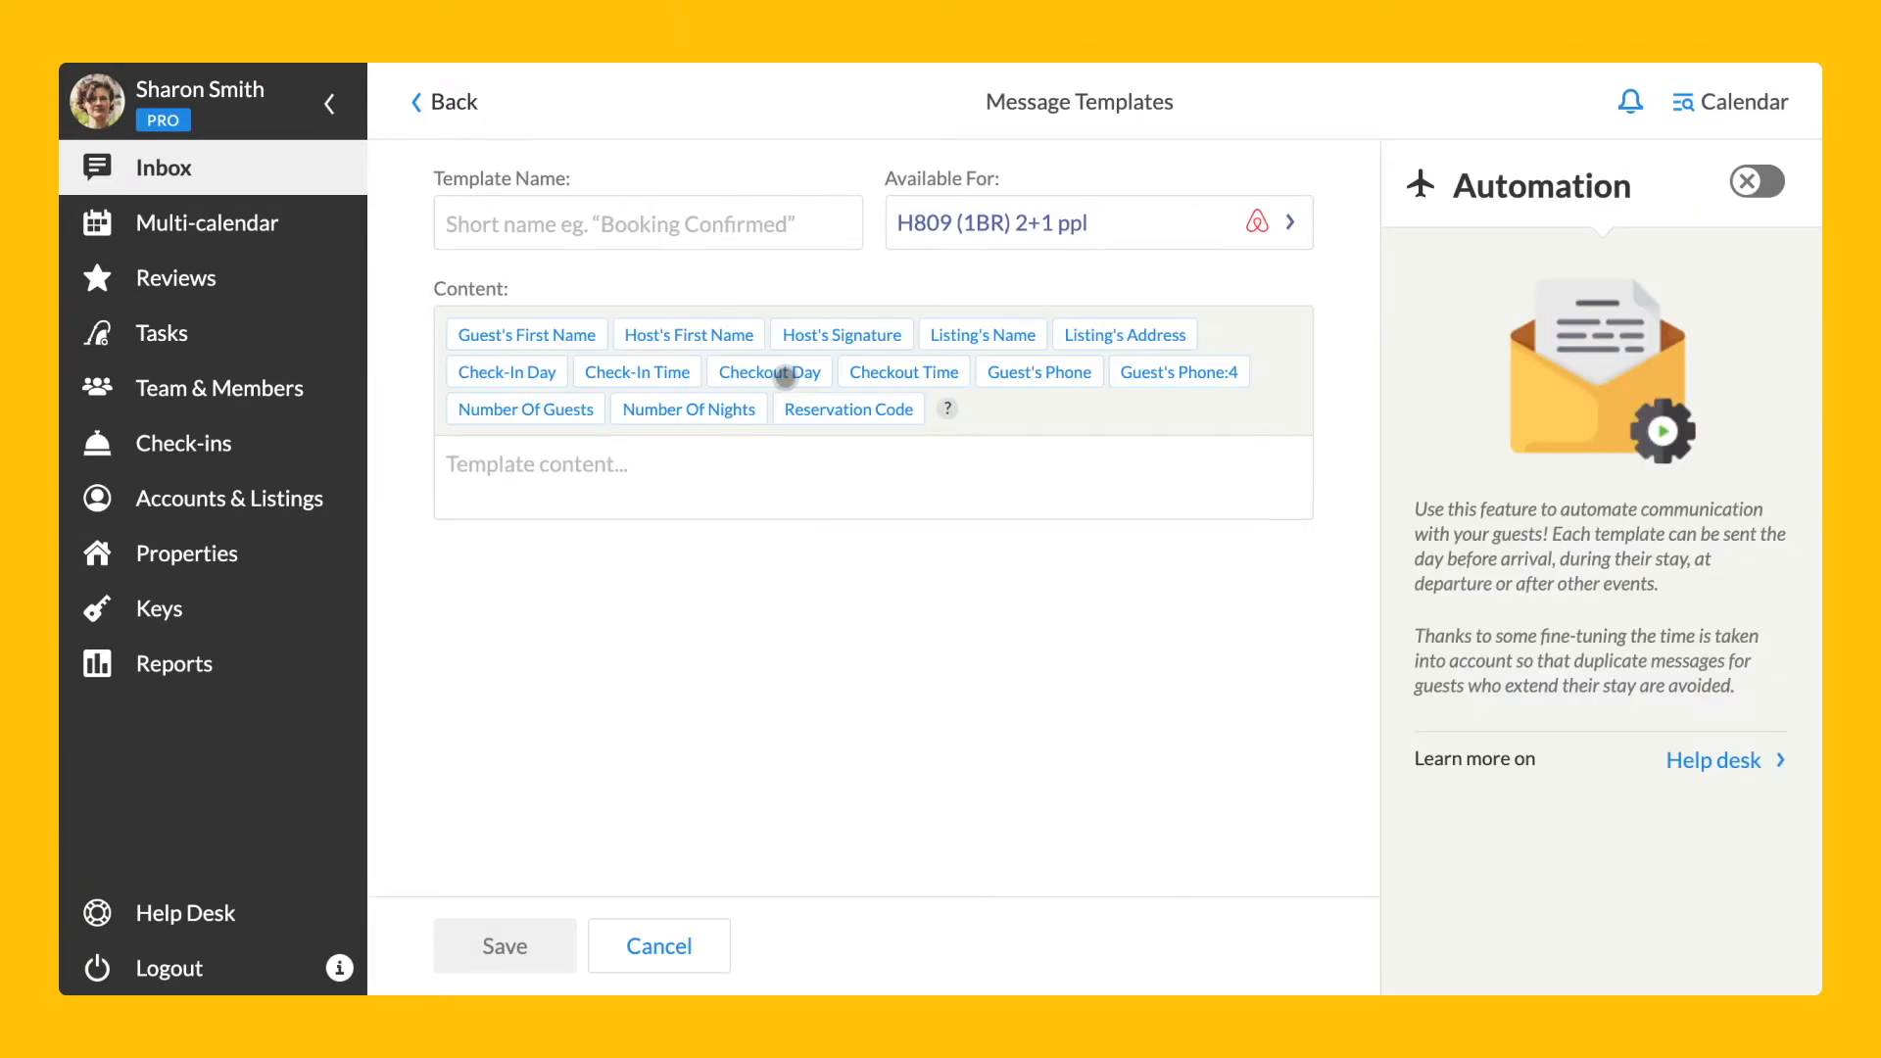
pyautogui.write('Check-in information')
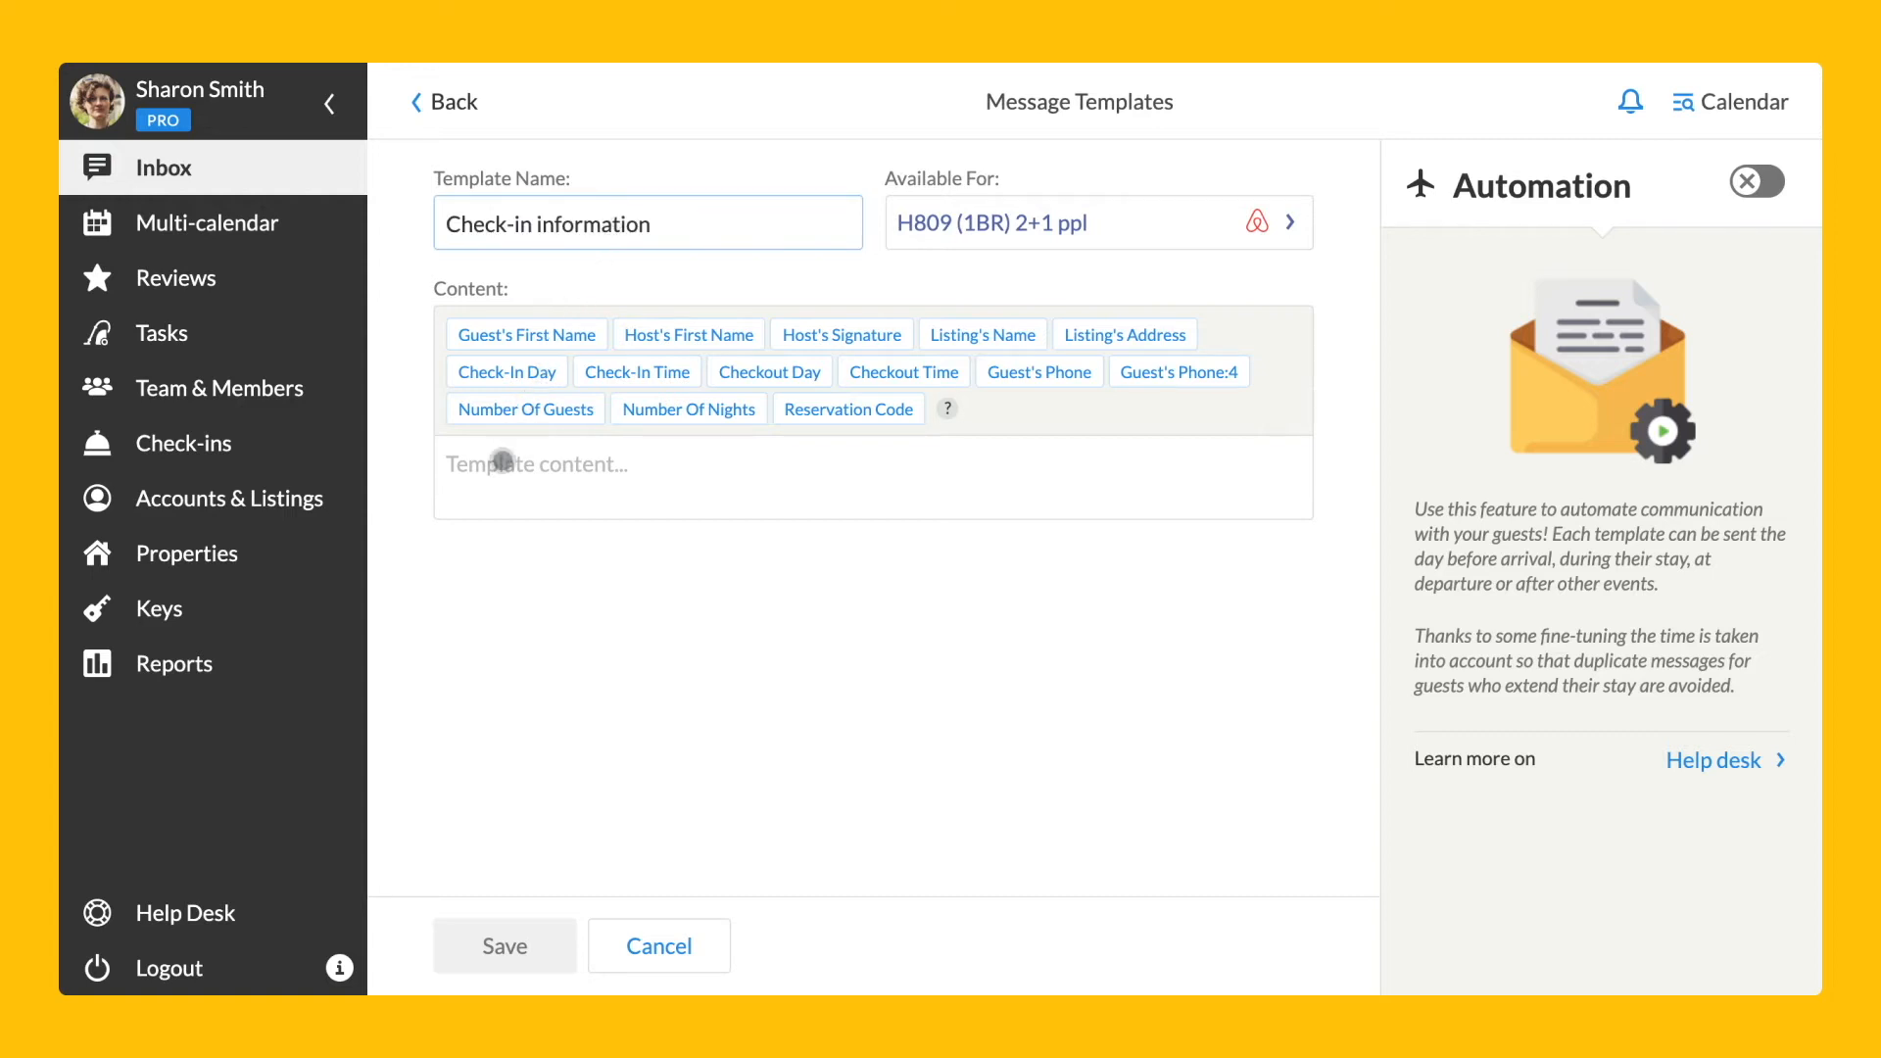
pyautogui.write('Hi! Your check-in time is 3pm')
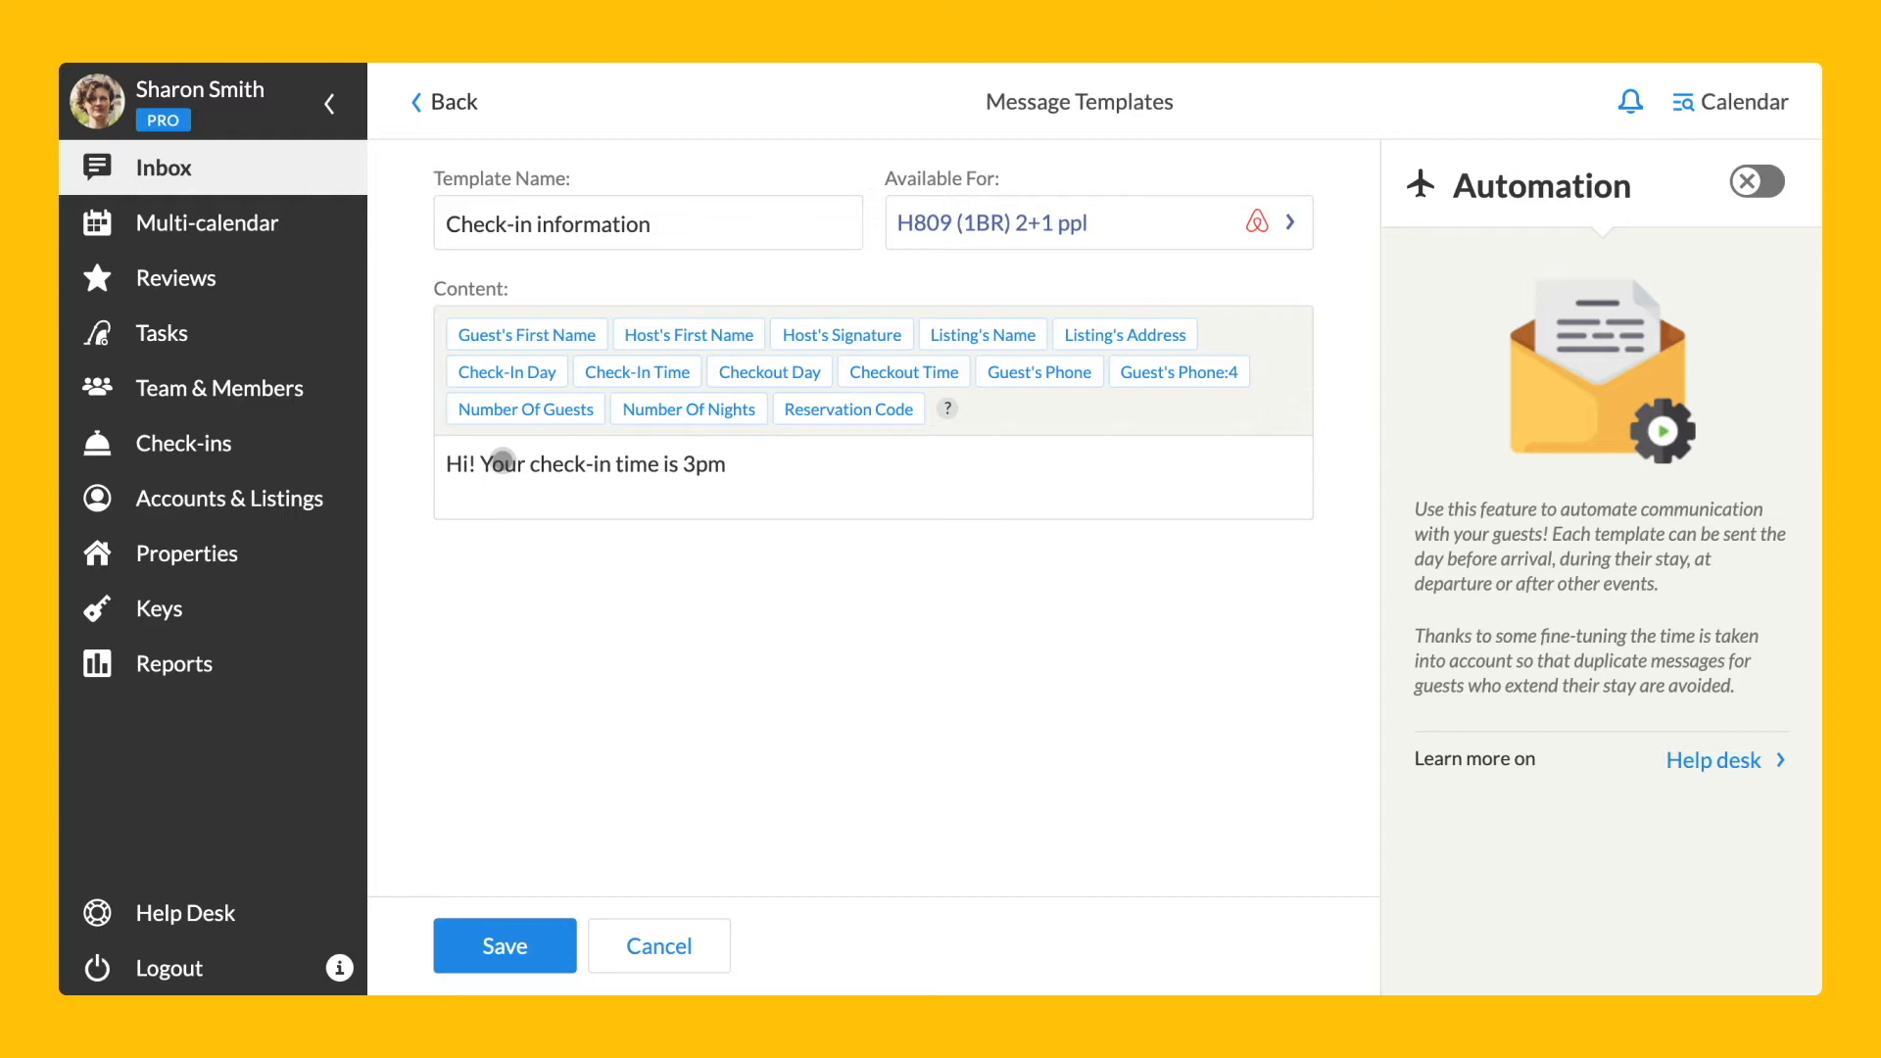
pyautogui.click(637, 373)
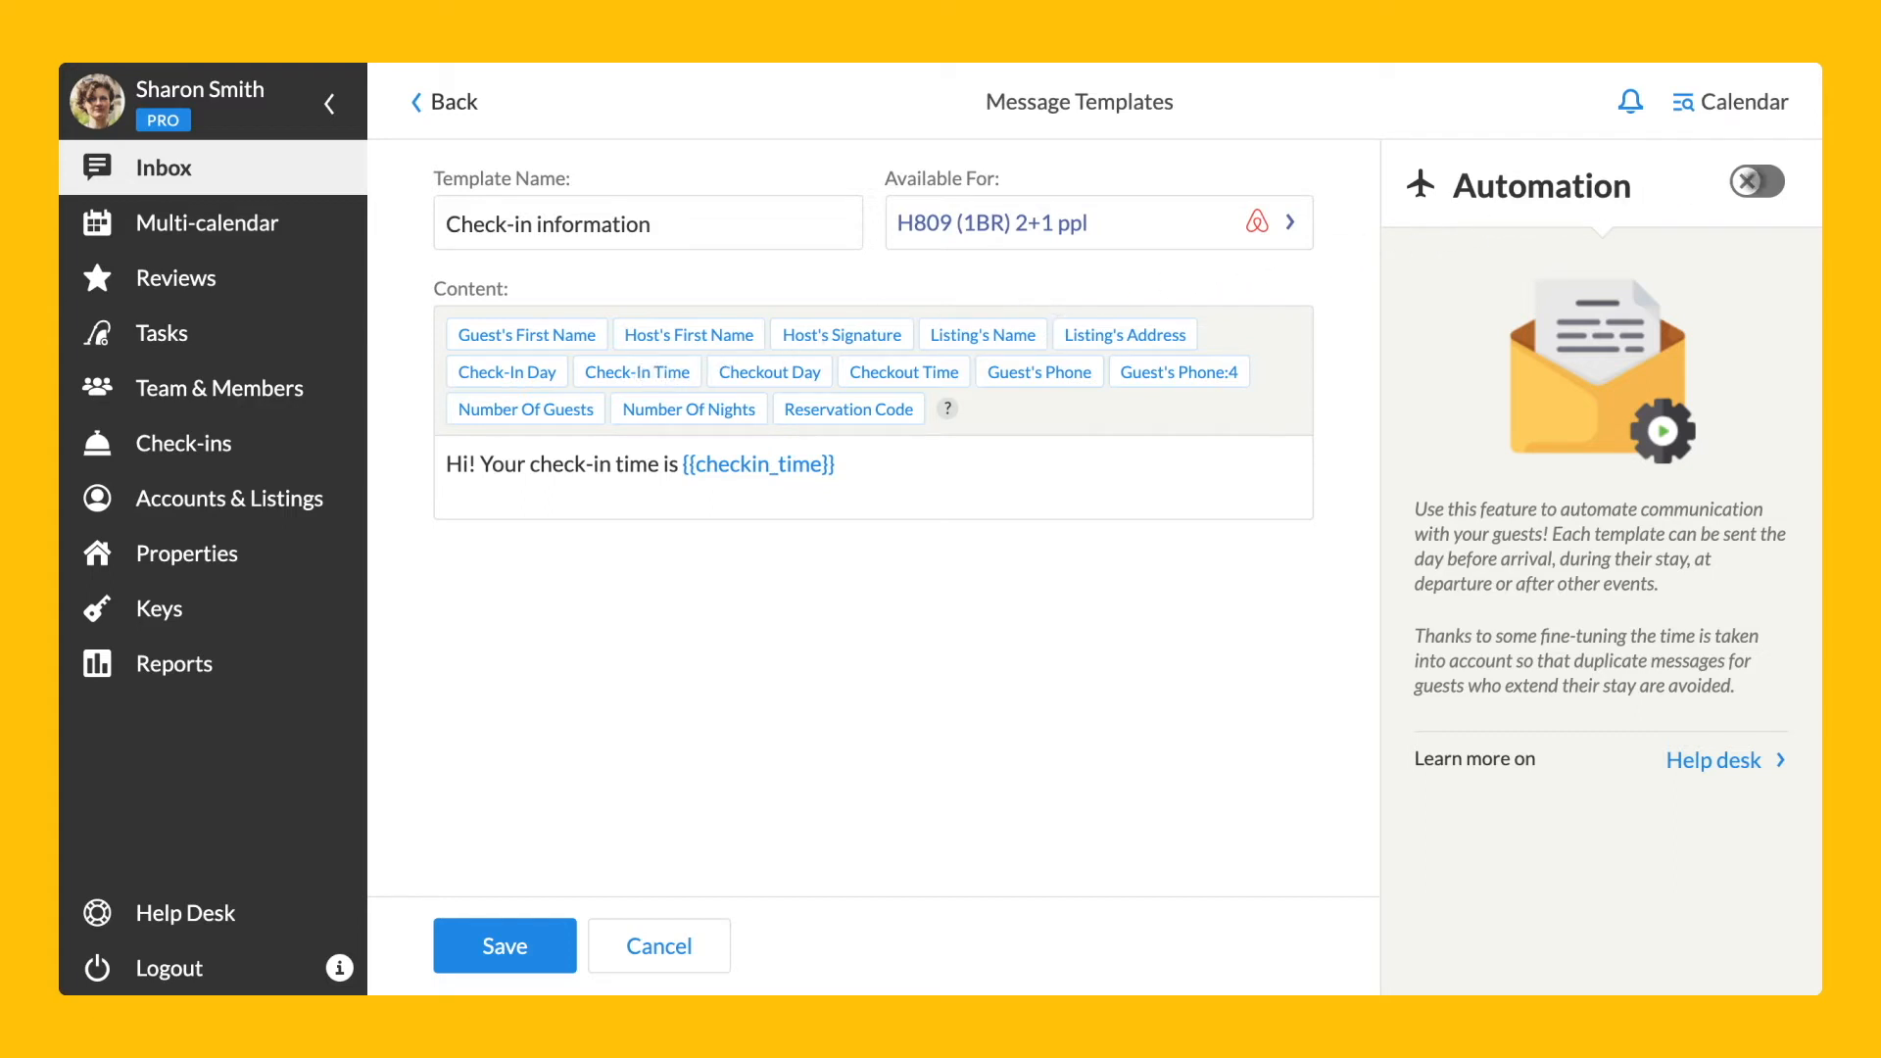
# - Make the template send automatically before check-in and attach the door photo
pyautogui.click(1751, 180)
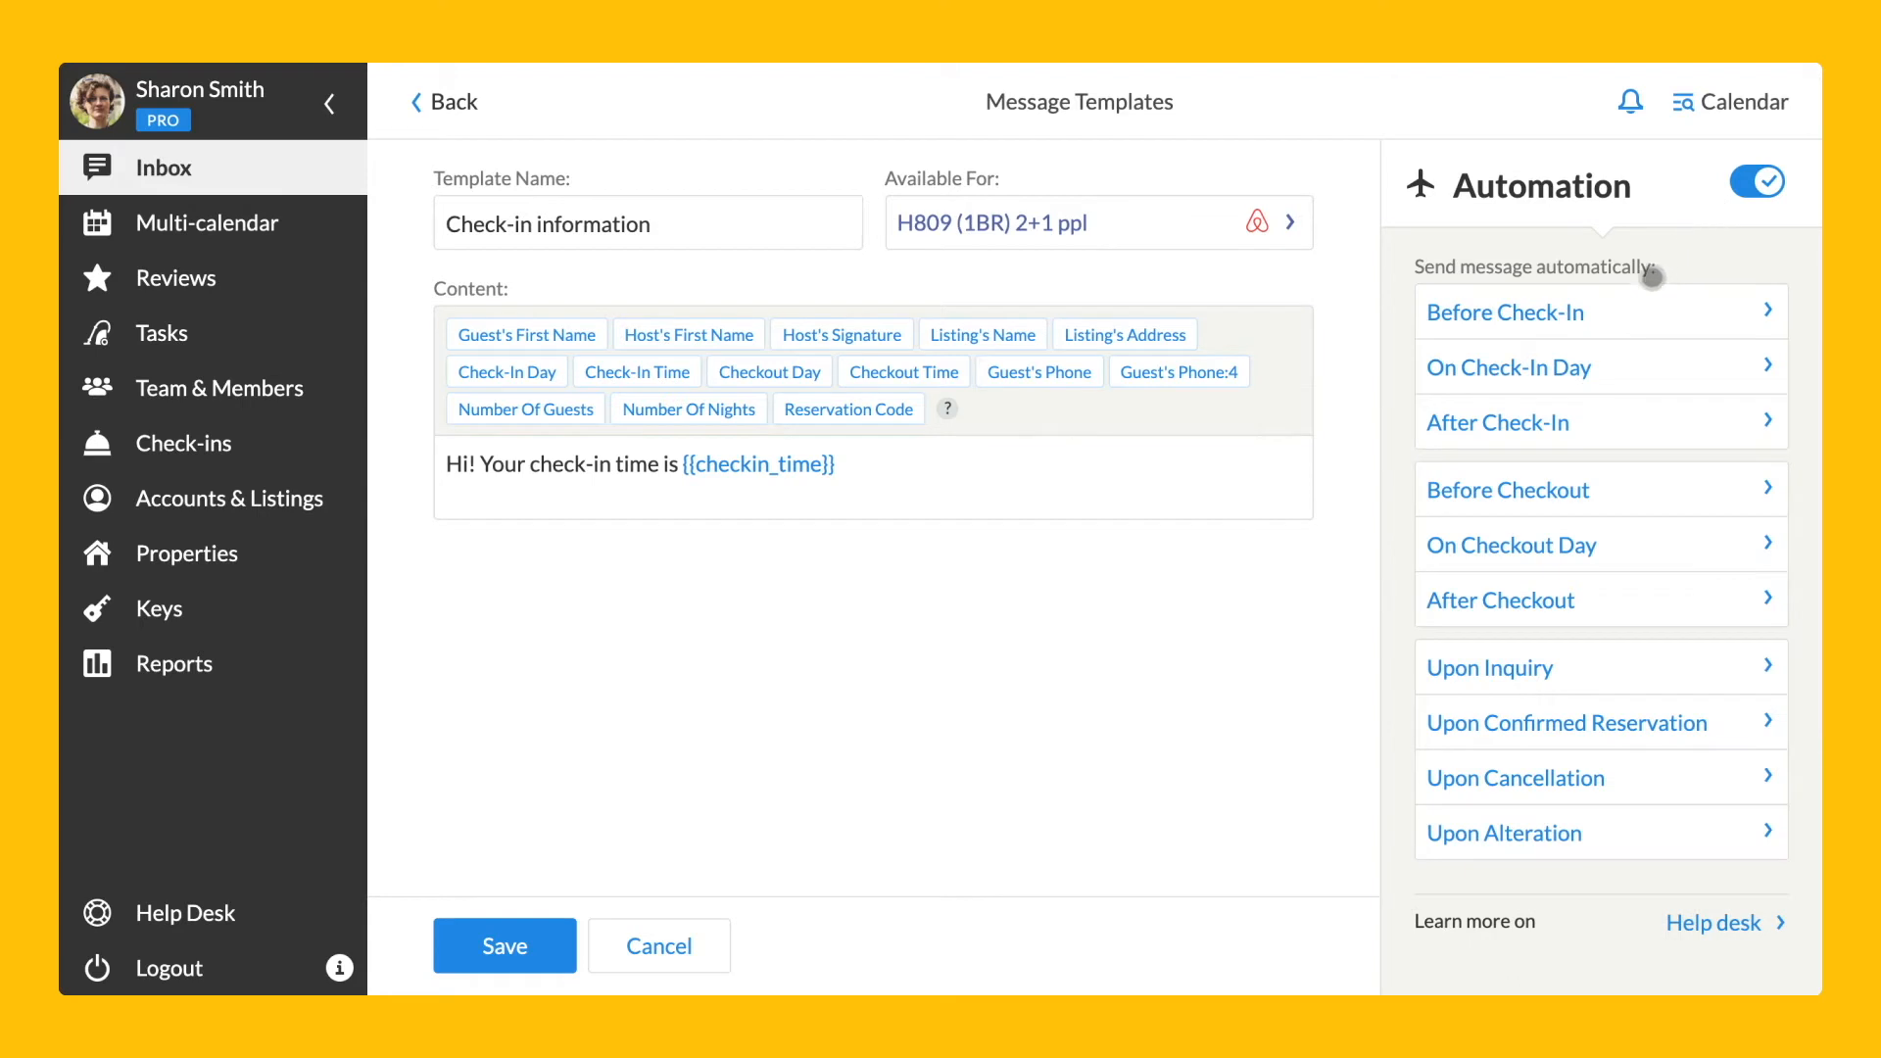
pyautogui.click(1502, 312)
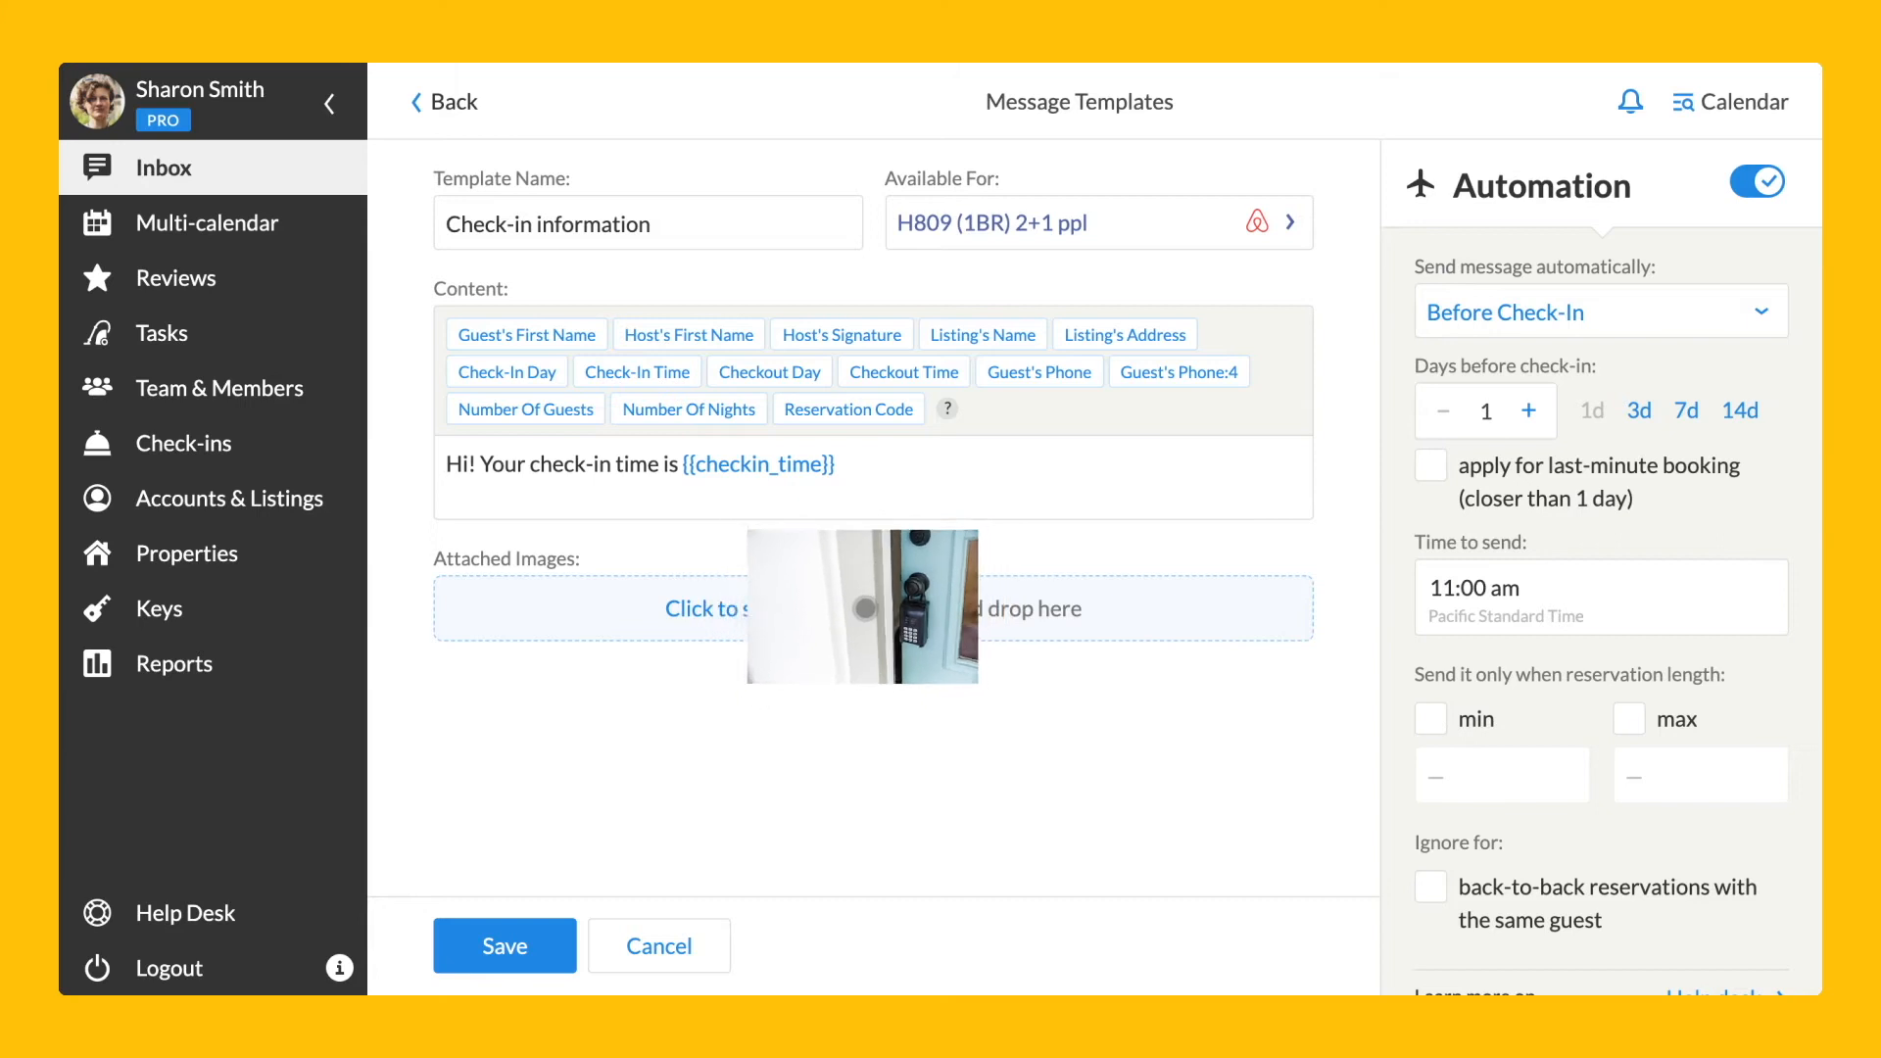
pyautogui.click(174, 276)
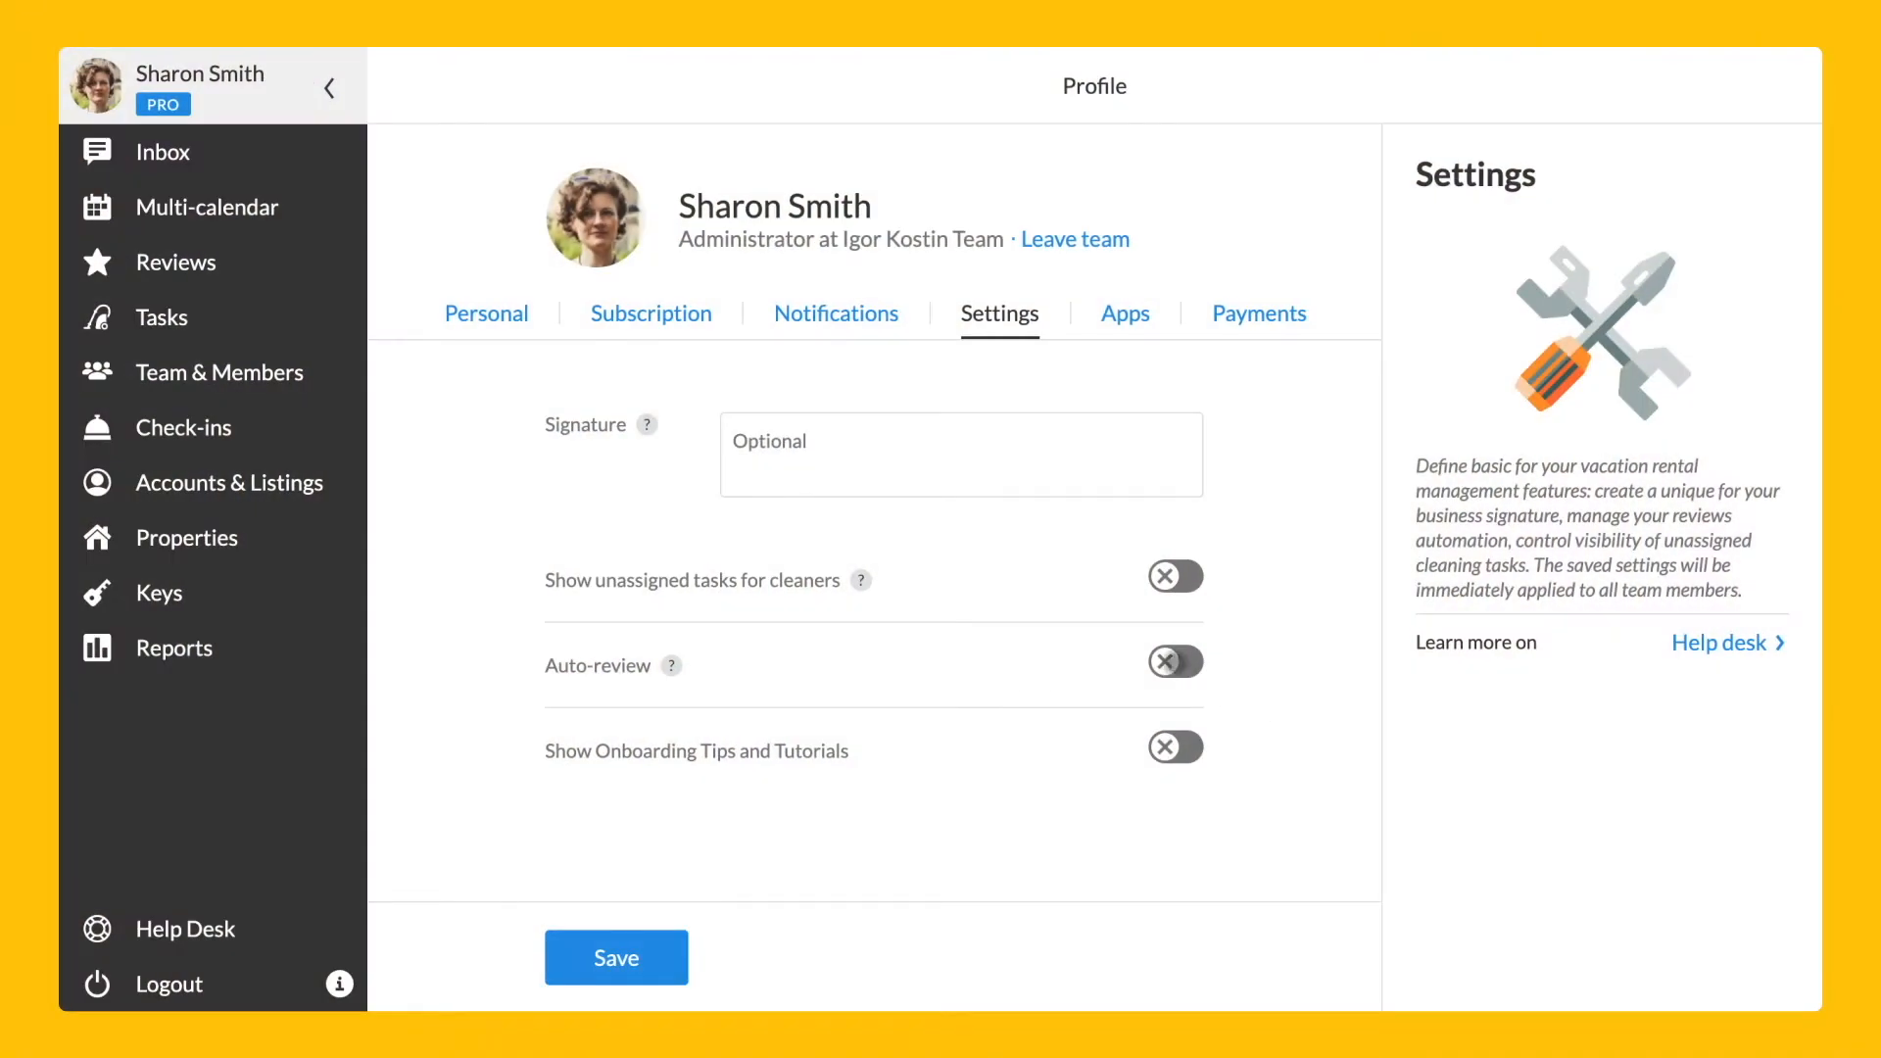
# - Enable auto-review with a 3-day delay, then go to the multi-calendar of reservations
pyautogui.click(1173, 660)
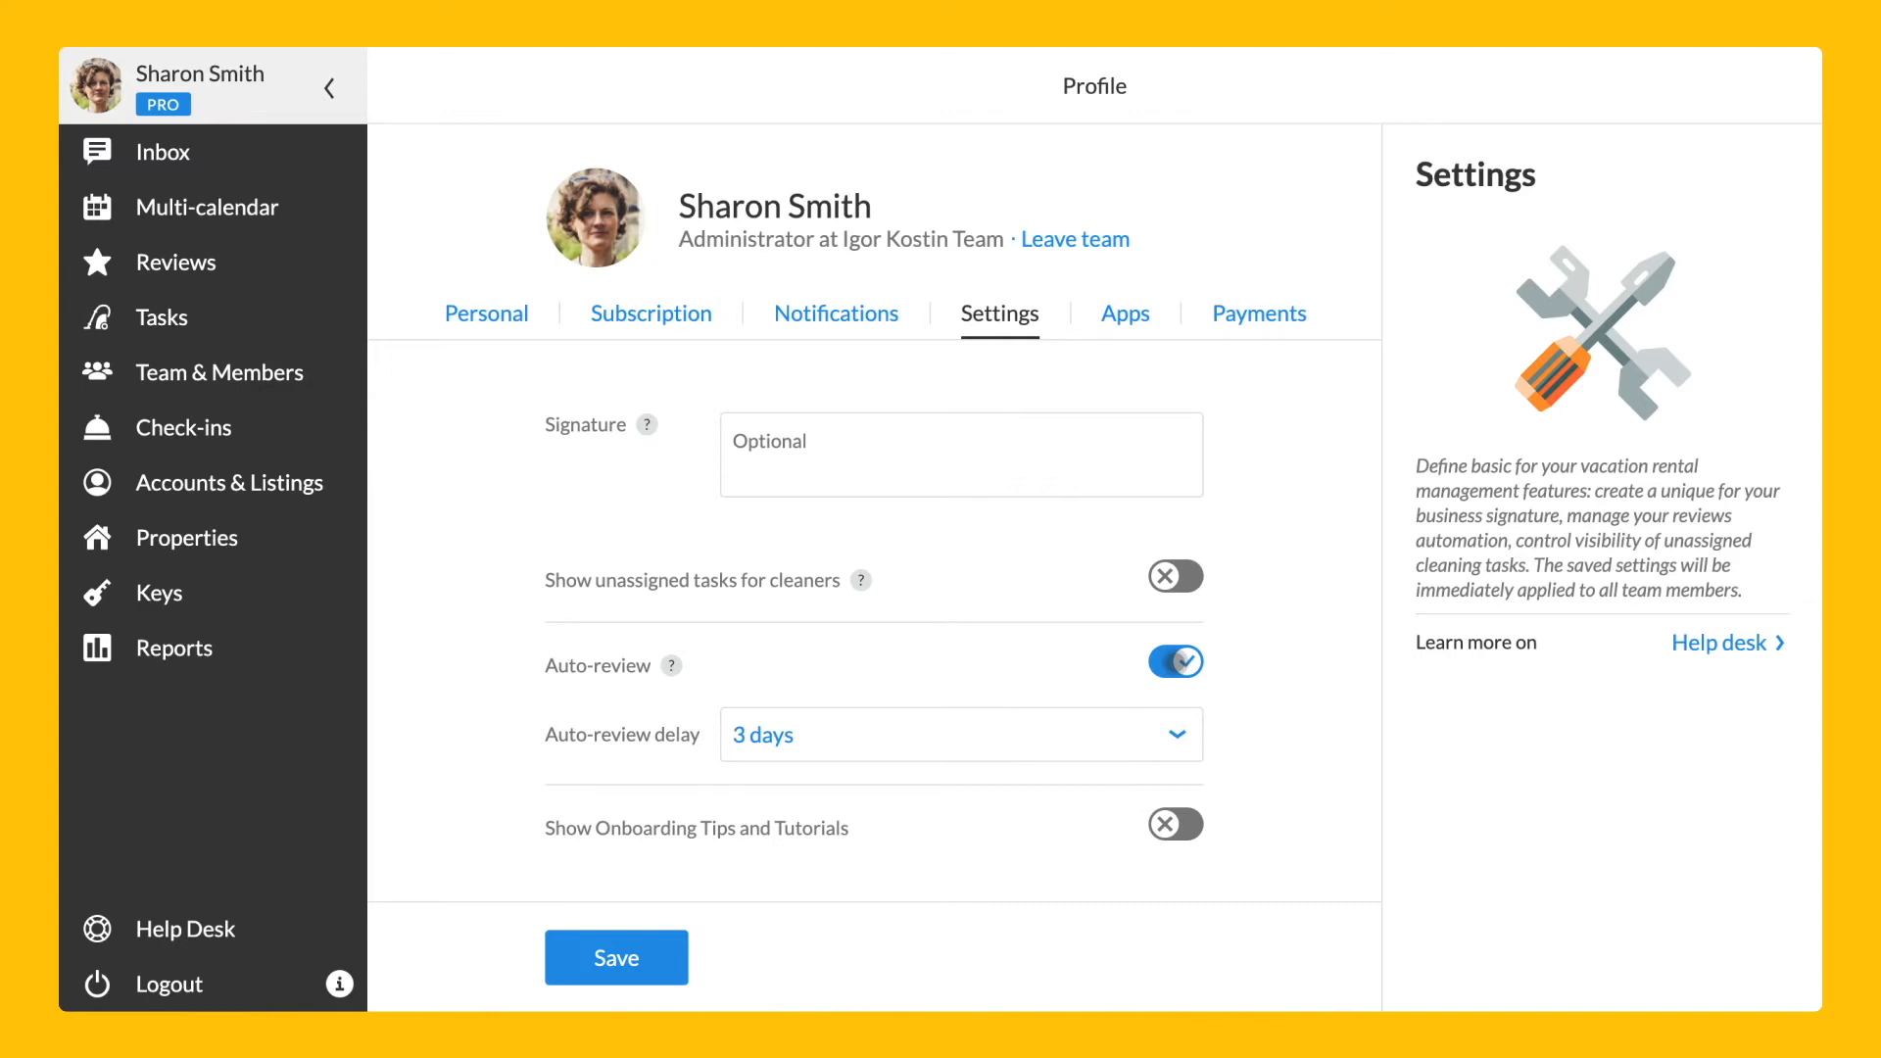
pyautogui.click(206, 208)
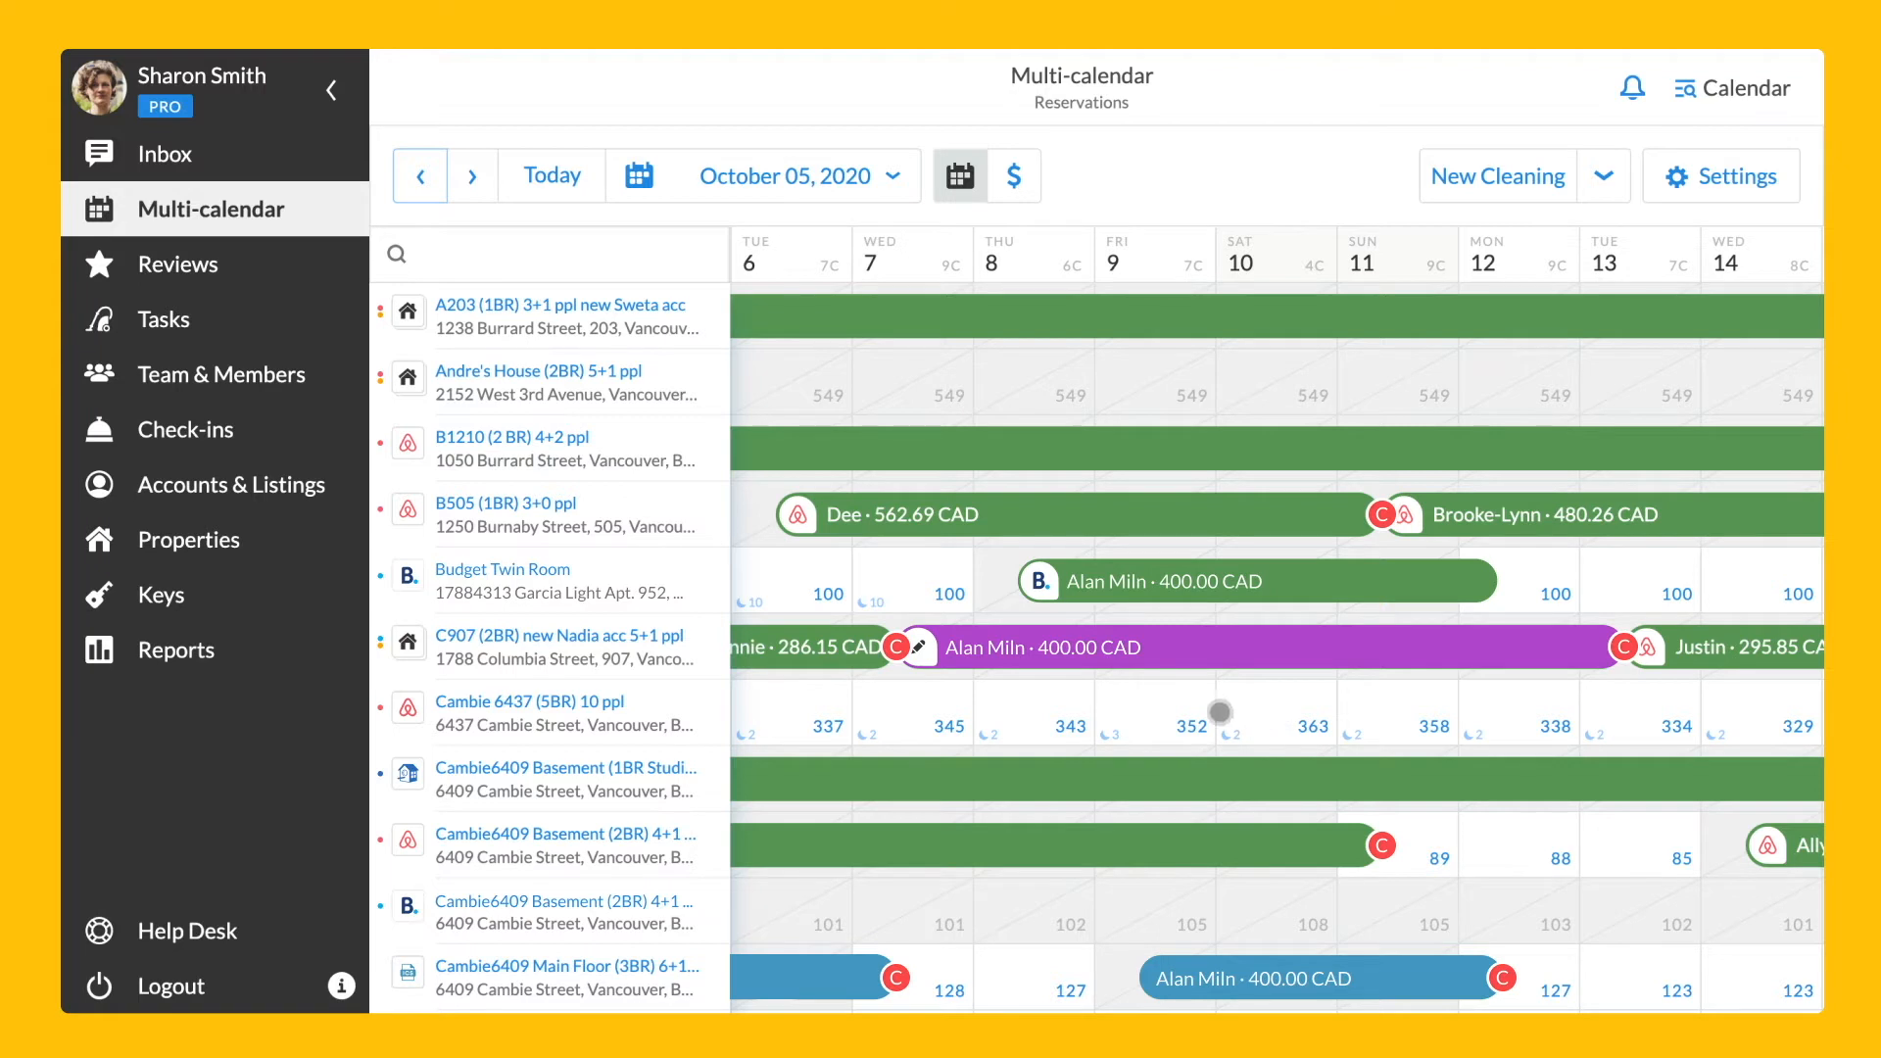
# - Bring up the options menu for the B1210 (2 BR) 4+2 ppl listing row
pyautogui.click(1191, 709)
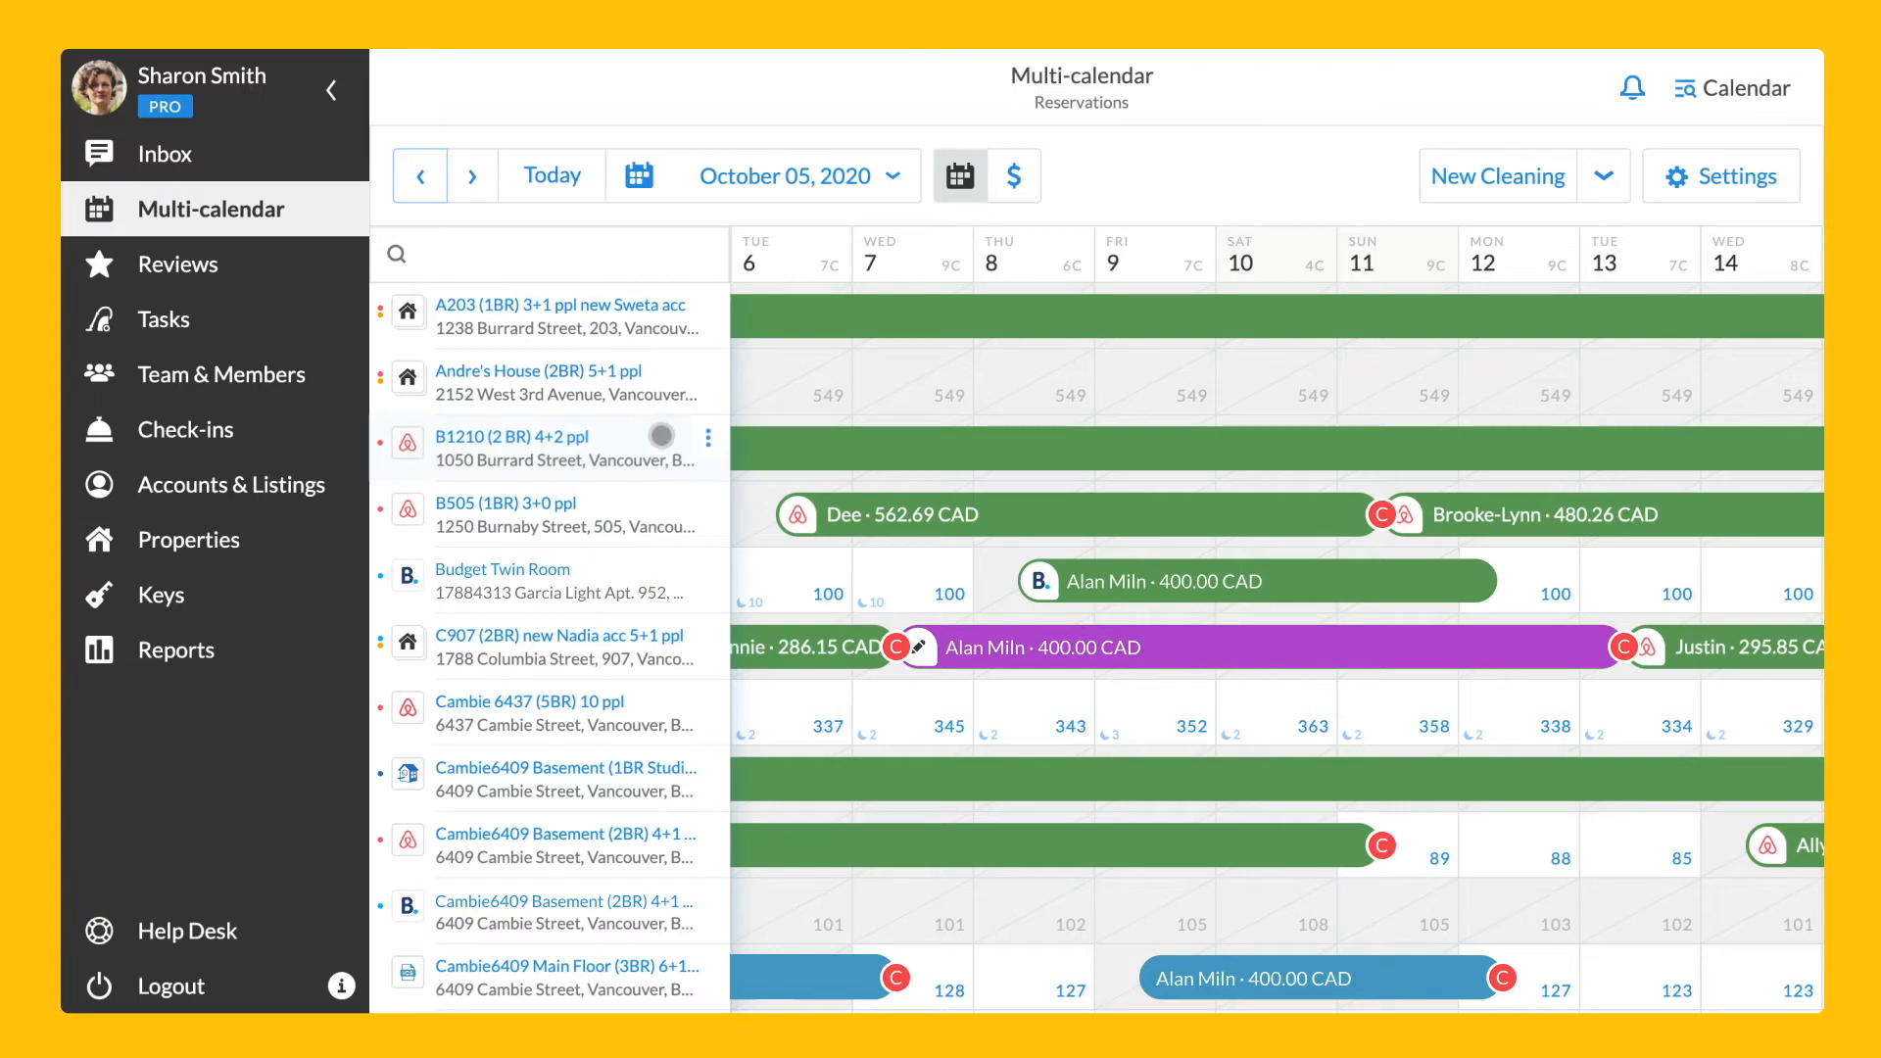
pyautogui.click(709, 437)
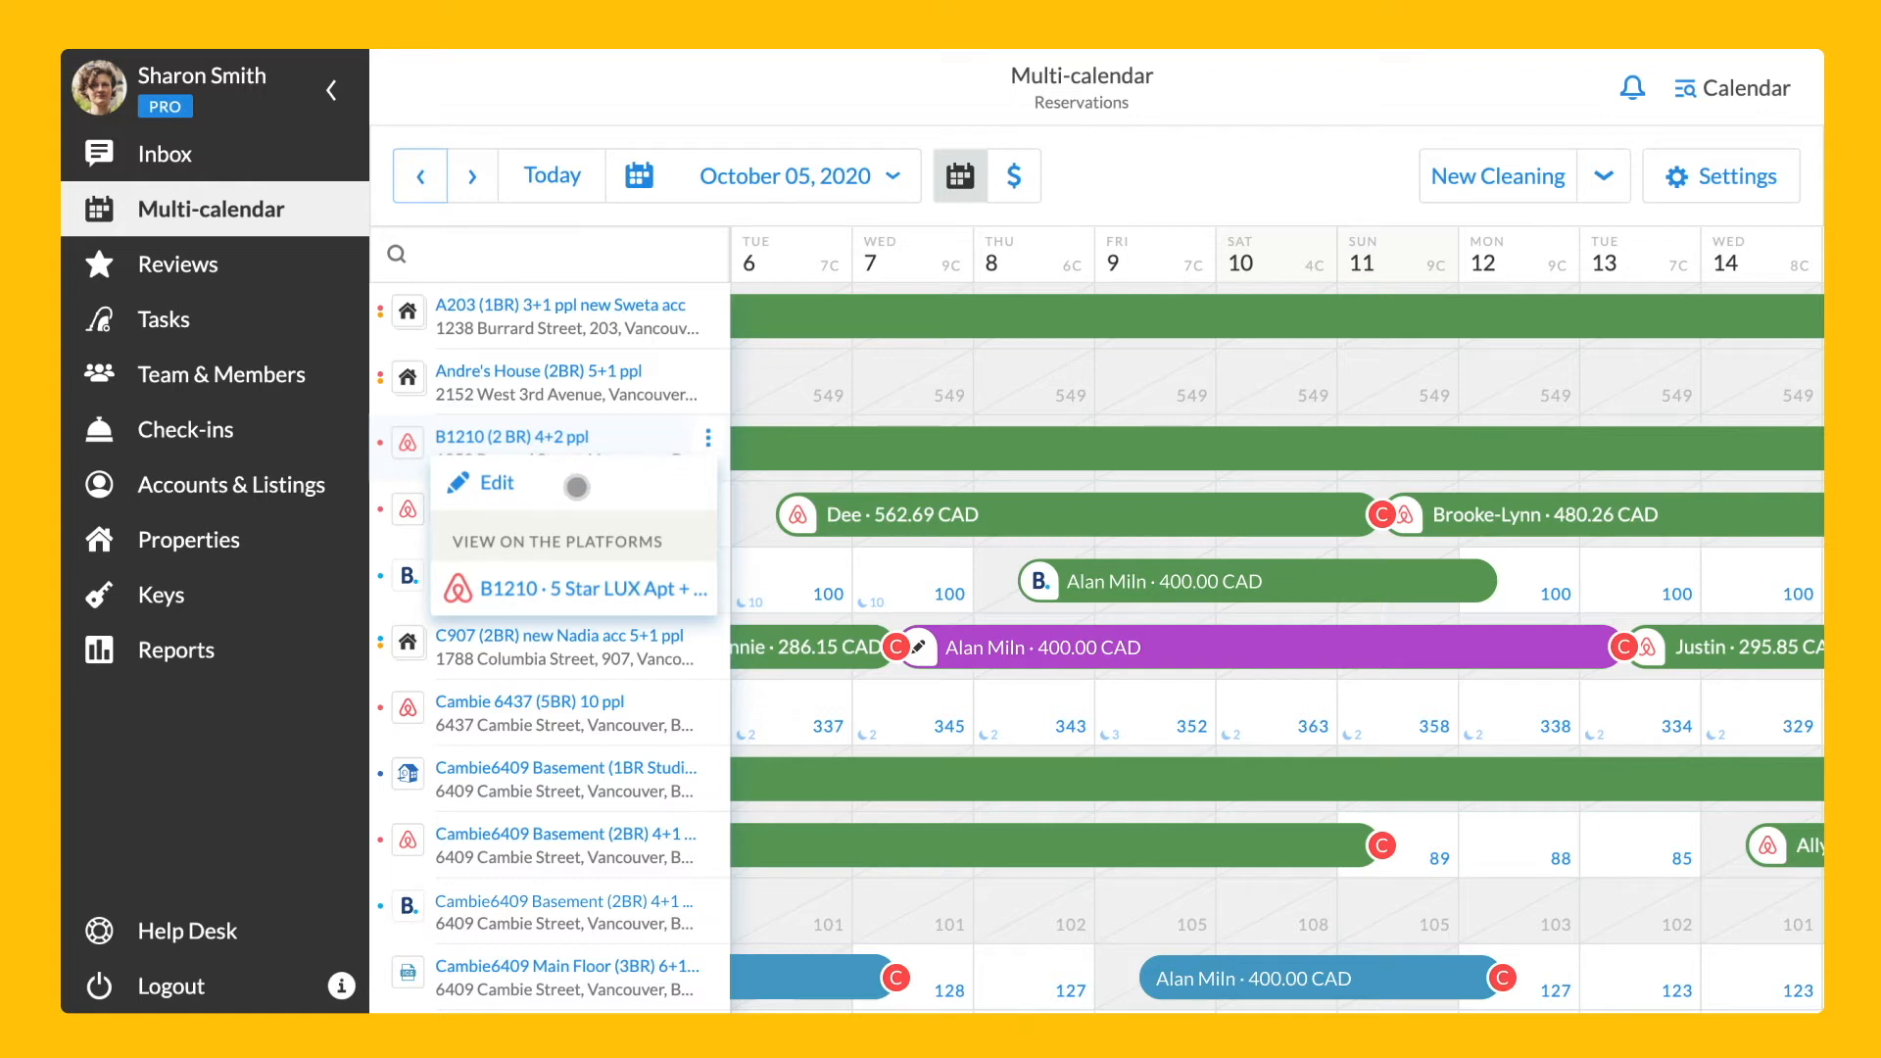
pyautogui.moveTo(617, 596)
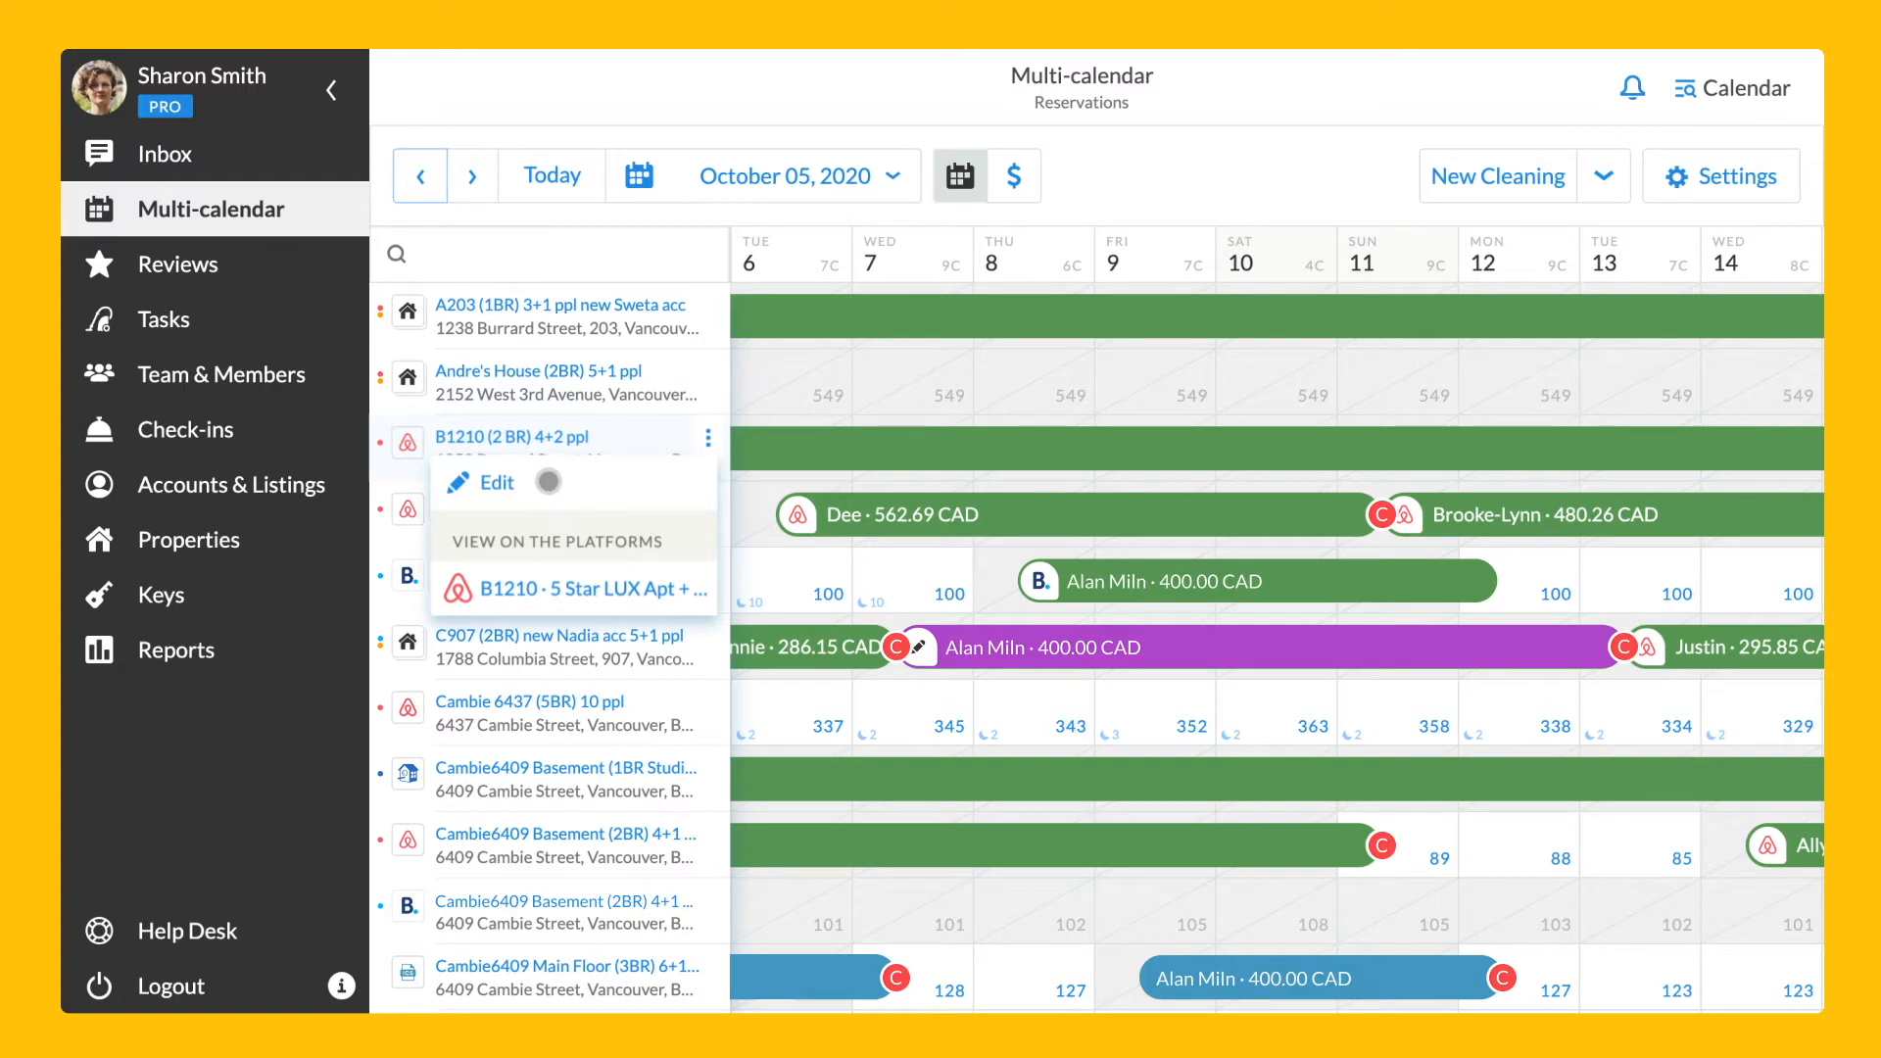
# - Link the Q415 Airbnb listing as a second channel on the B1210 property and return to the multi-calendar
pyautogui.click(486, 482)
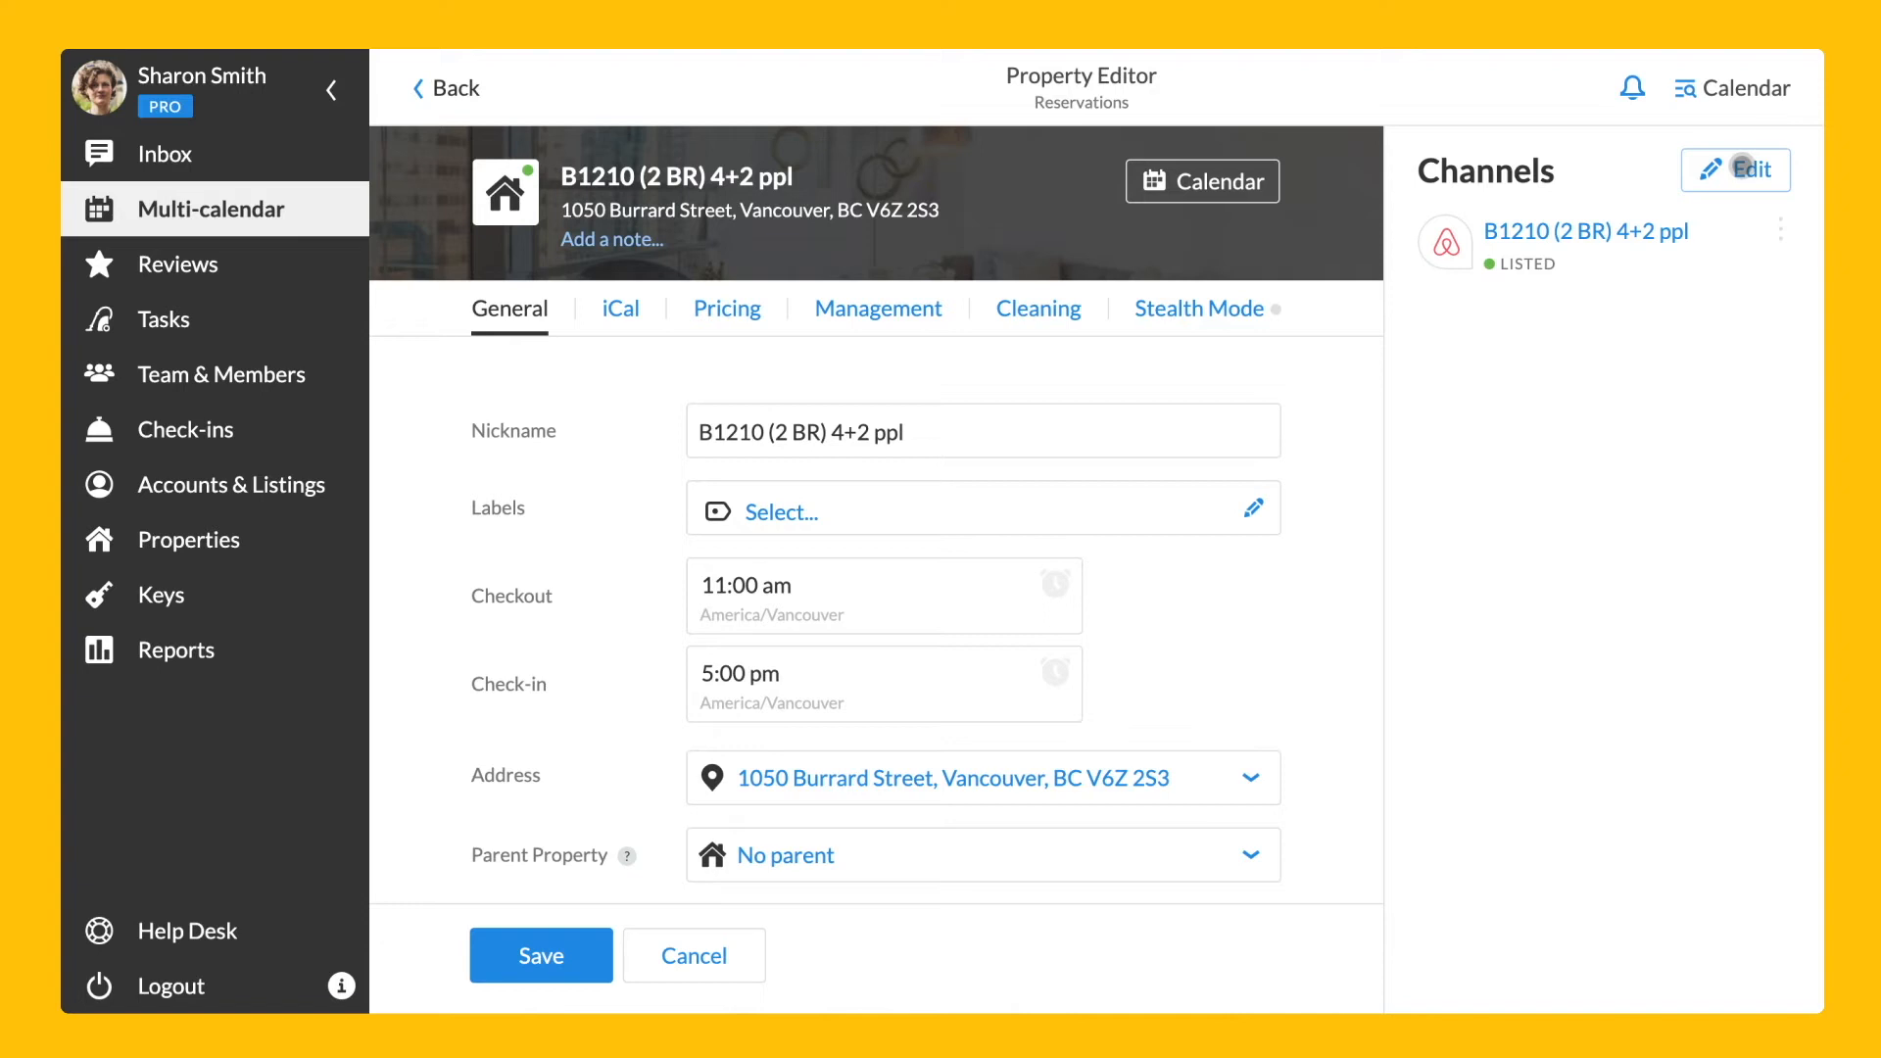
pyautogui.click(1734, 169)
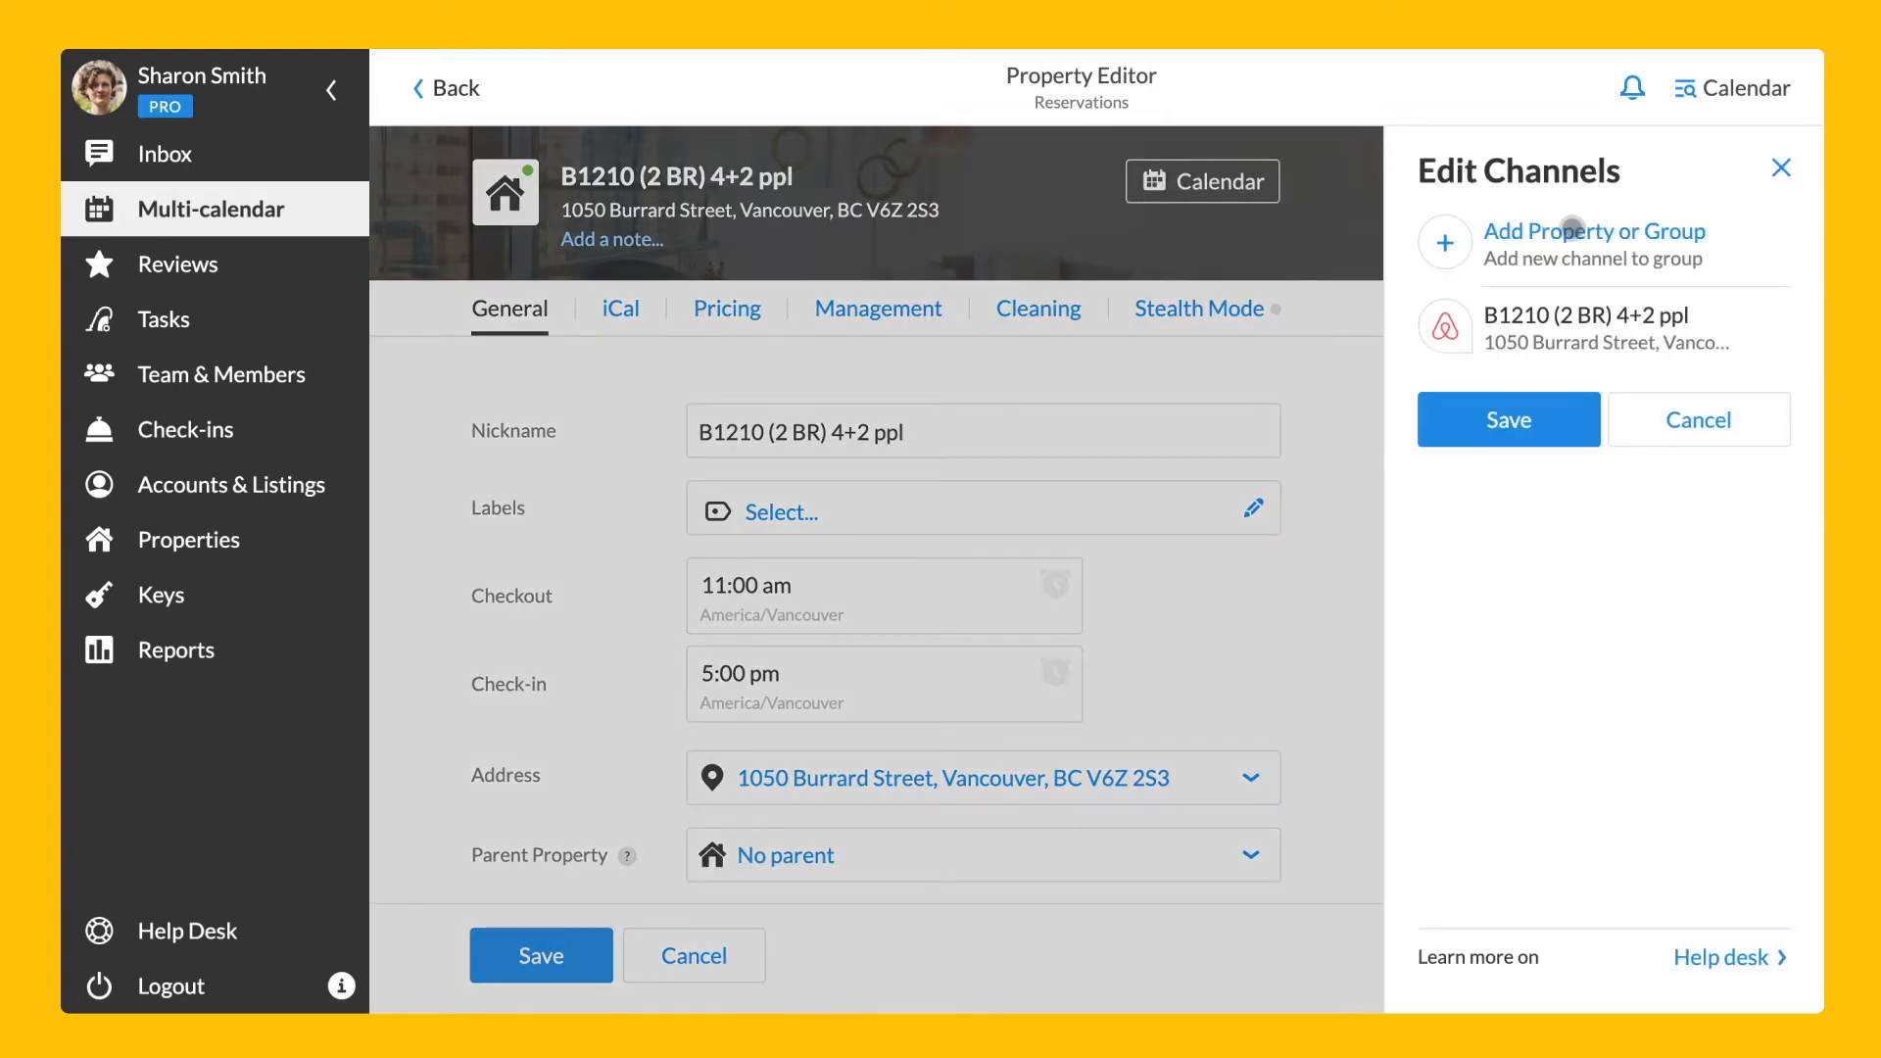
pyautogui.click(1595, 231)
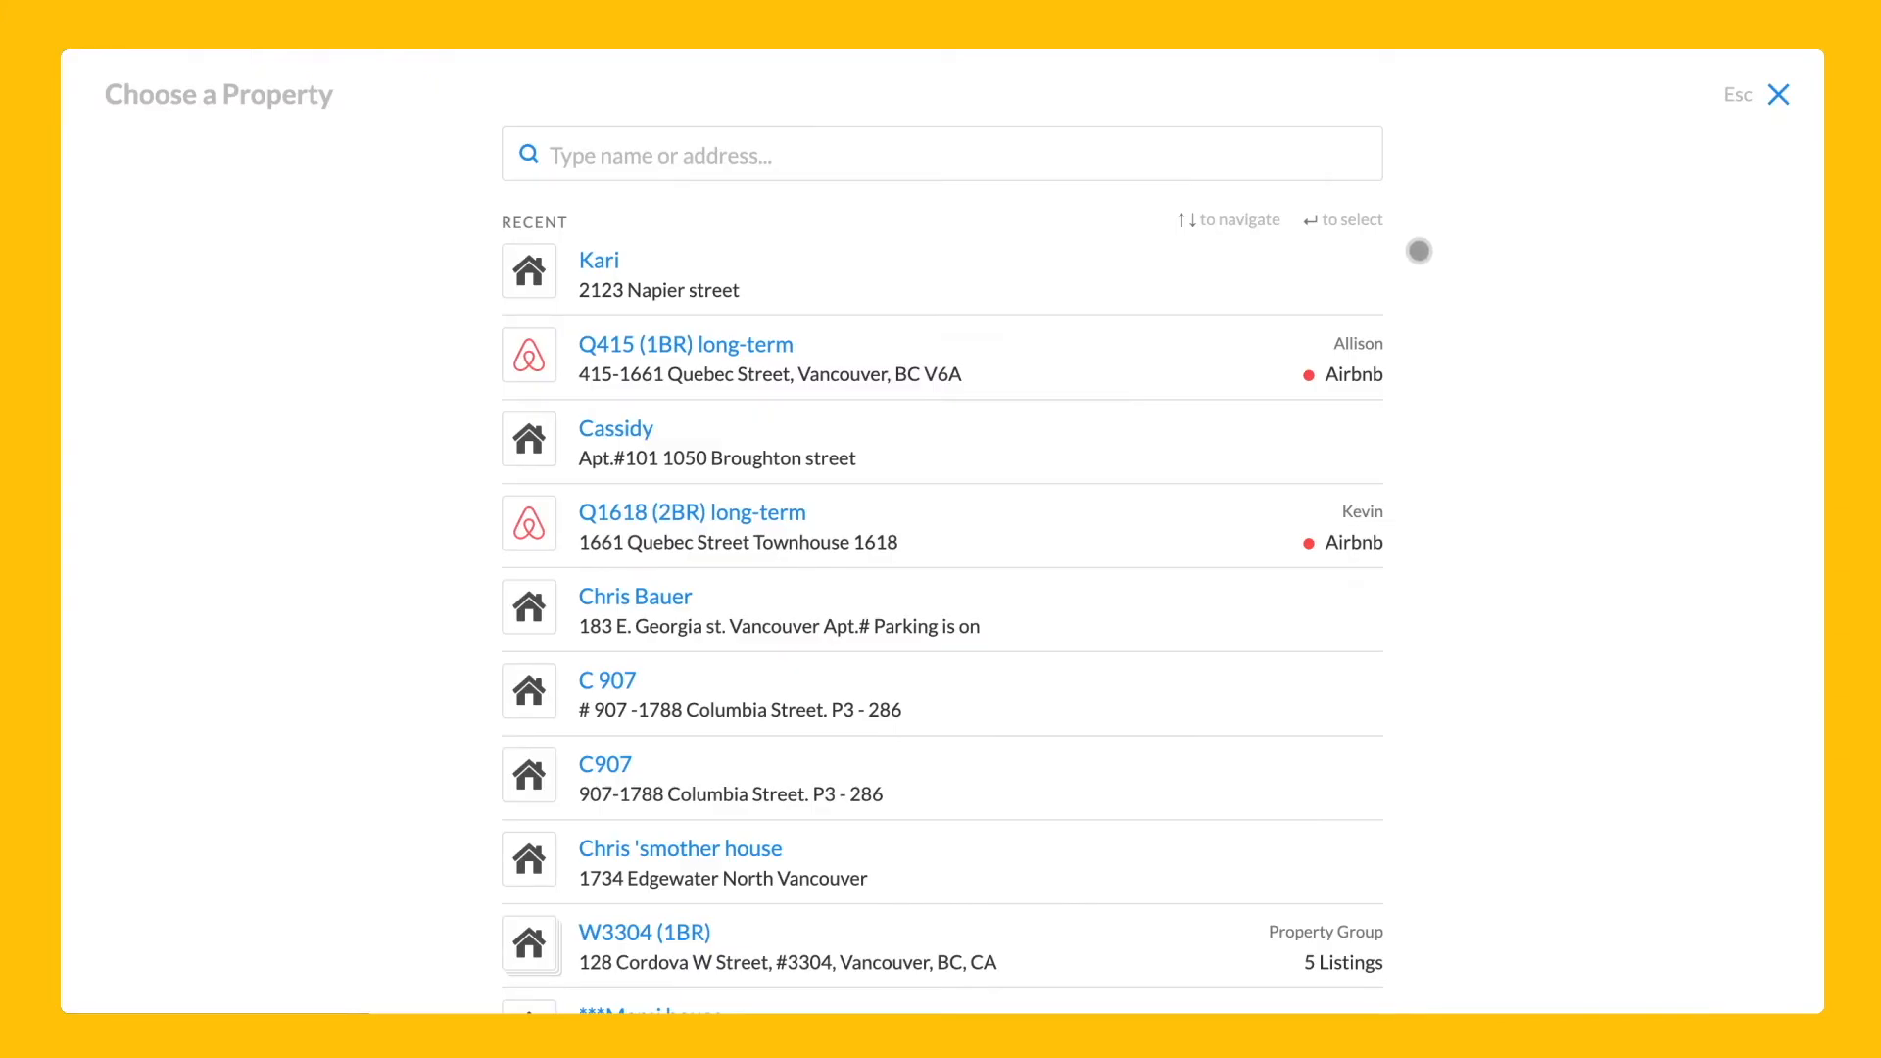
pyautogui.moveTo(841, 335)
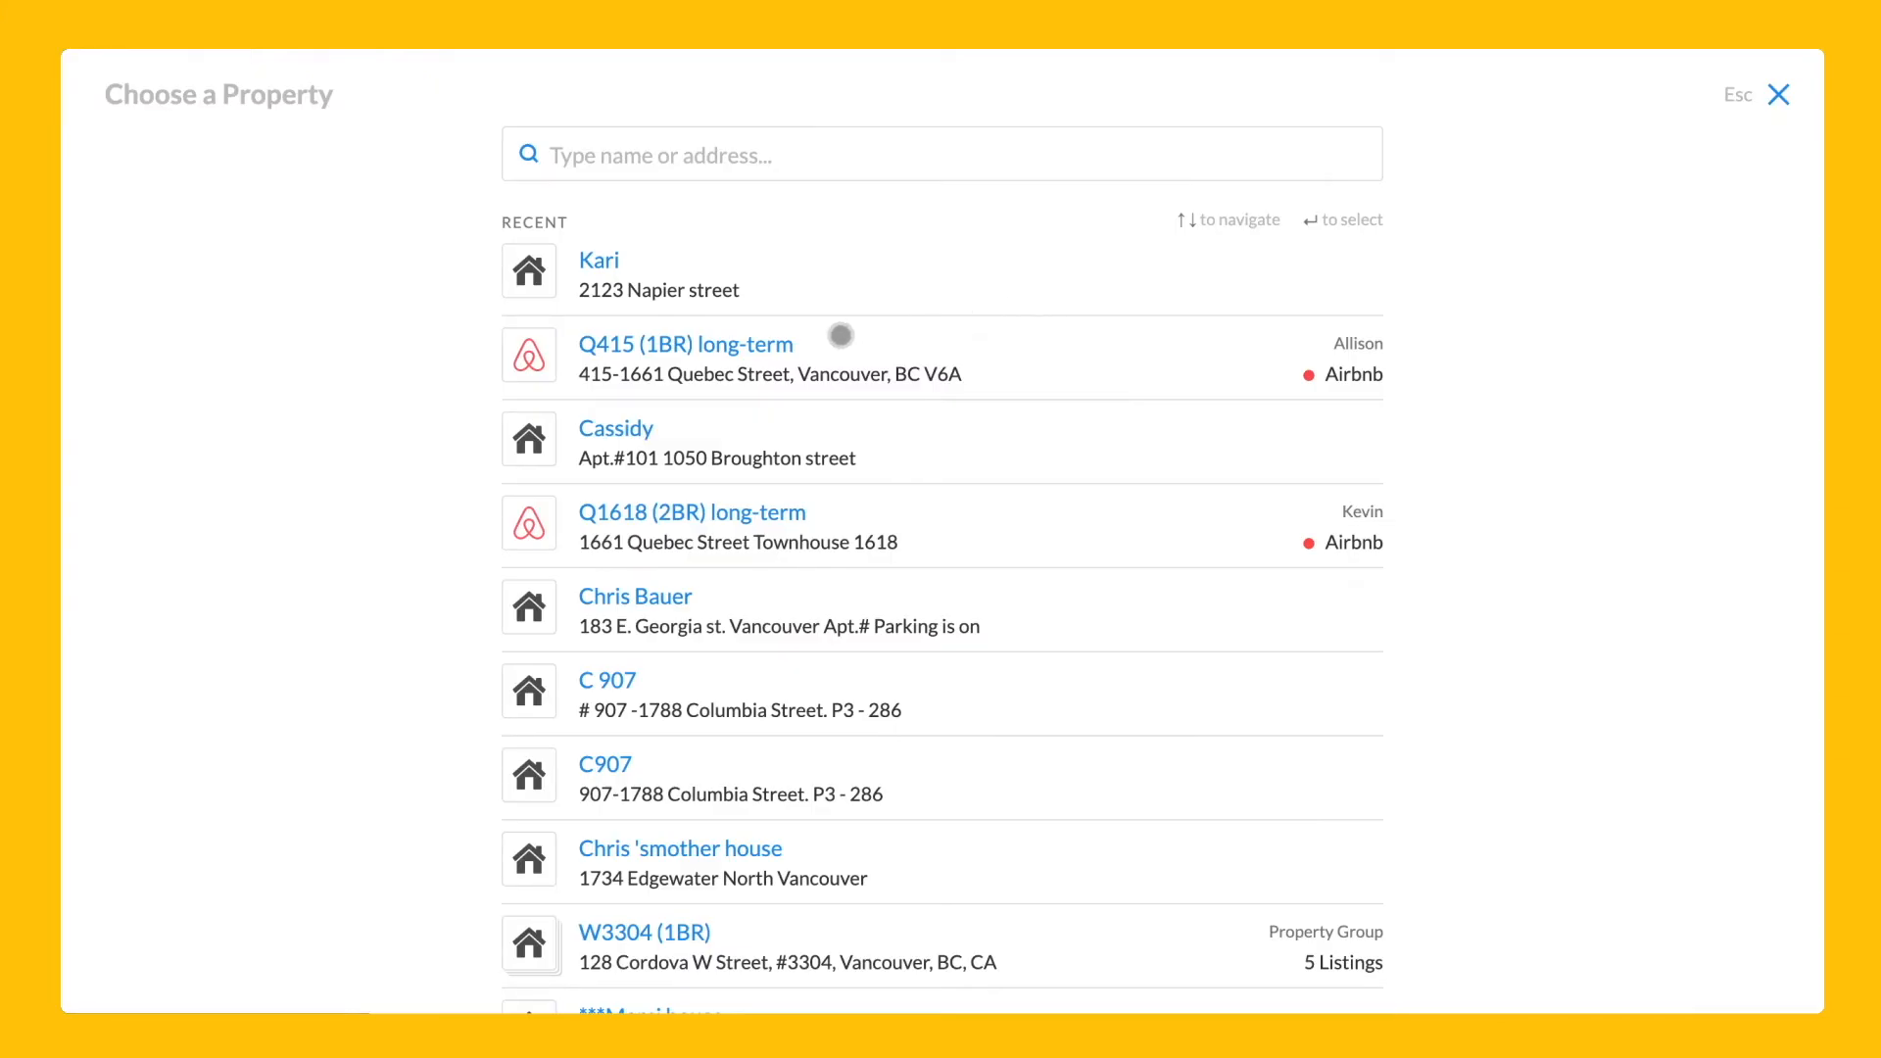
pyautogui.click(686, 345)
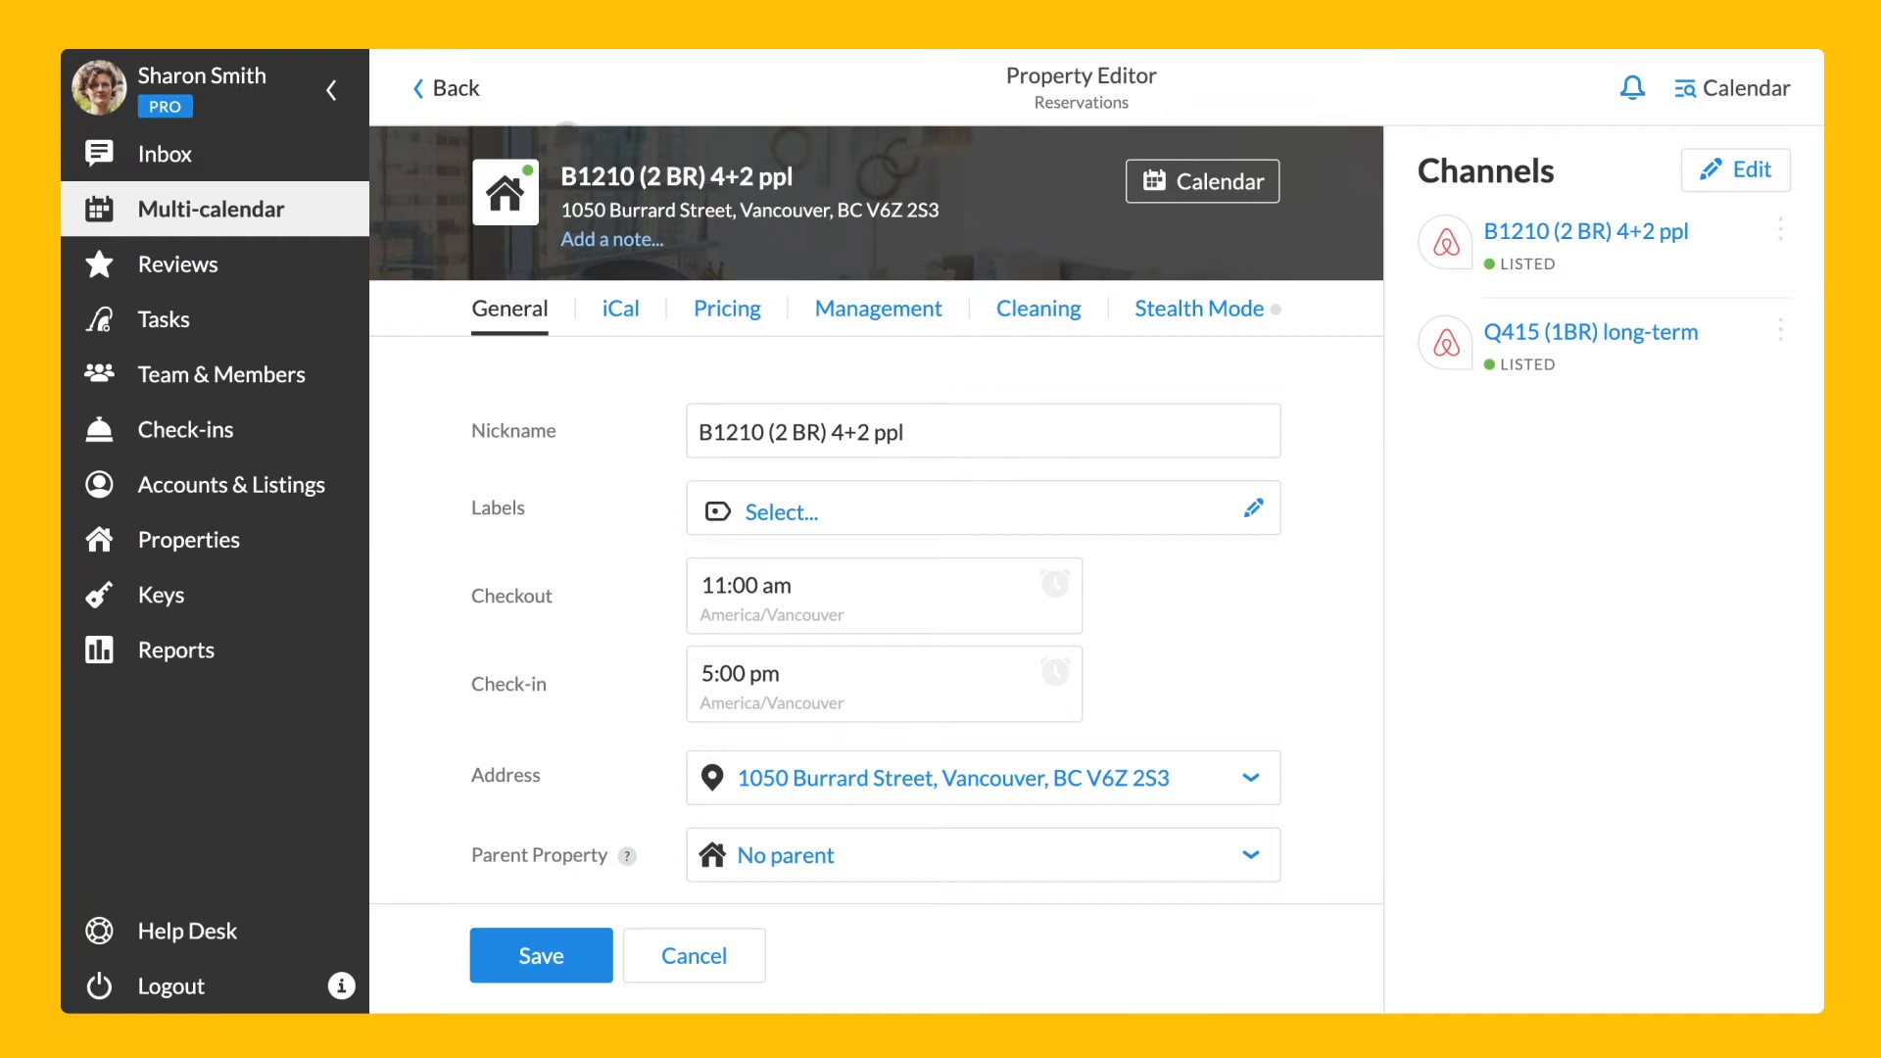
pyautogui.click(445, 88)
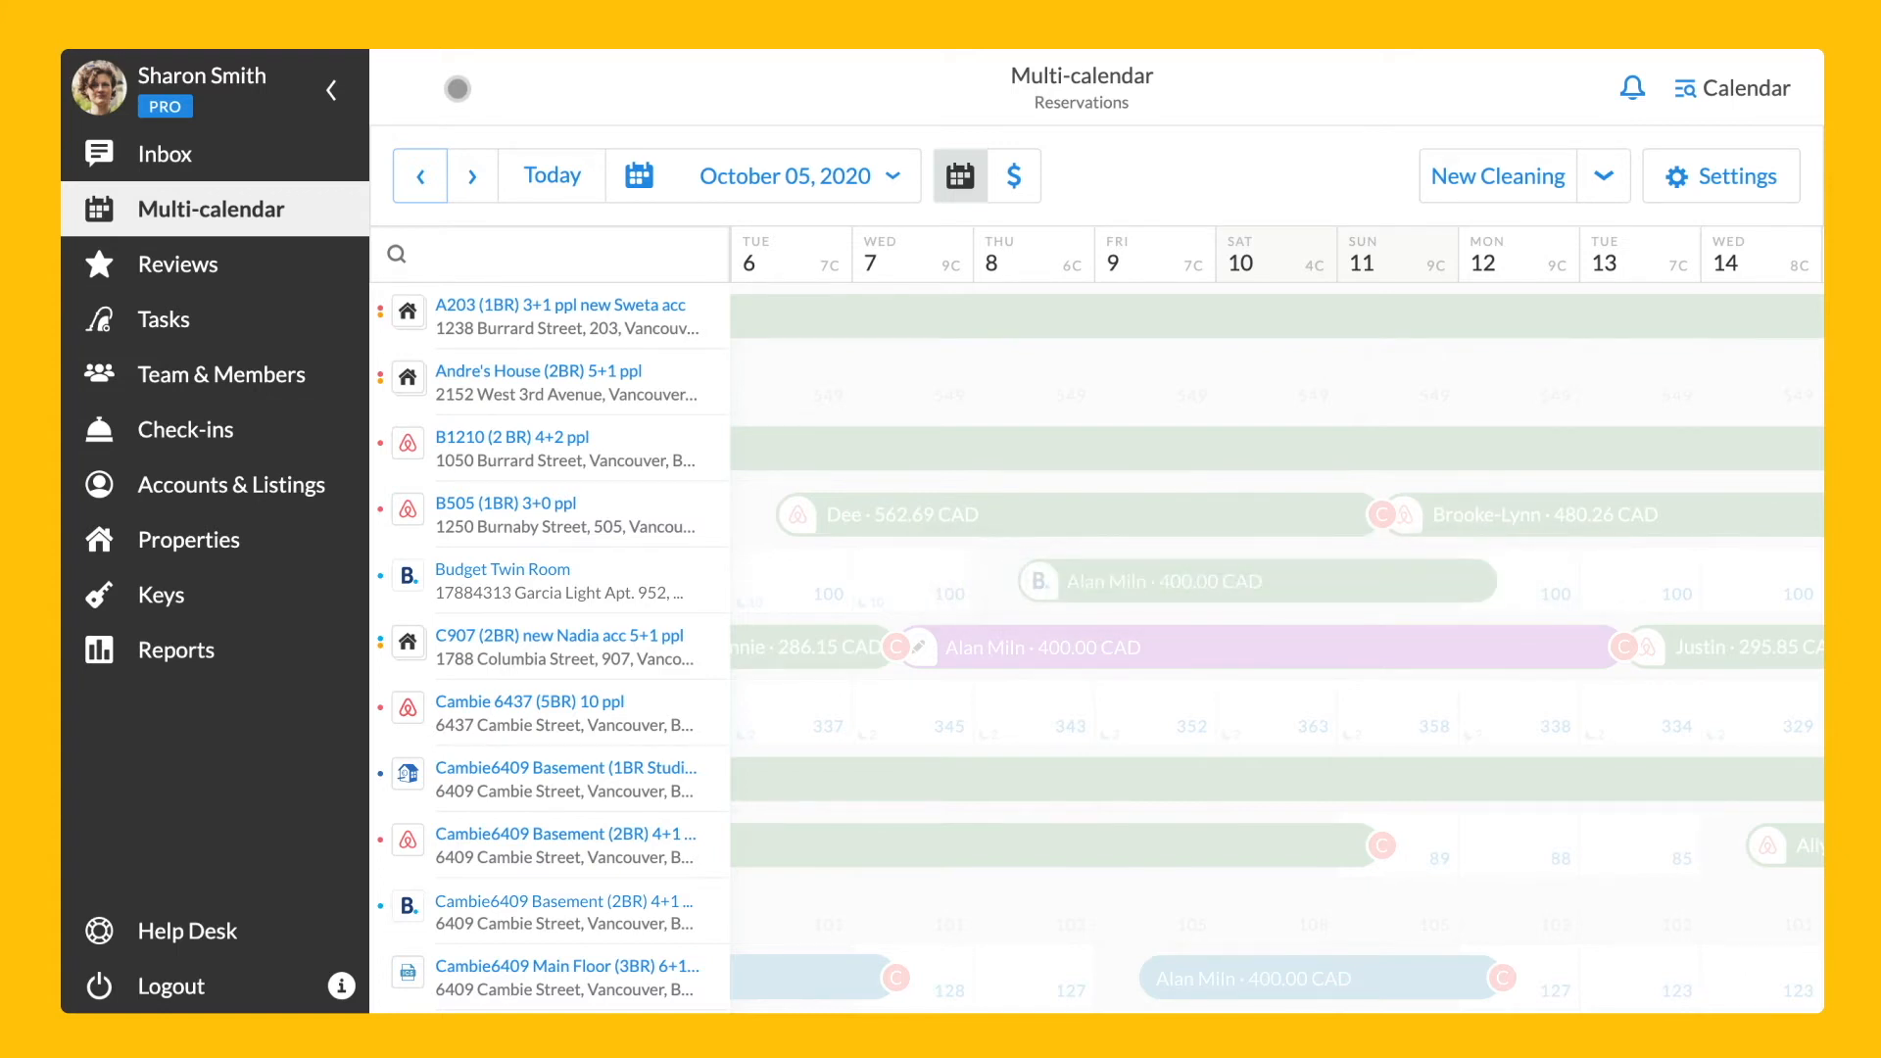
pyautogui.moveTo(1318, 978)
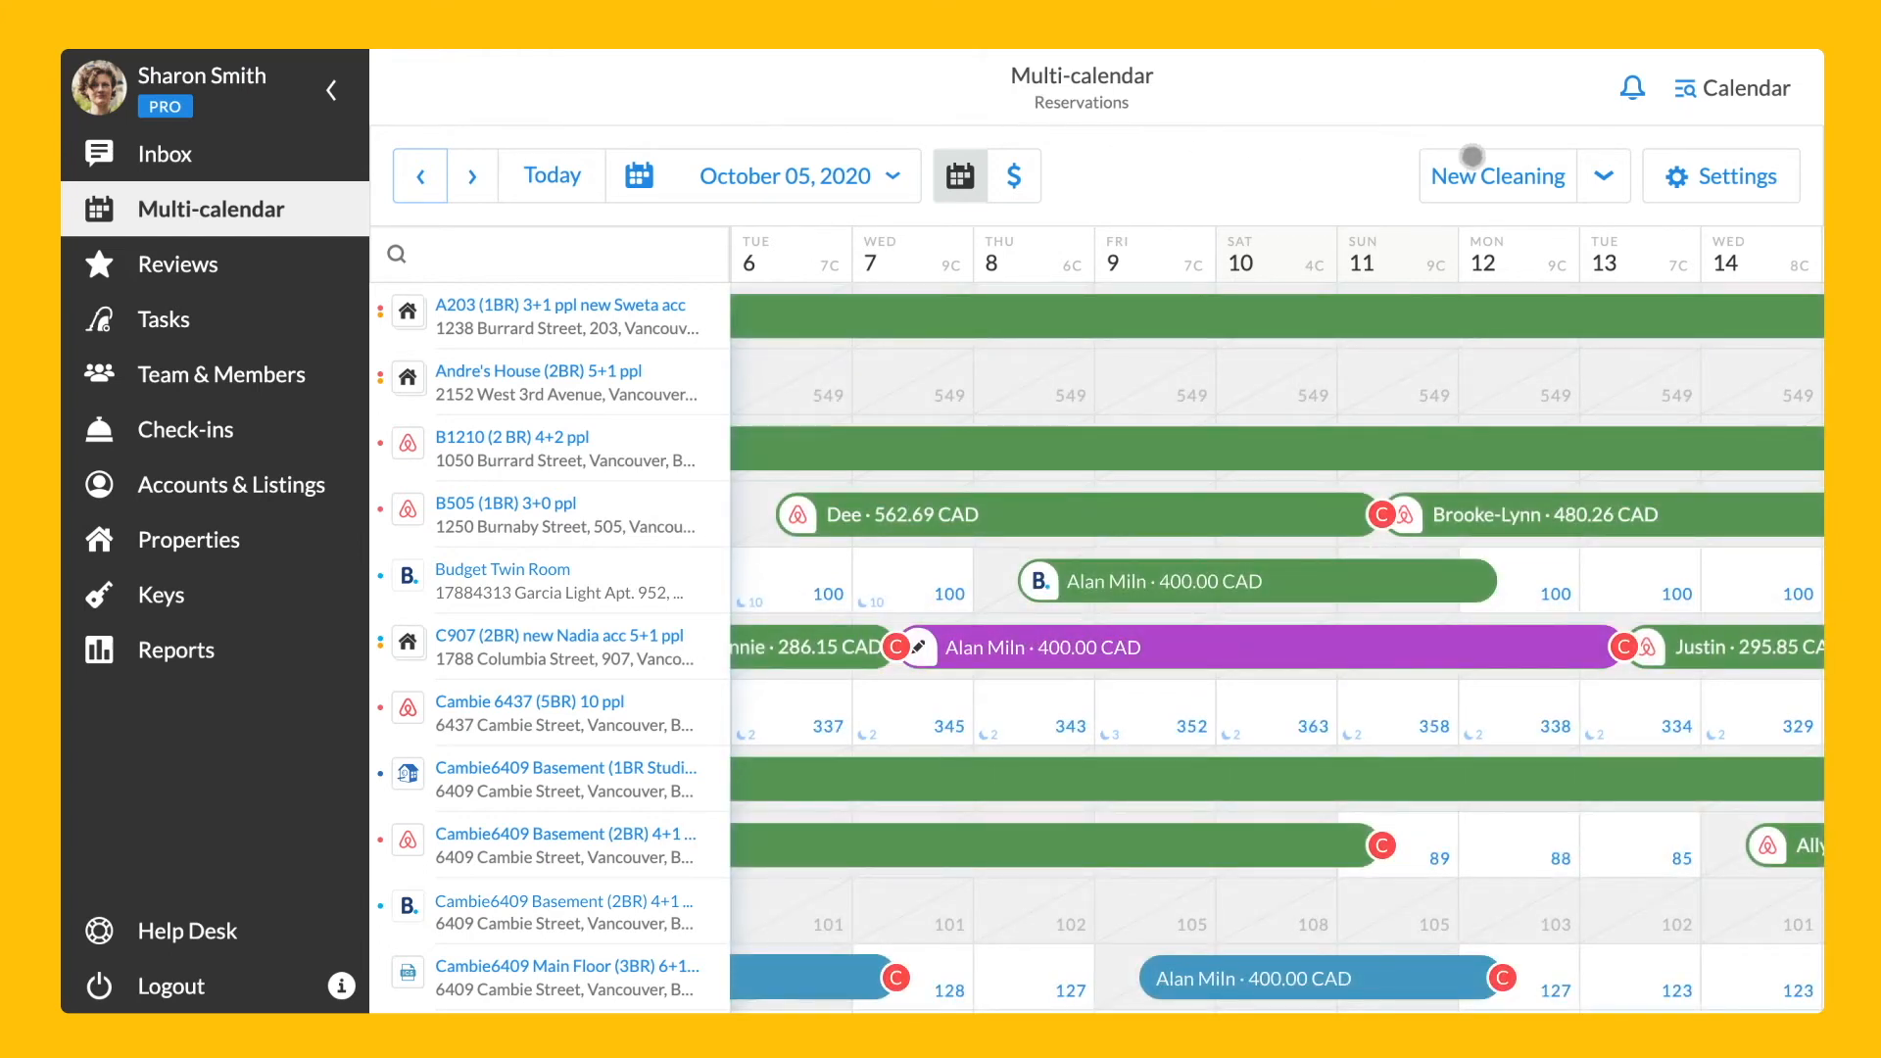
# - Switch on Compact Mode in the multi-calendar display settings and save them
pyautogui.click(1720, 176)
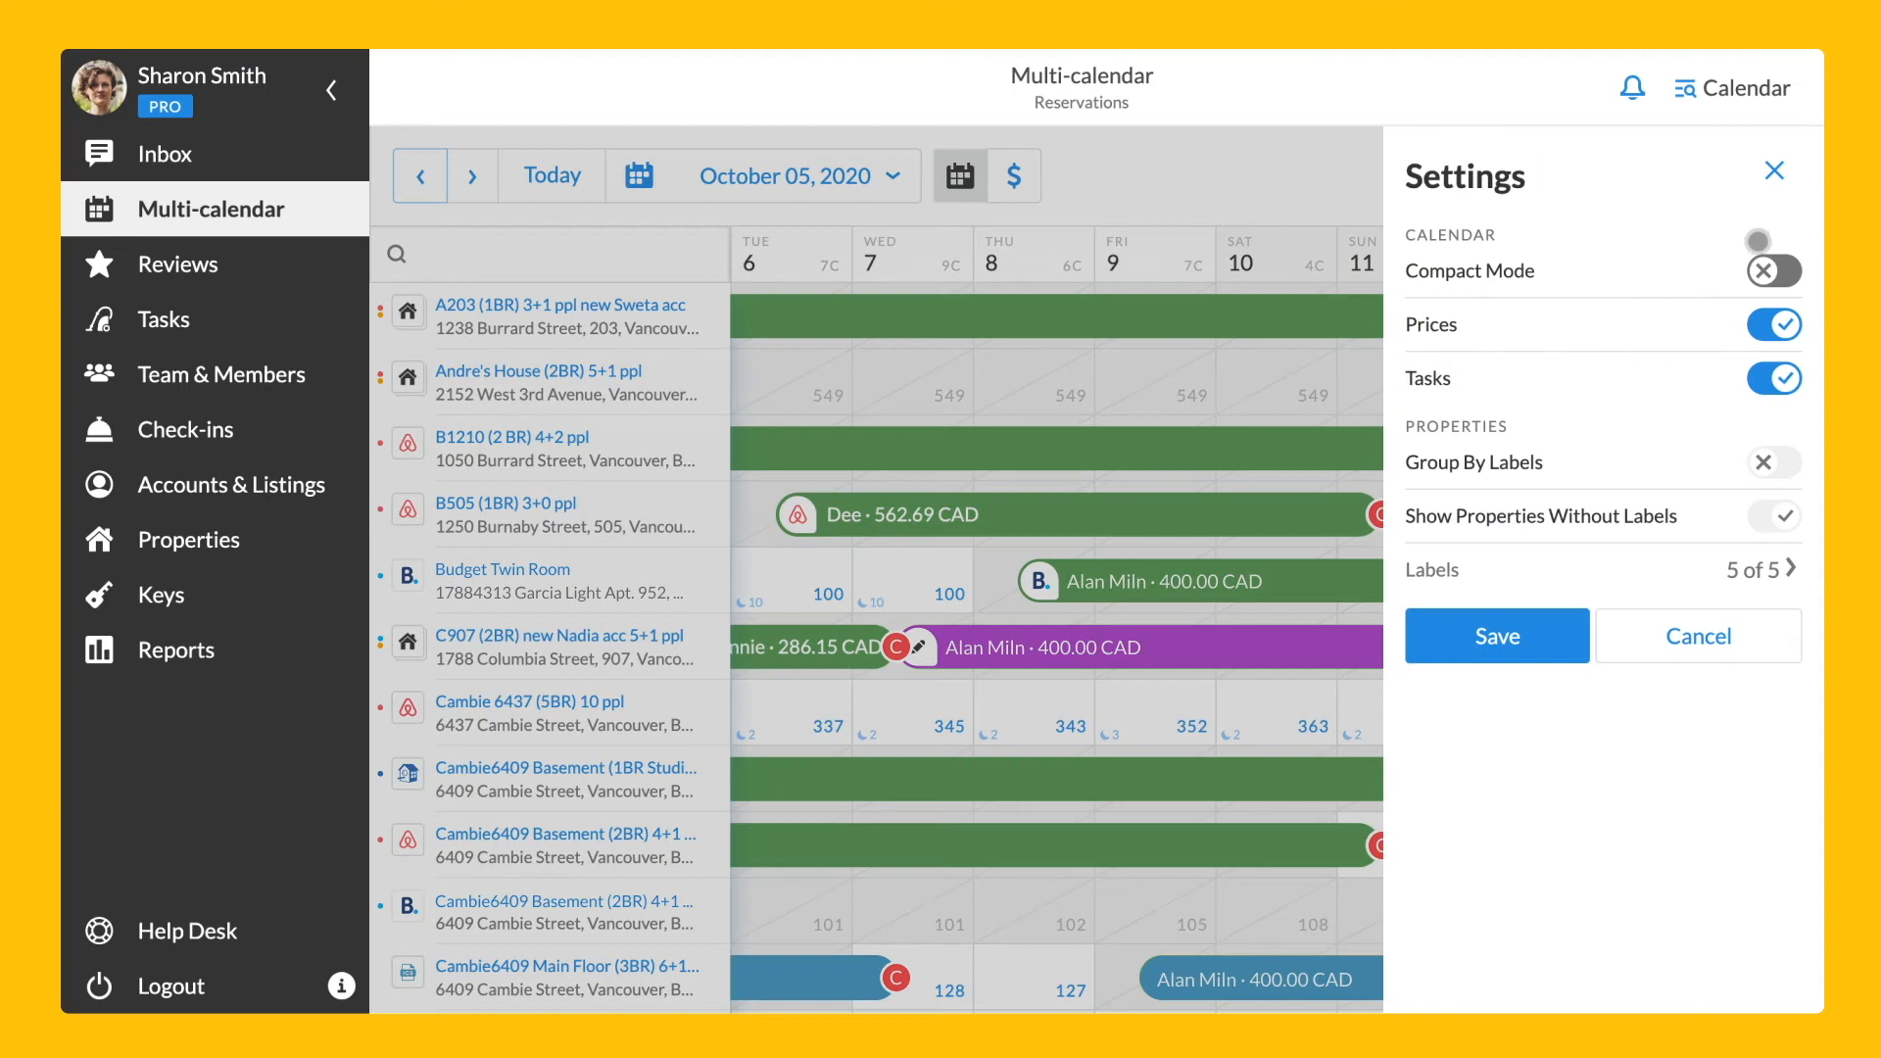
pyautogui.click(1771, 270)
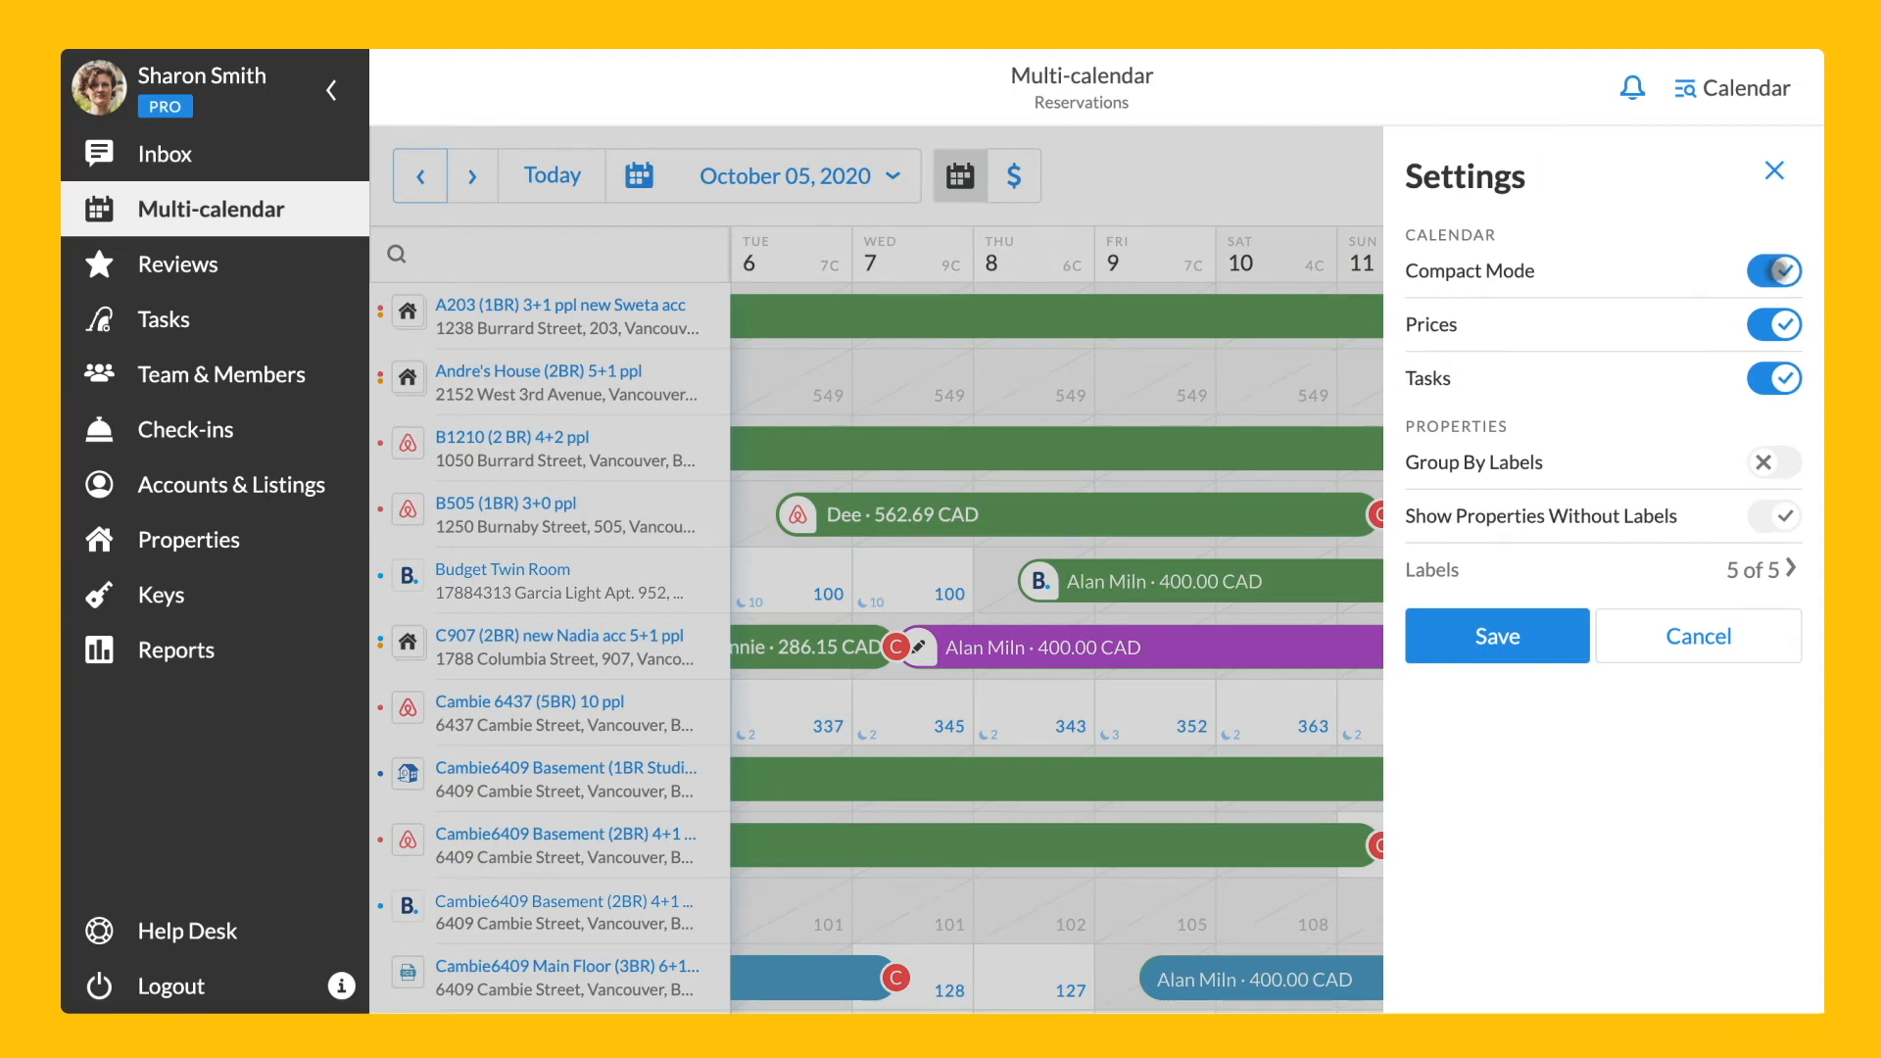
pyautogui.click(1771, 270)
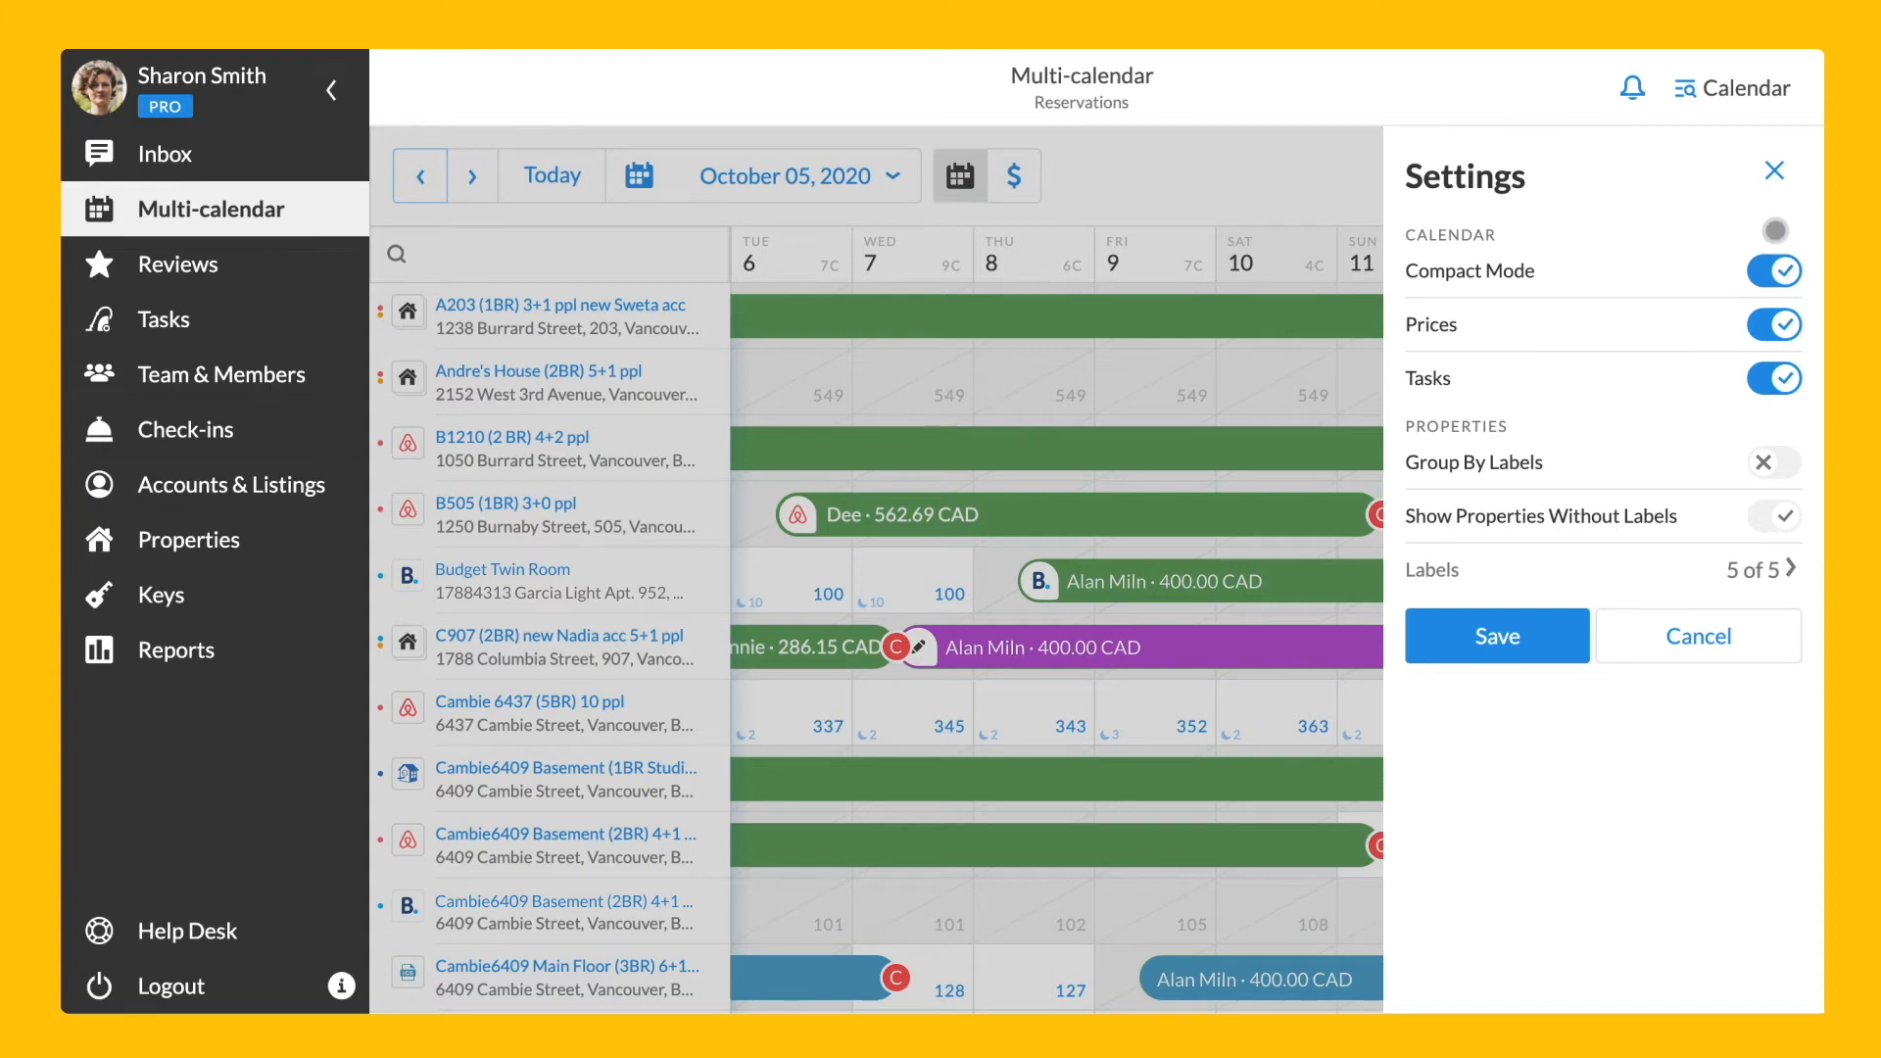
pyautogui.click(1774, 169)
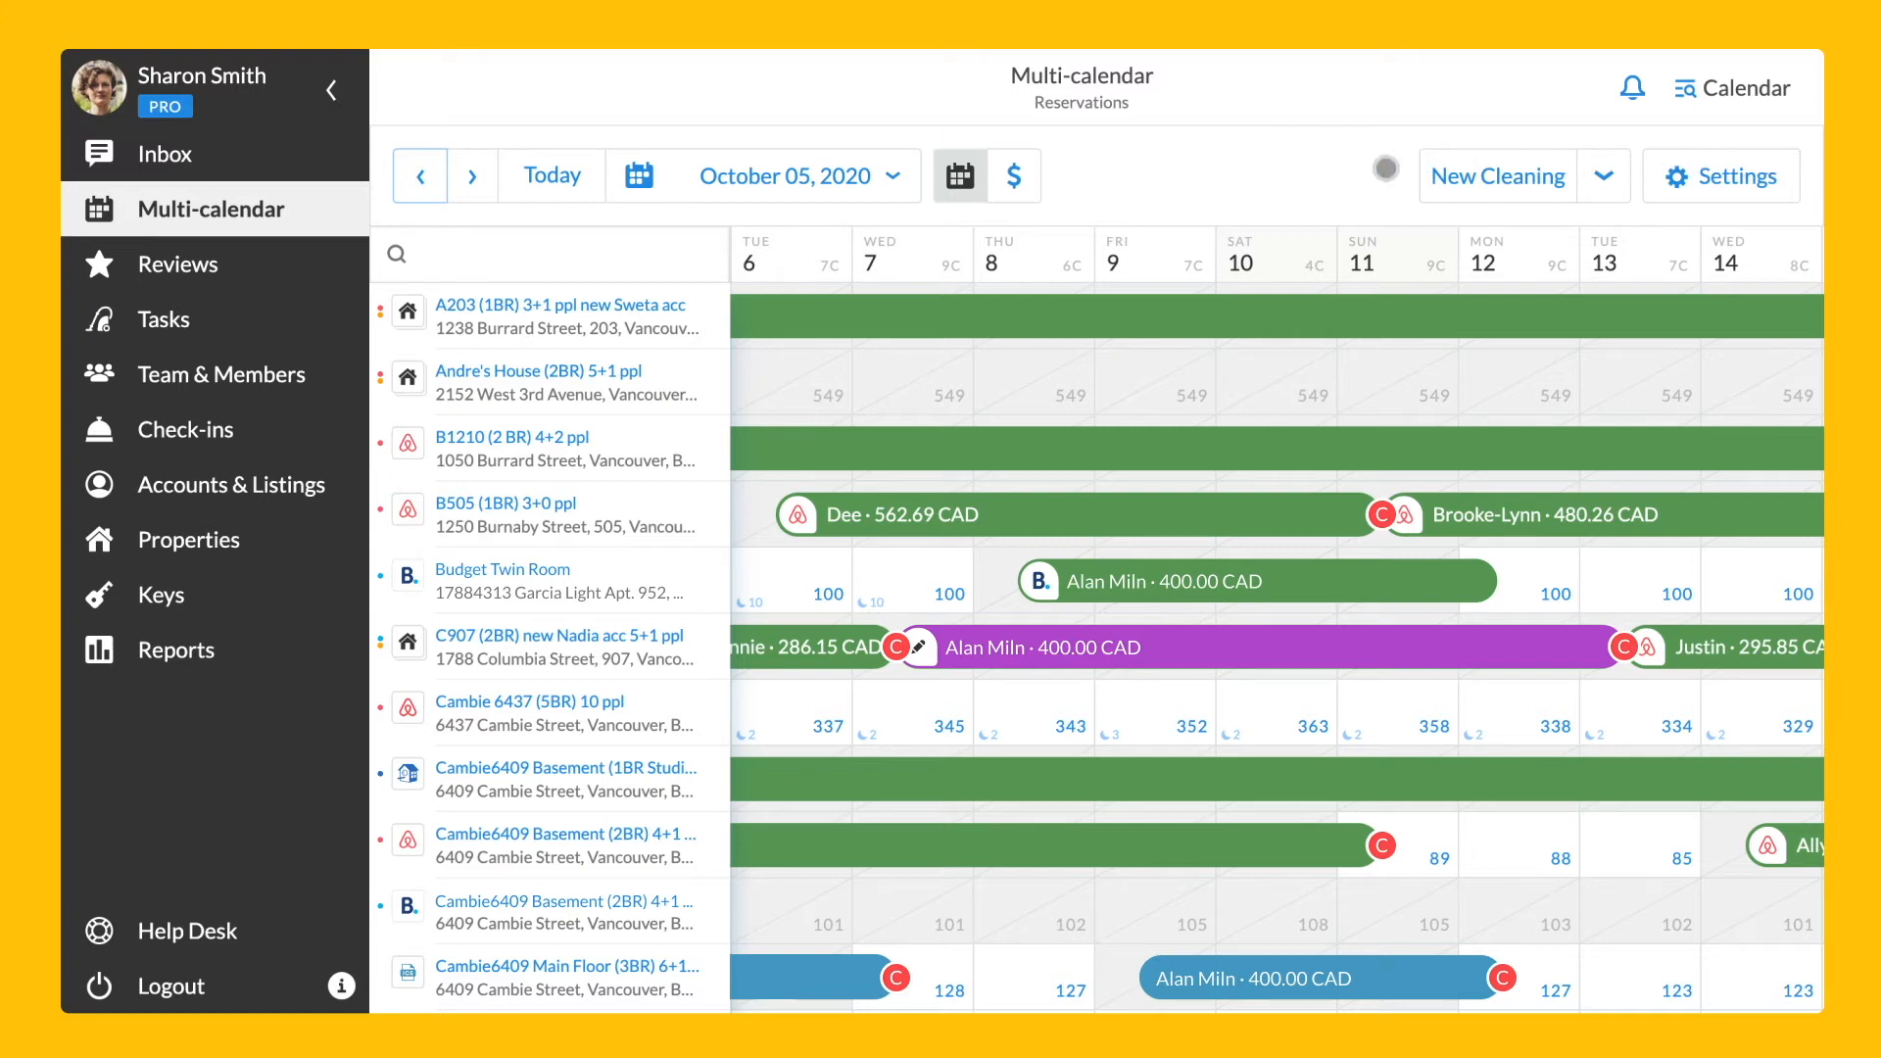
# - Switch the multi-calendar to rates view and show B505's October 2020 booking calendar
pyautogui.click(1013, 174)
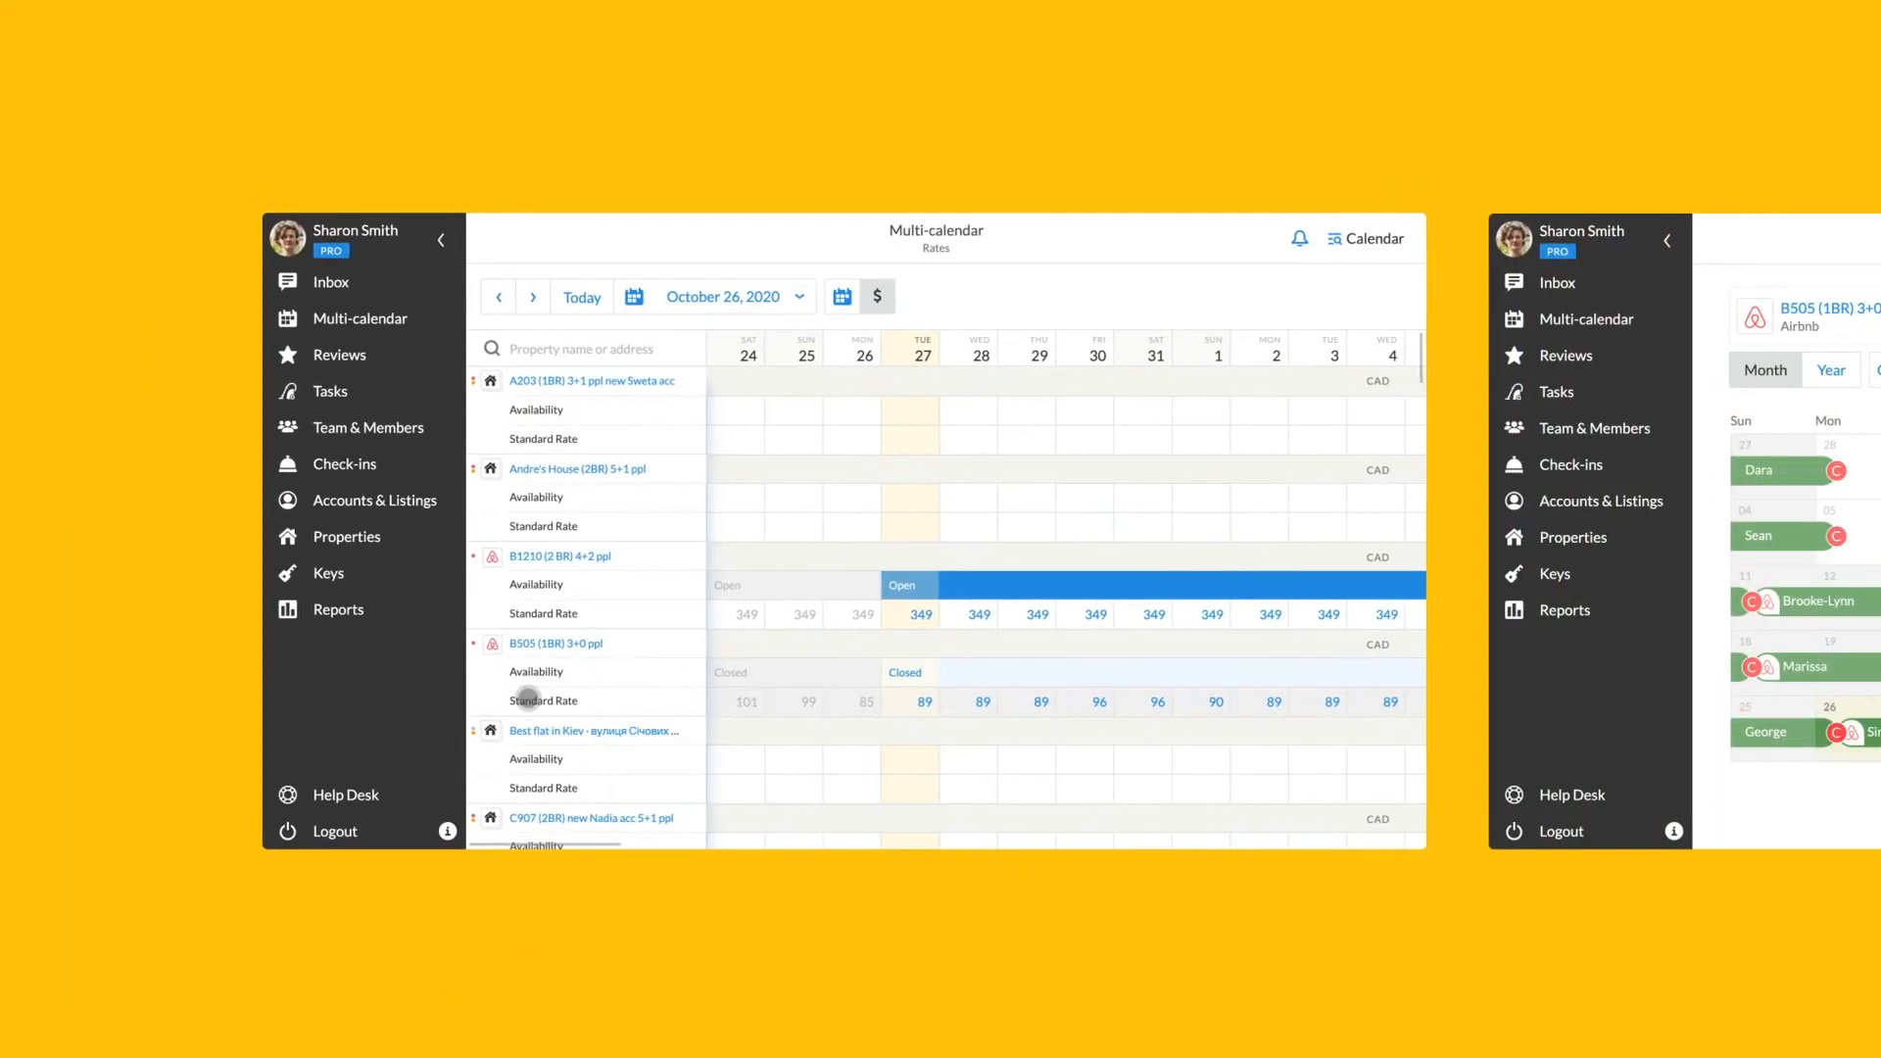
pyautogui.click(554, 643)
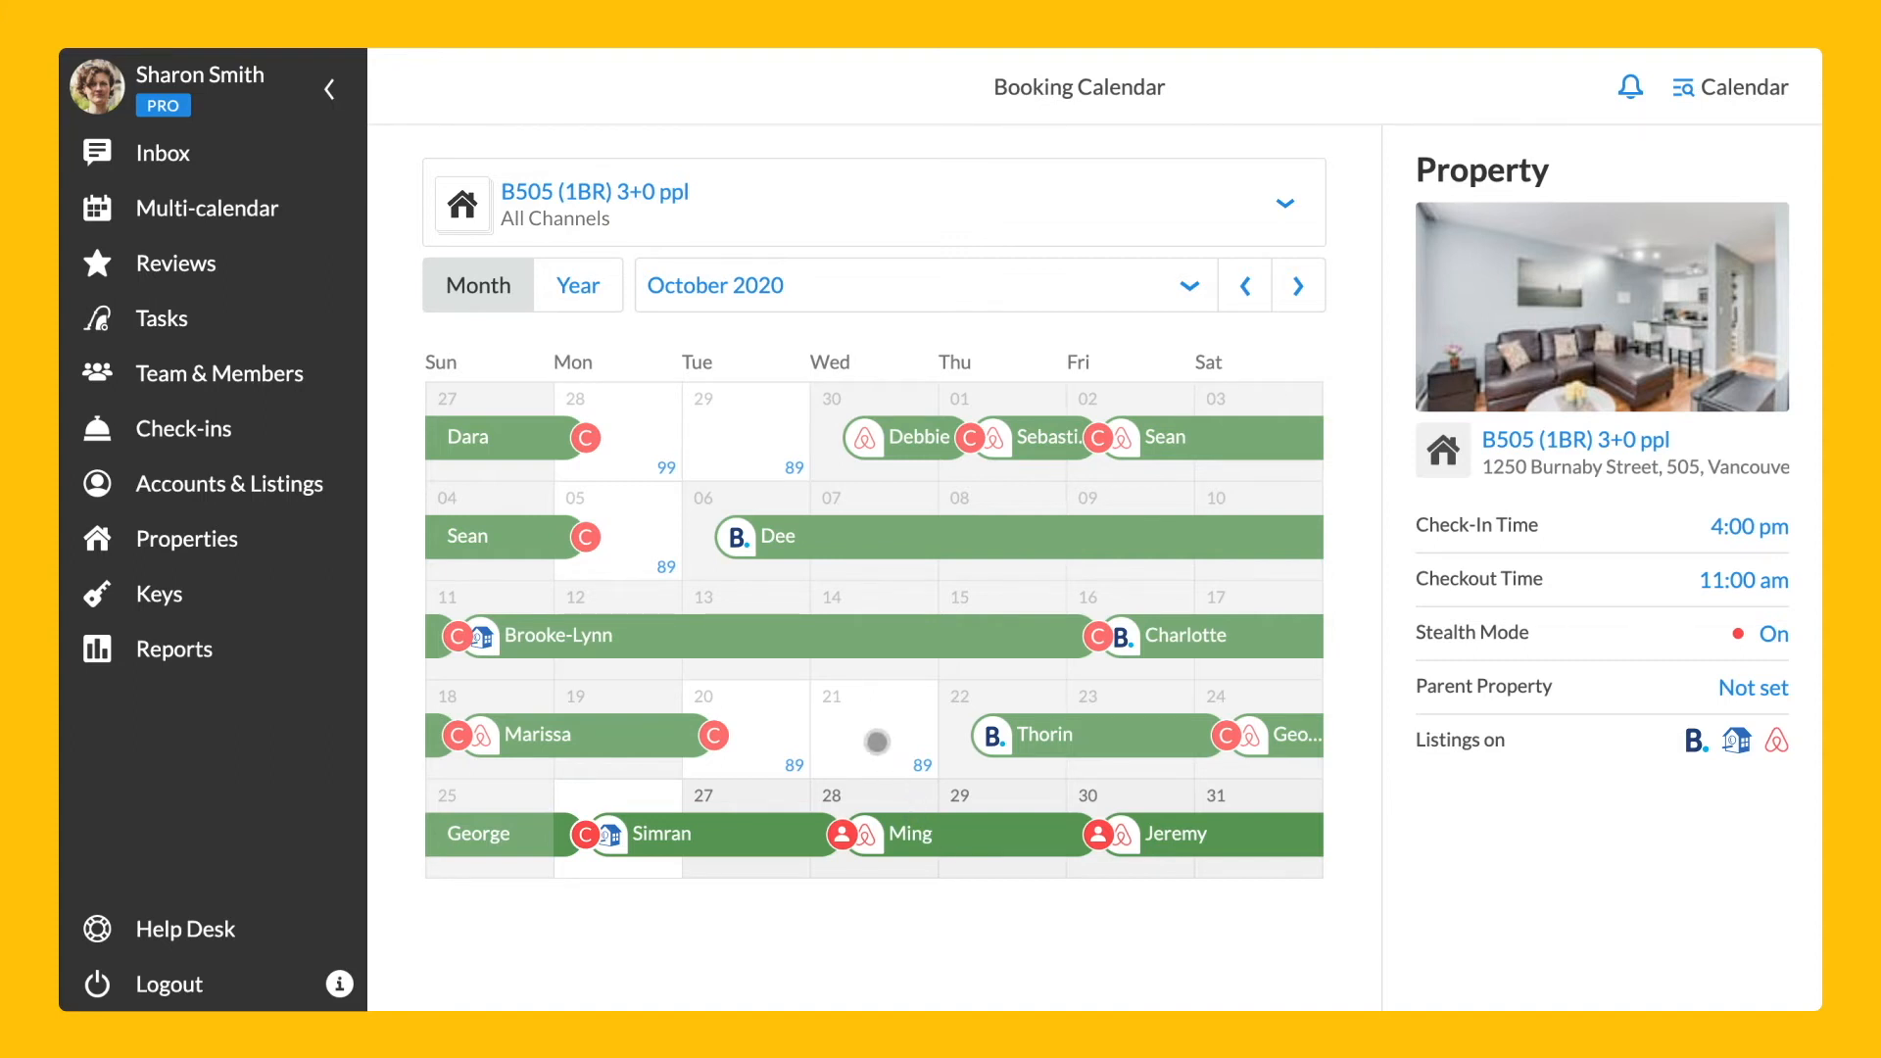
pyautogui.click(872, 729)
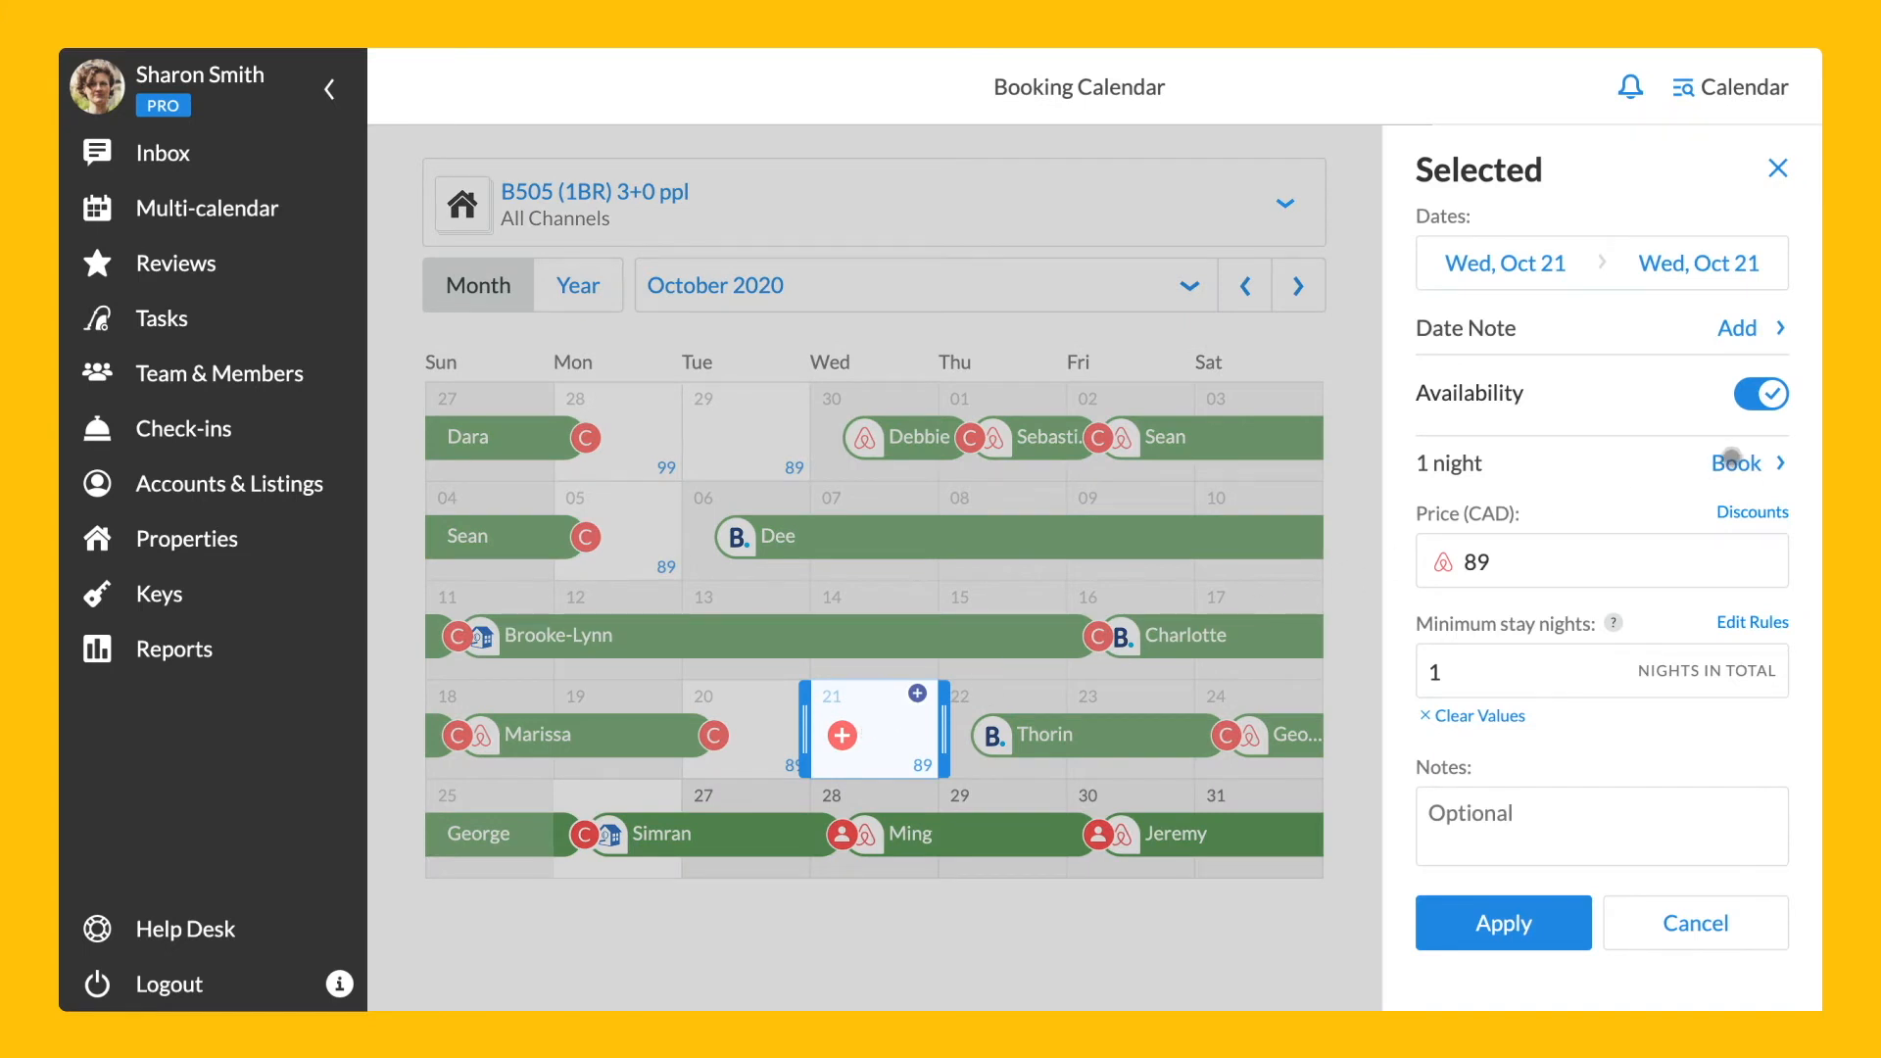
pyautogui.click(1733, 462)
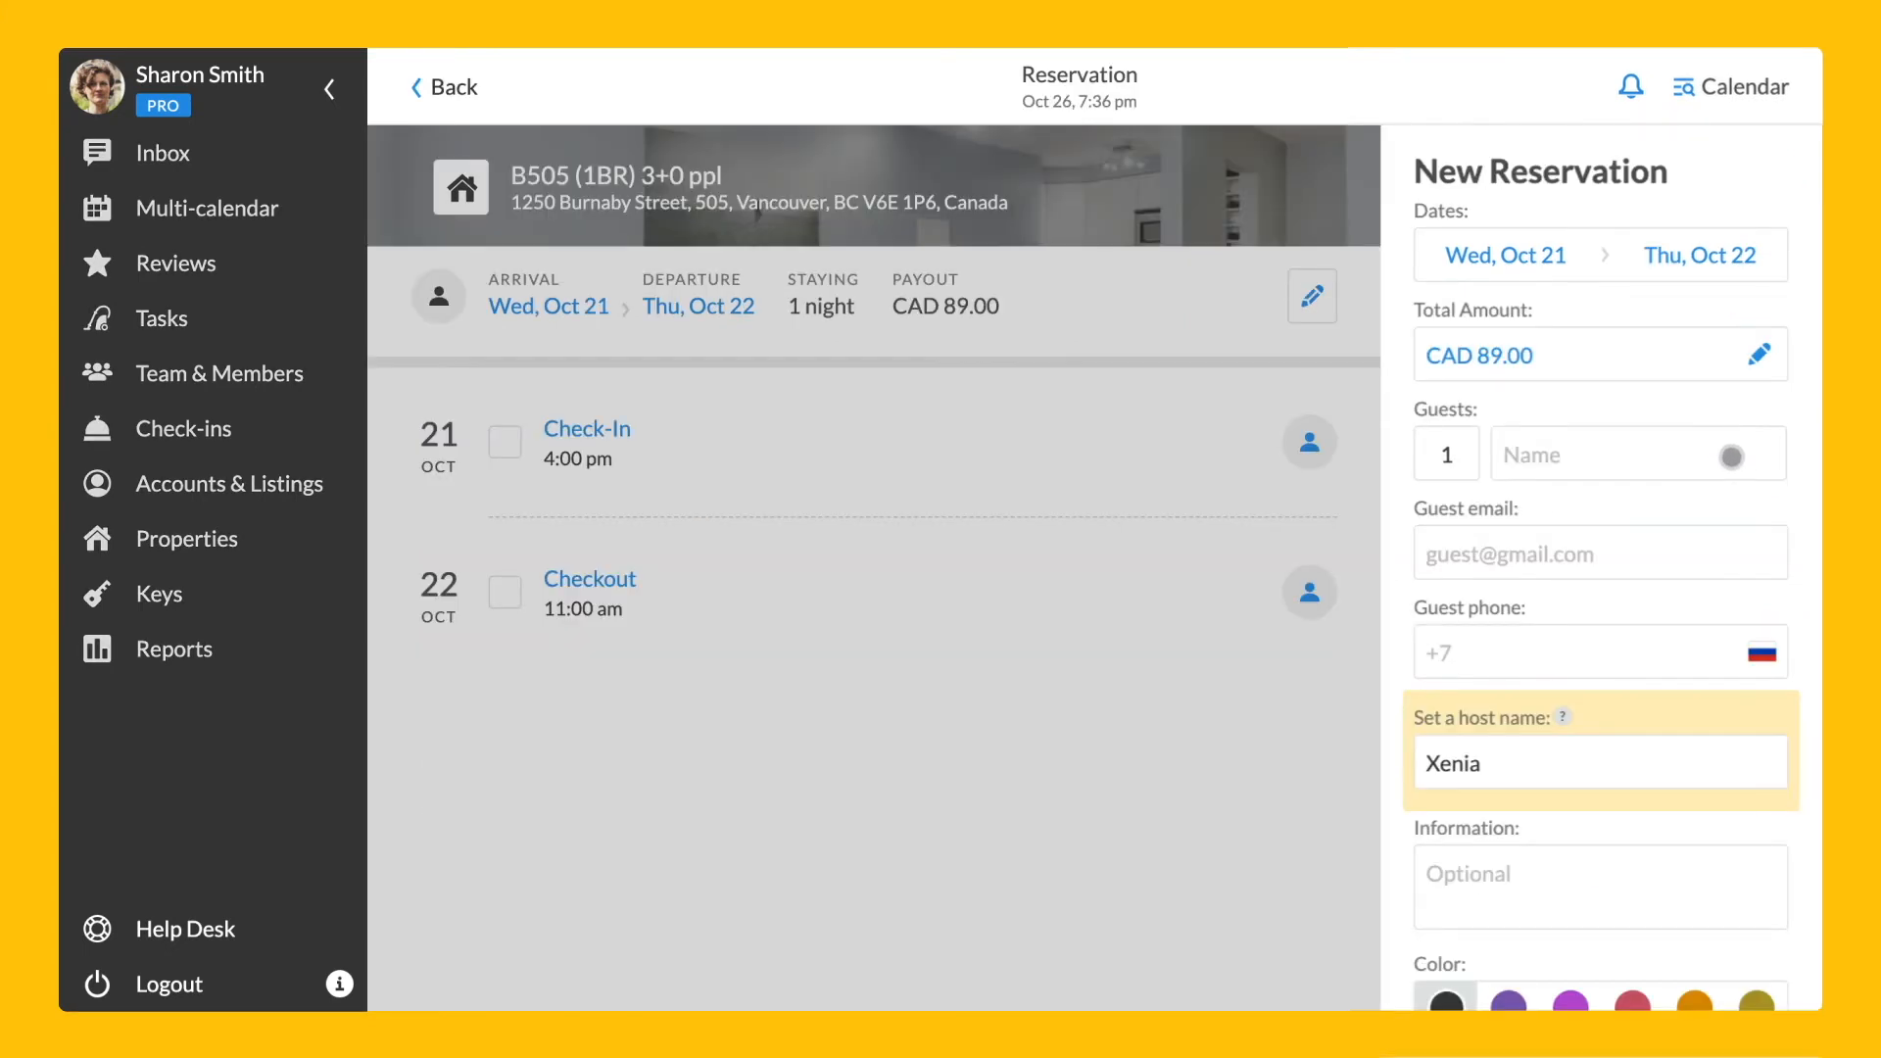
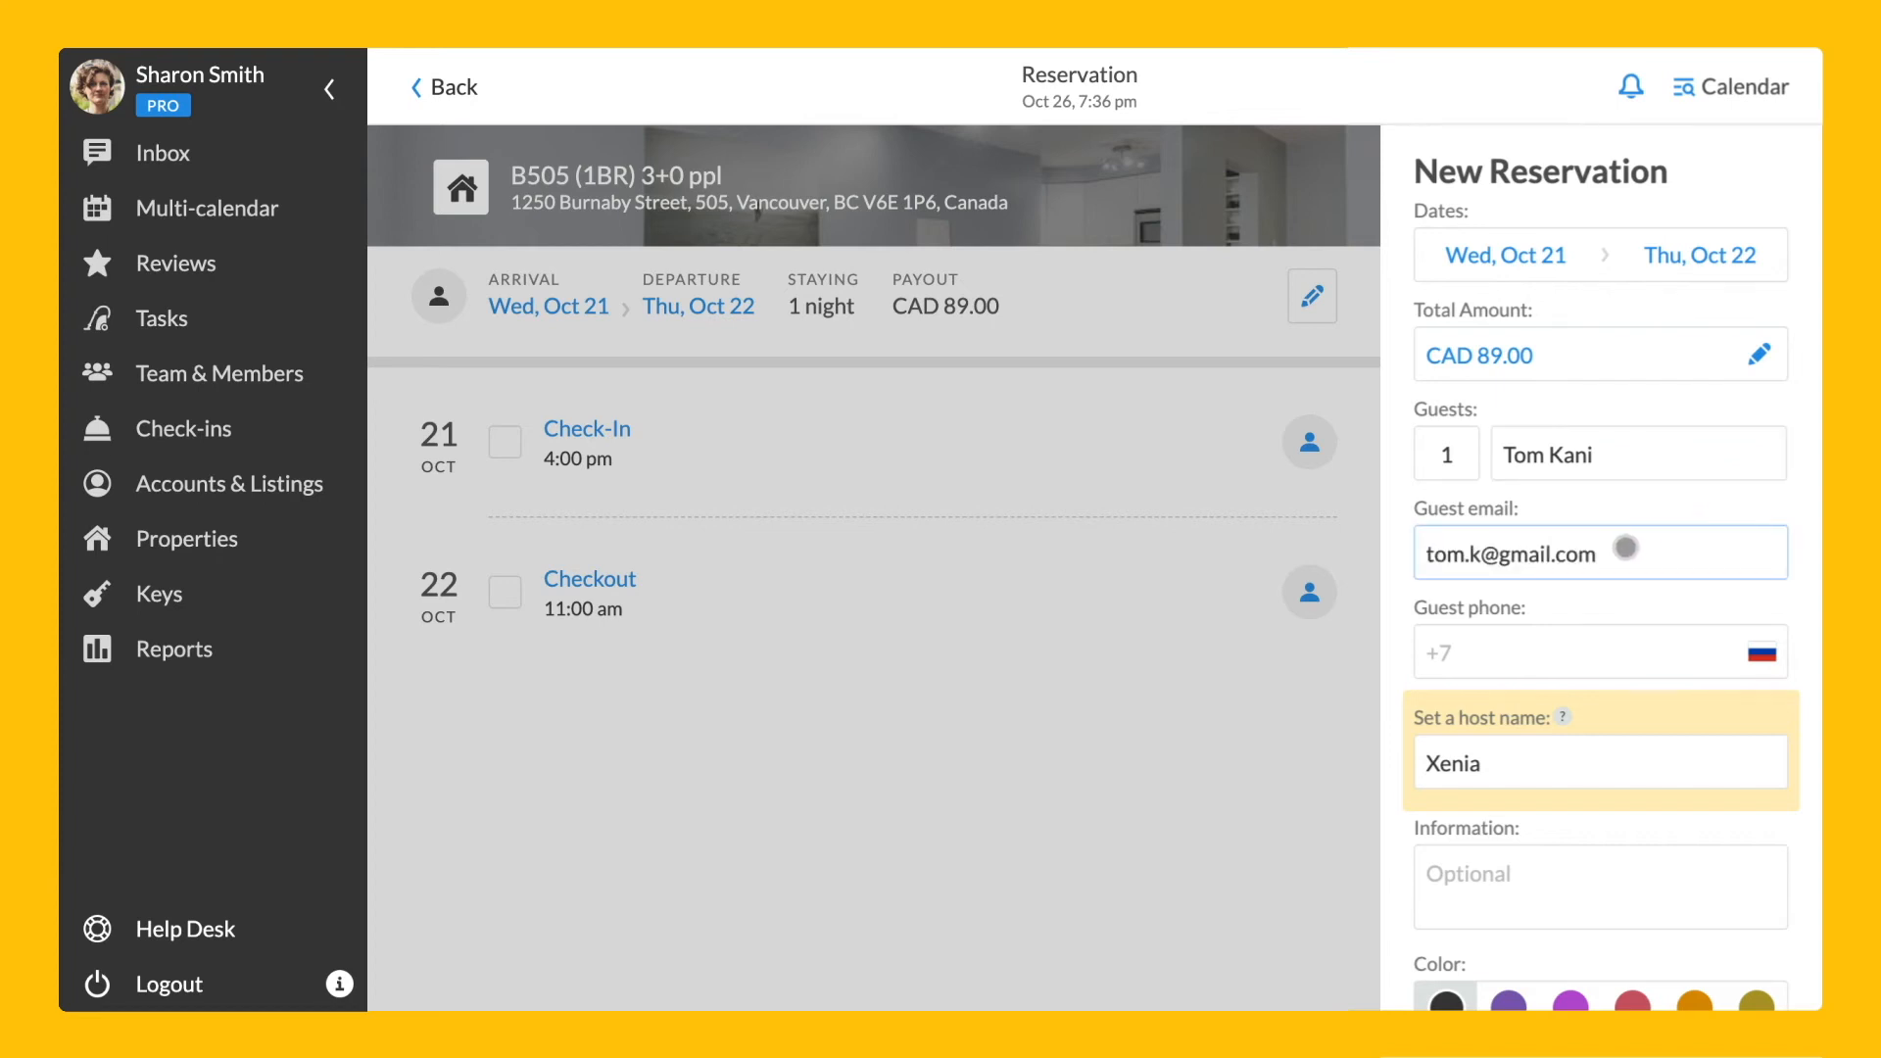
pyautogui.scroll(-3)
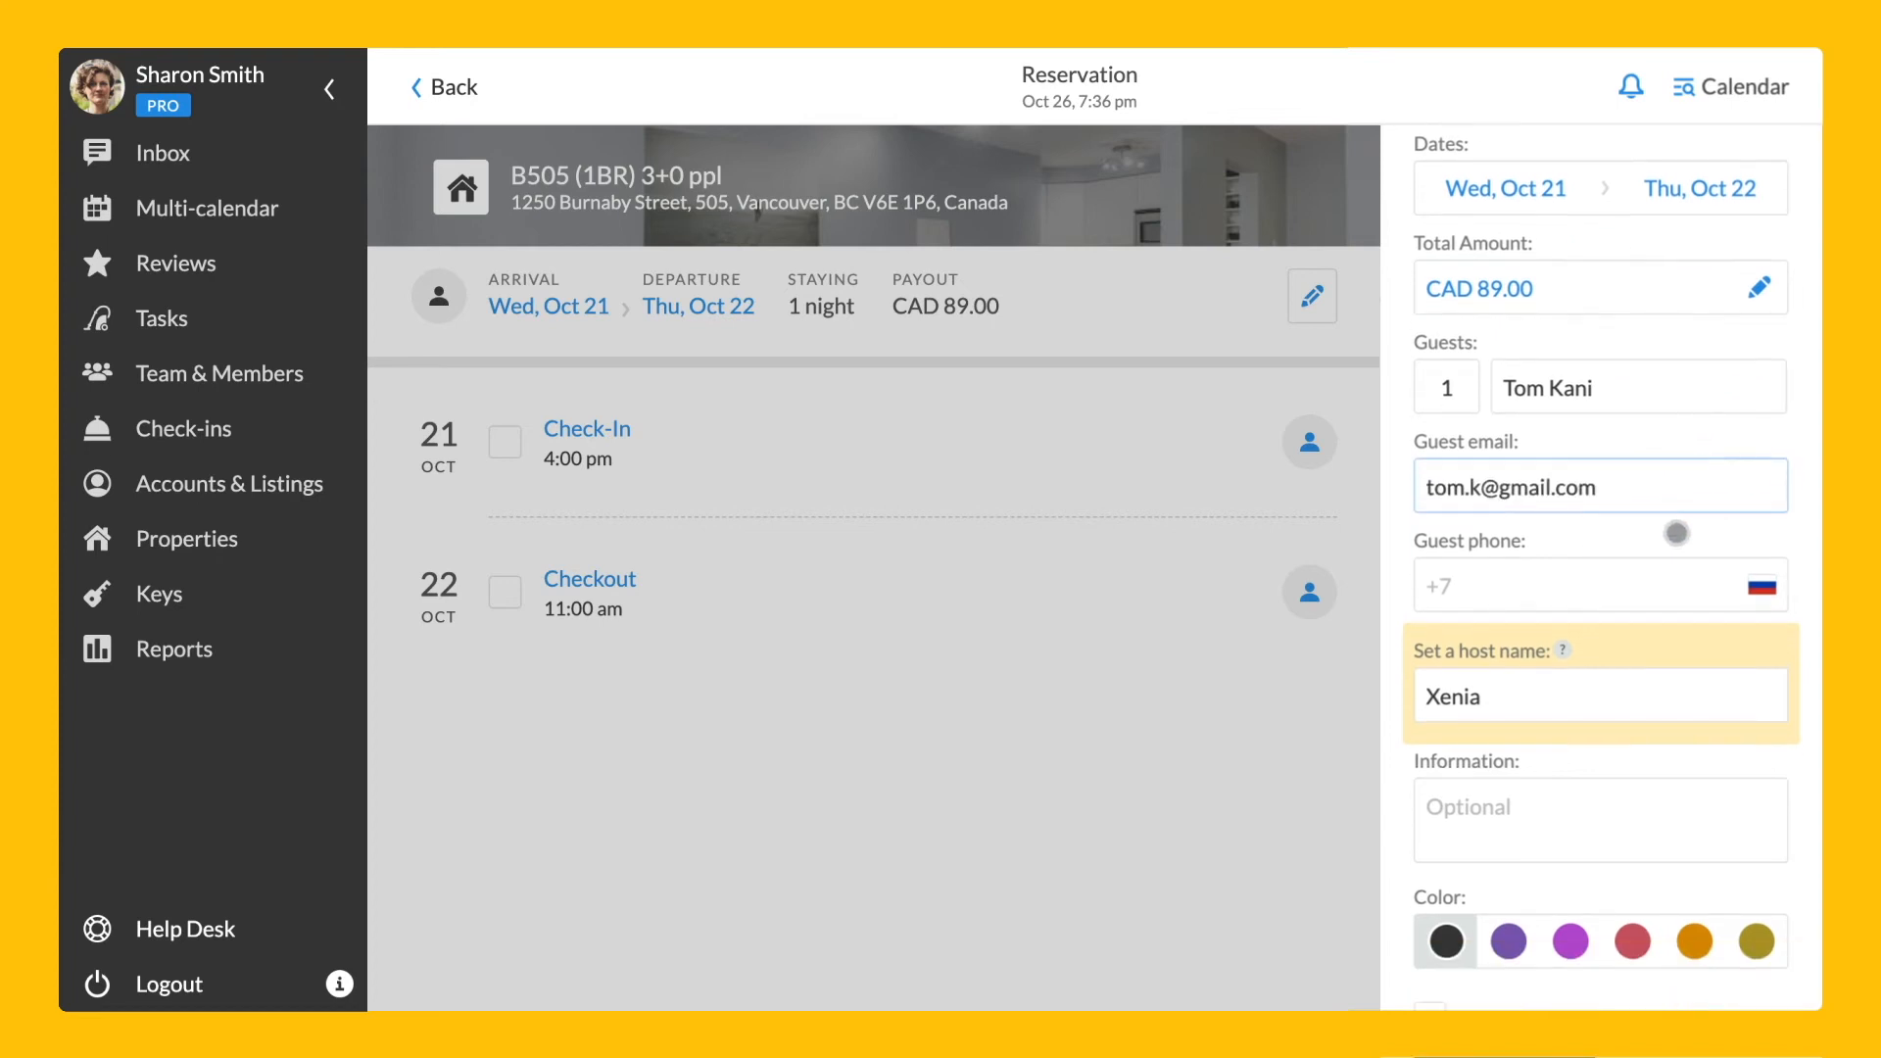
pyautogui.scroll(-3)
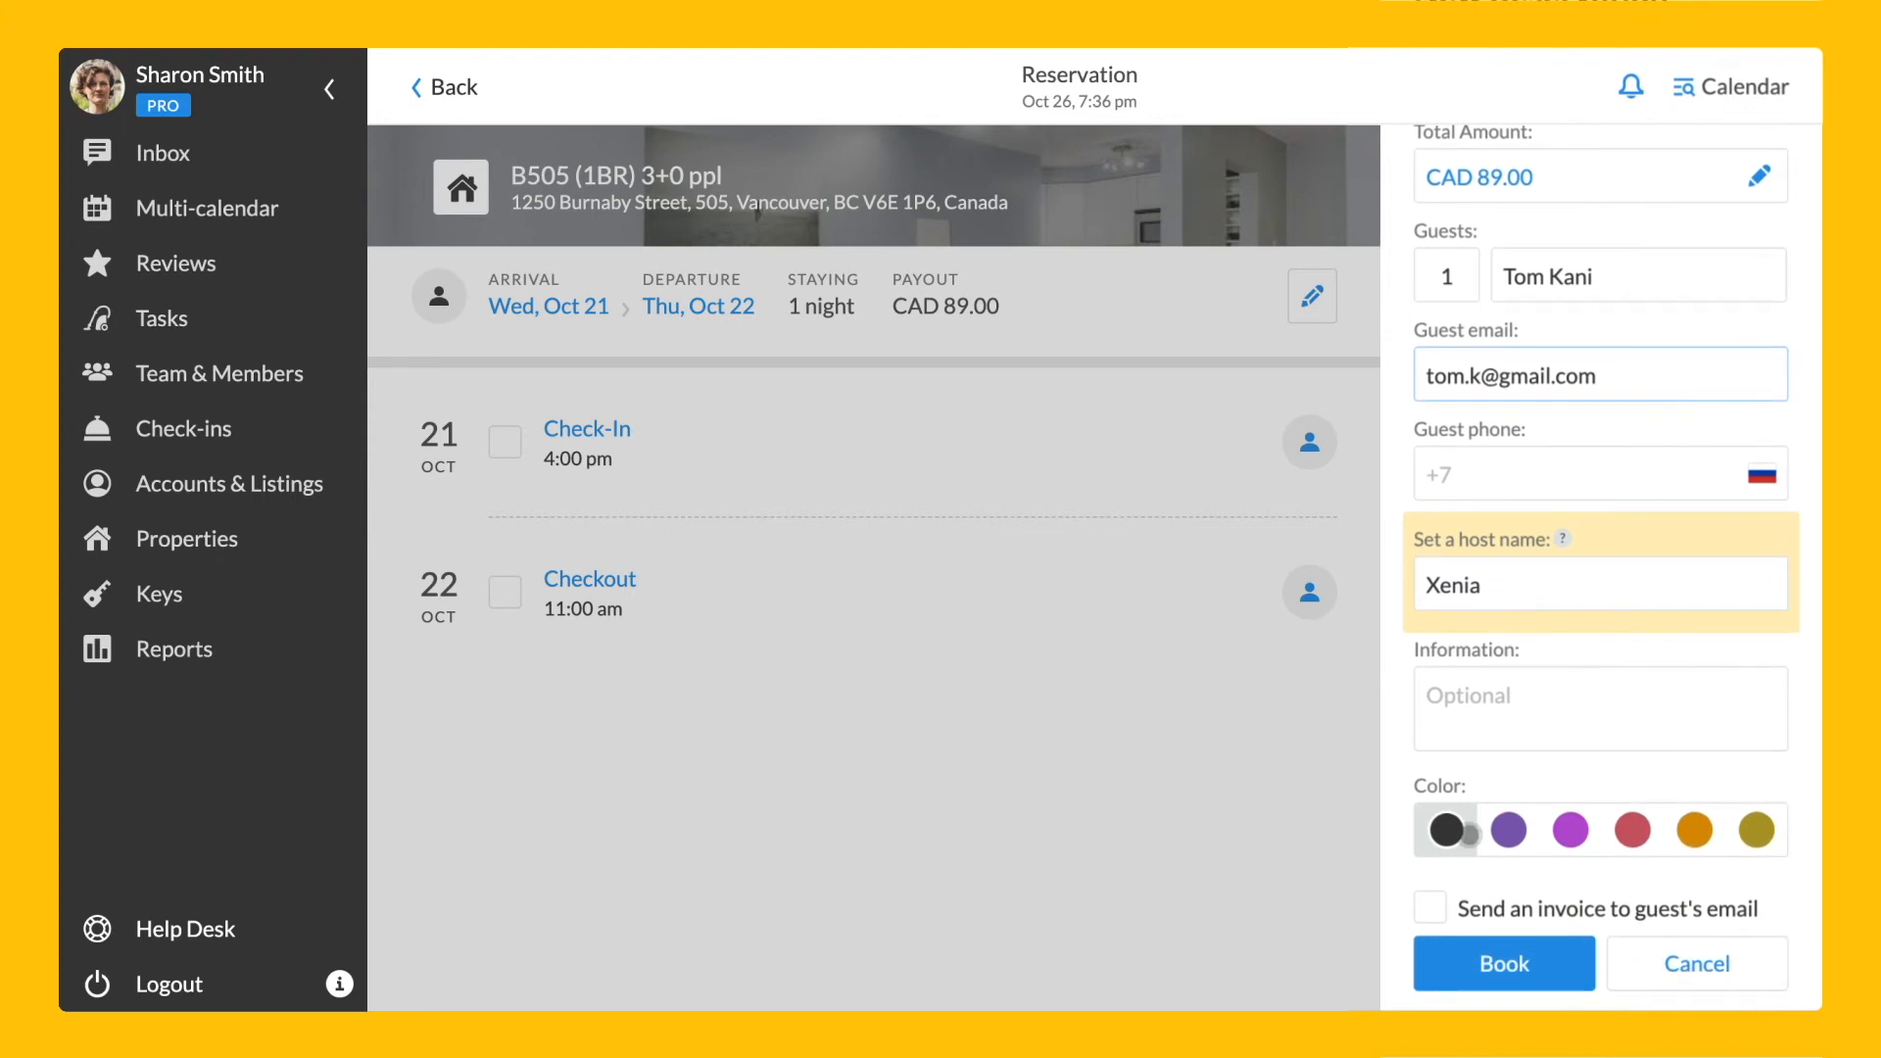
pyautogui.click(1428, 907)
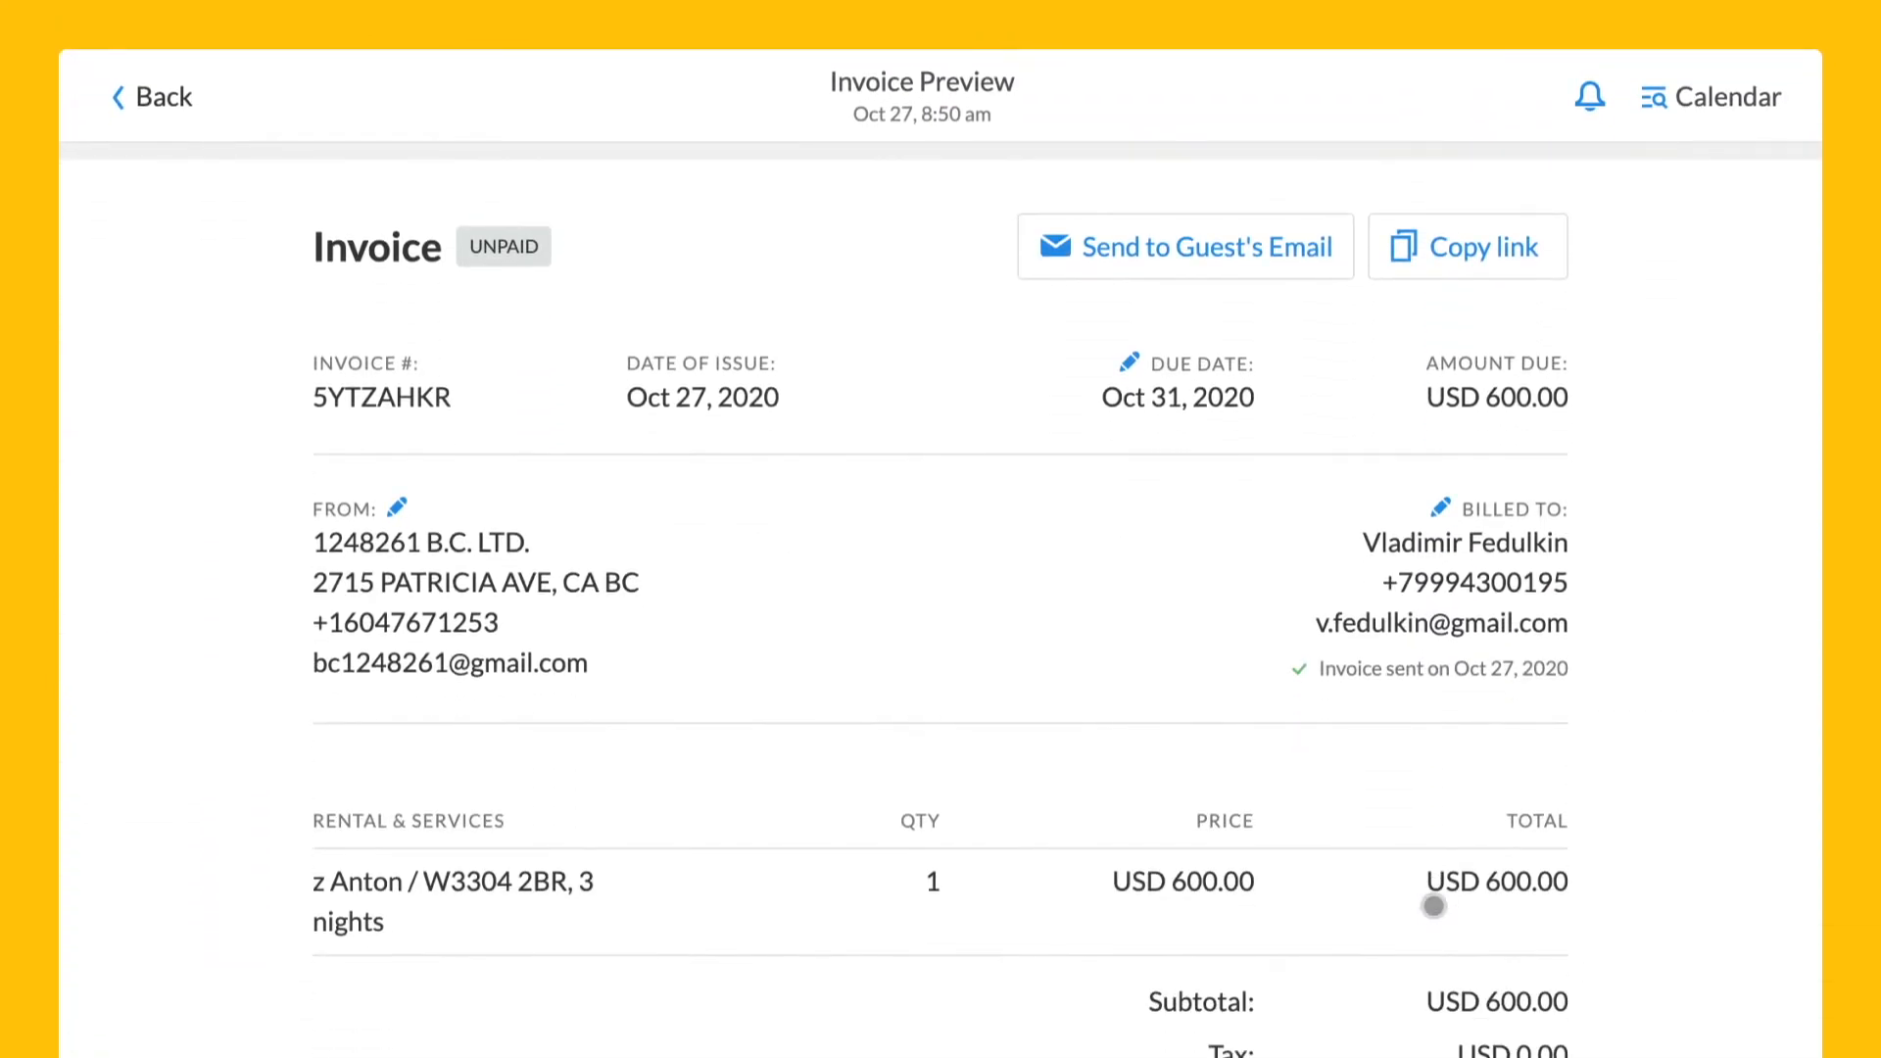
# - Scroll through the USD 600 unpaid invoice preview to its amount due
pyautogui.scroll(-3)
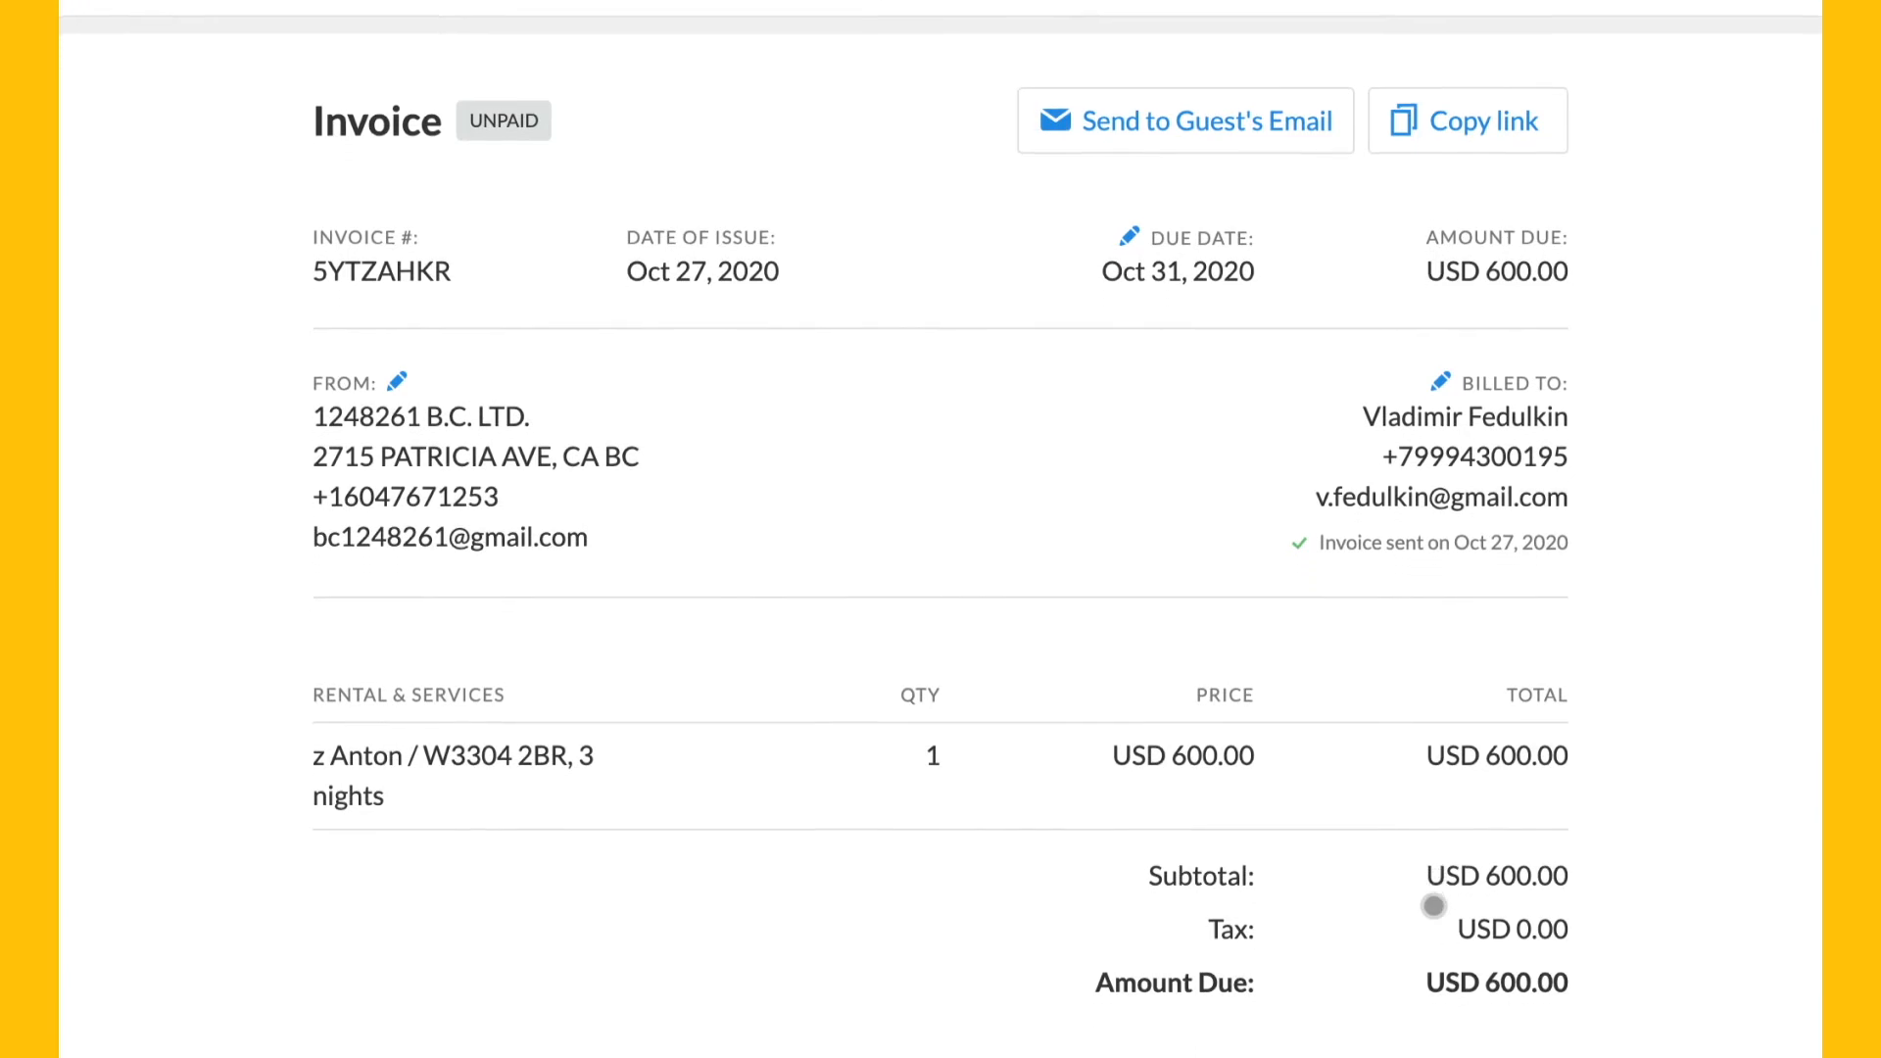
pyautogui.scroll(-3)
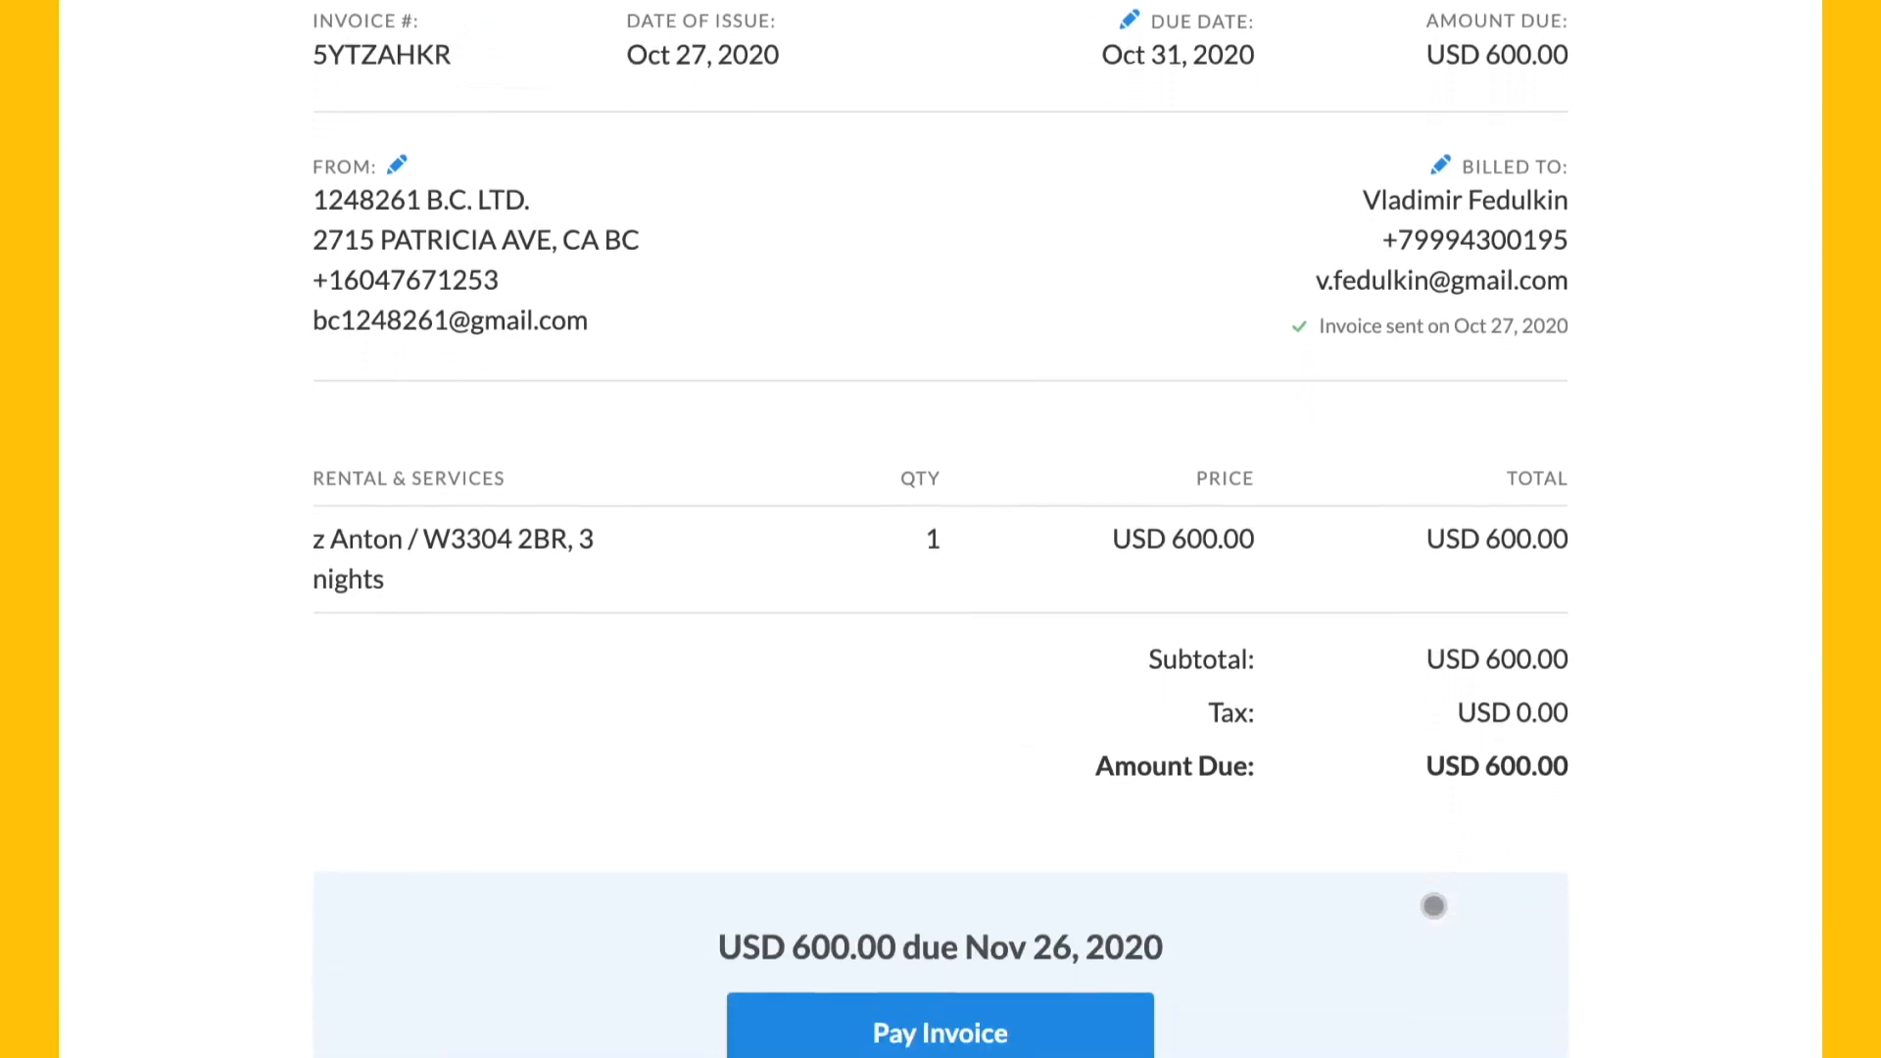
pyautogui.scroll(-3)
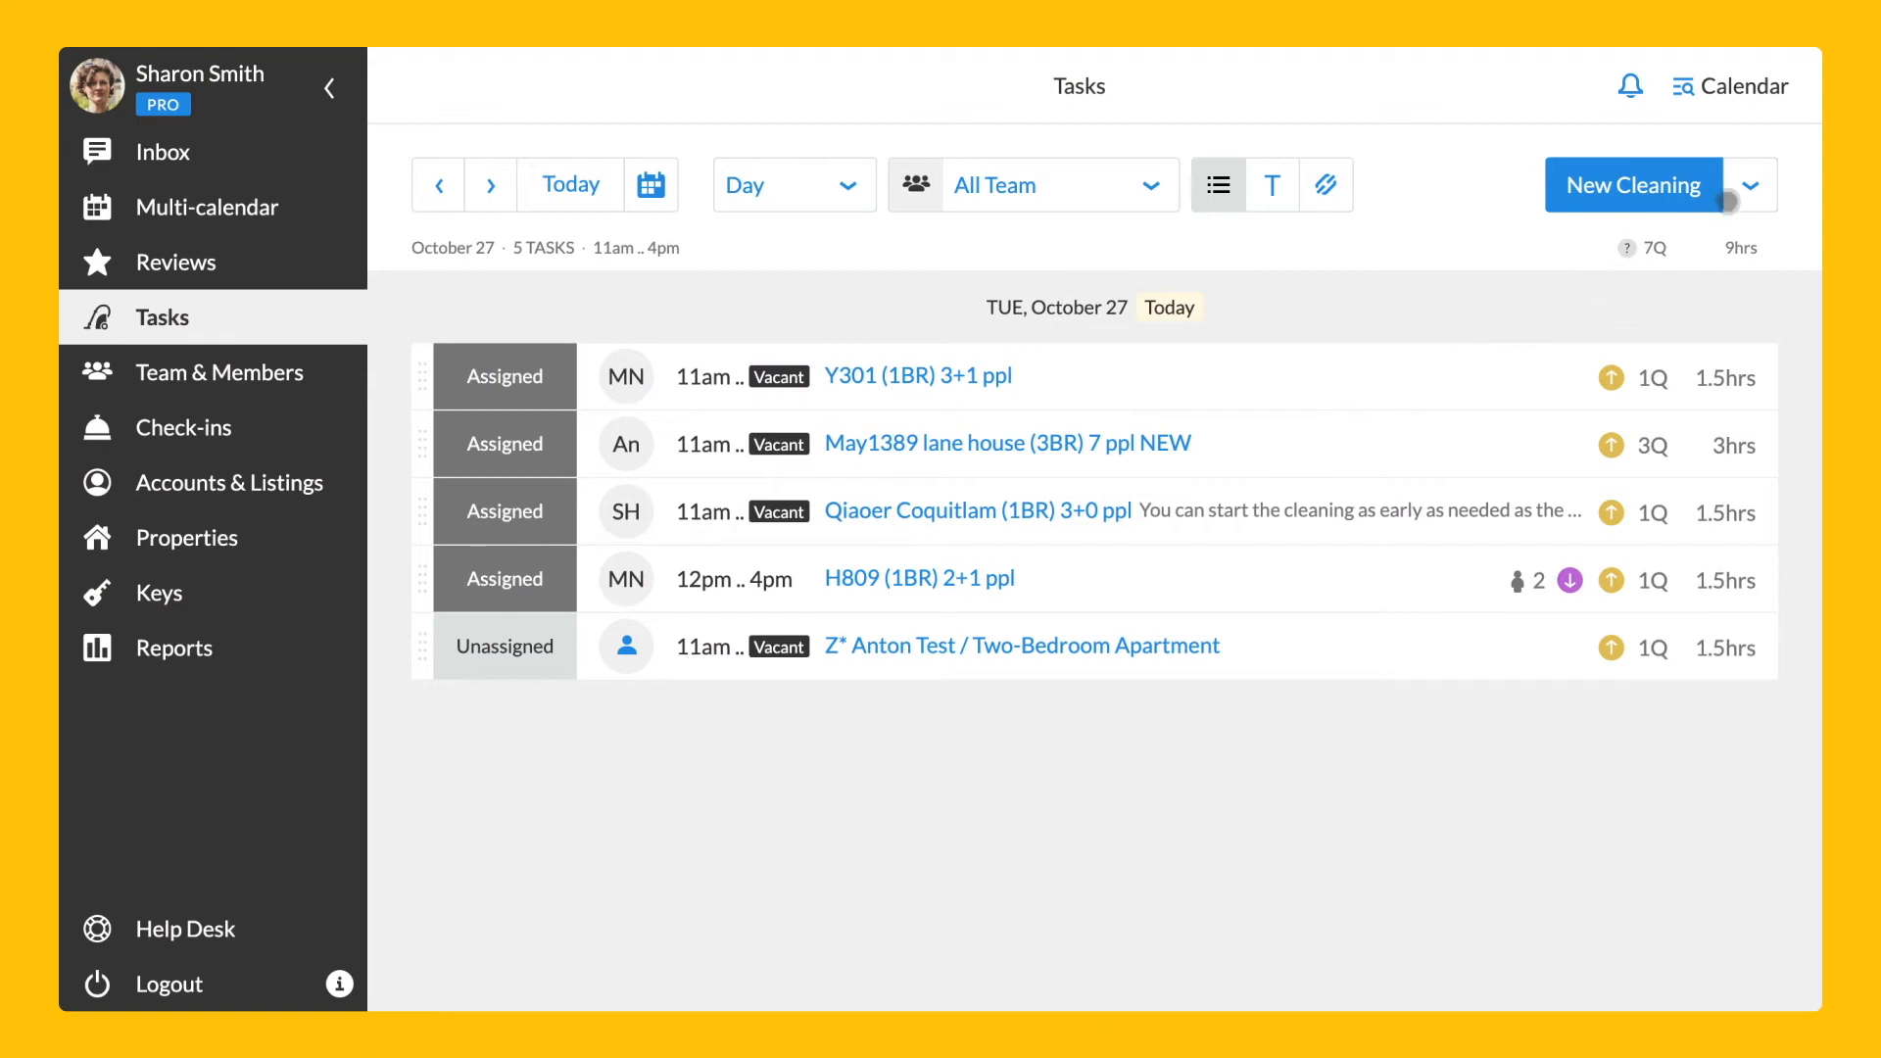
# - Expand the New Cleaning task options, then go to the connected Accounts & Listings page
pyautogui.click(1746, 184)
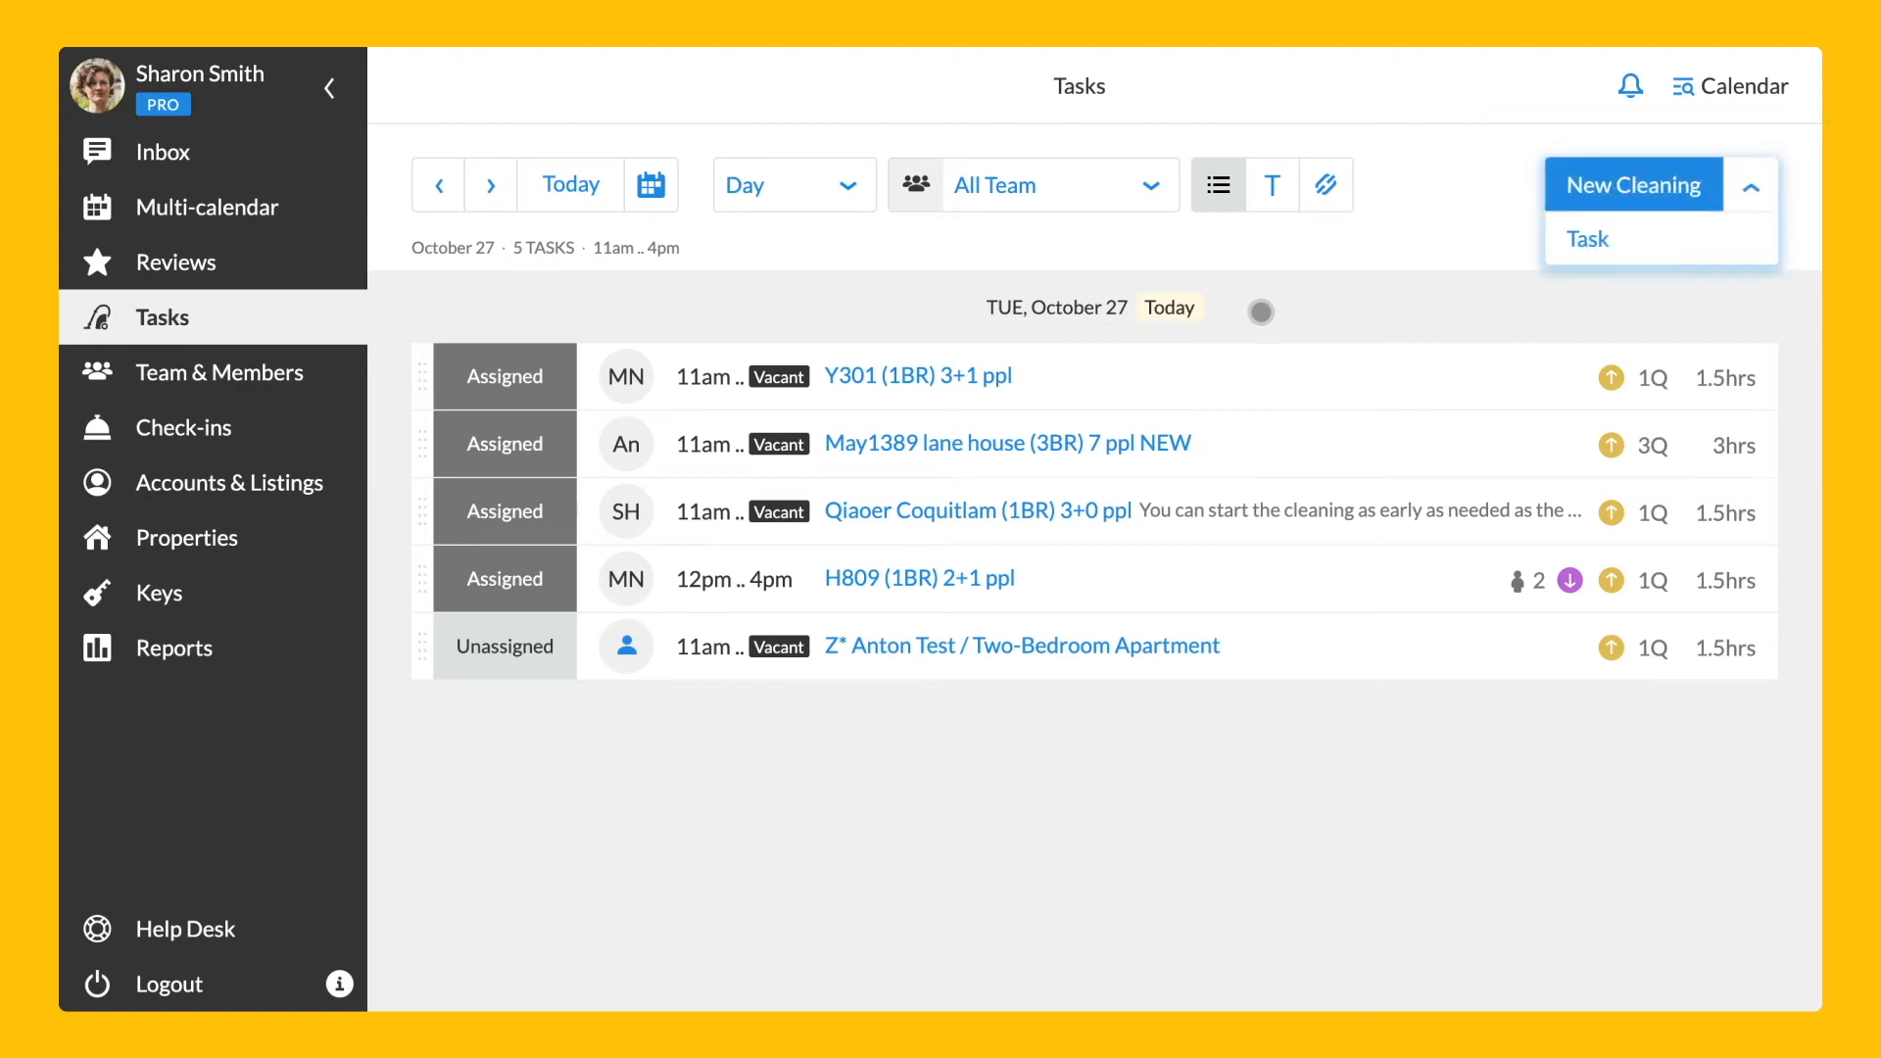
pyautogui.click(1007, 442)
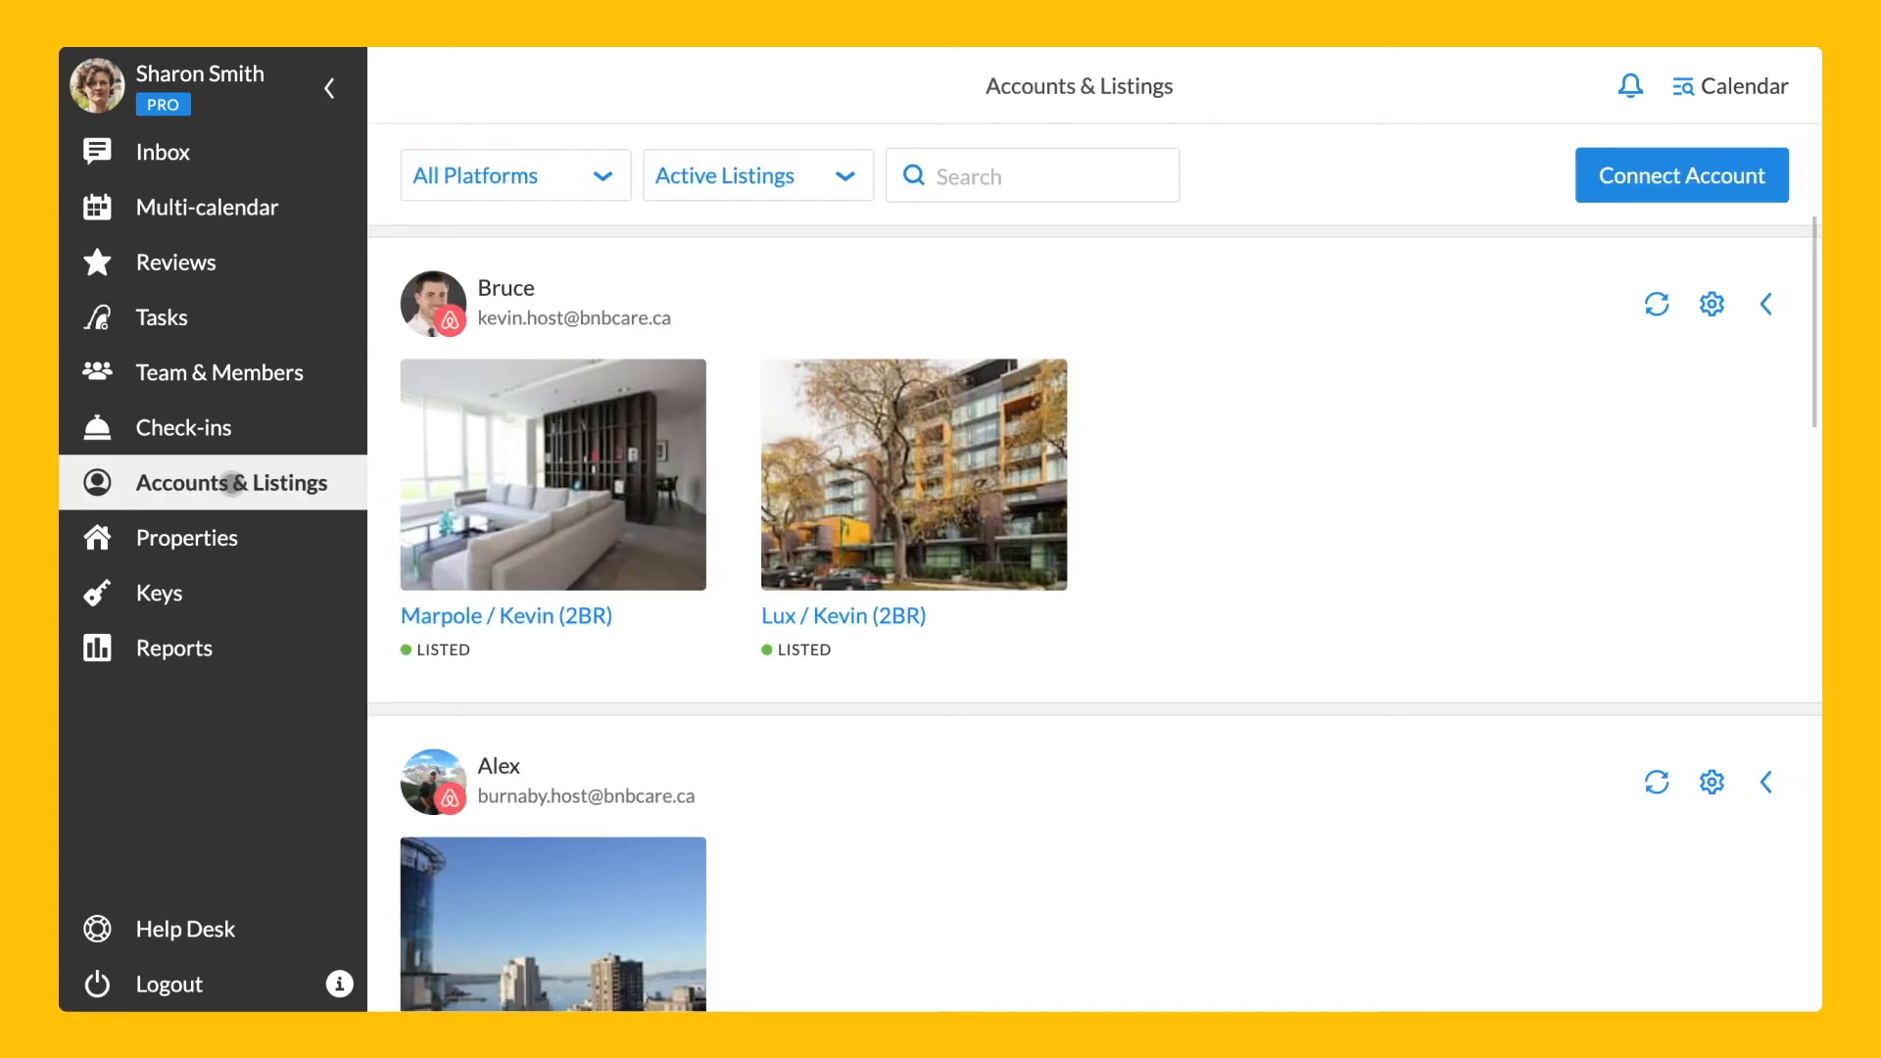
# - Switch on Auto Assign Cleaner for Marpole / Kevin (2BR) and add a cleaner to the queue
pyautogui.click(505, 615)
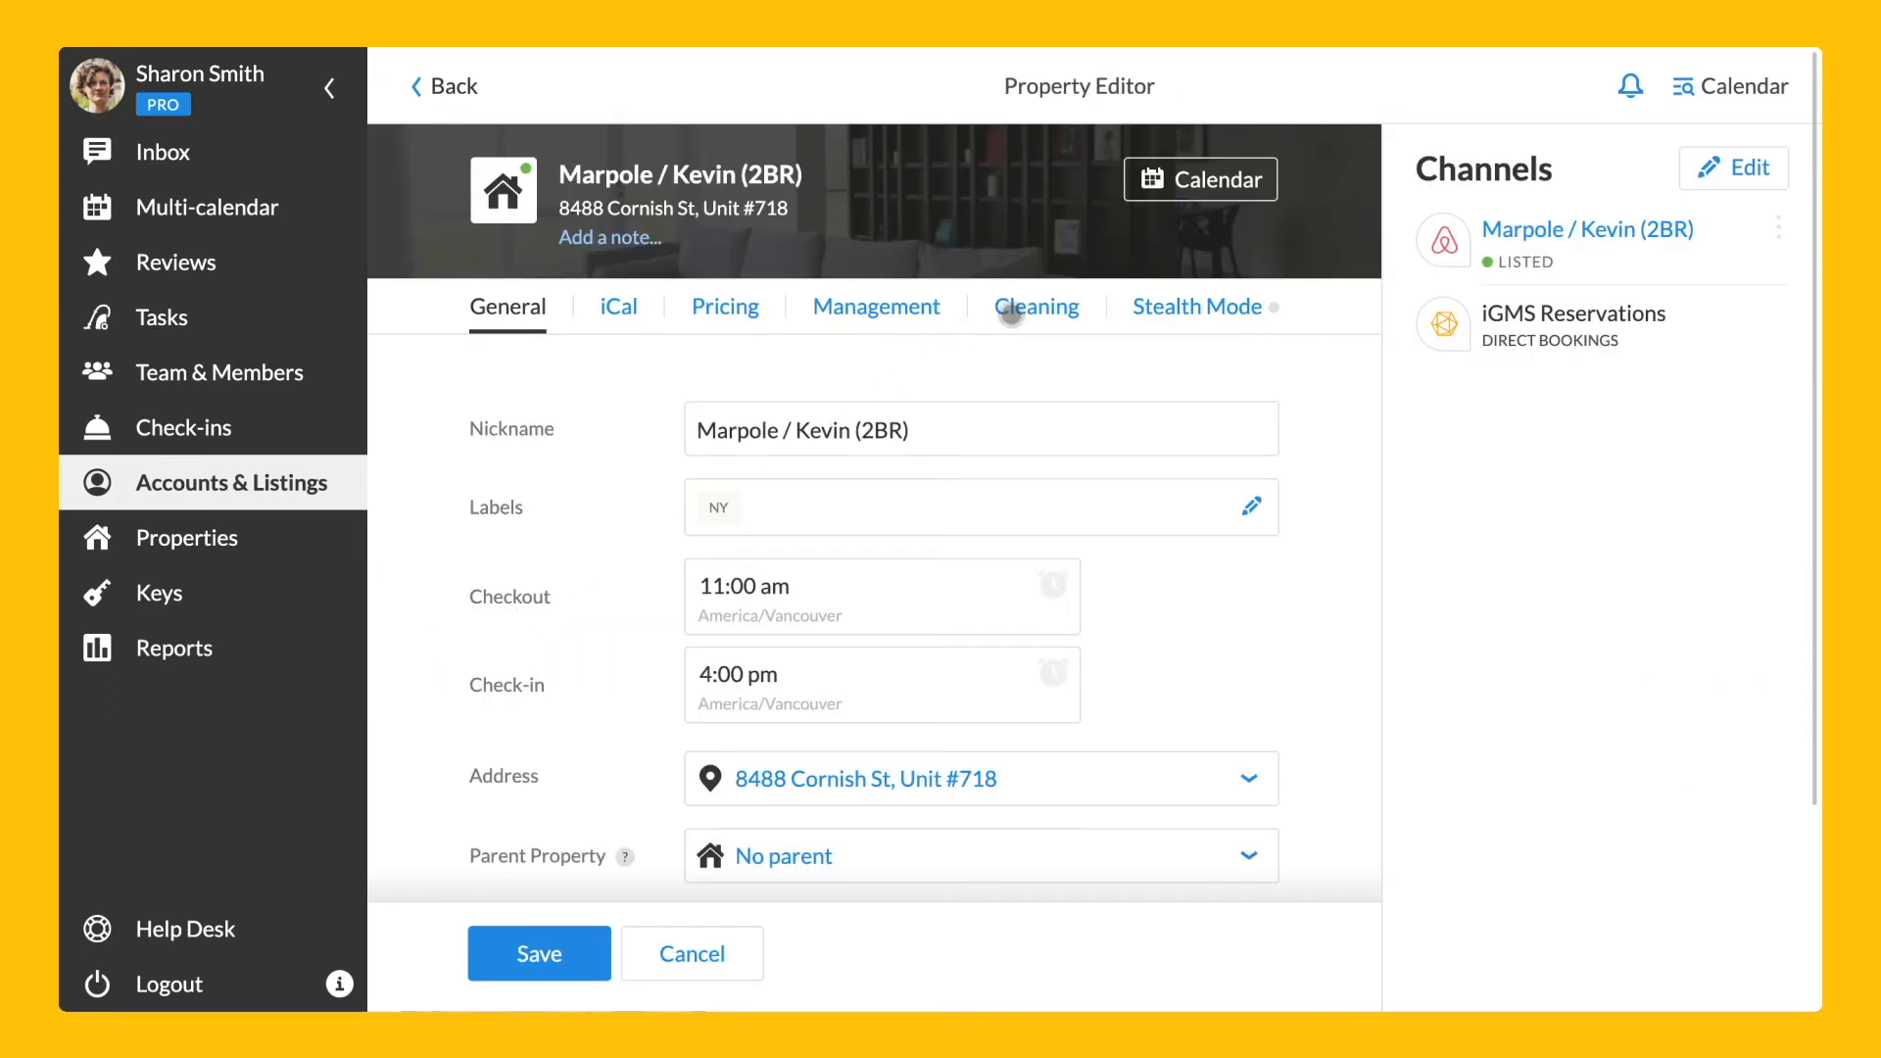
pyautogui.click(1034, 306)
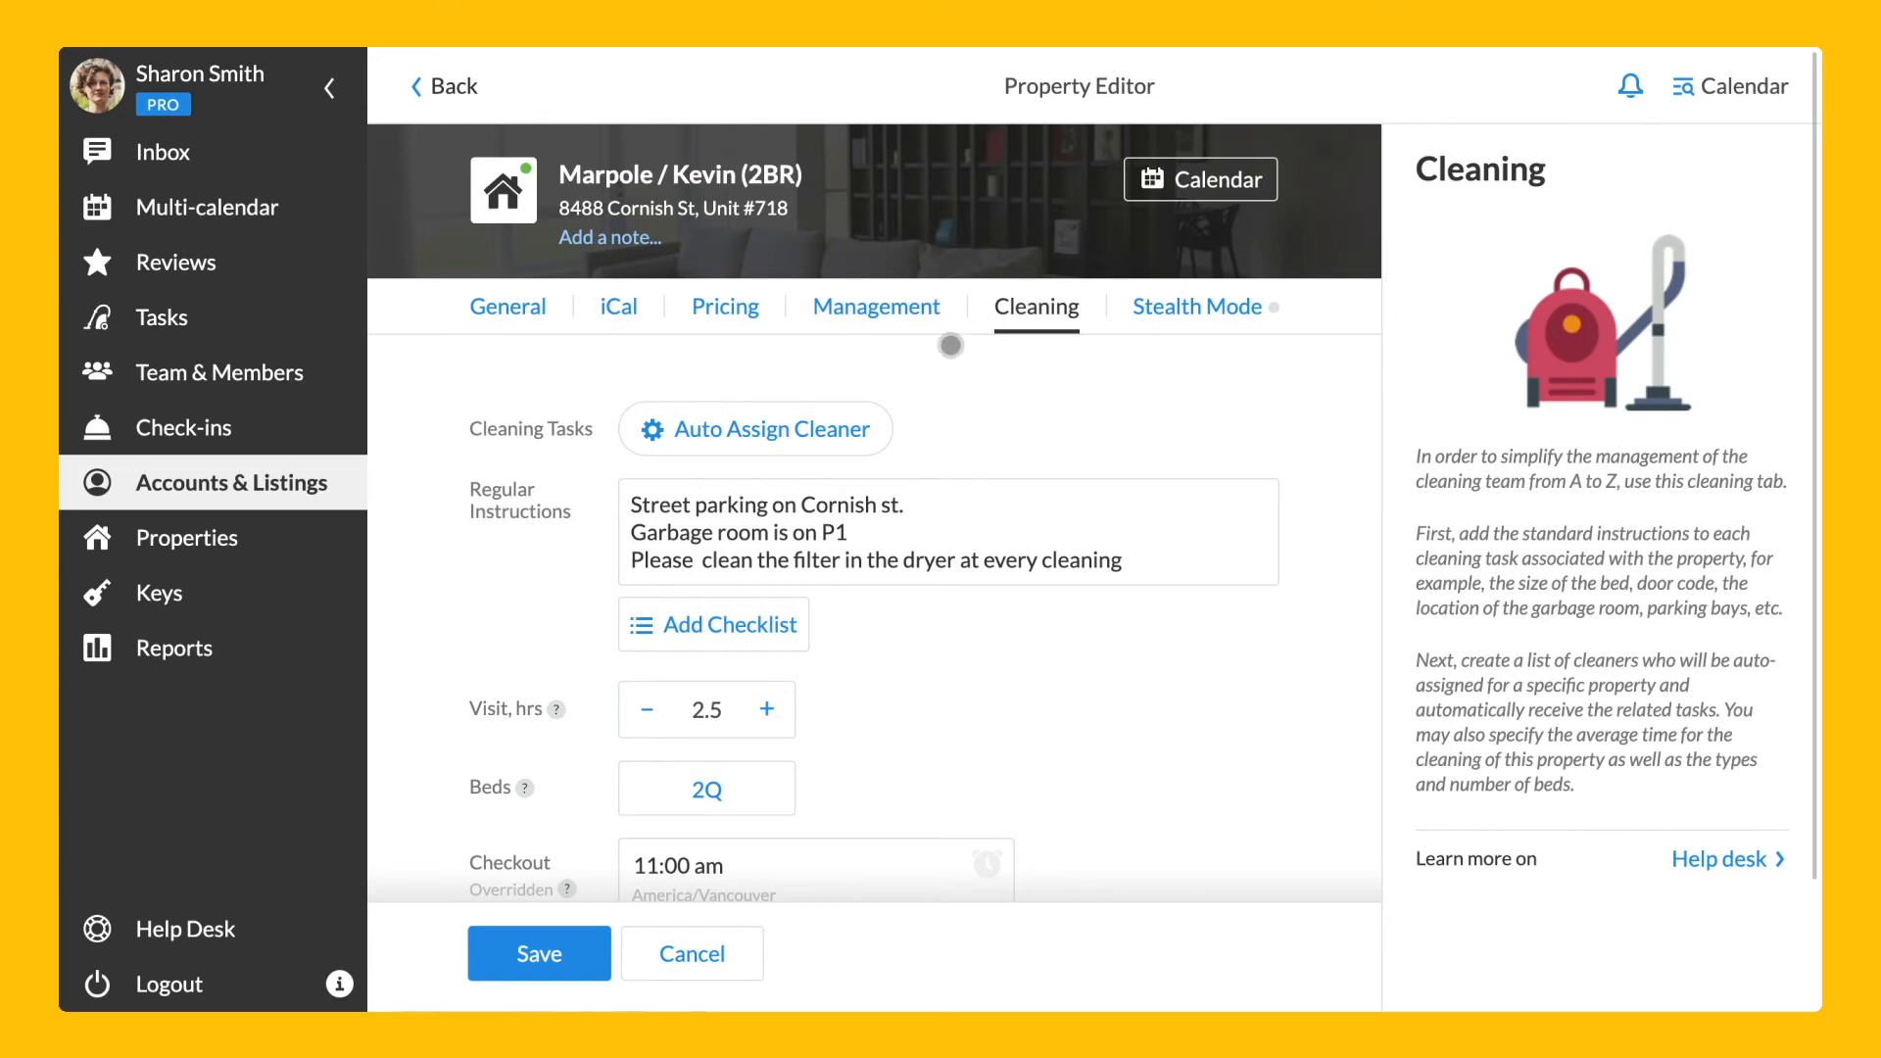
pyautogui.click(756, 429)
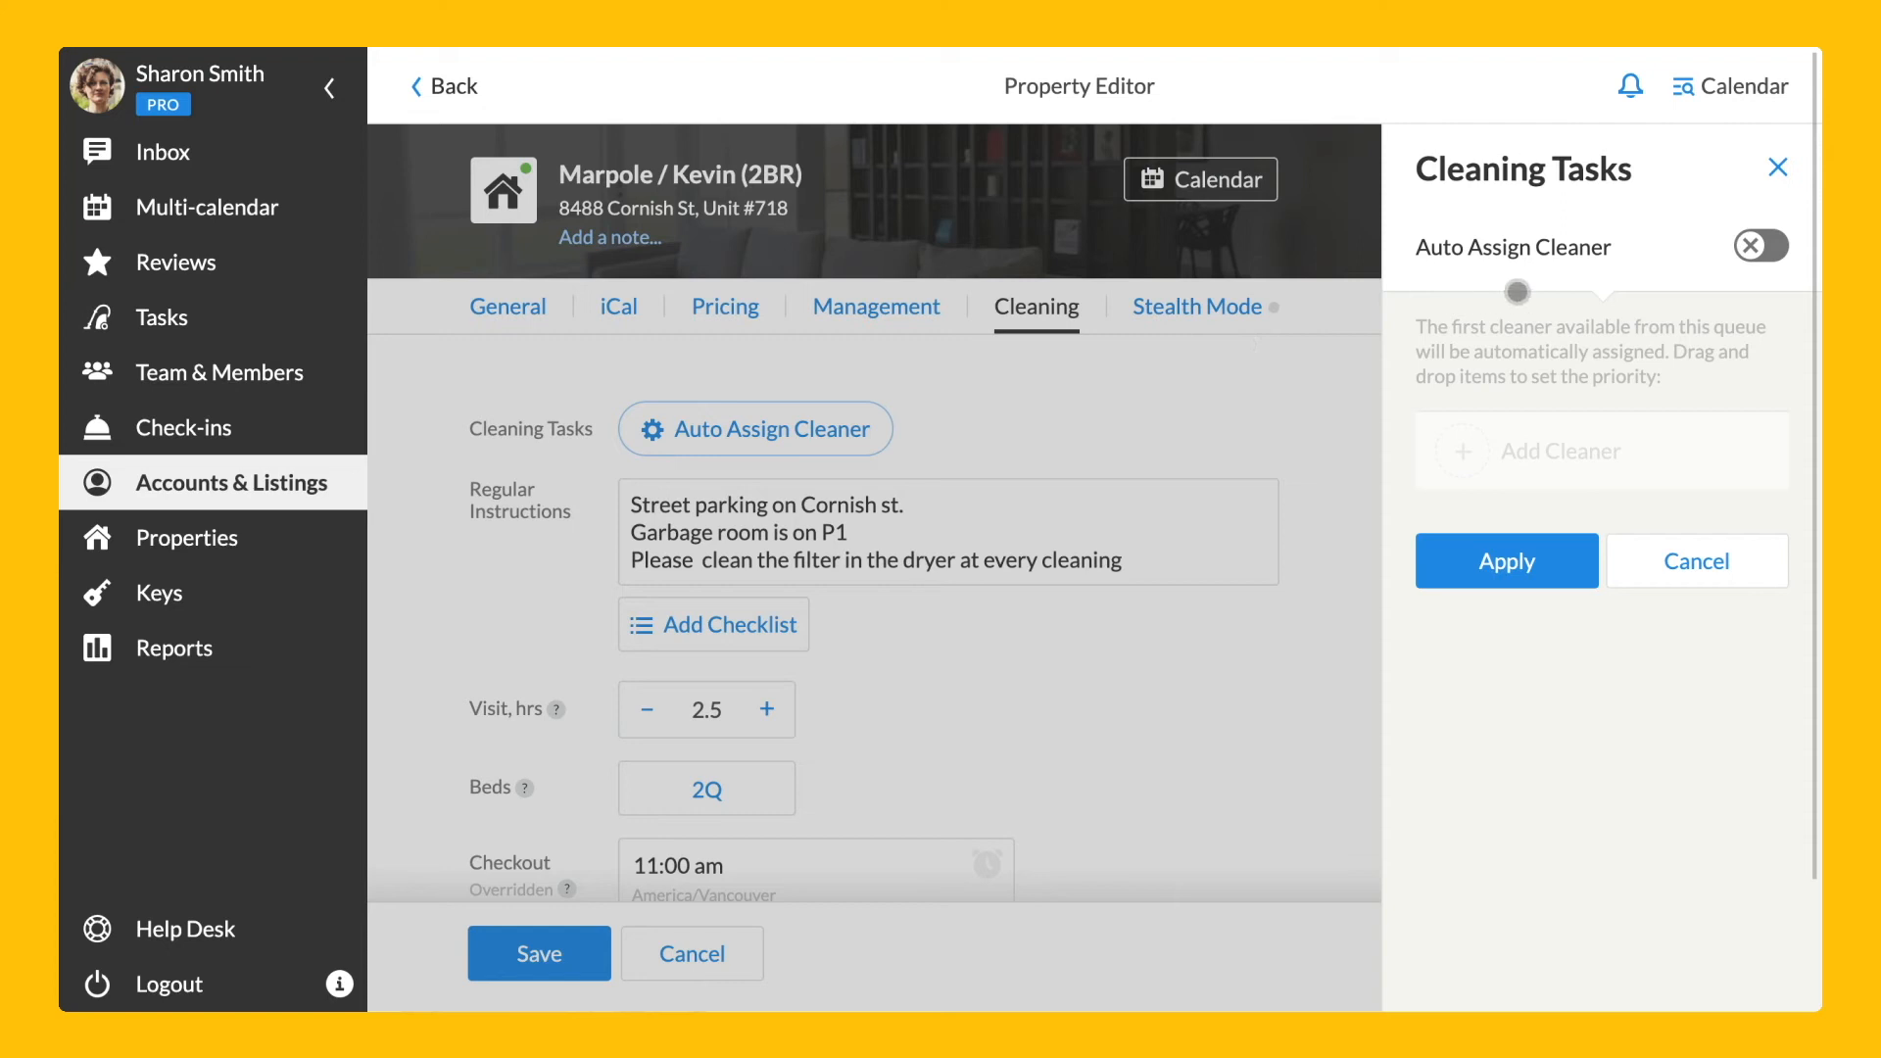
pyautogui.click(1759, 247)
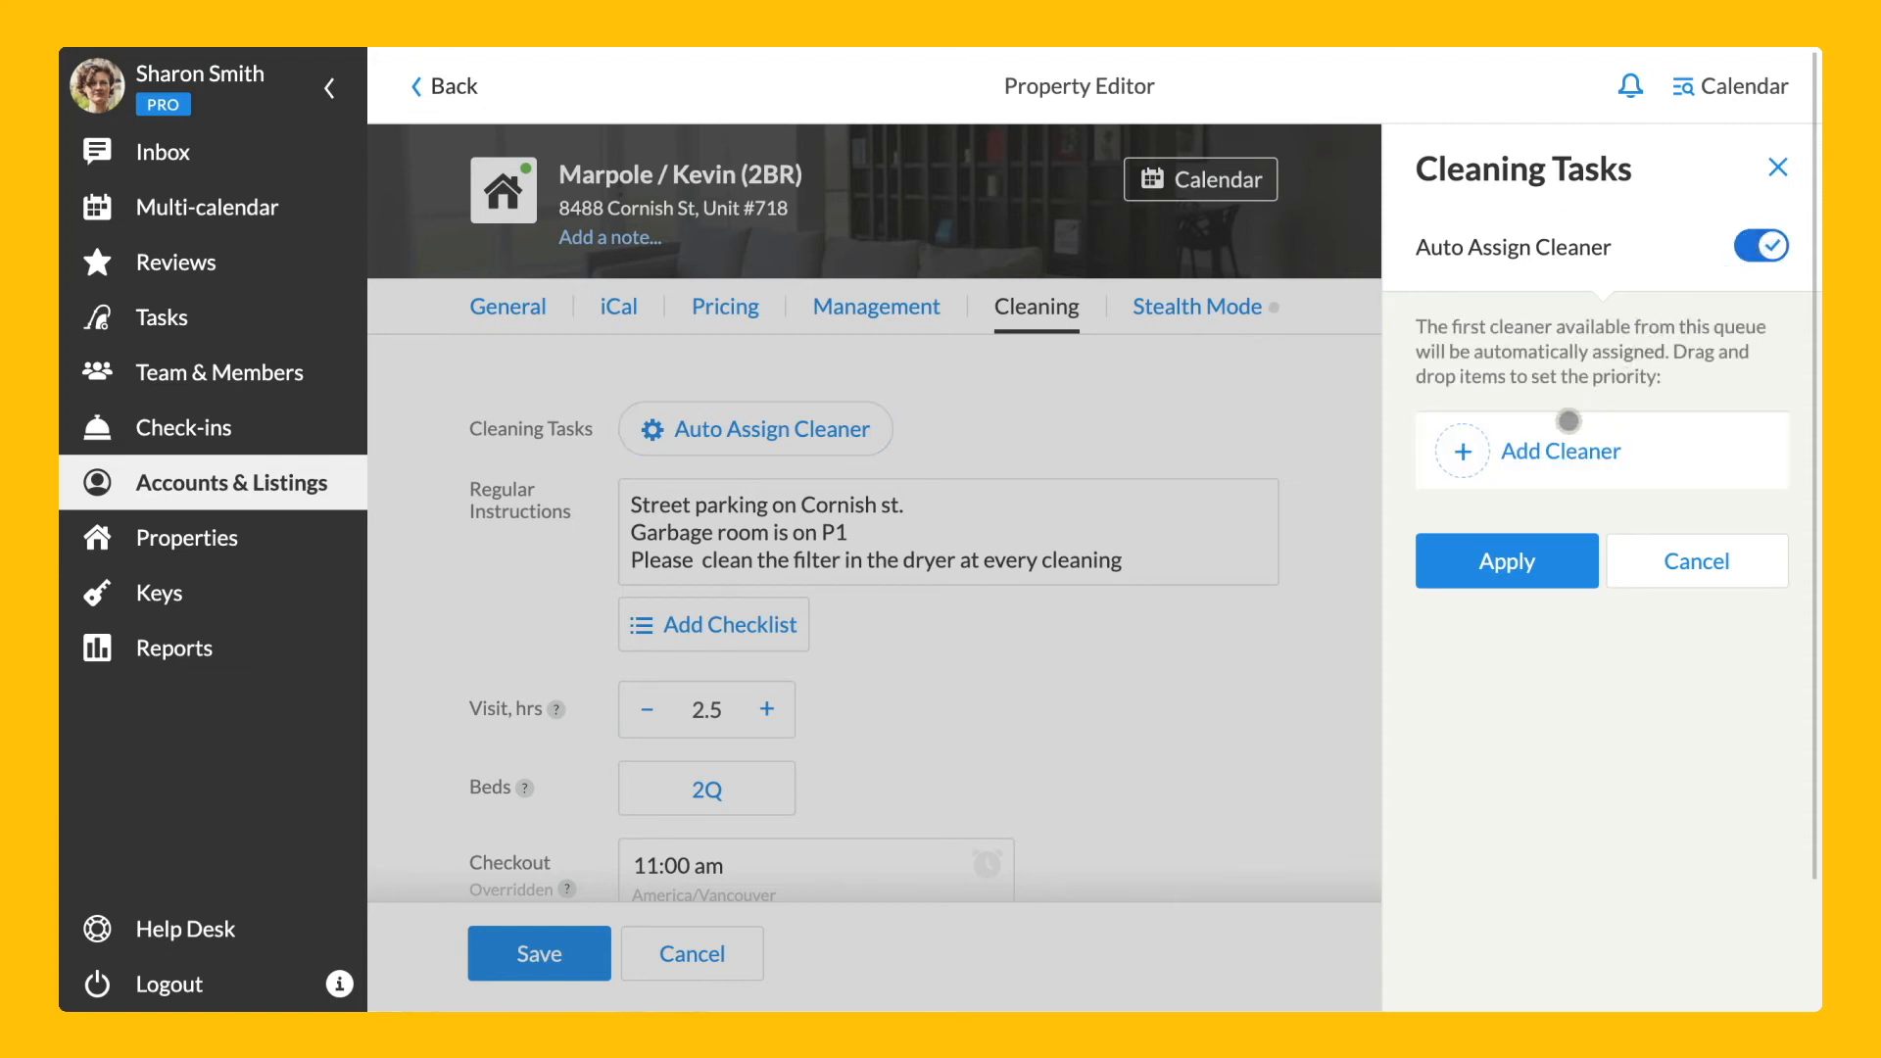
pyautogui.click(1559, 451)
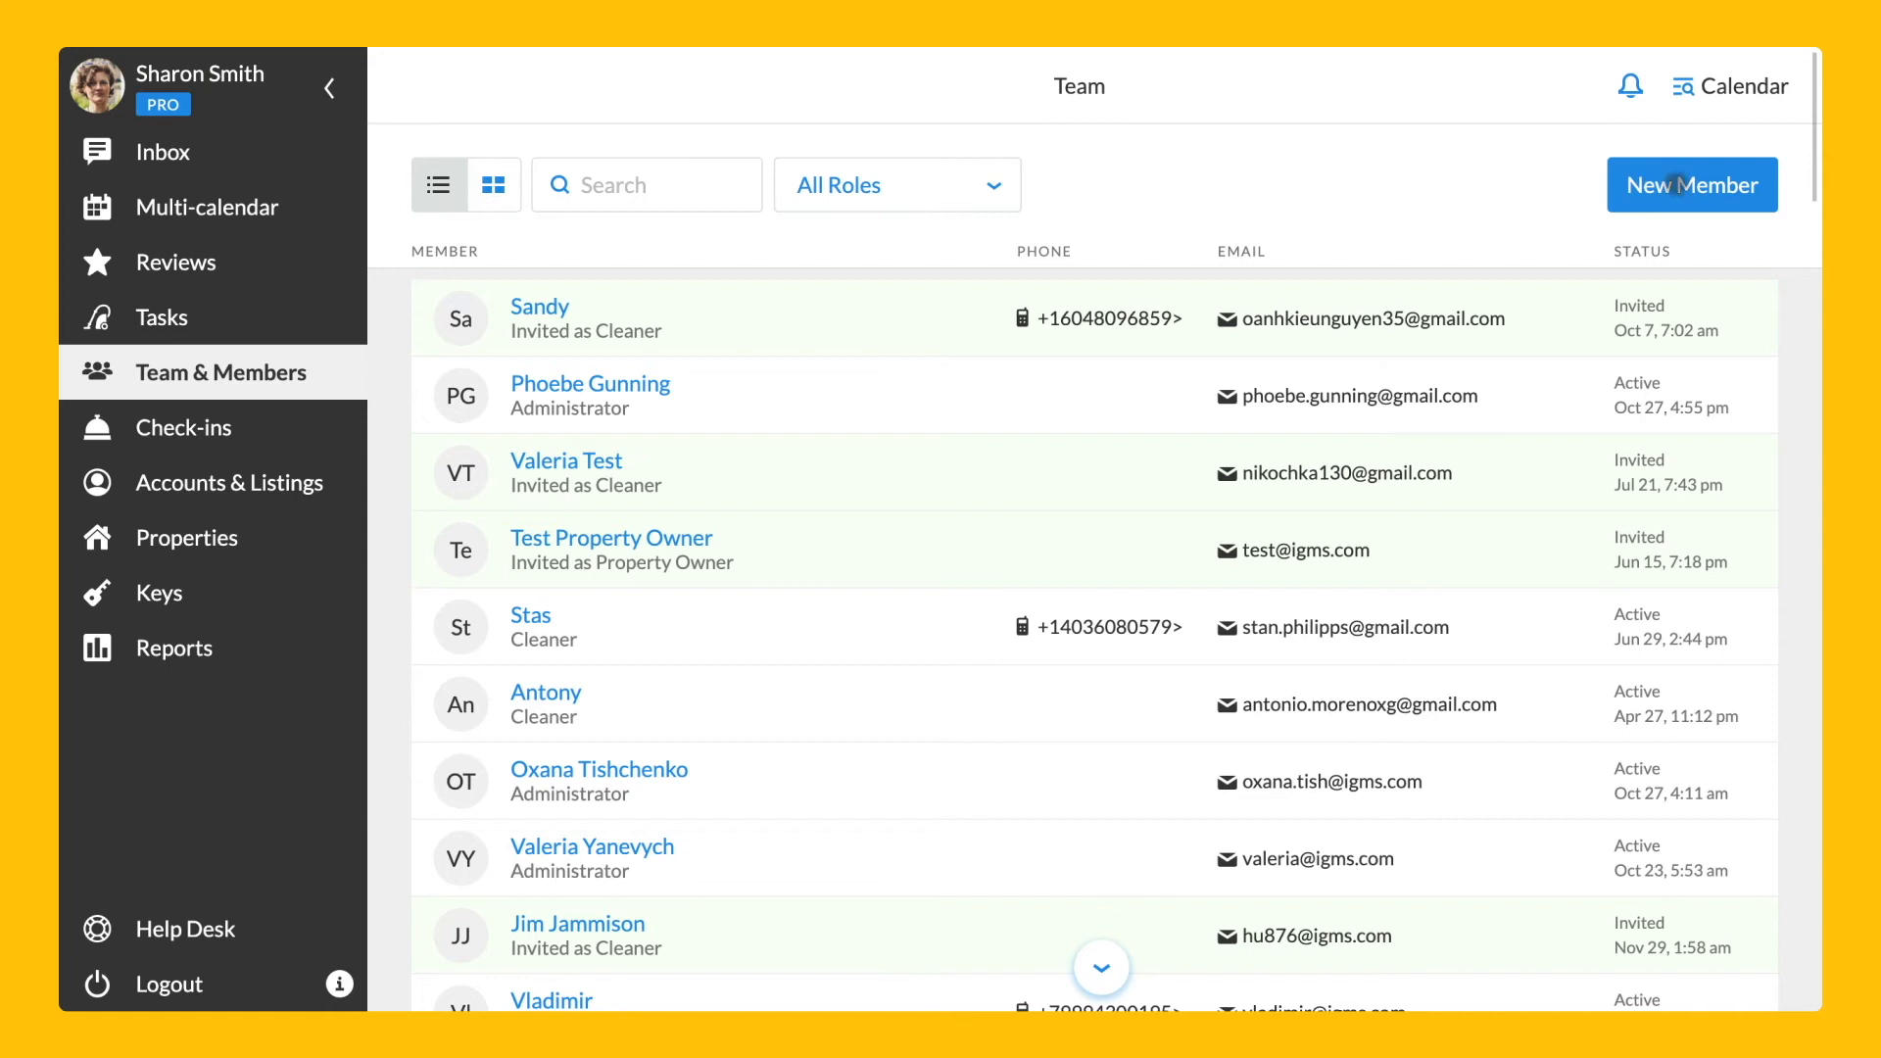
# - Start a new team member invite with Cleaner as the primary role
pyautogui.click(1691, 184)
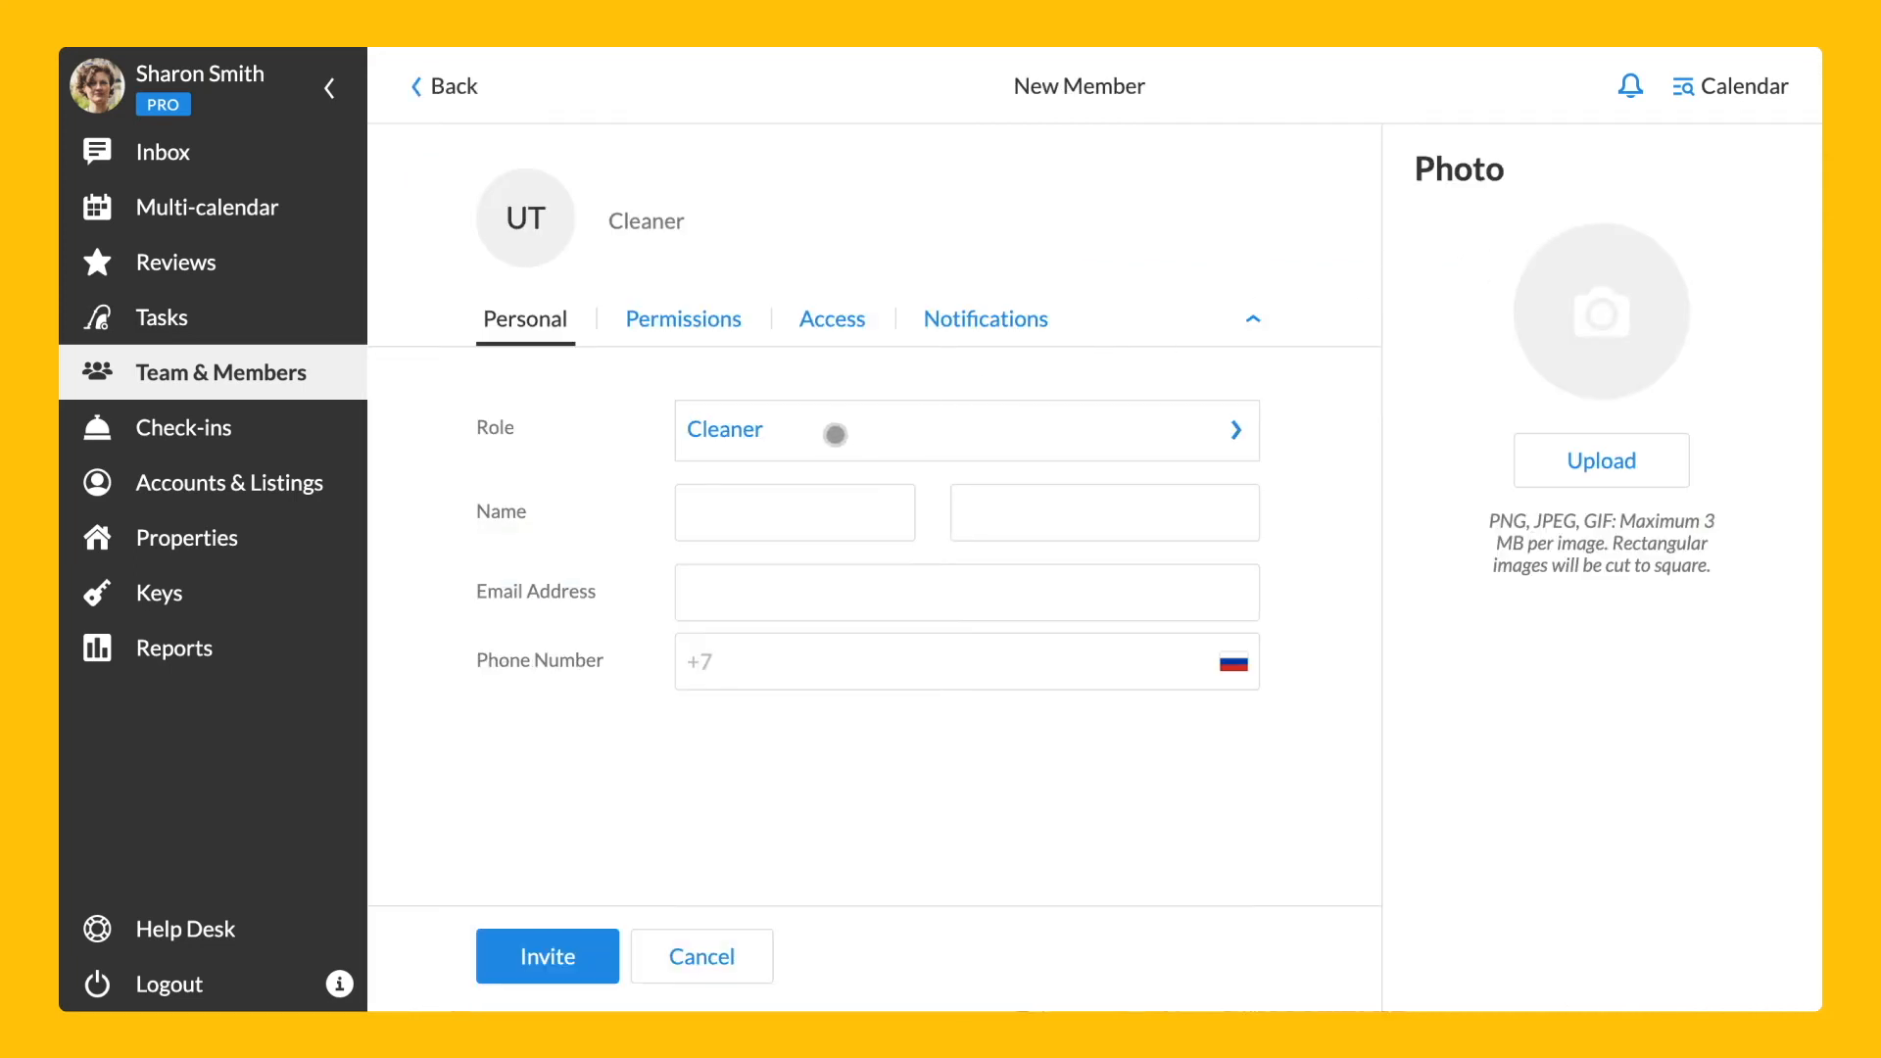
pyautogui.click(682, 317)
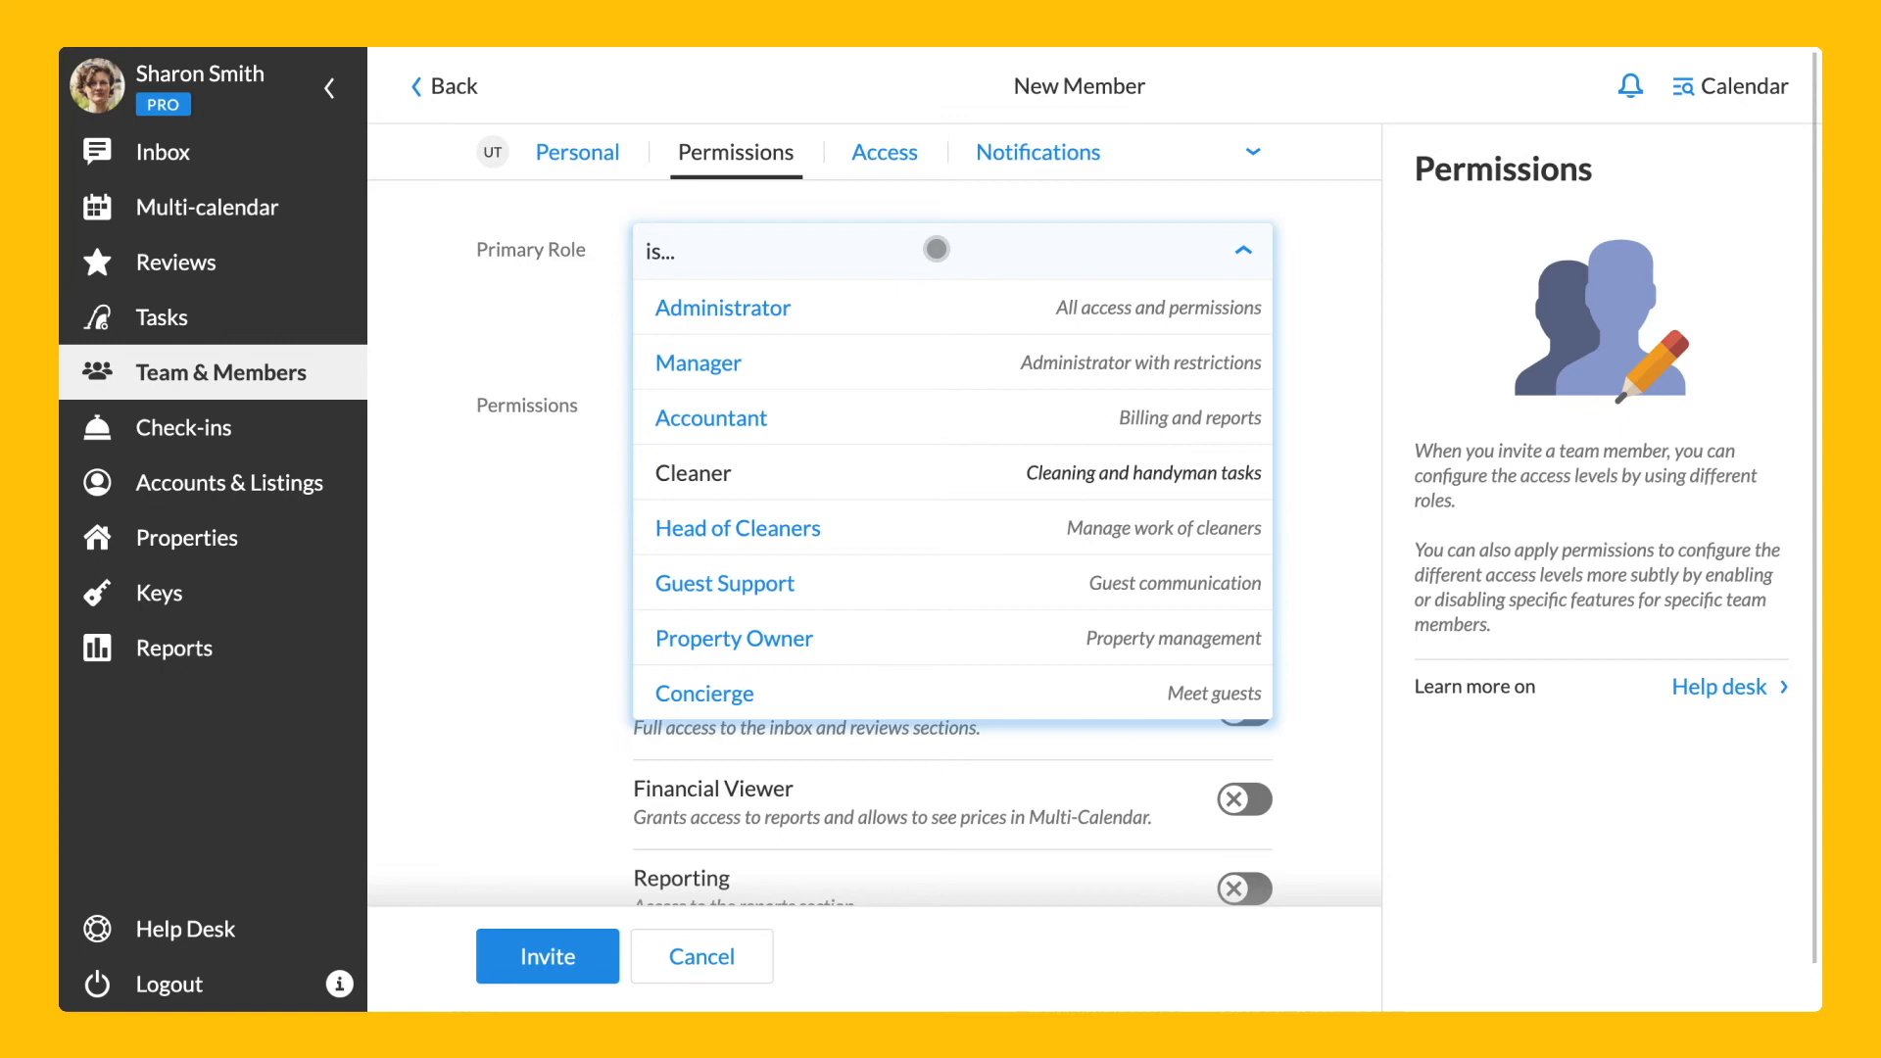
pyautogui.click(692, 472)
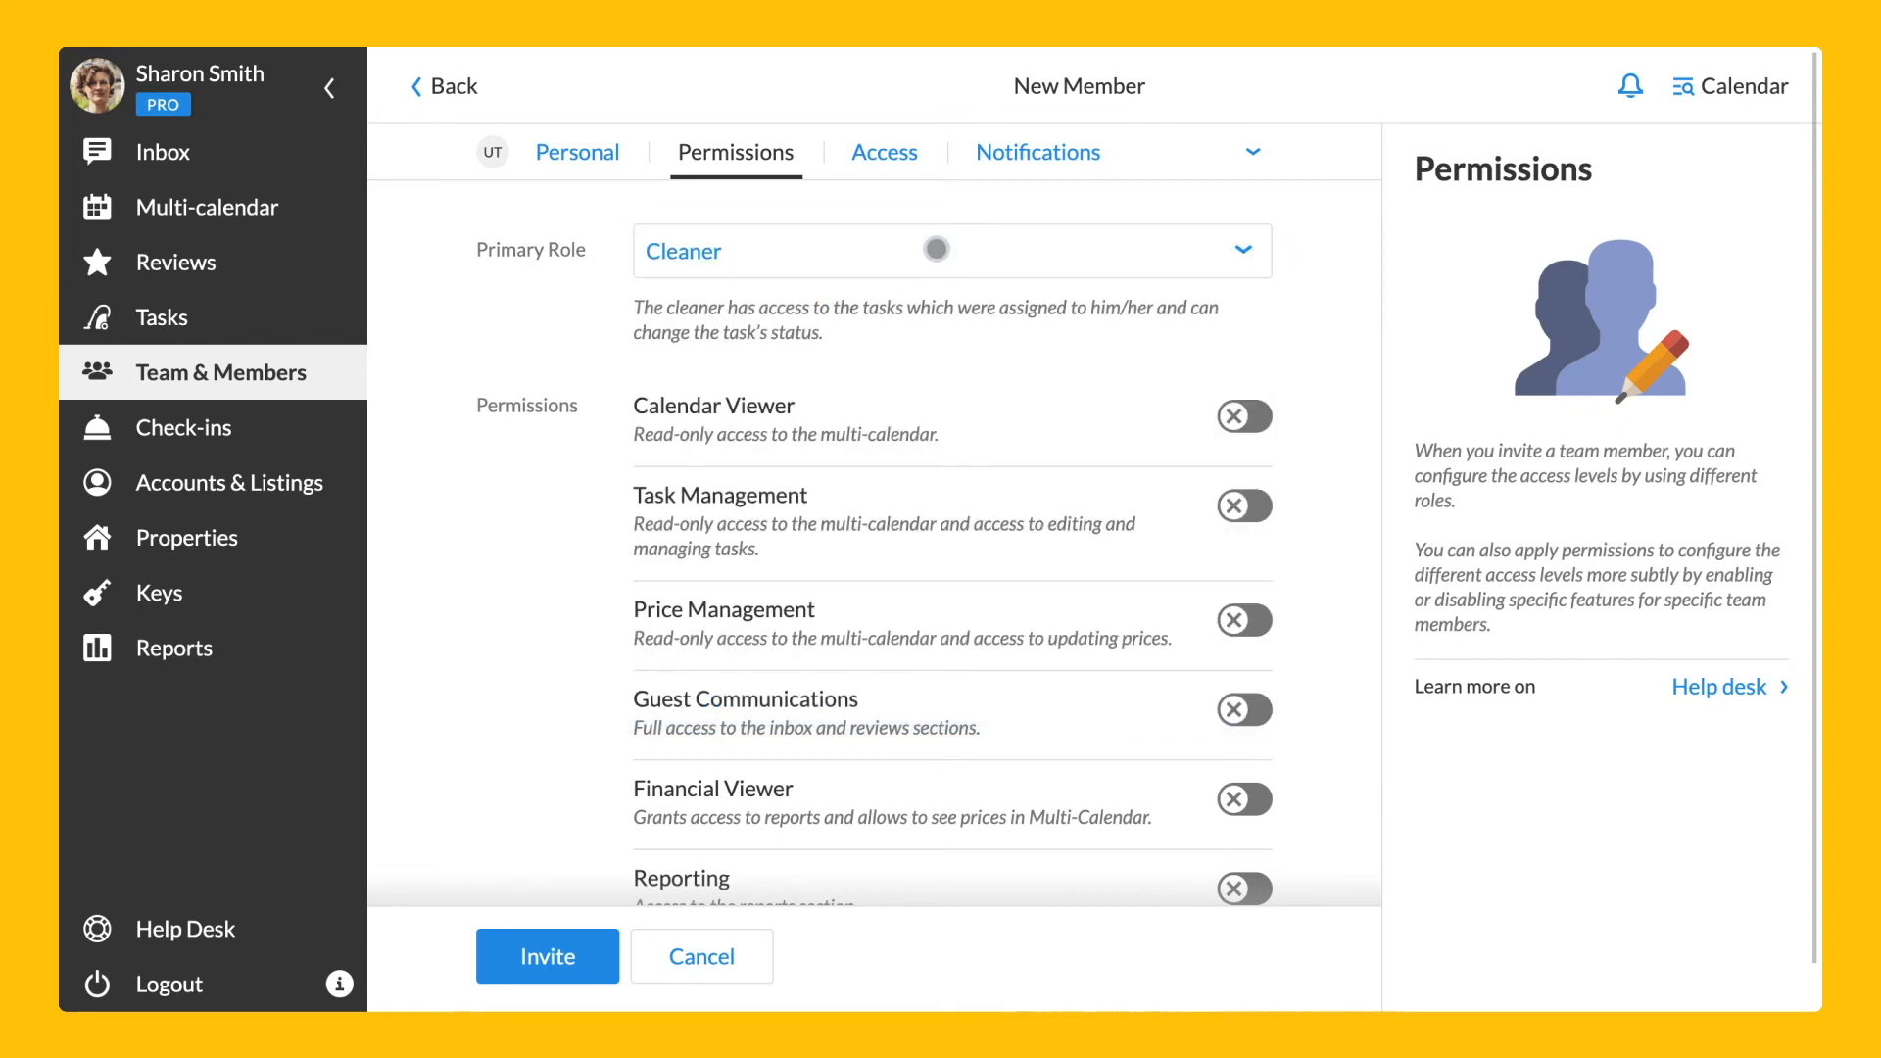
# - Grant the new cleaner Calendar Viewer and Task Management permissions
pyautogui.click(1244, 415)
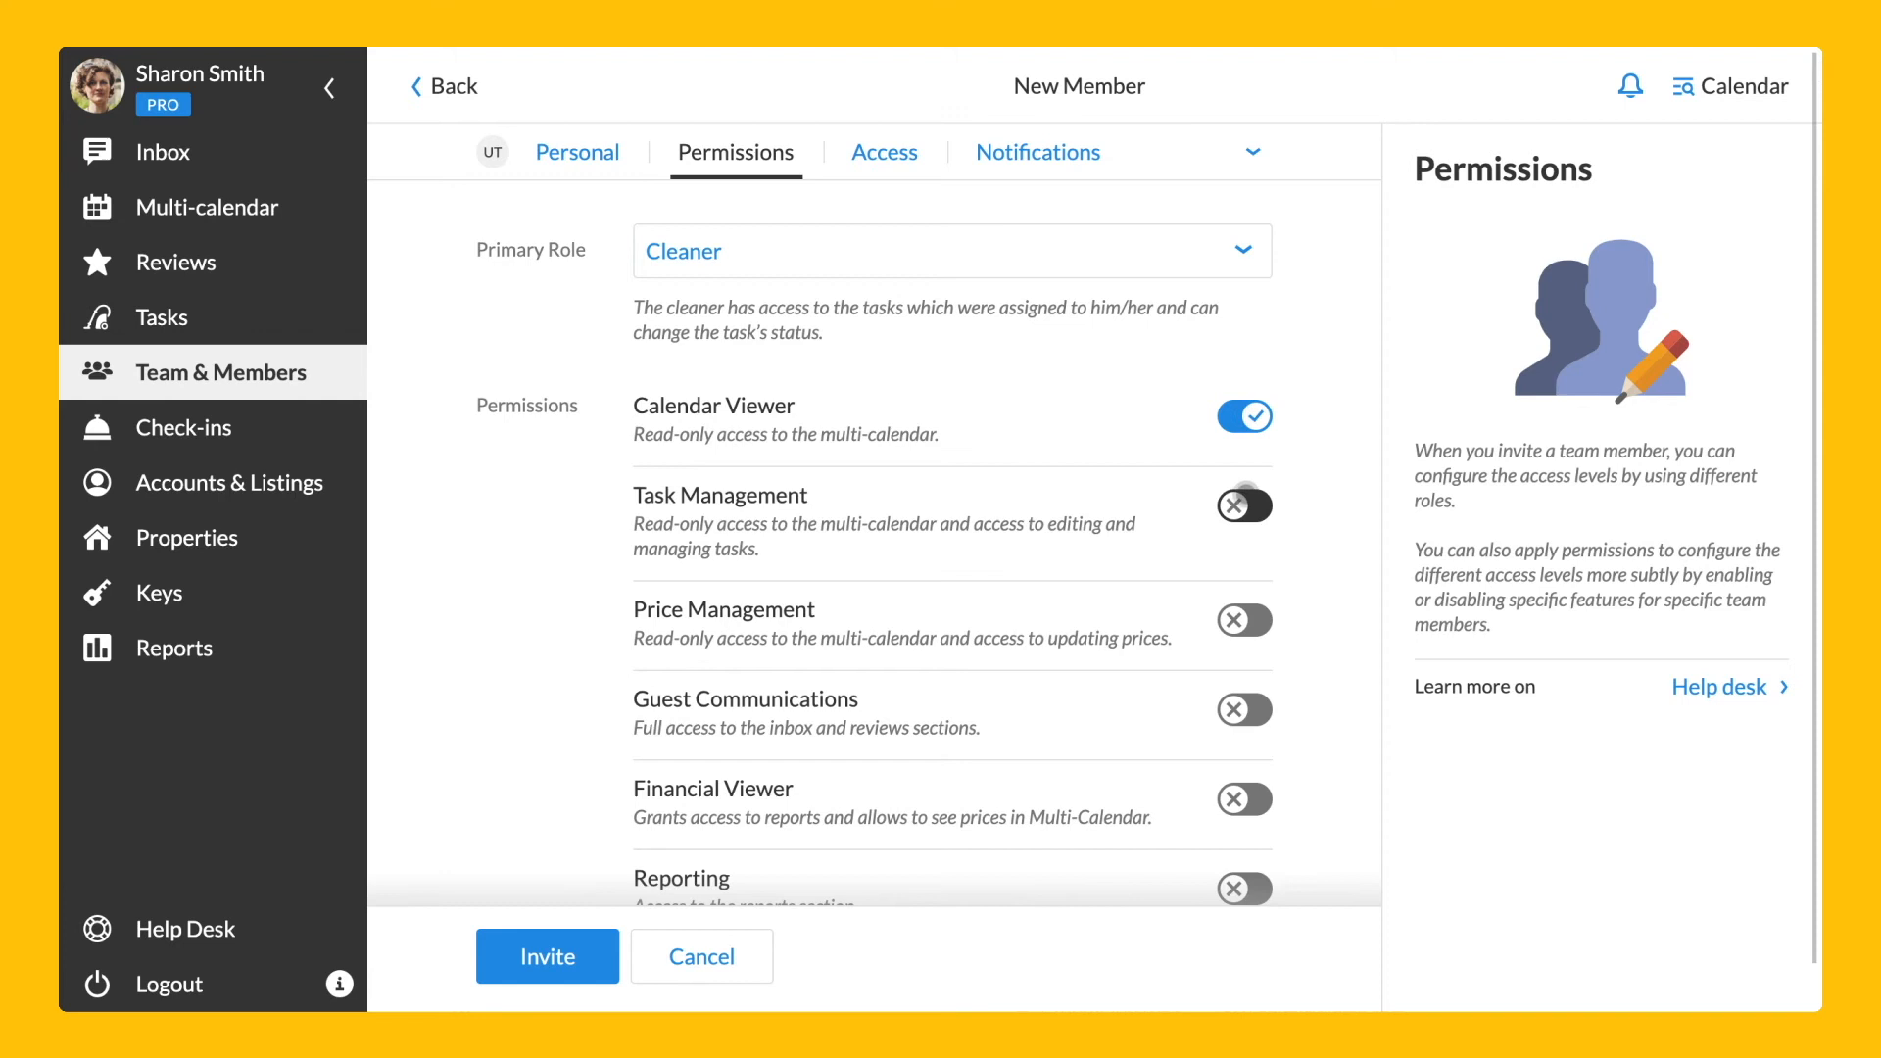
pyautogui.click(1244, 503)
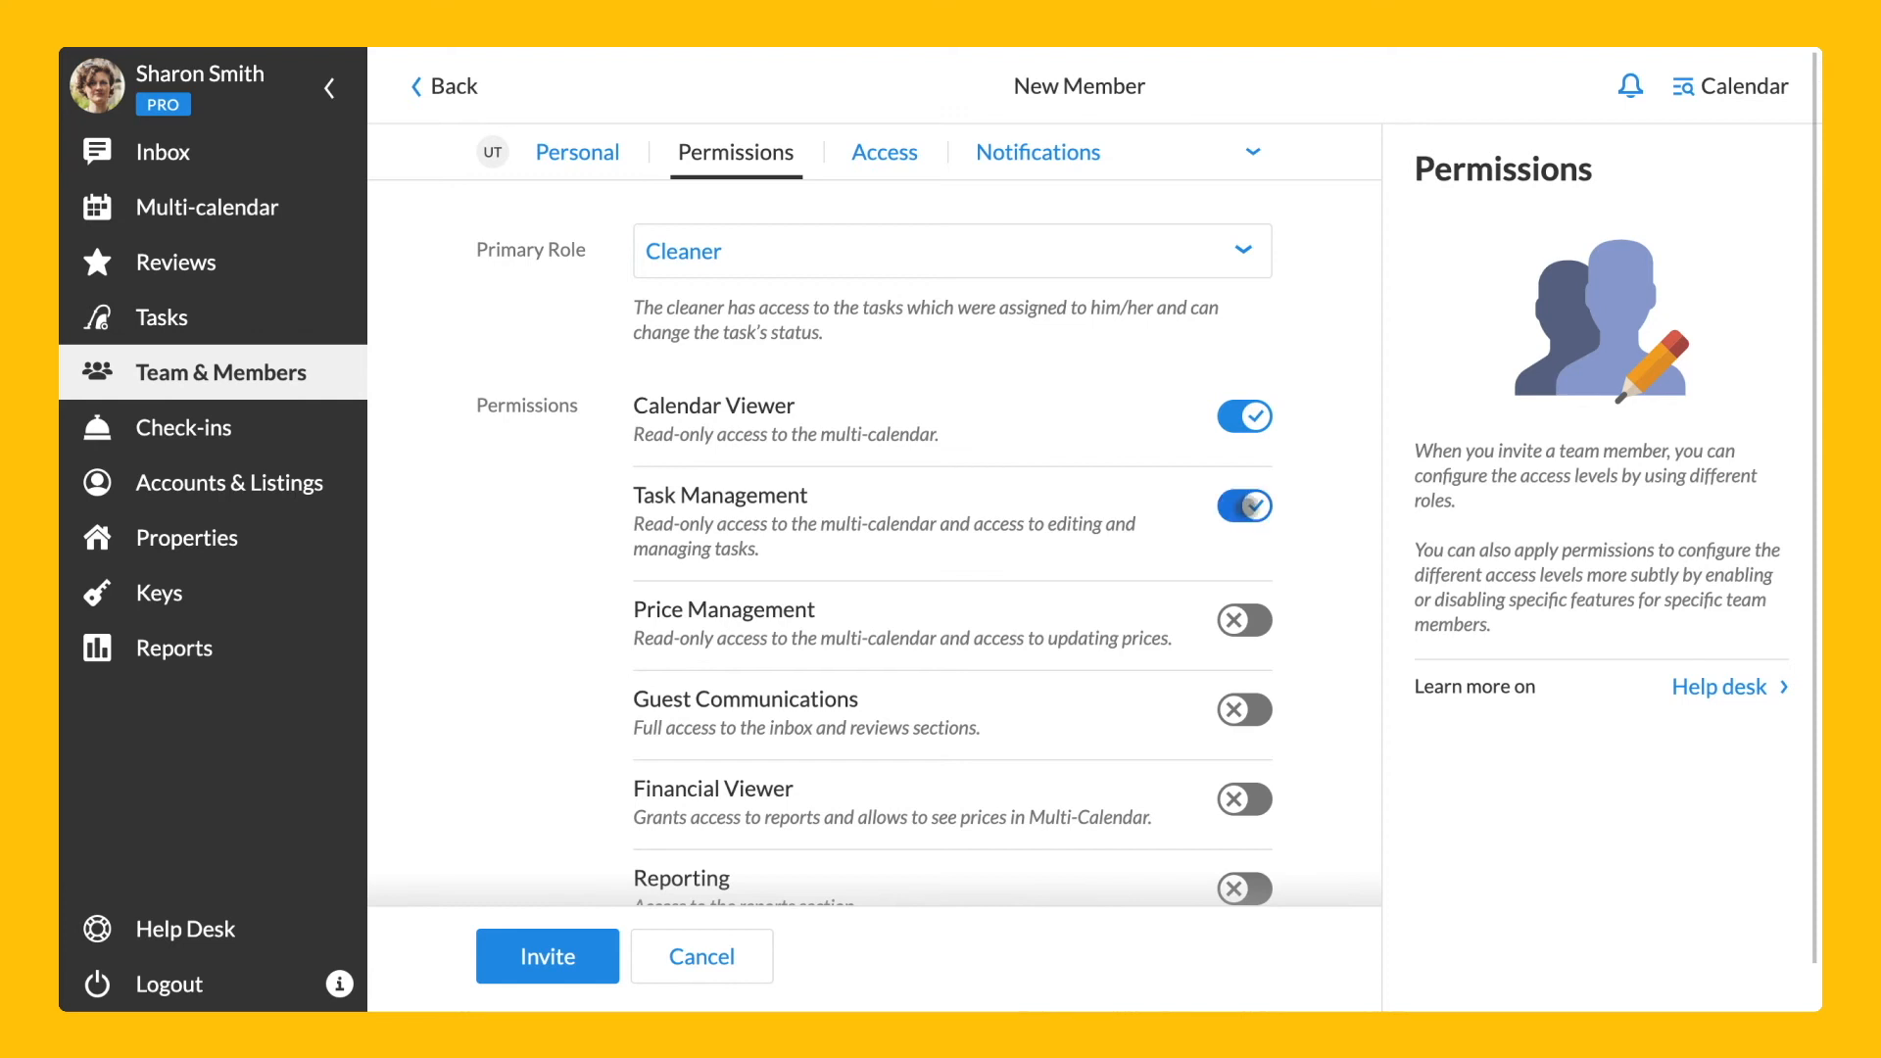
pyautogui.click(701, 956)
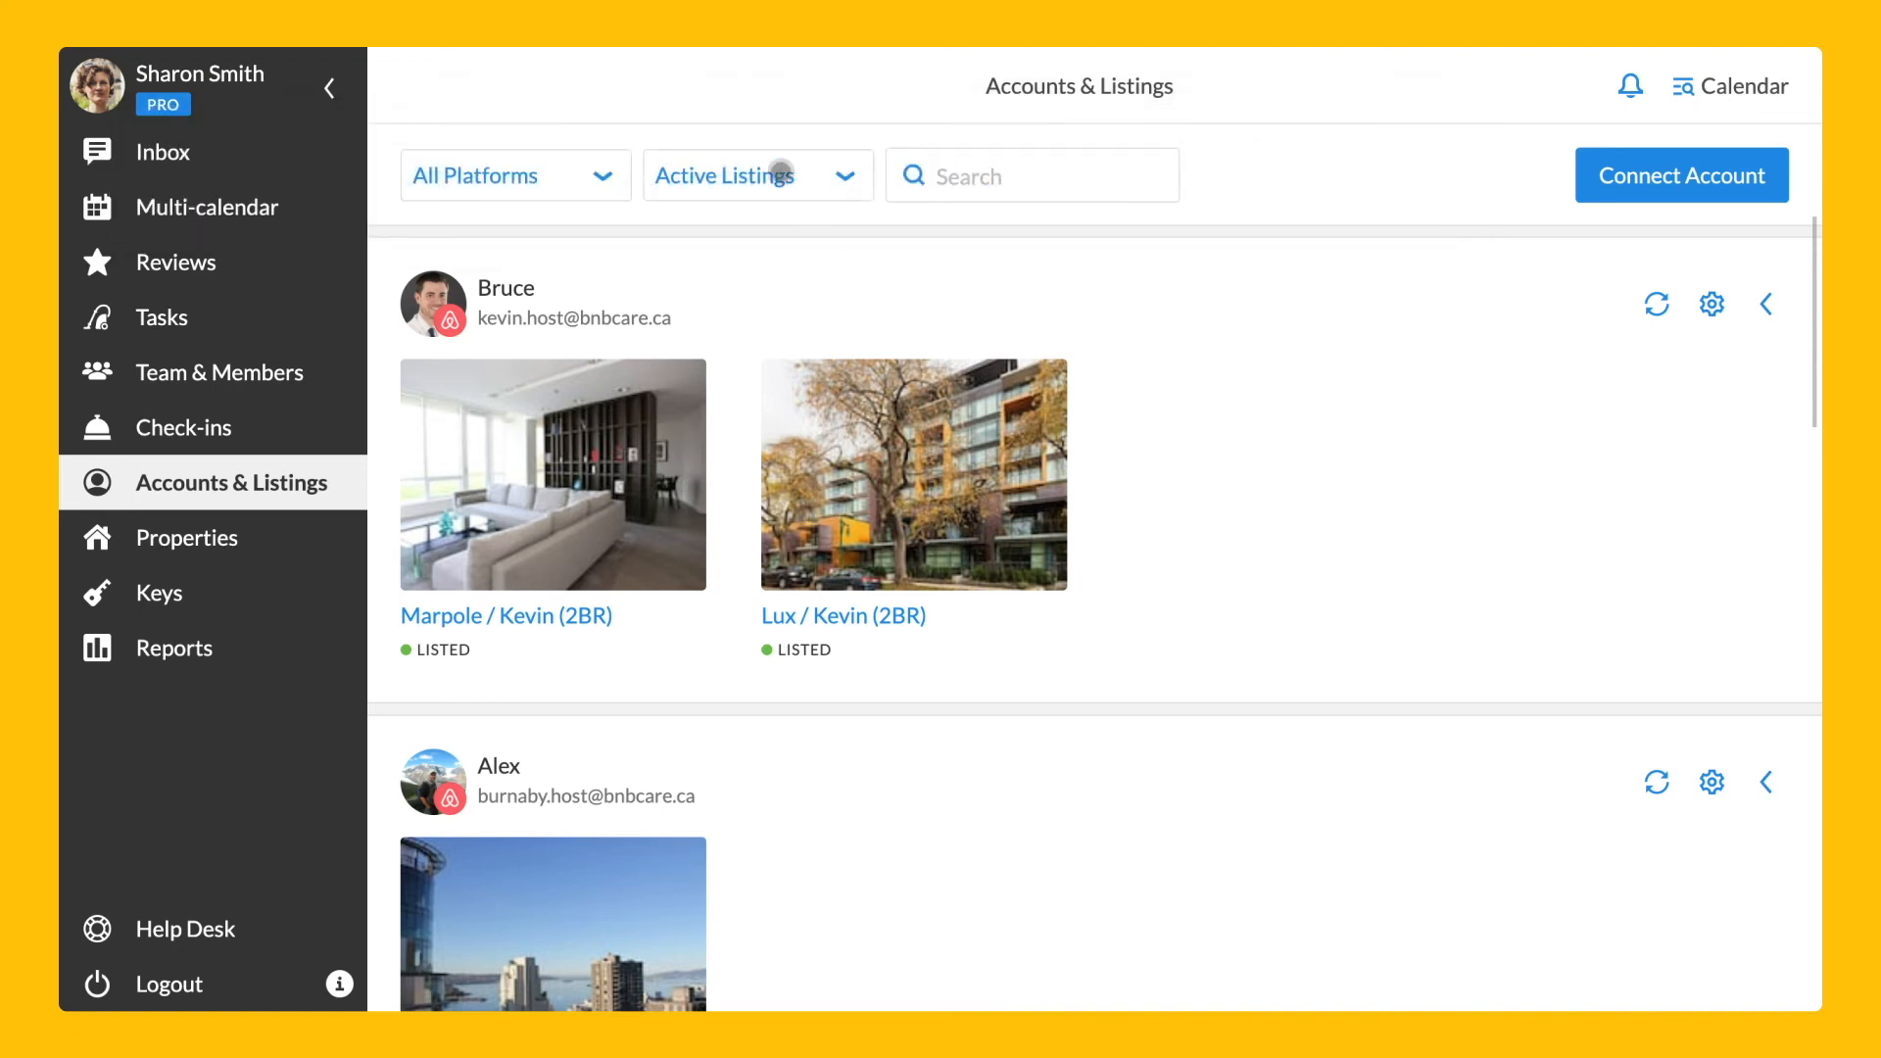
# - Show the Accounts & Listings page with connected booking accounts
pyautogui.click(758, 174)
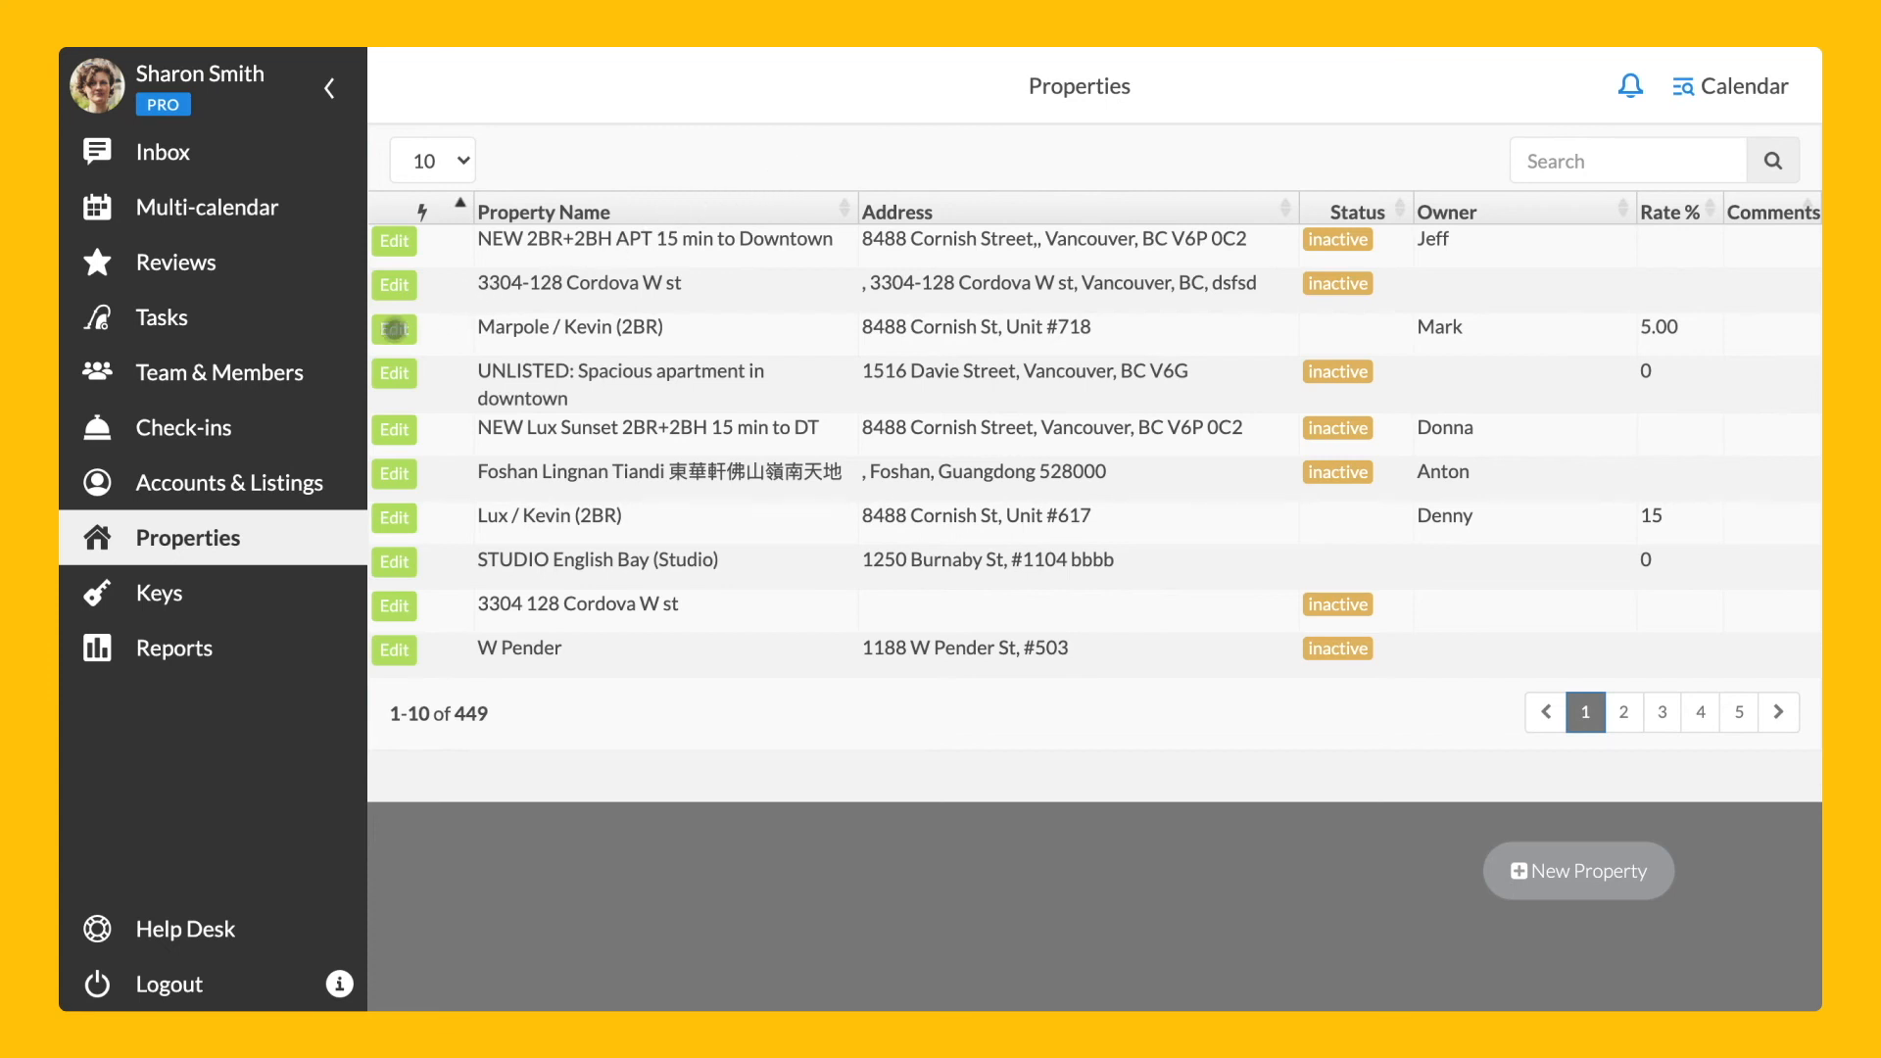
# - Add the West Vancouver label to Marpole / Kevin (2BR) and save it
pyautogui.click(393, 330)
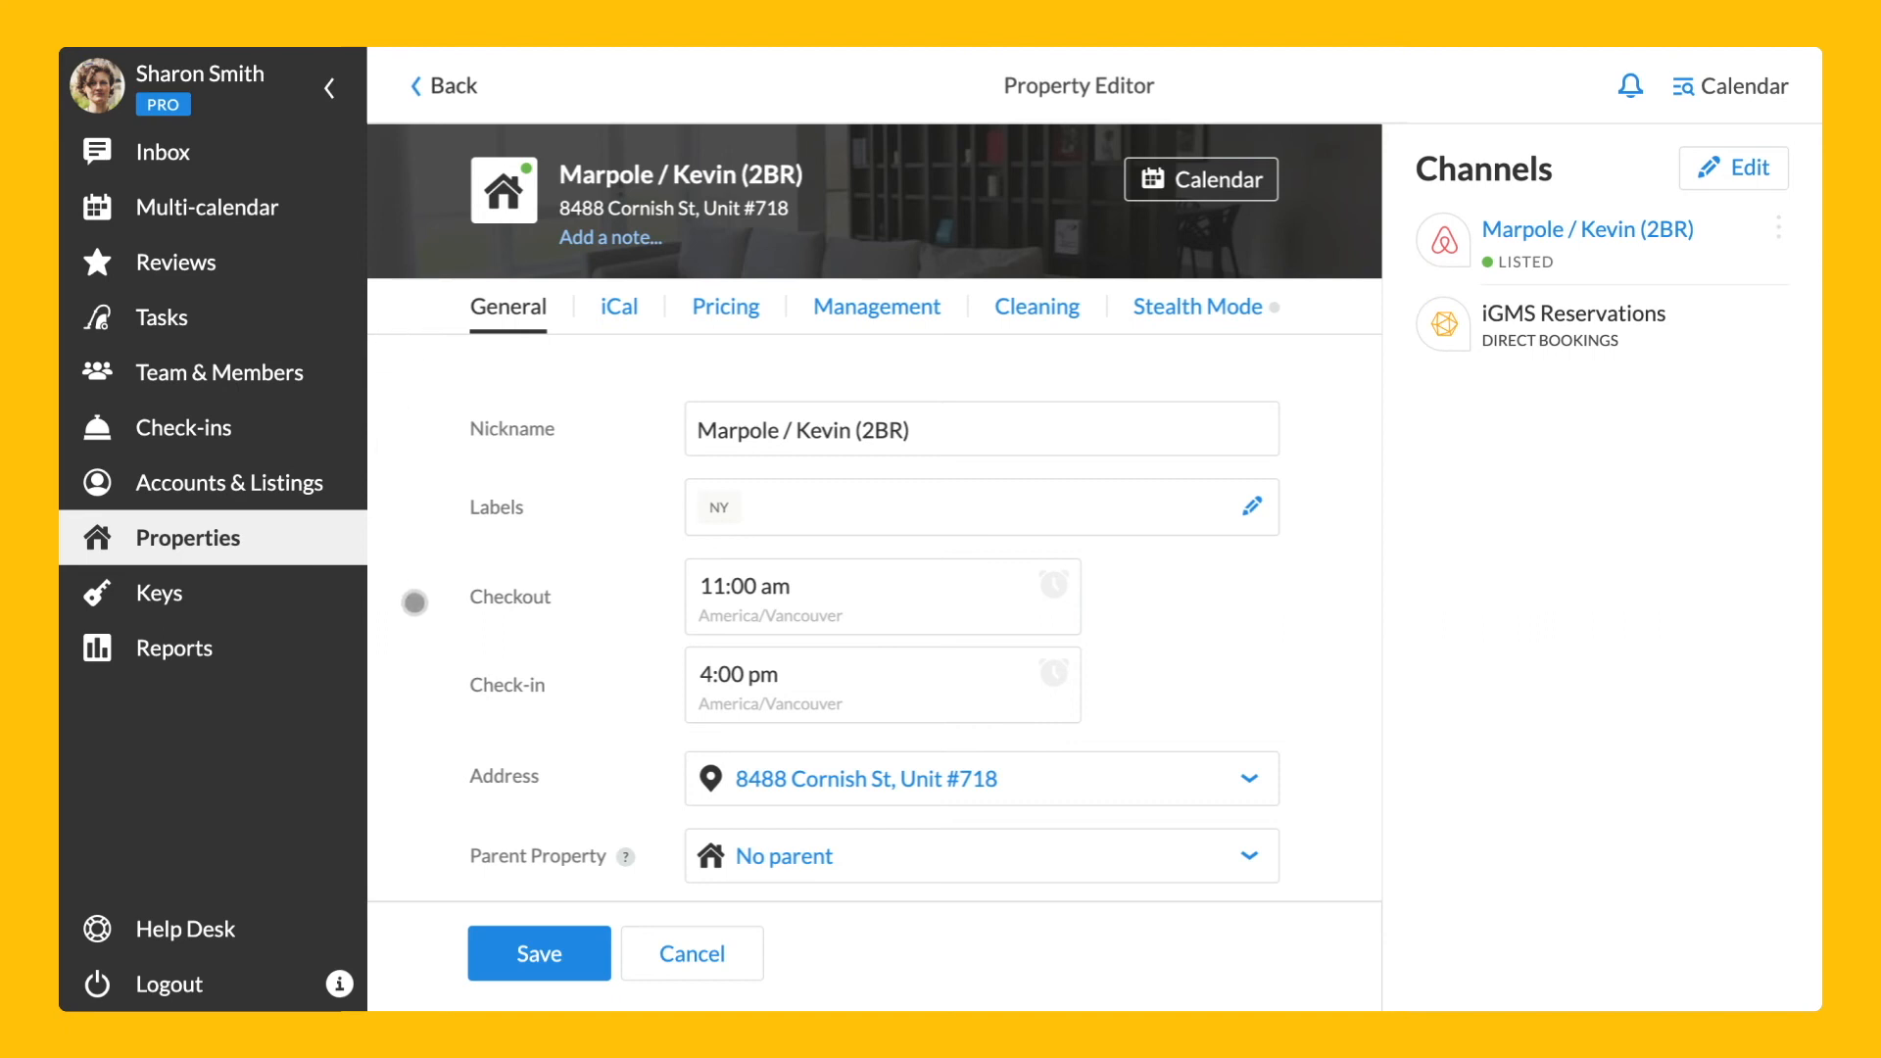
pyautogui.scroll(-3)
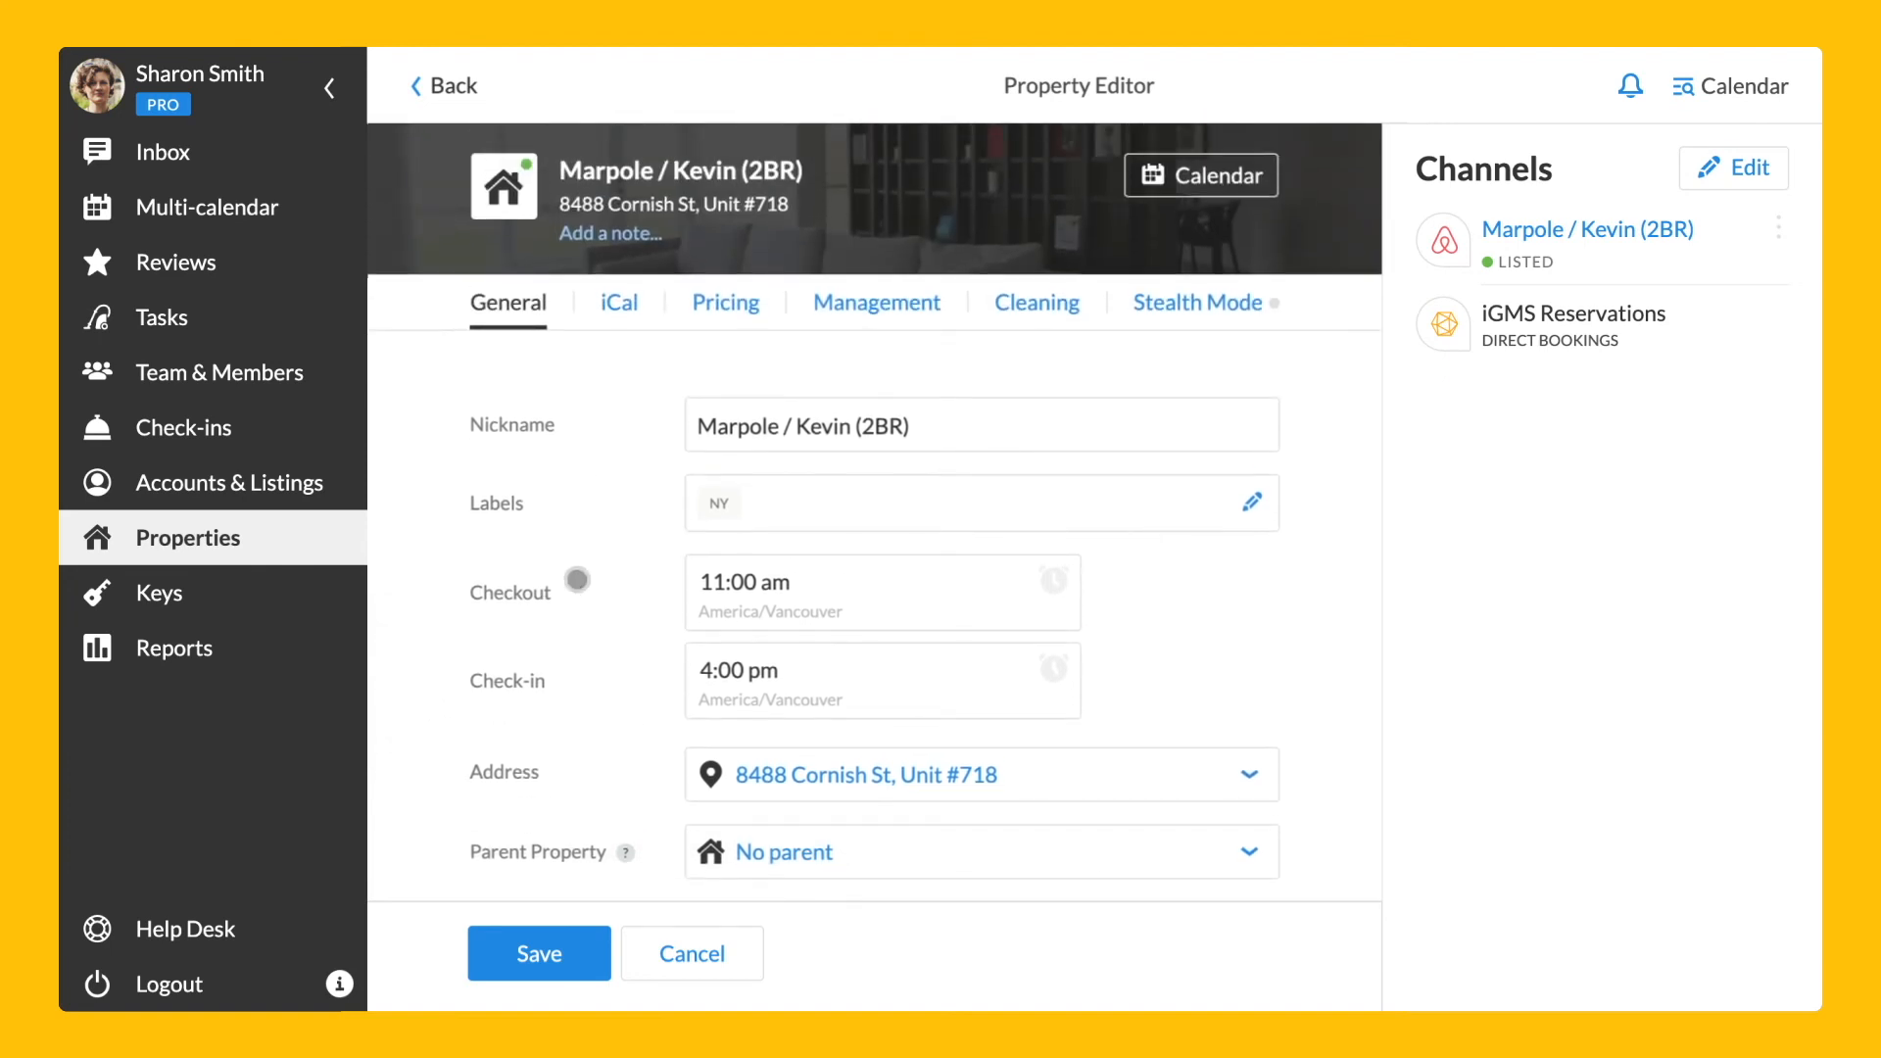
pyautogui.click(1248, 503)
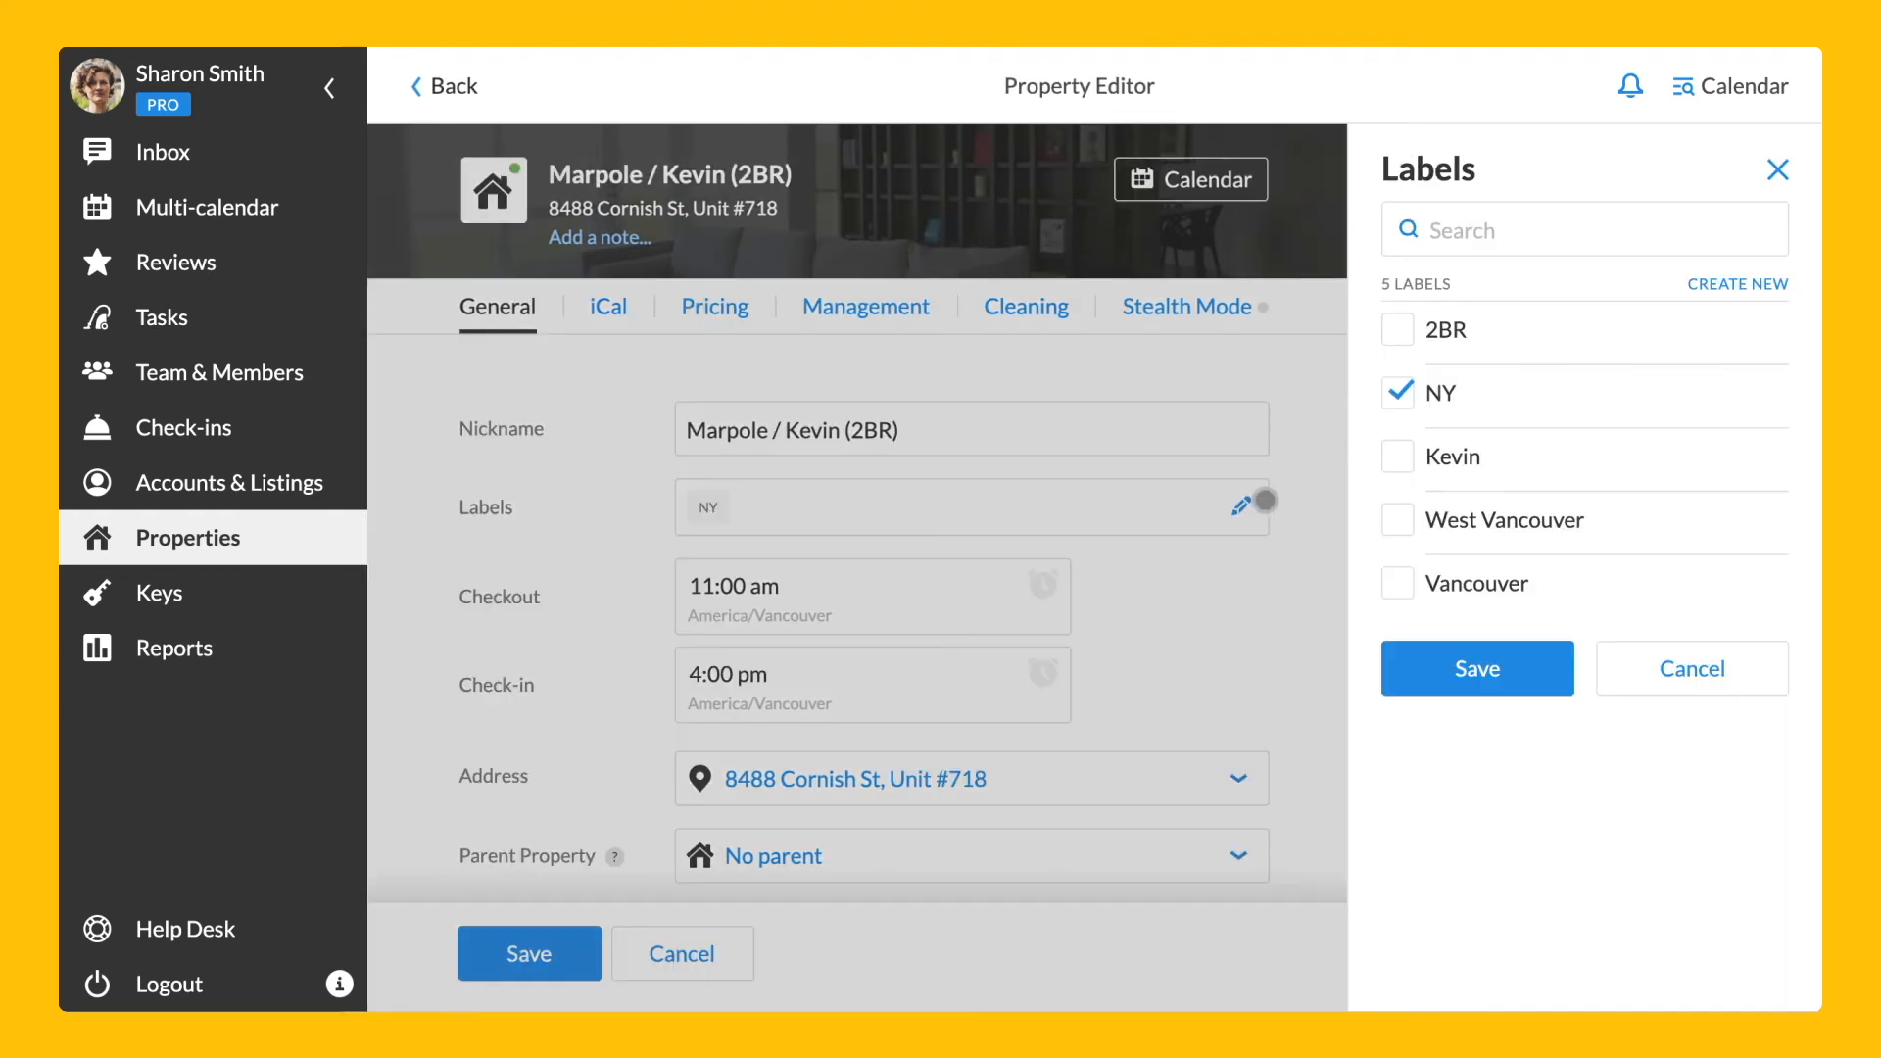
pyautogui.click(1397, 519)
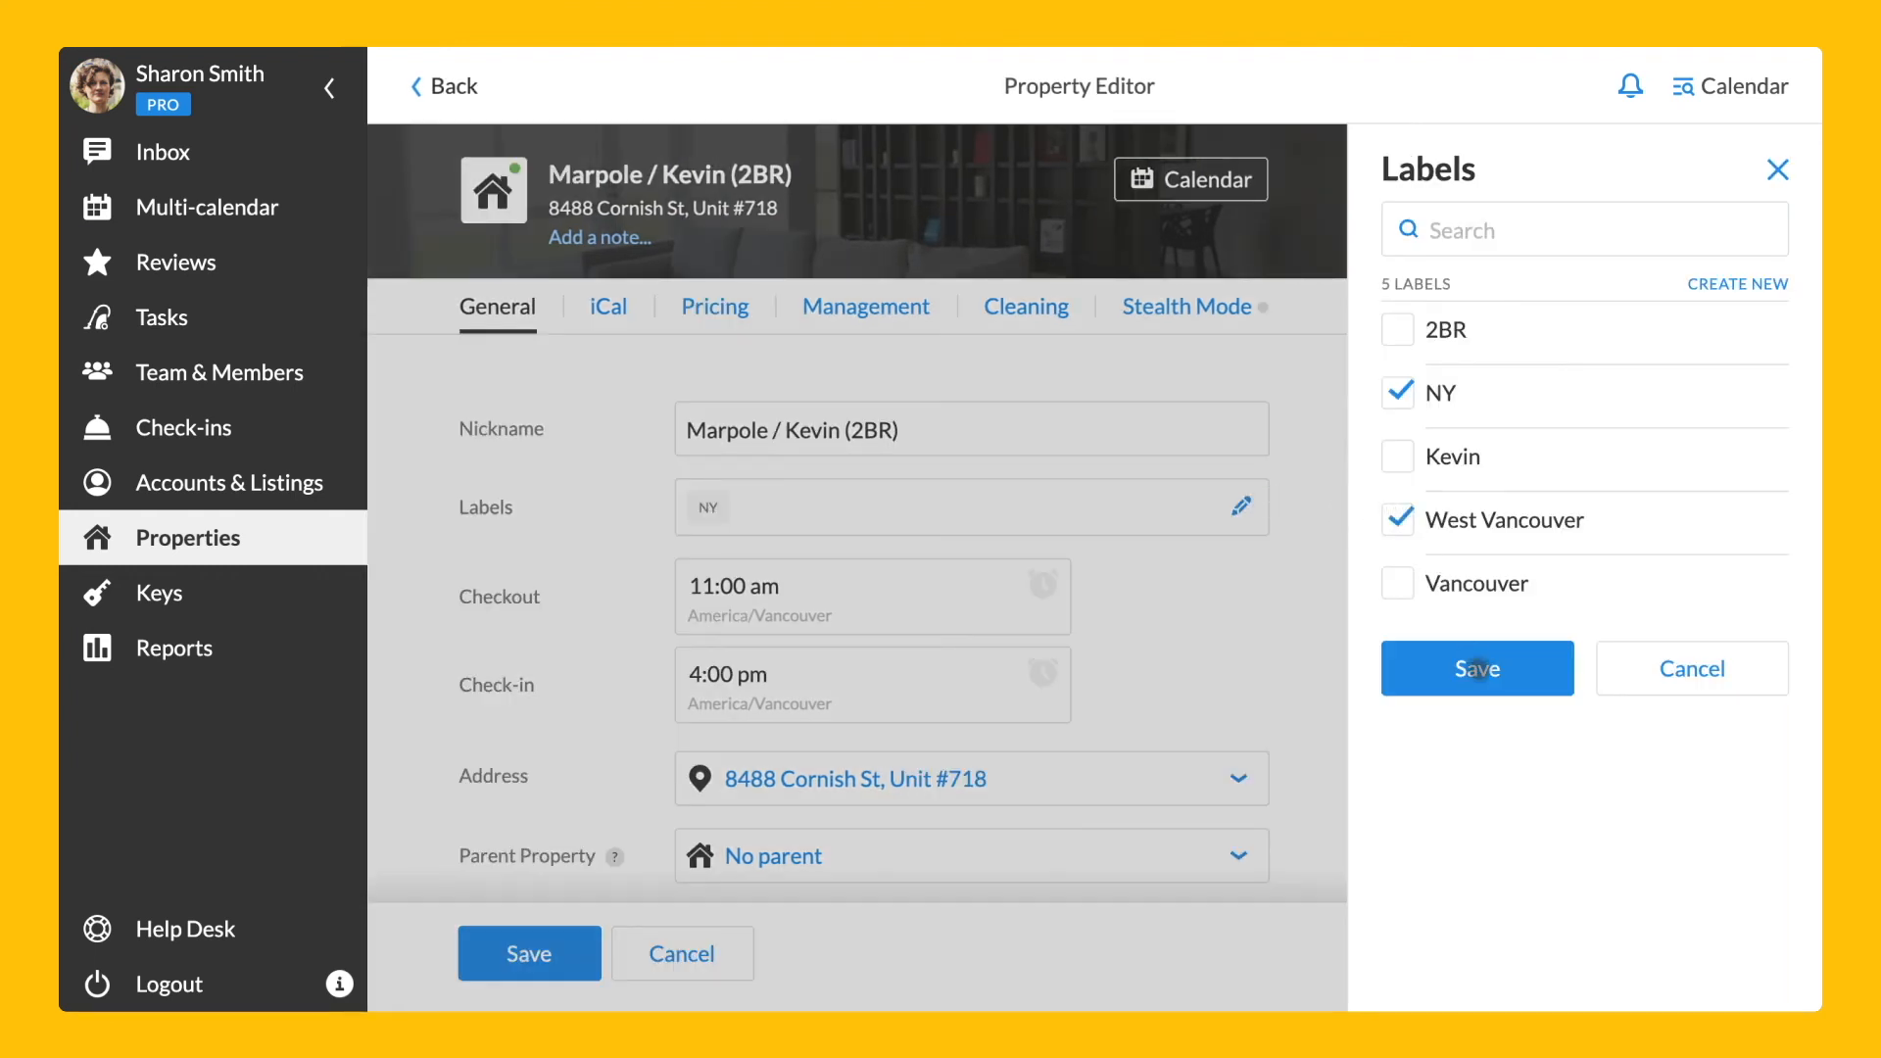
pyautogui.click(1477, 668)
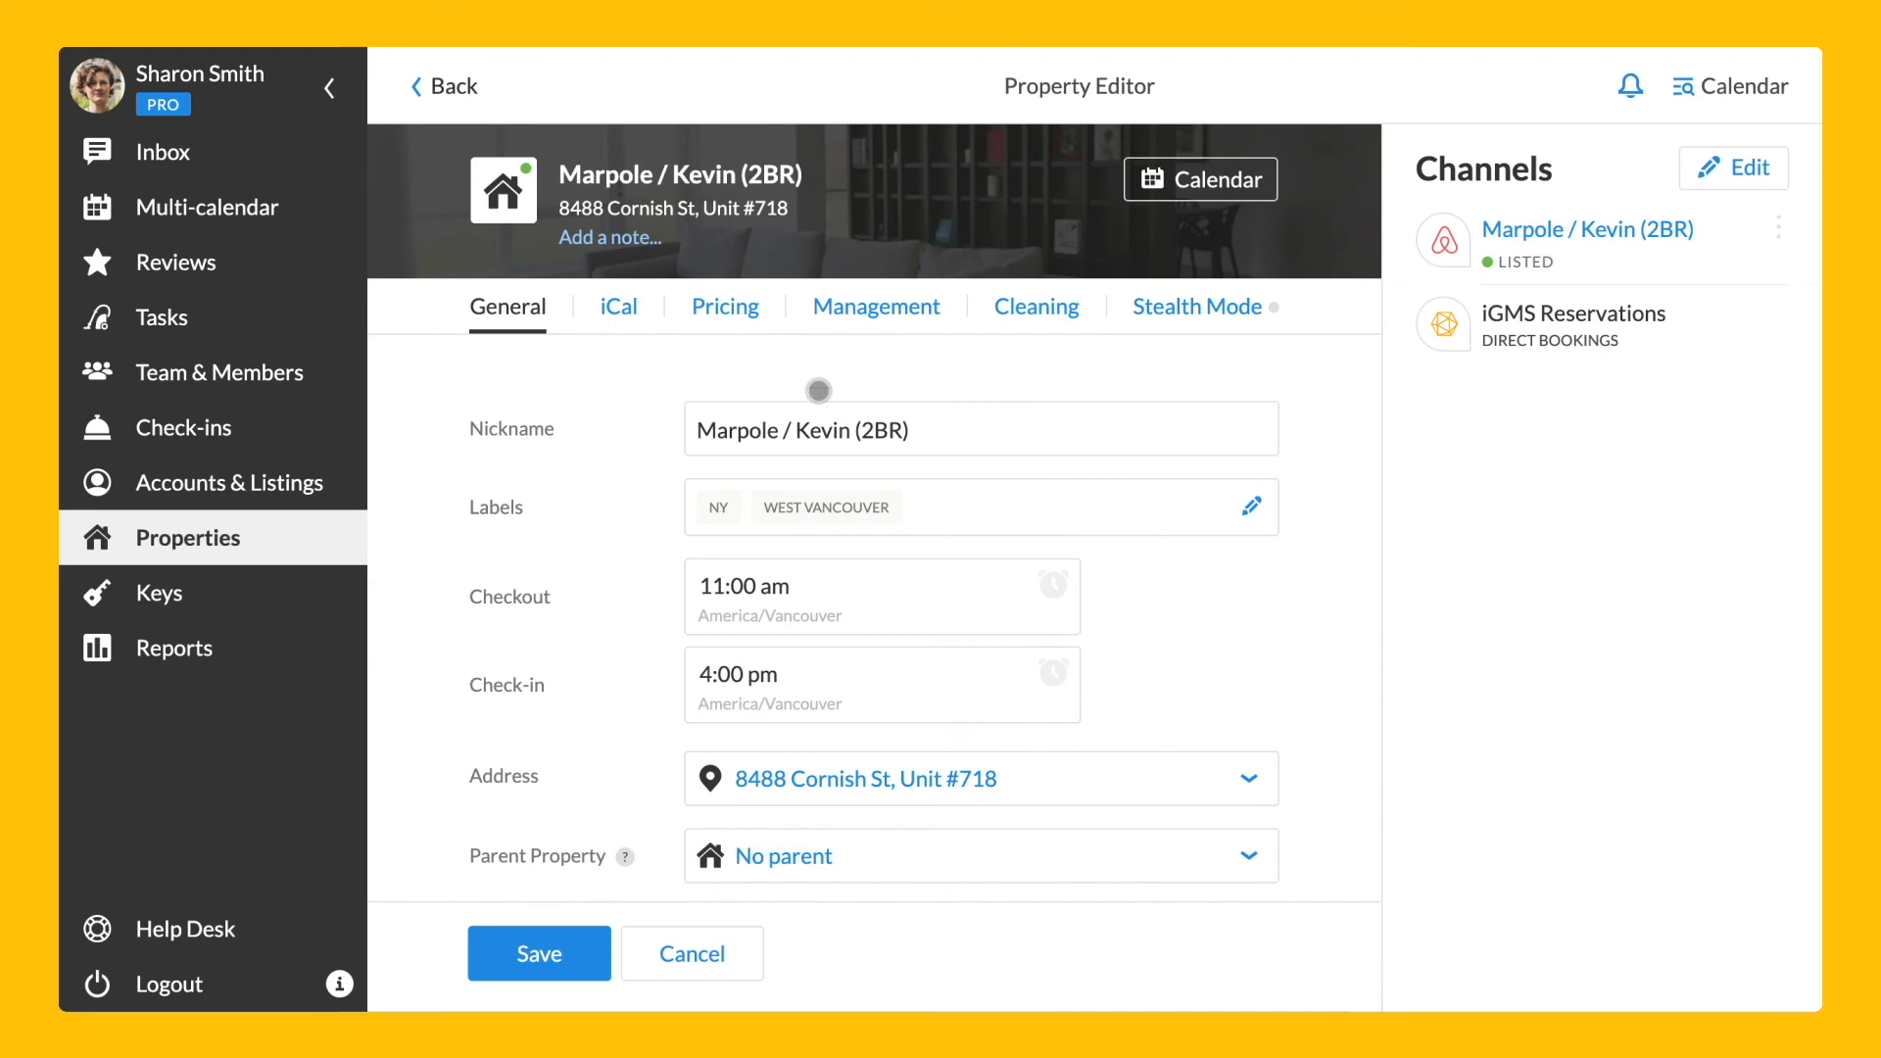
# - Review the property's iCal sync and Management fee settings
pyautogui.click(617, 305)
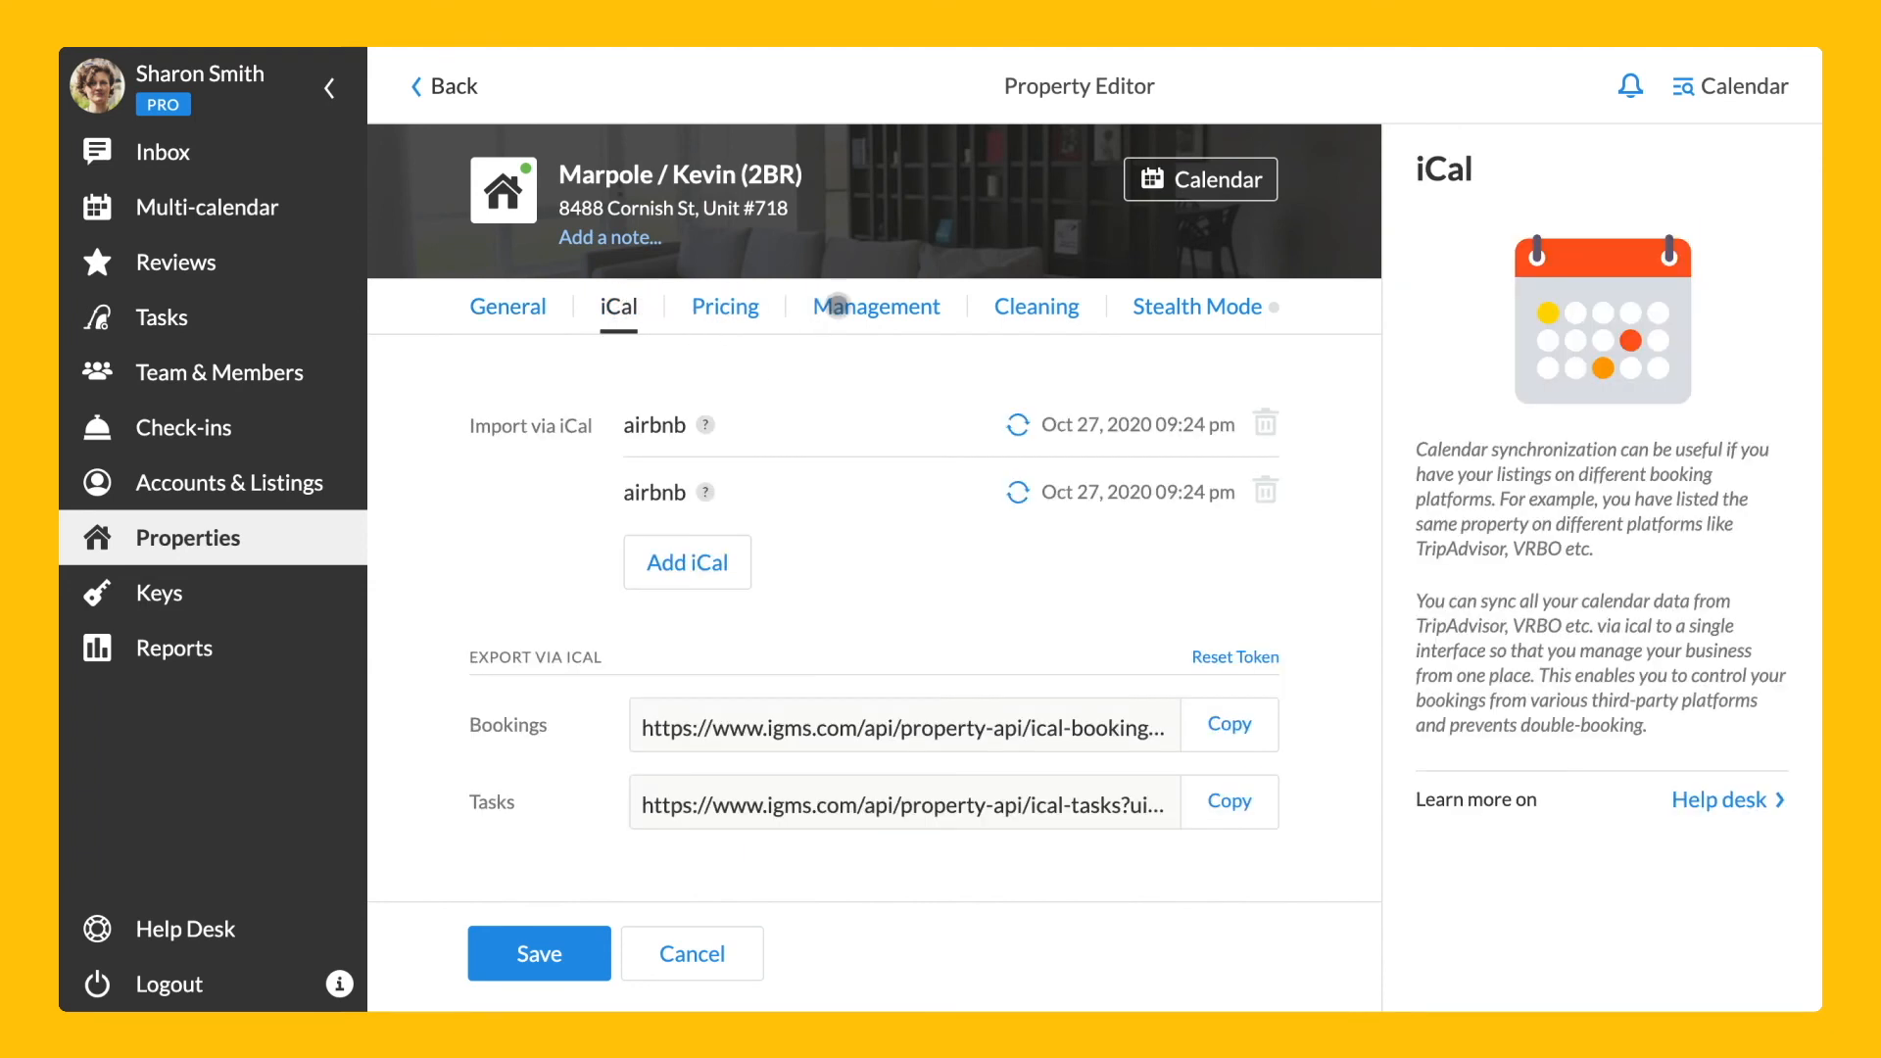
pyautogui.click(875, 305)
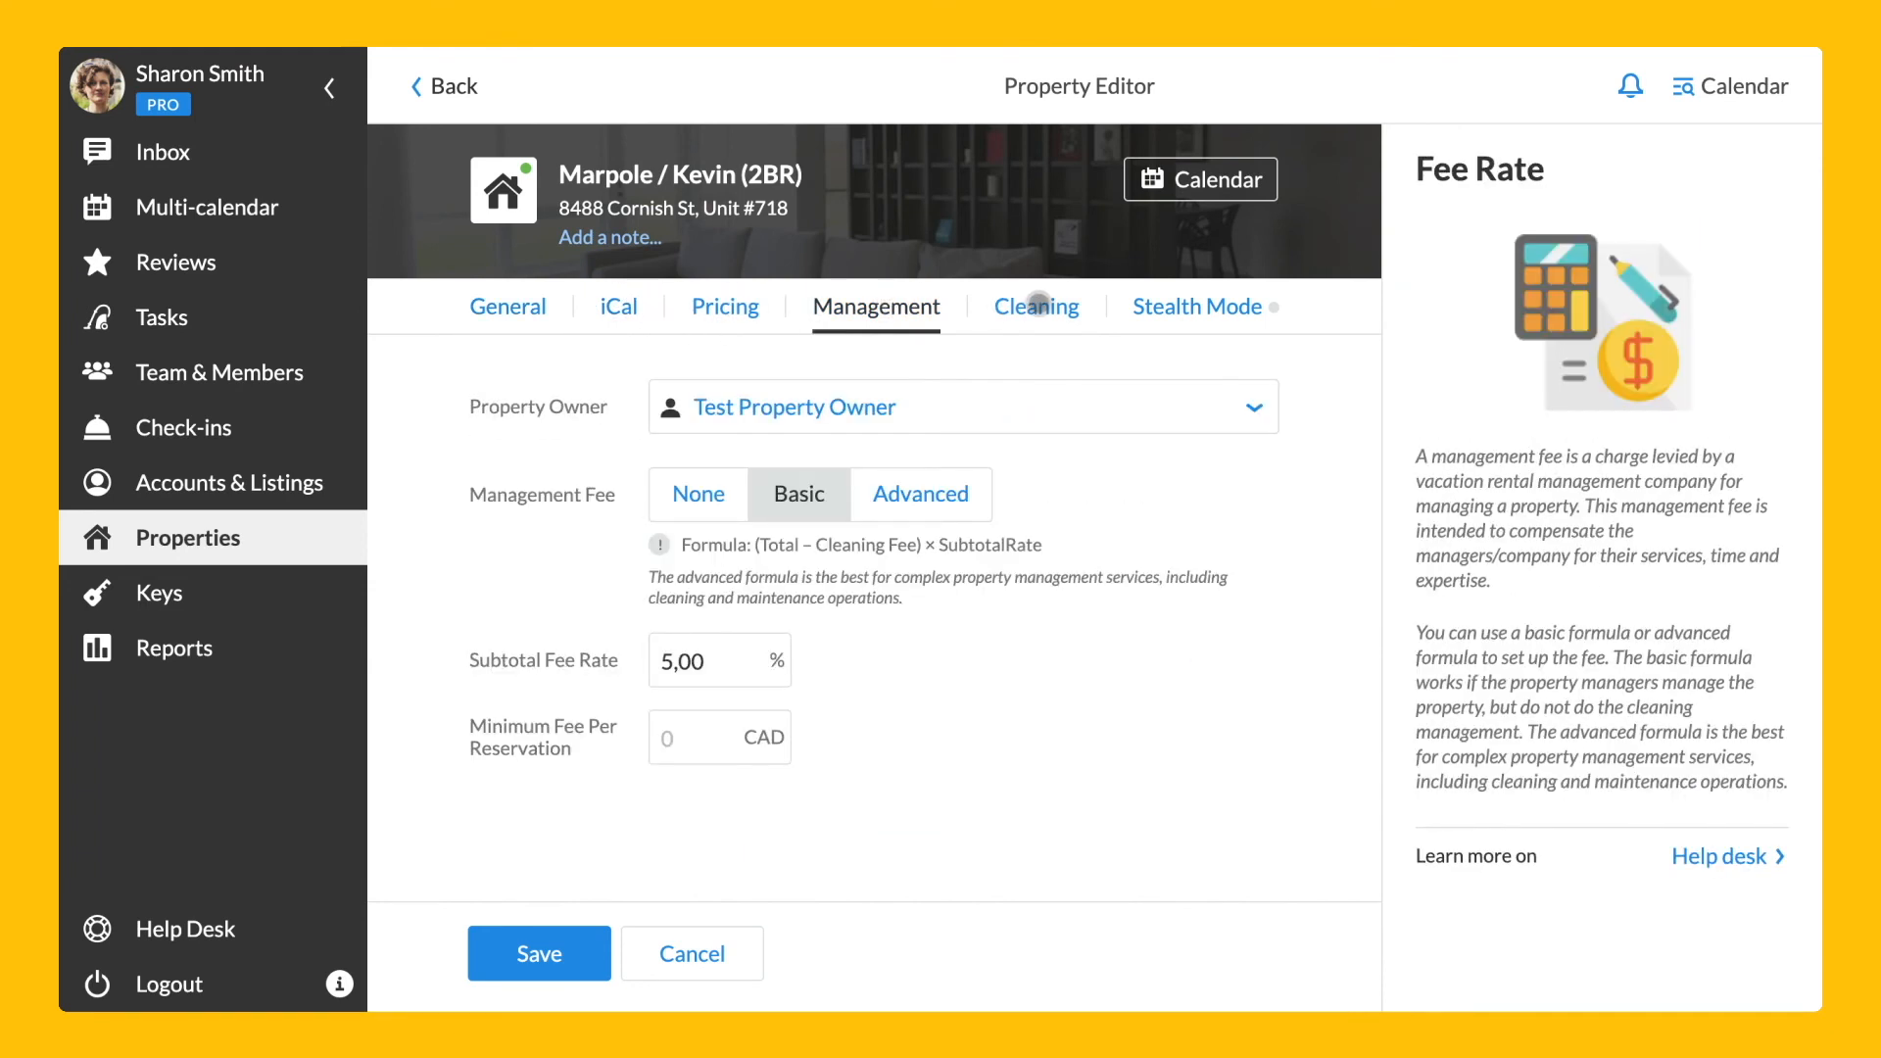
pyautogui.click(1035, 305)
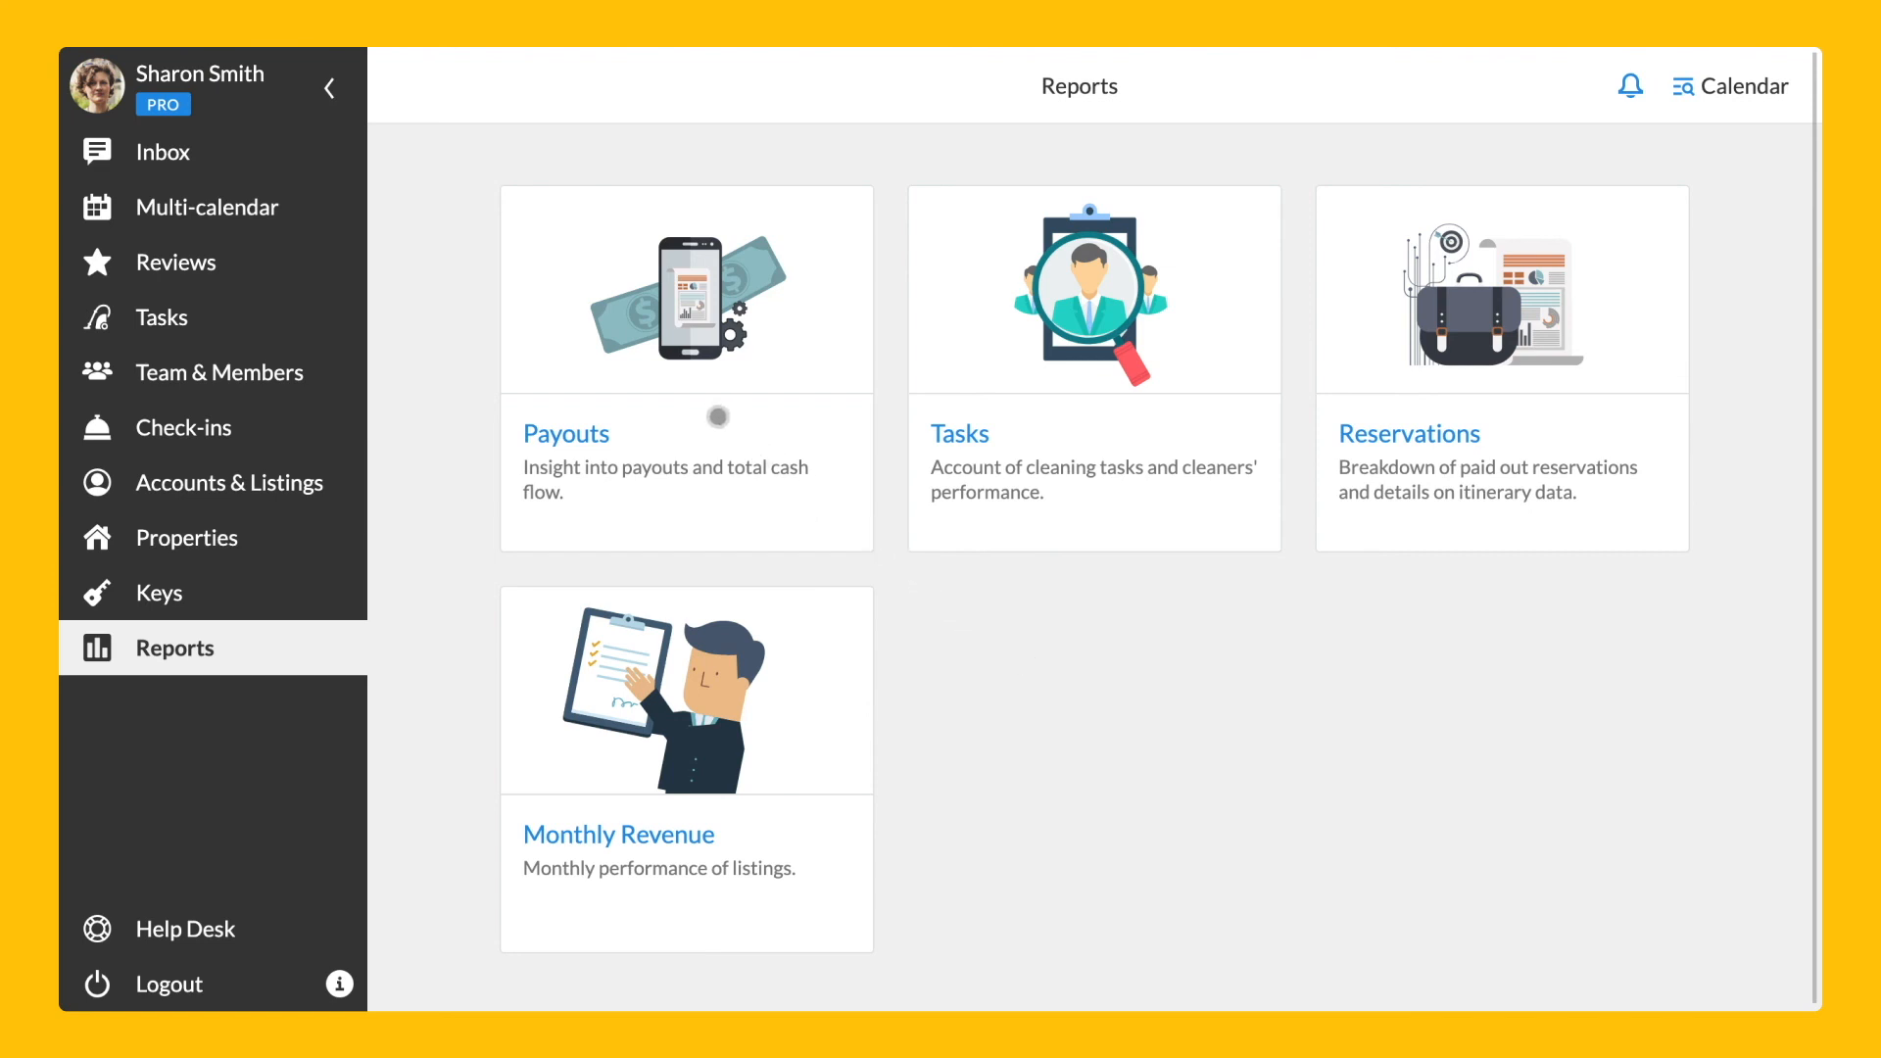
# - Browse the Payouts, Reservations, Monthly Revenue and Tasks reports, ending at the Help Desk
pyautogui.click(566, 433)
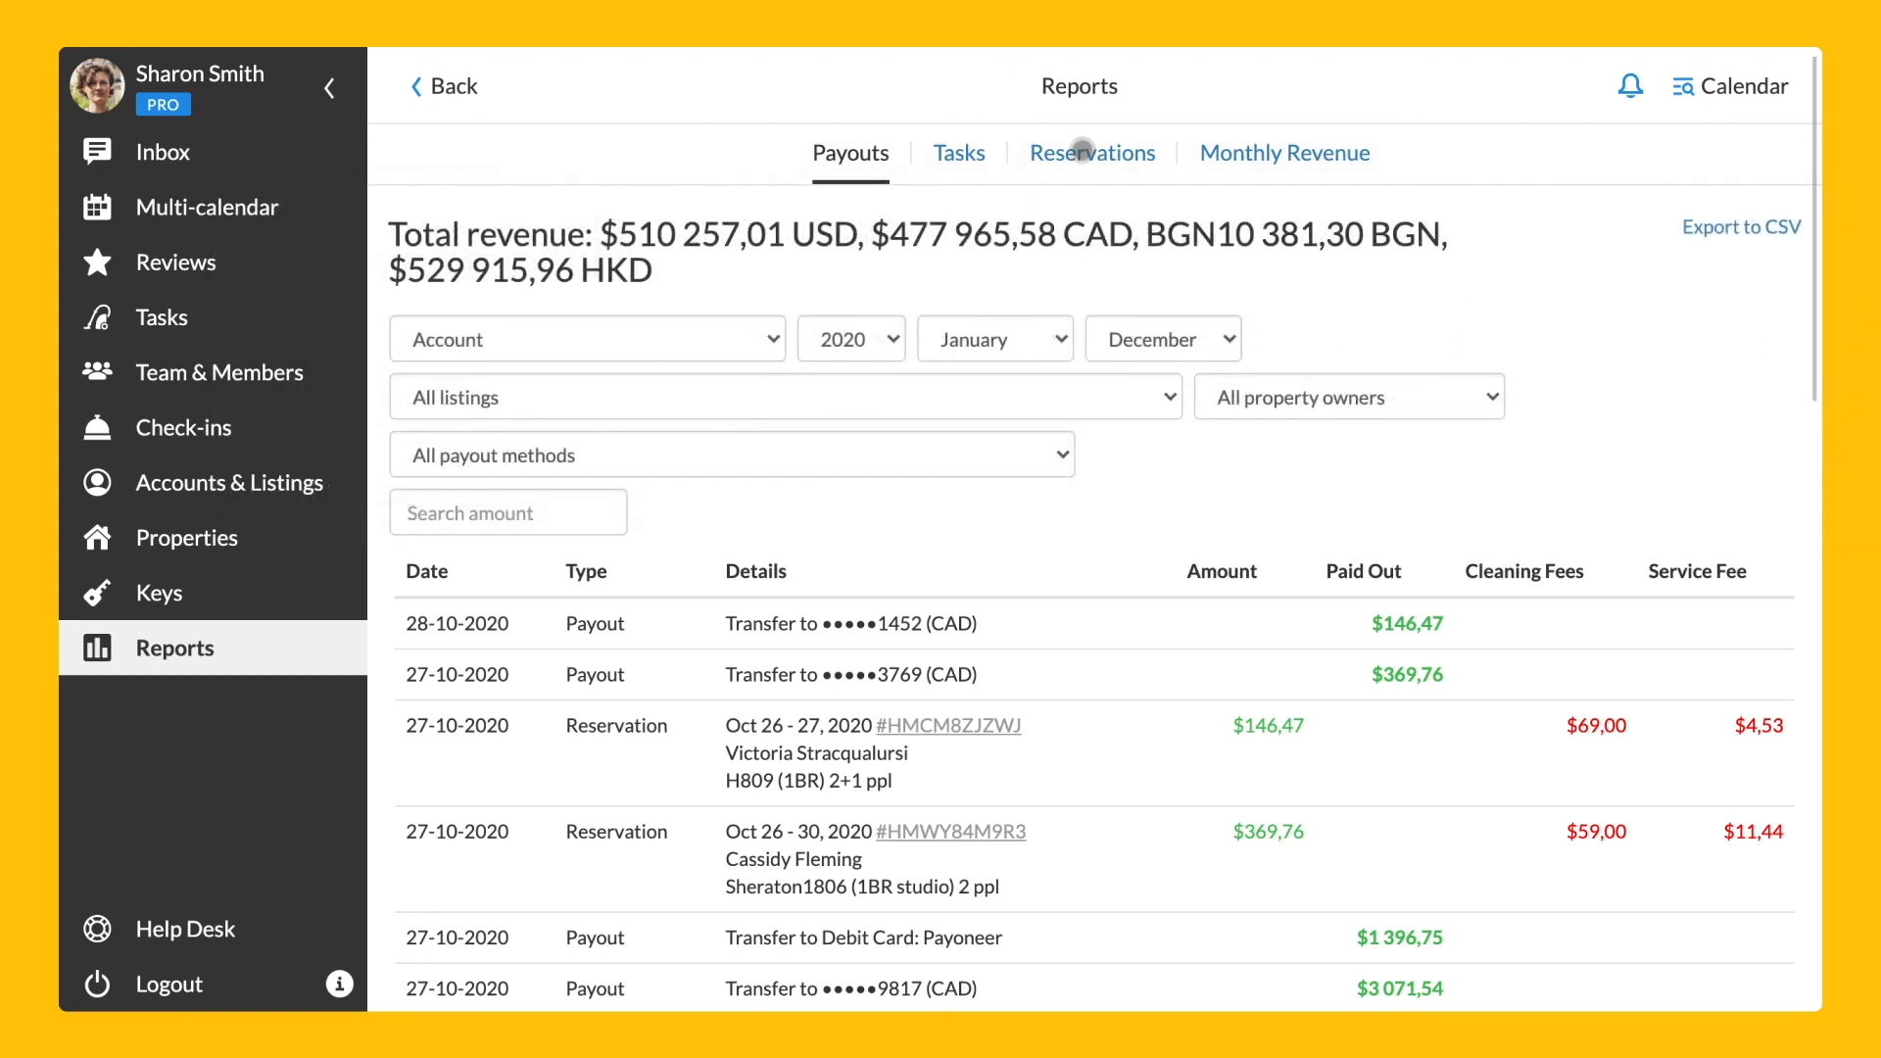
pyautogui.click(1091, 152)
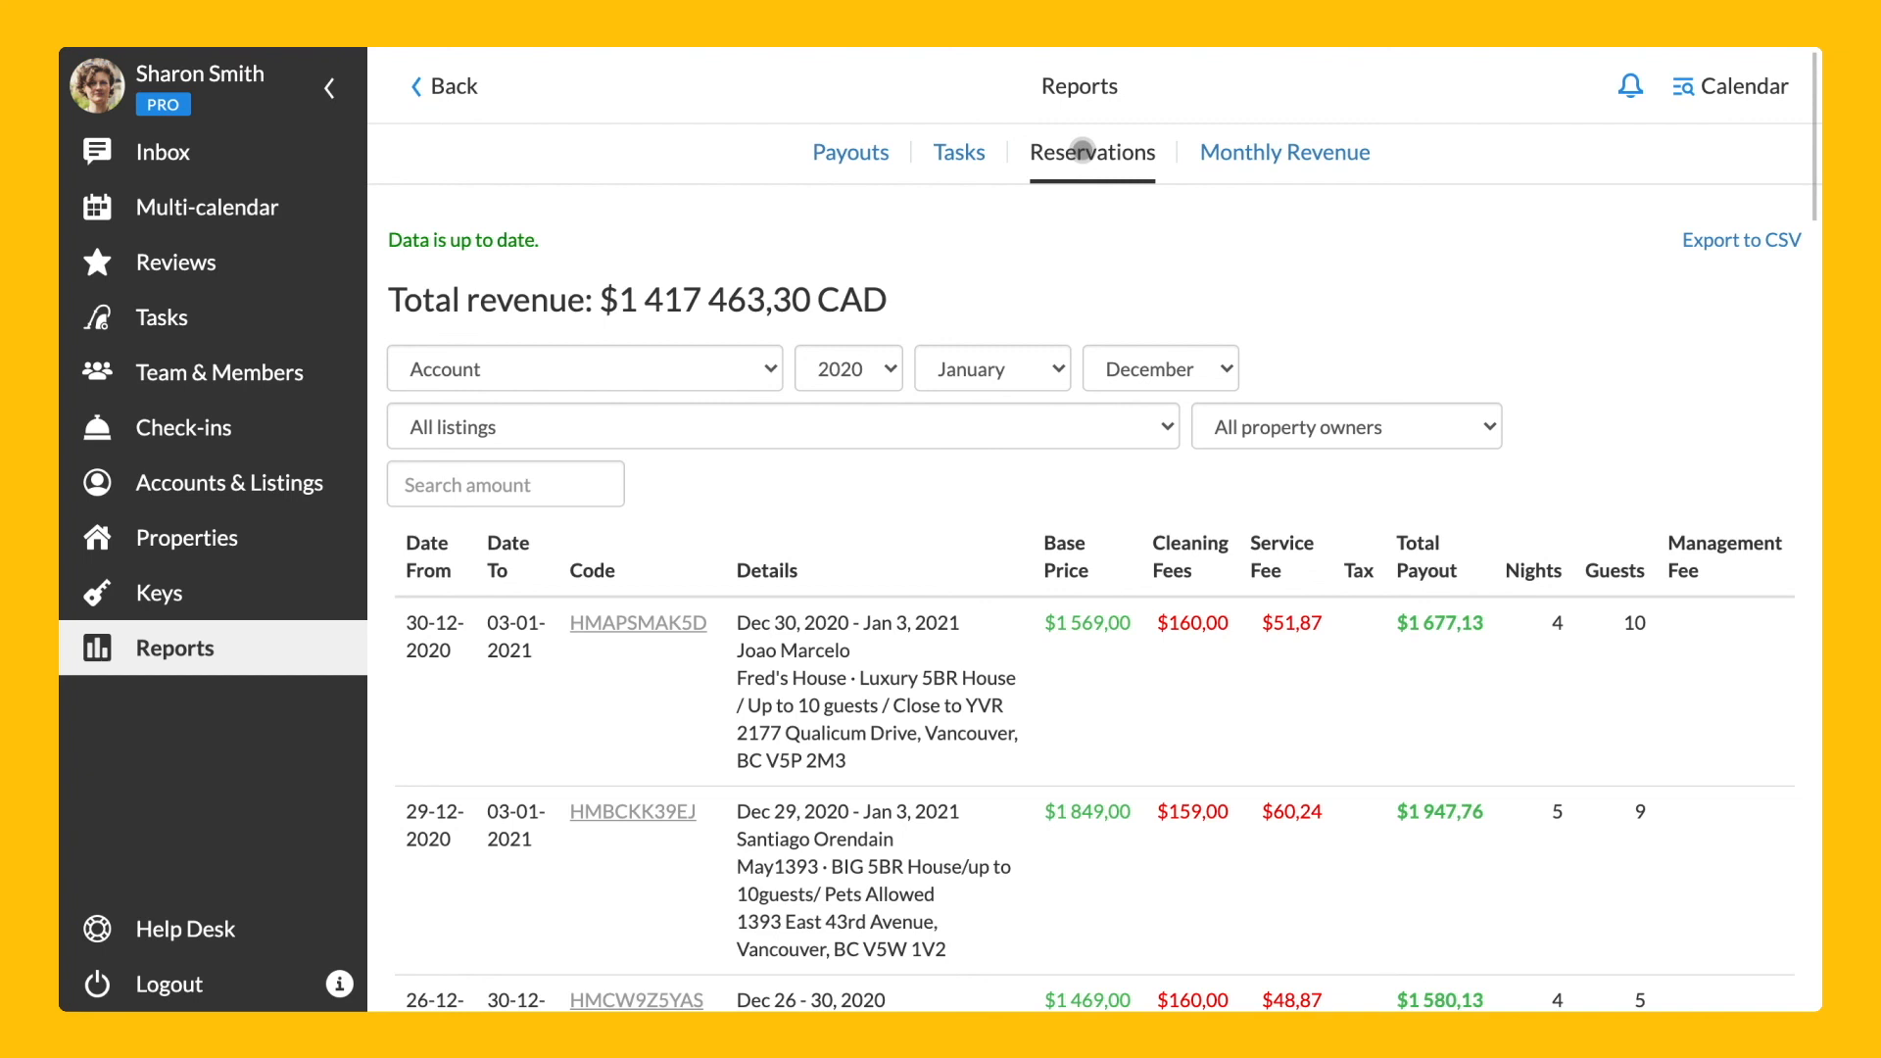
pyautogui.click(1283, 153)
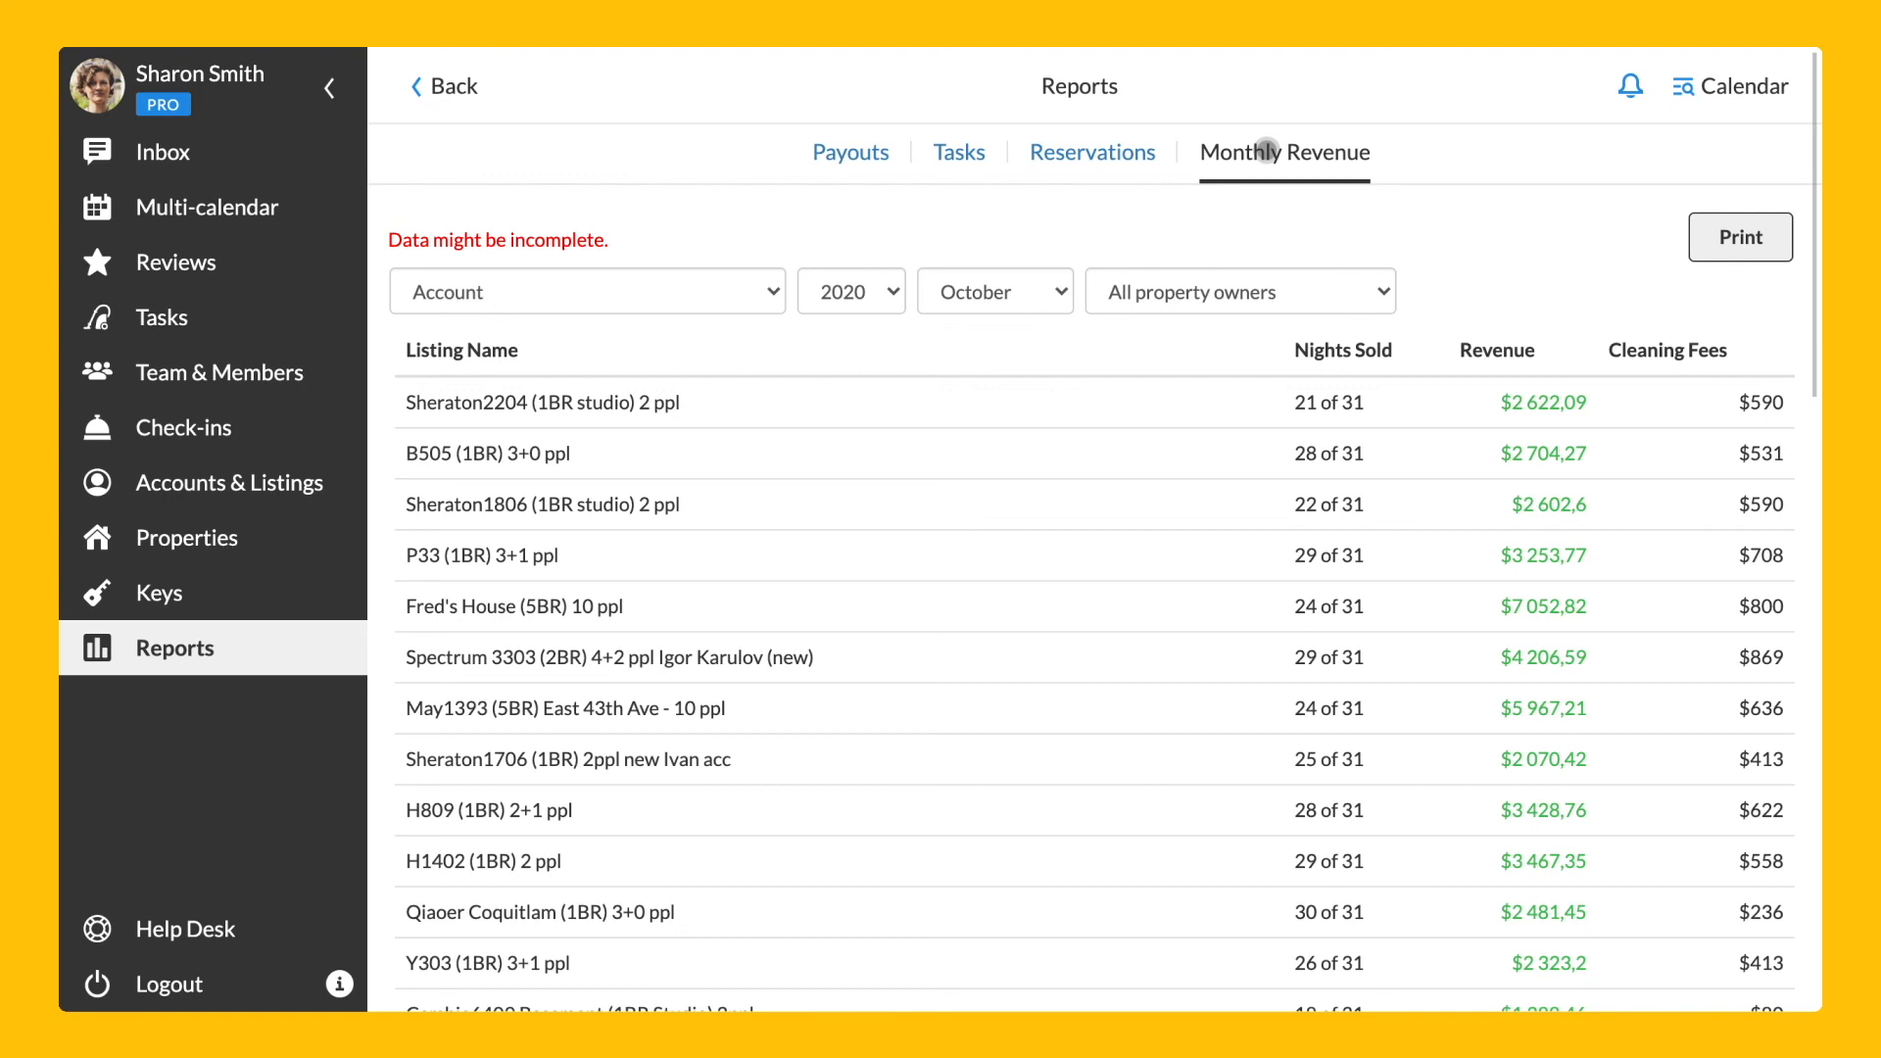
pyautogui.moveTo(958, 153)
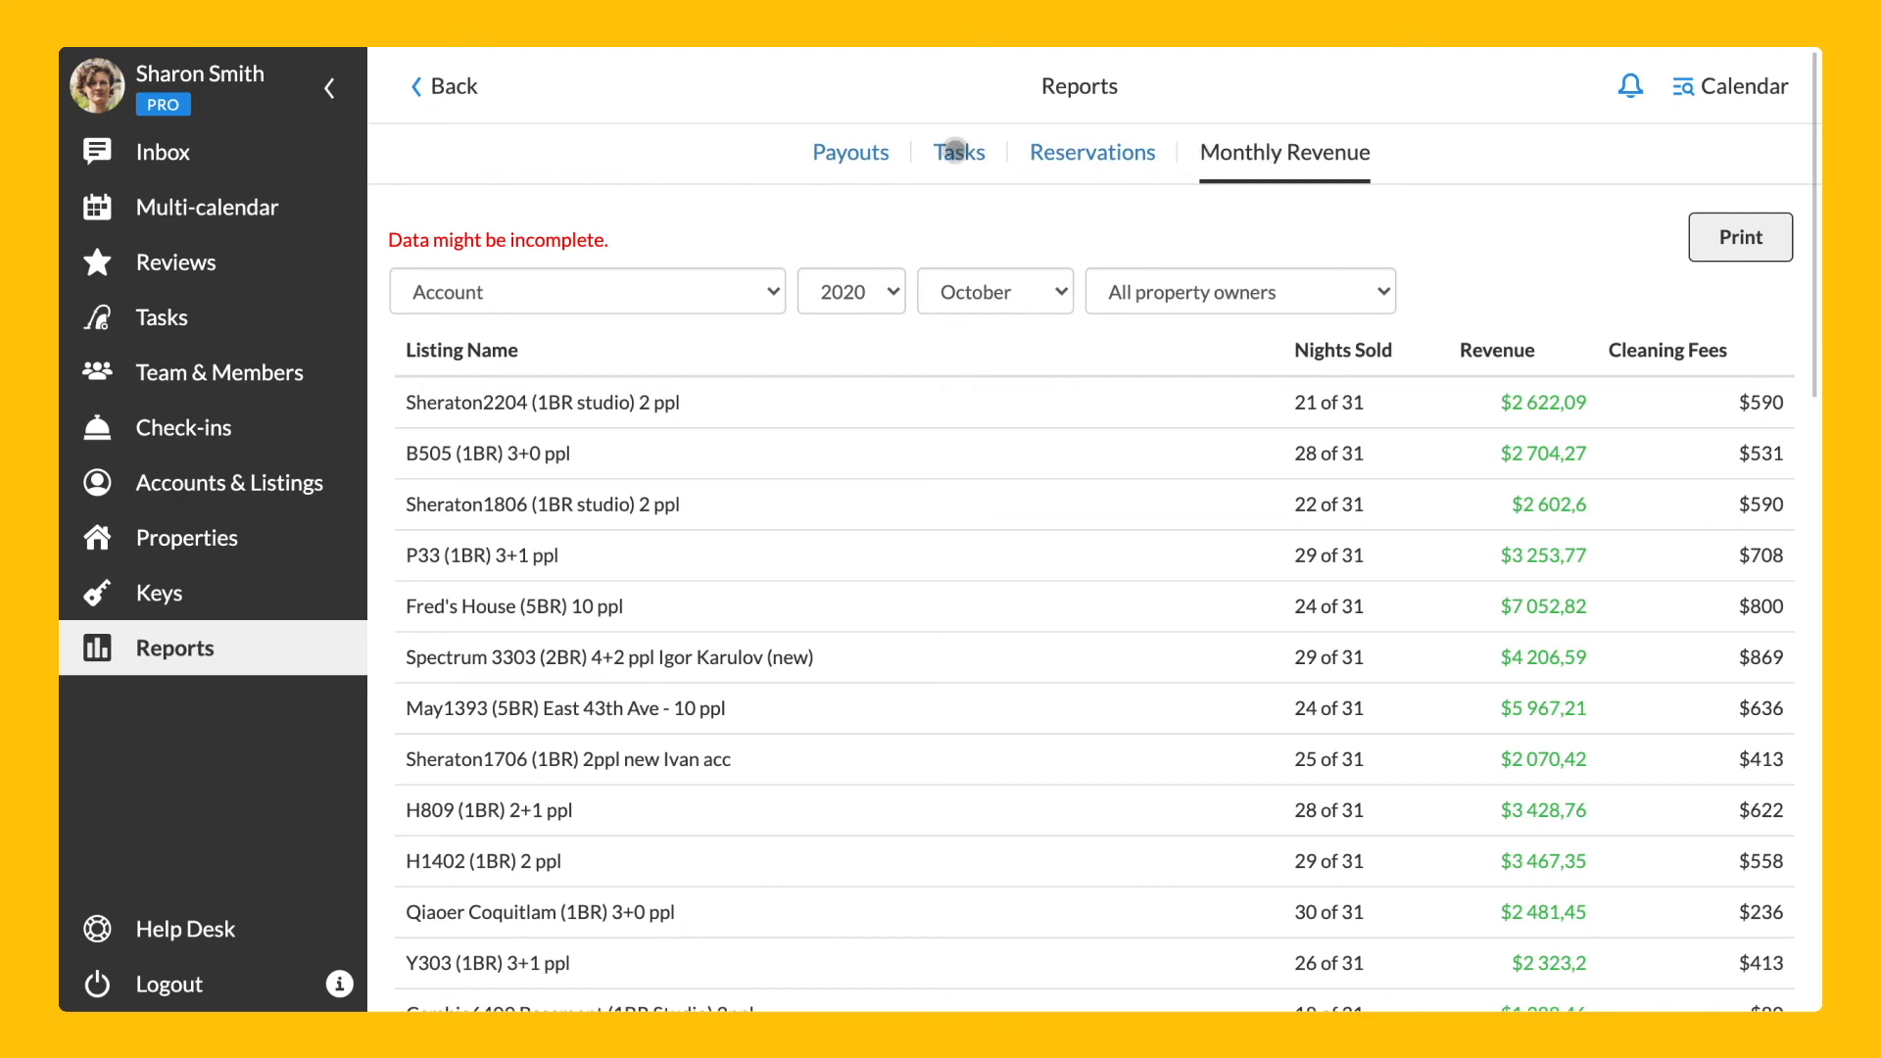
pyautogui.click(958, 151)
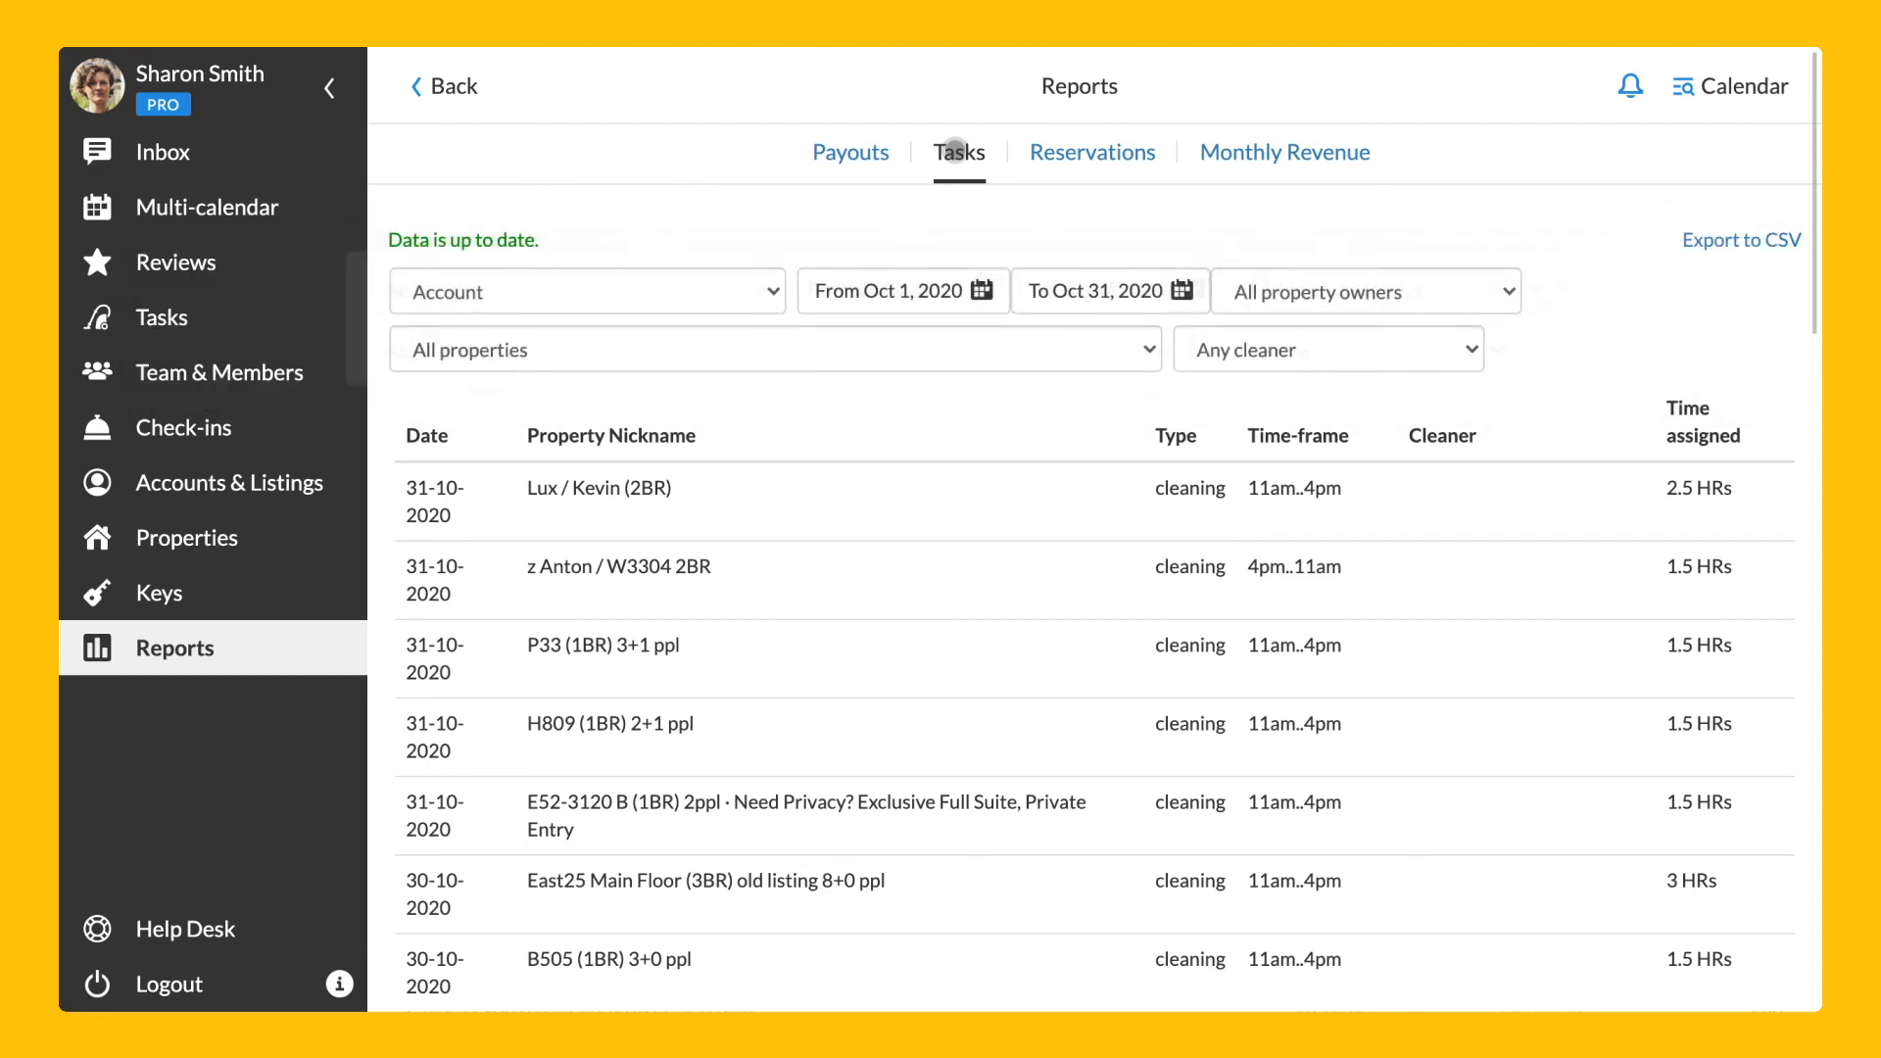
pyautogui.click(186, 929)
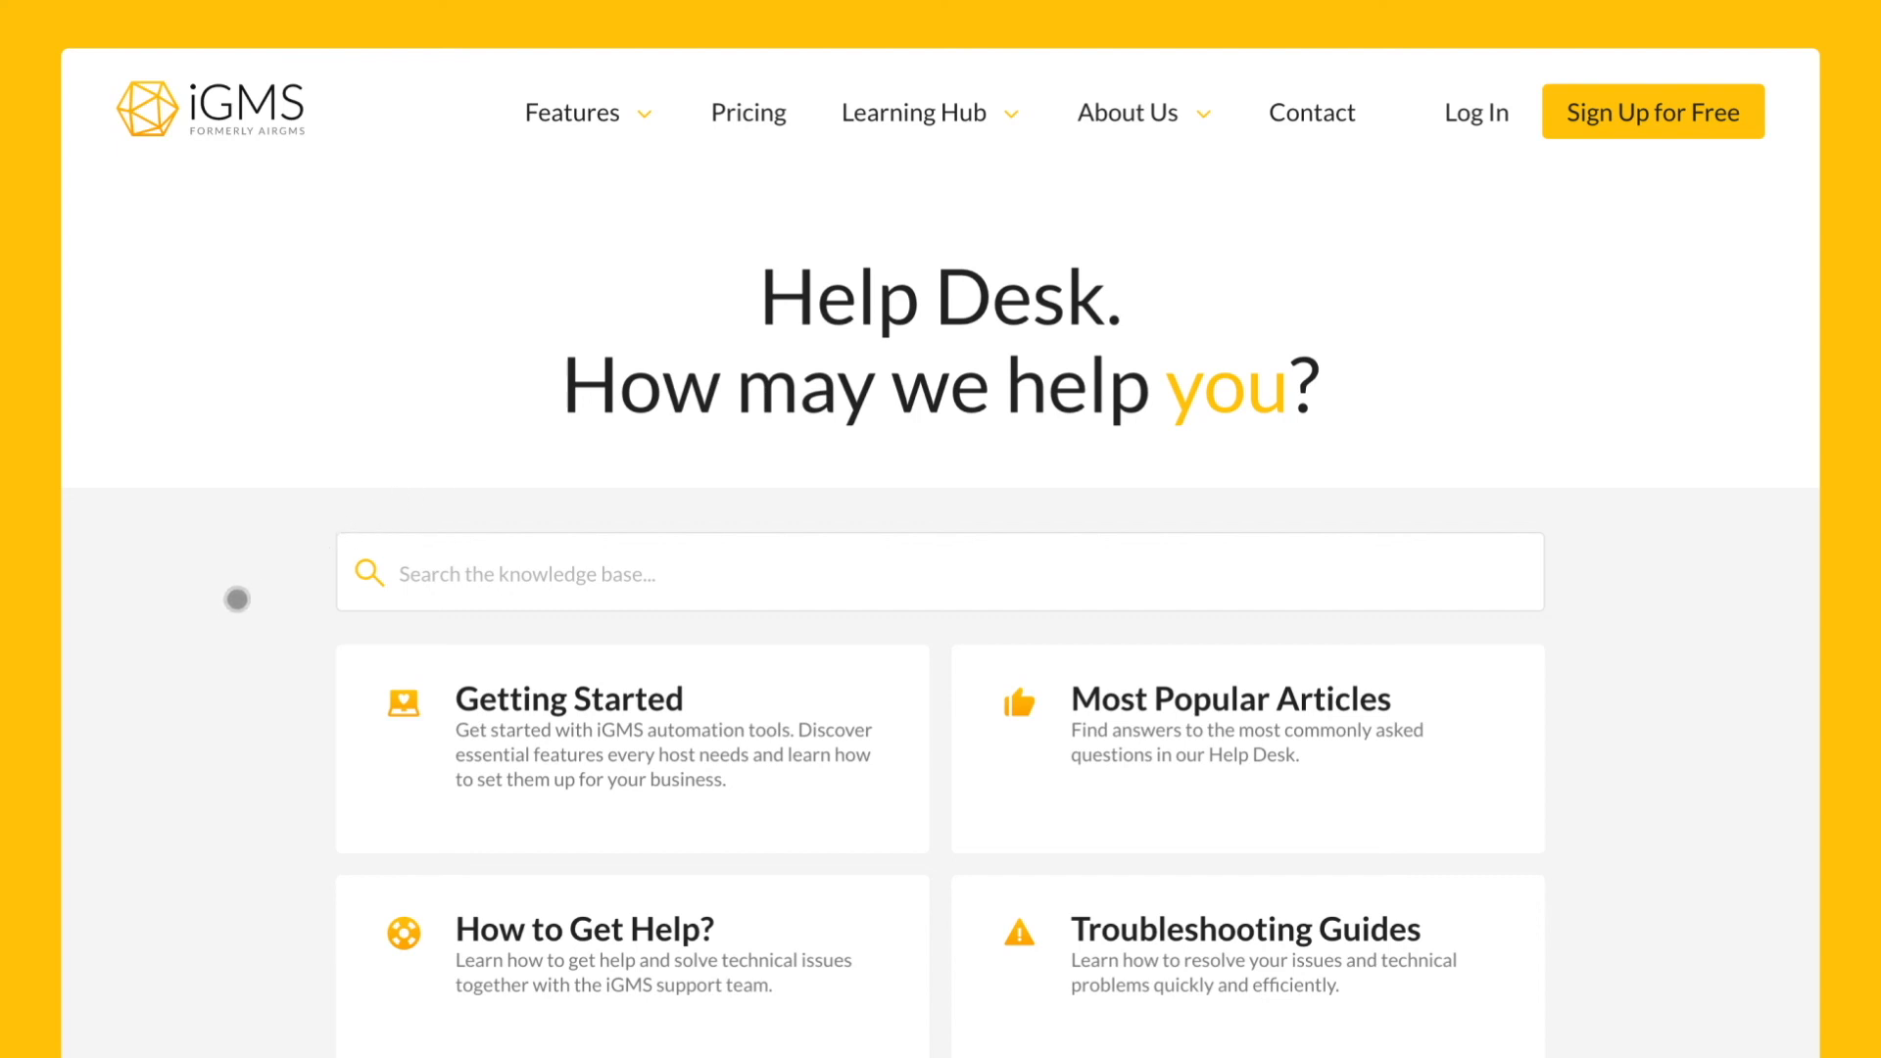
# - Open the Getting Started topic in the Help Desk knowledge base
pyautogui.scroll(-3)
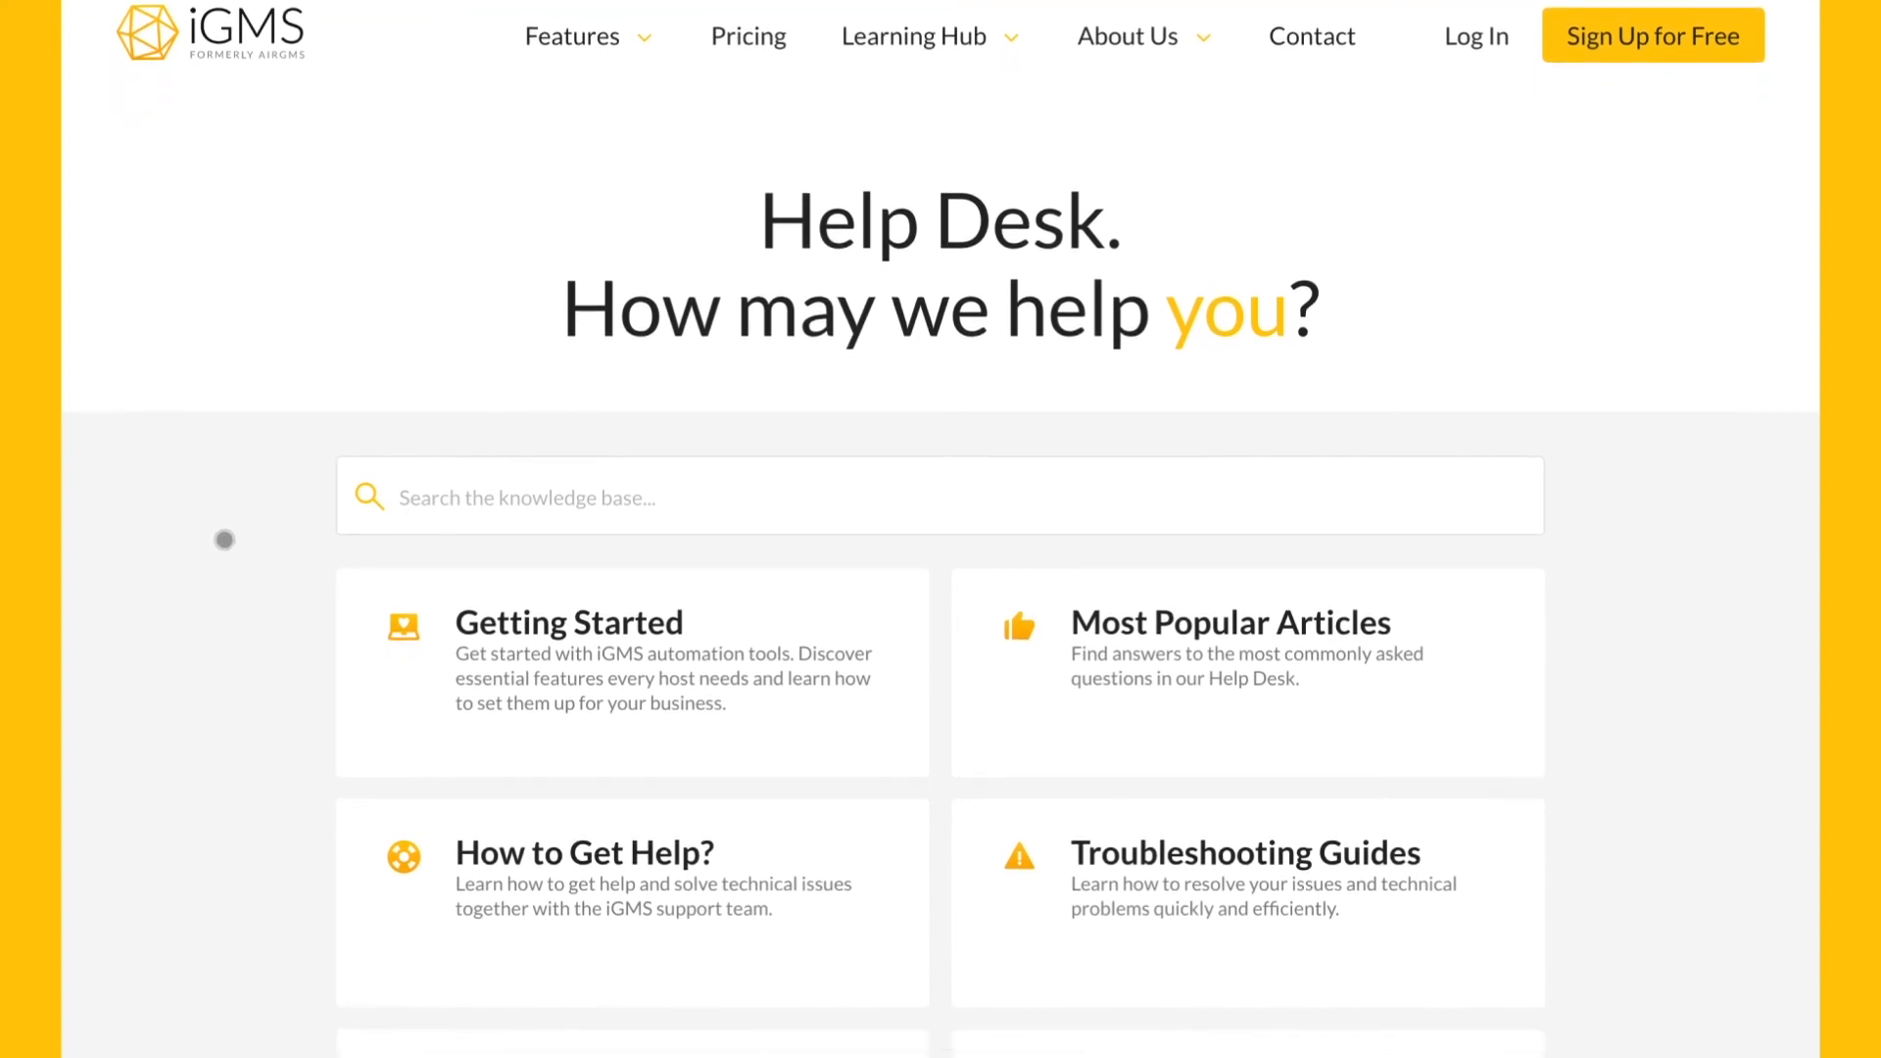
pyautogui.click(568, 621)
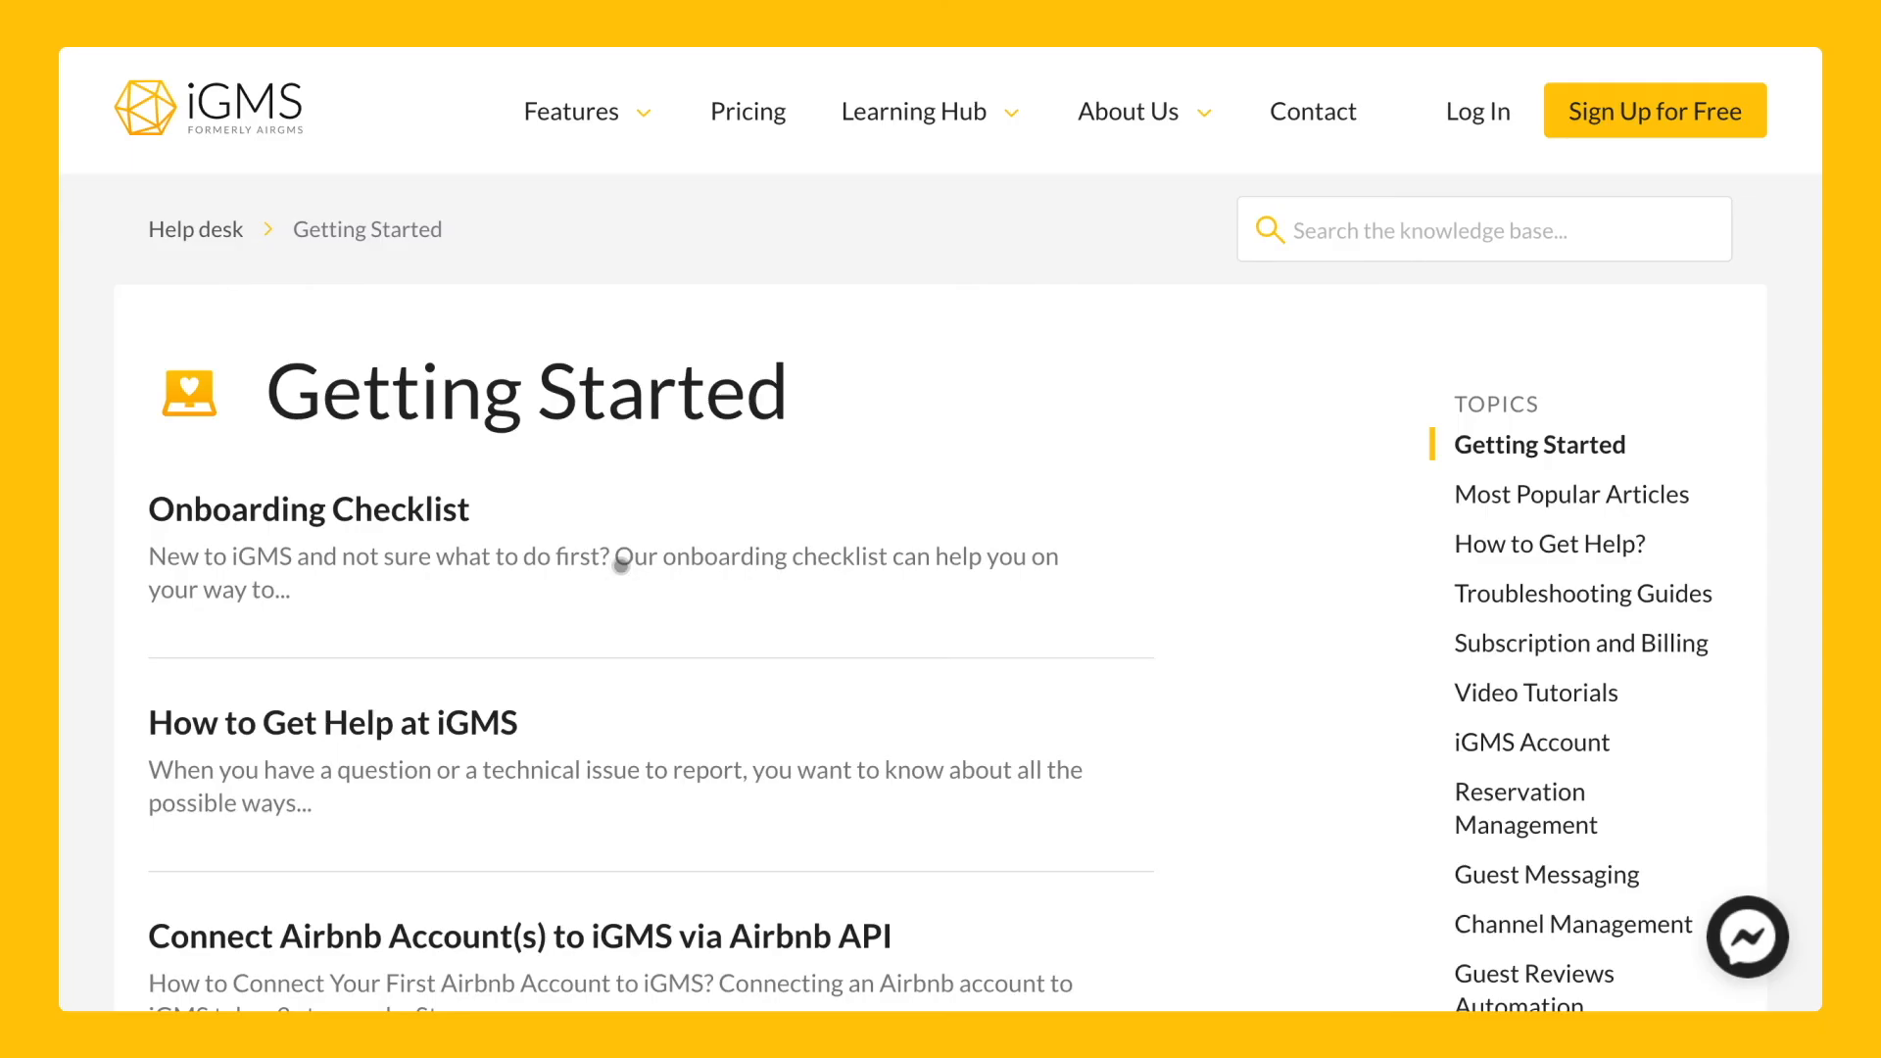